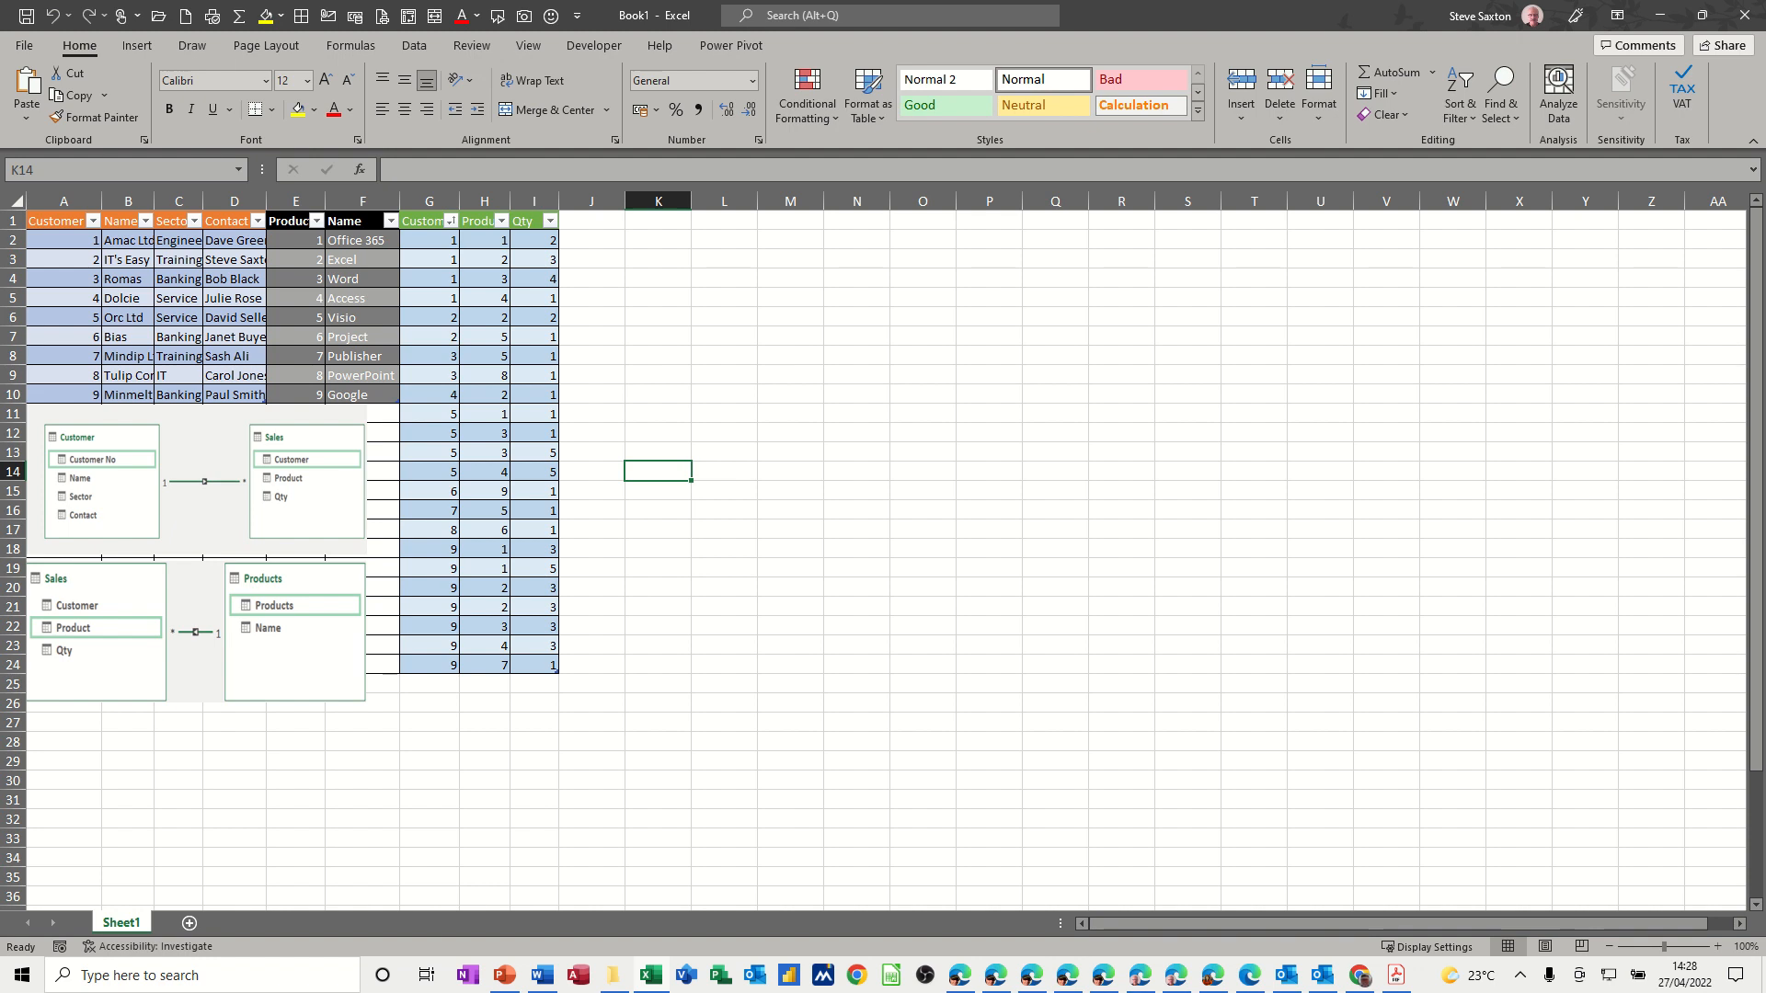
pyautogui.moveTo(878, 302)
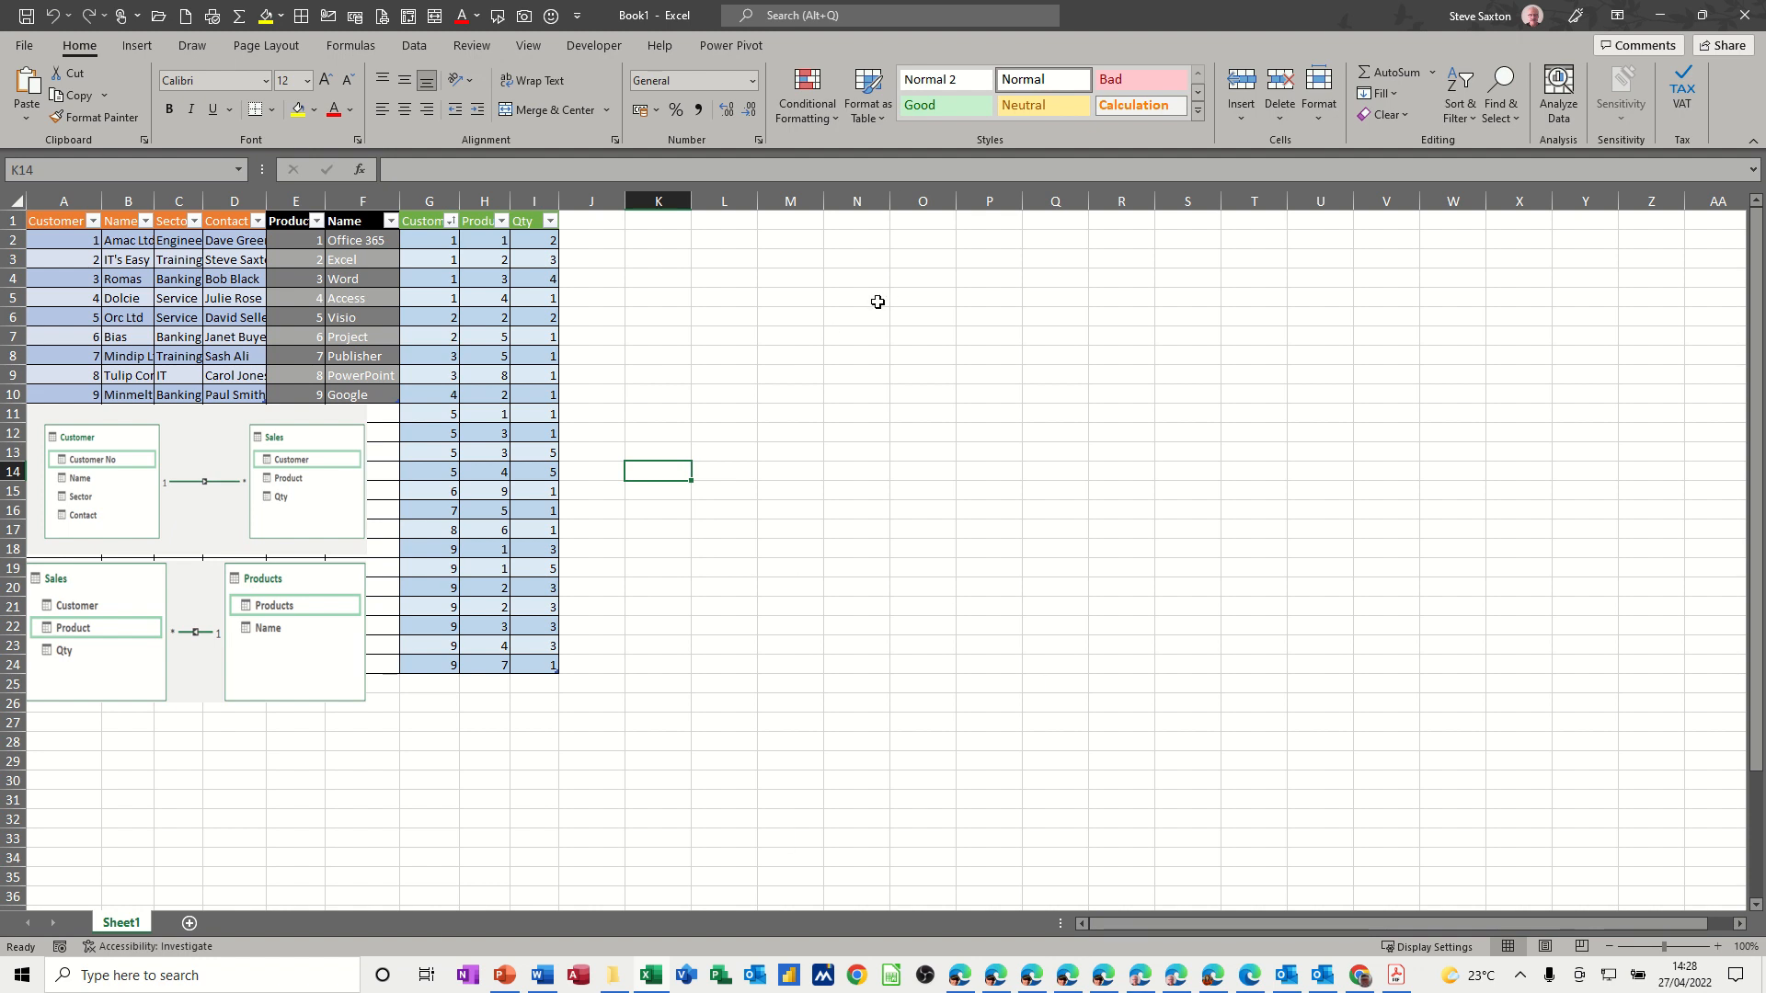
# Move the Sales–Products relationship picture one row lower, clear of the tables
pyautogui.click(169, 464)
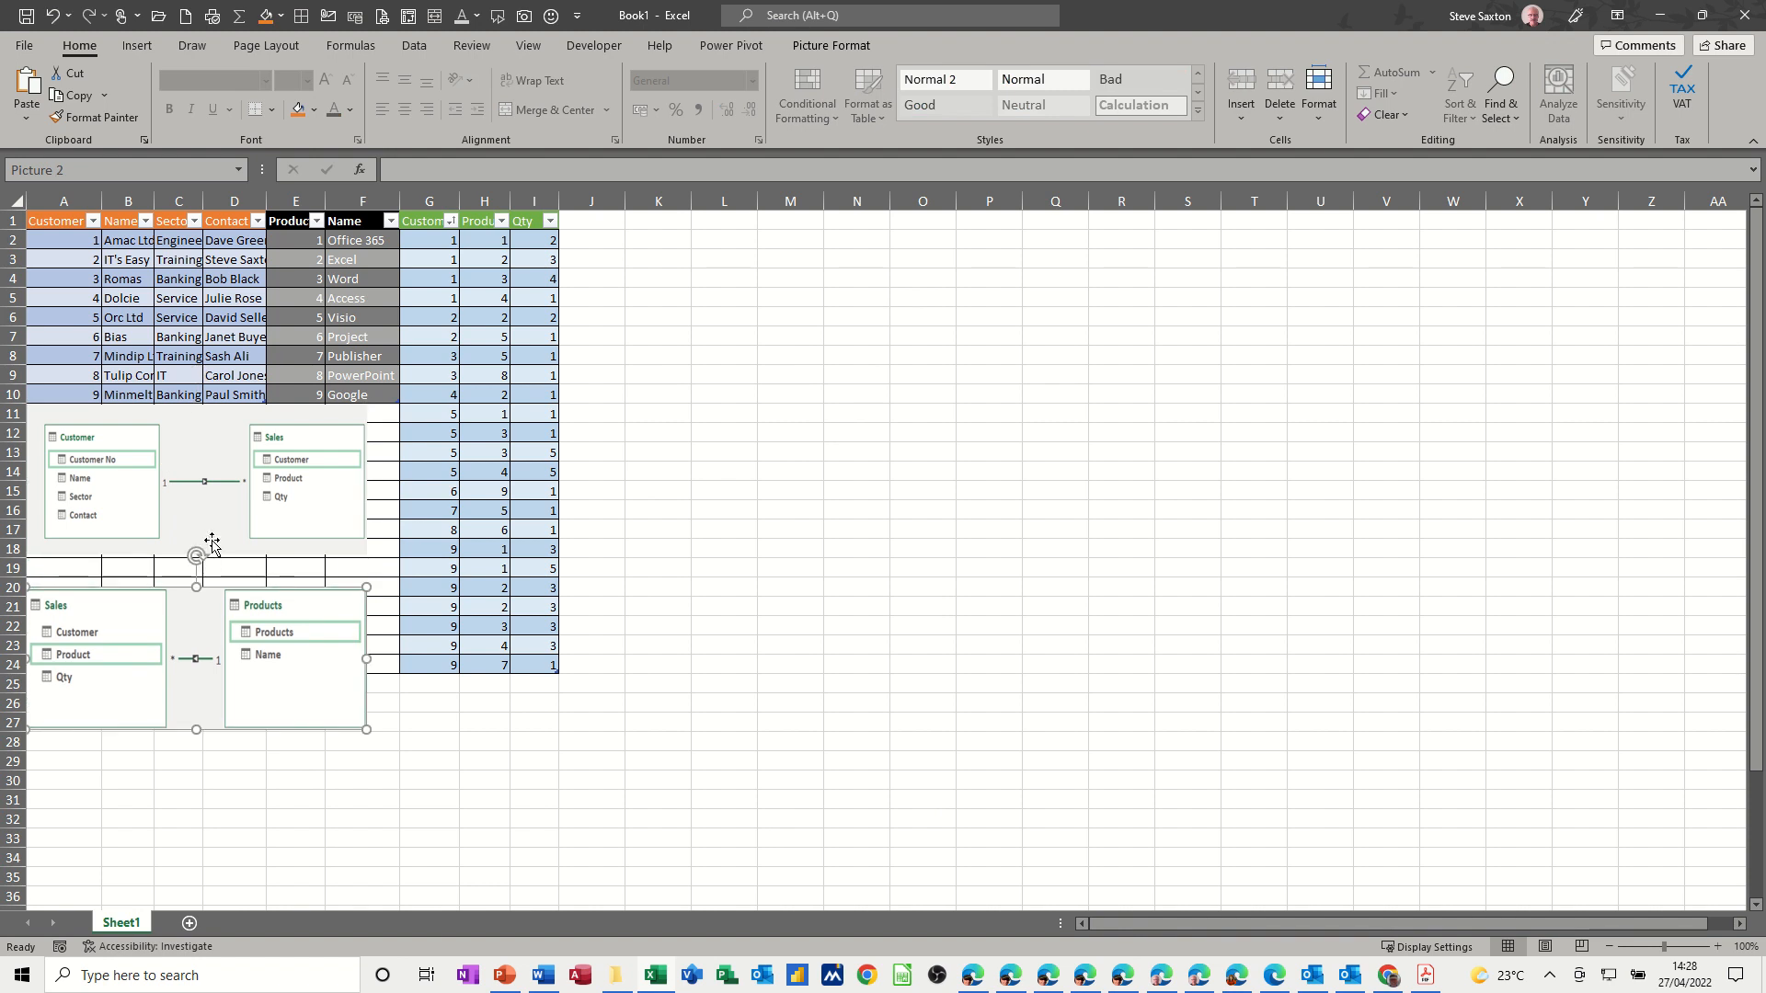
pyautogui.moveTo(204, 552); pyautogui.dragTo(197, 410)
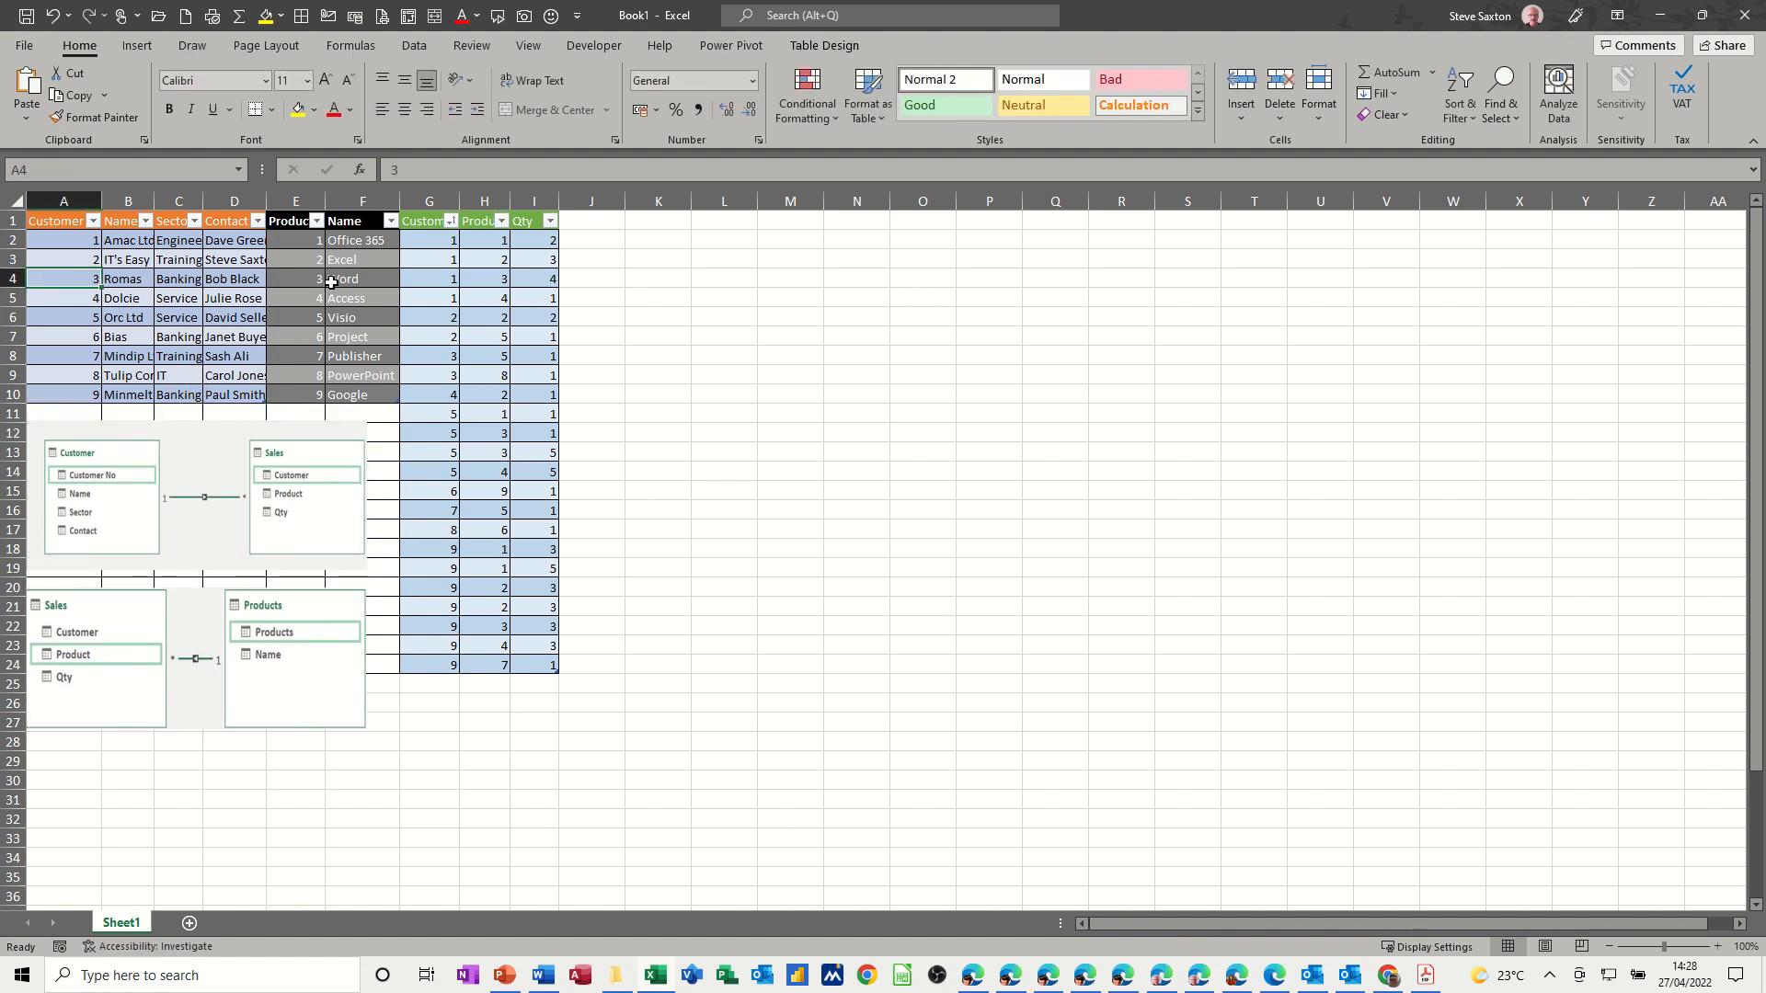
# Review customer and product numbers in the first Sales rows against the Products list 1 to 9
pyautogui.click(429, 277)
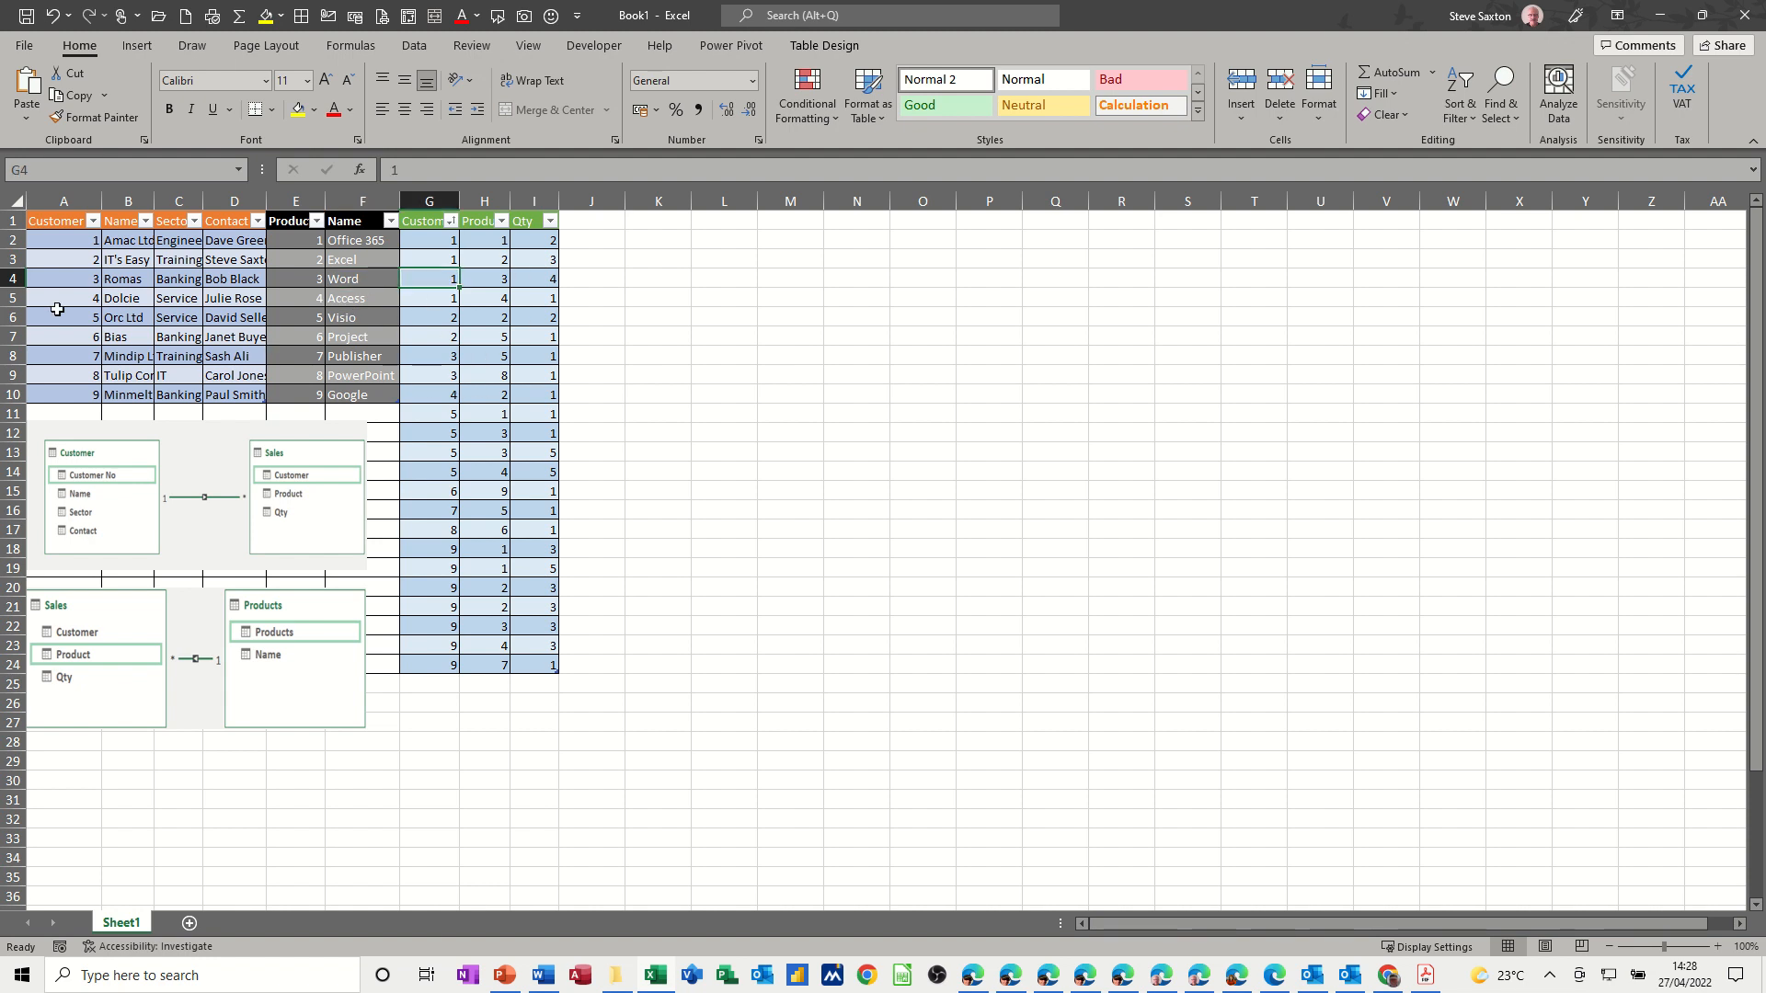
pyautogui.moveTo(63, 239); pyautogui.dragTo(63, 376)
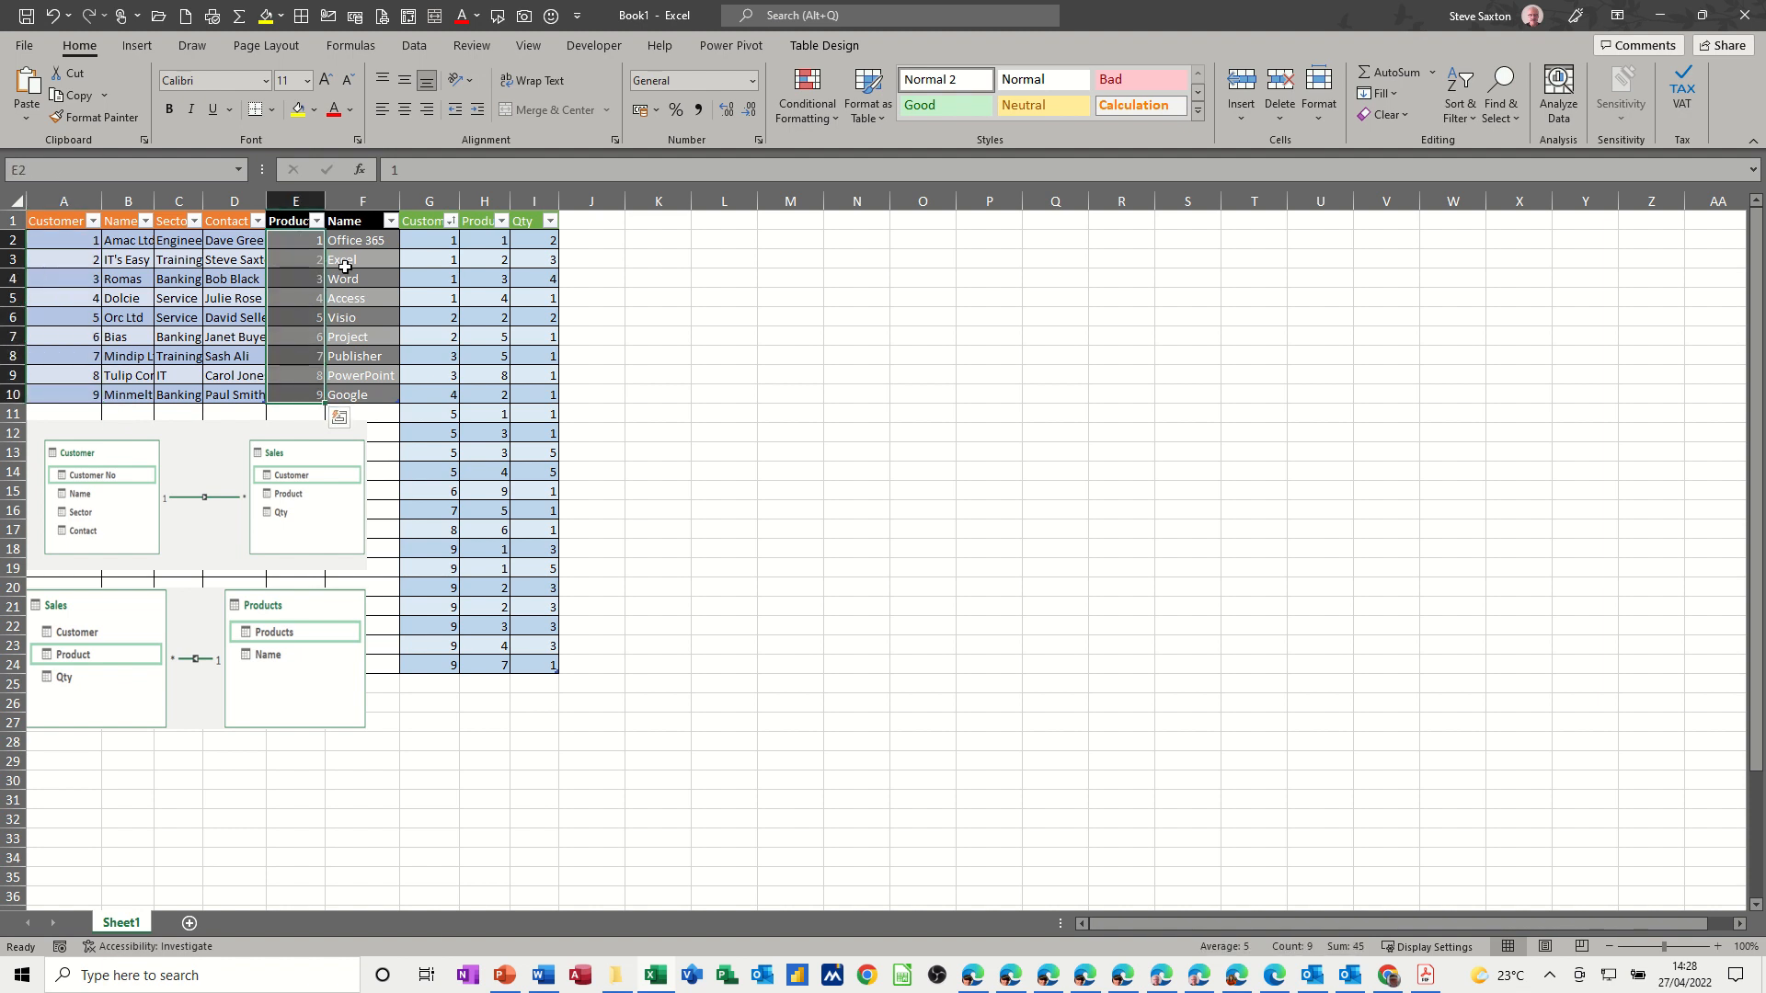
pyautogui.click(429, 240)
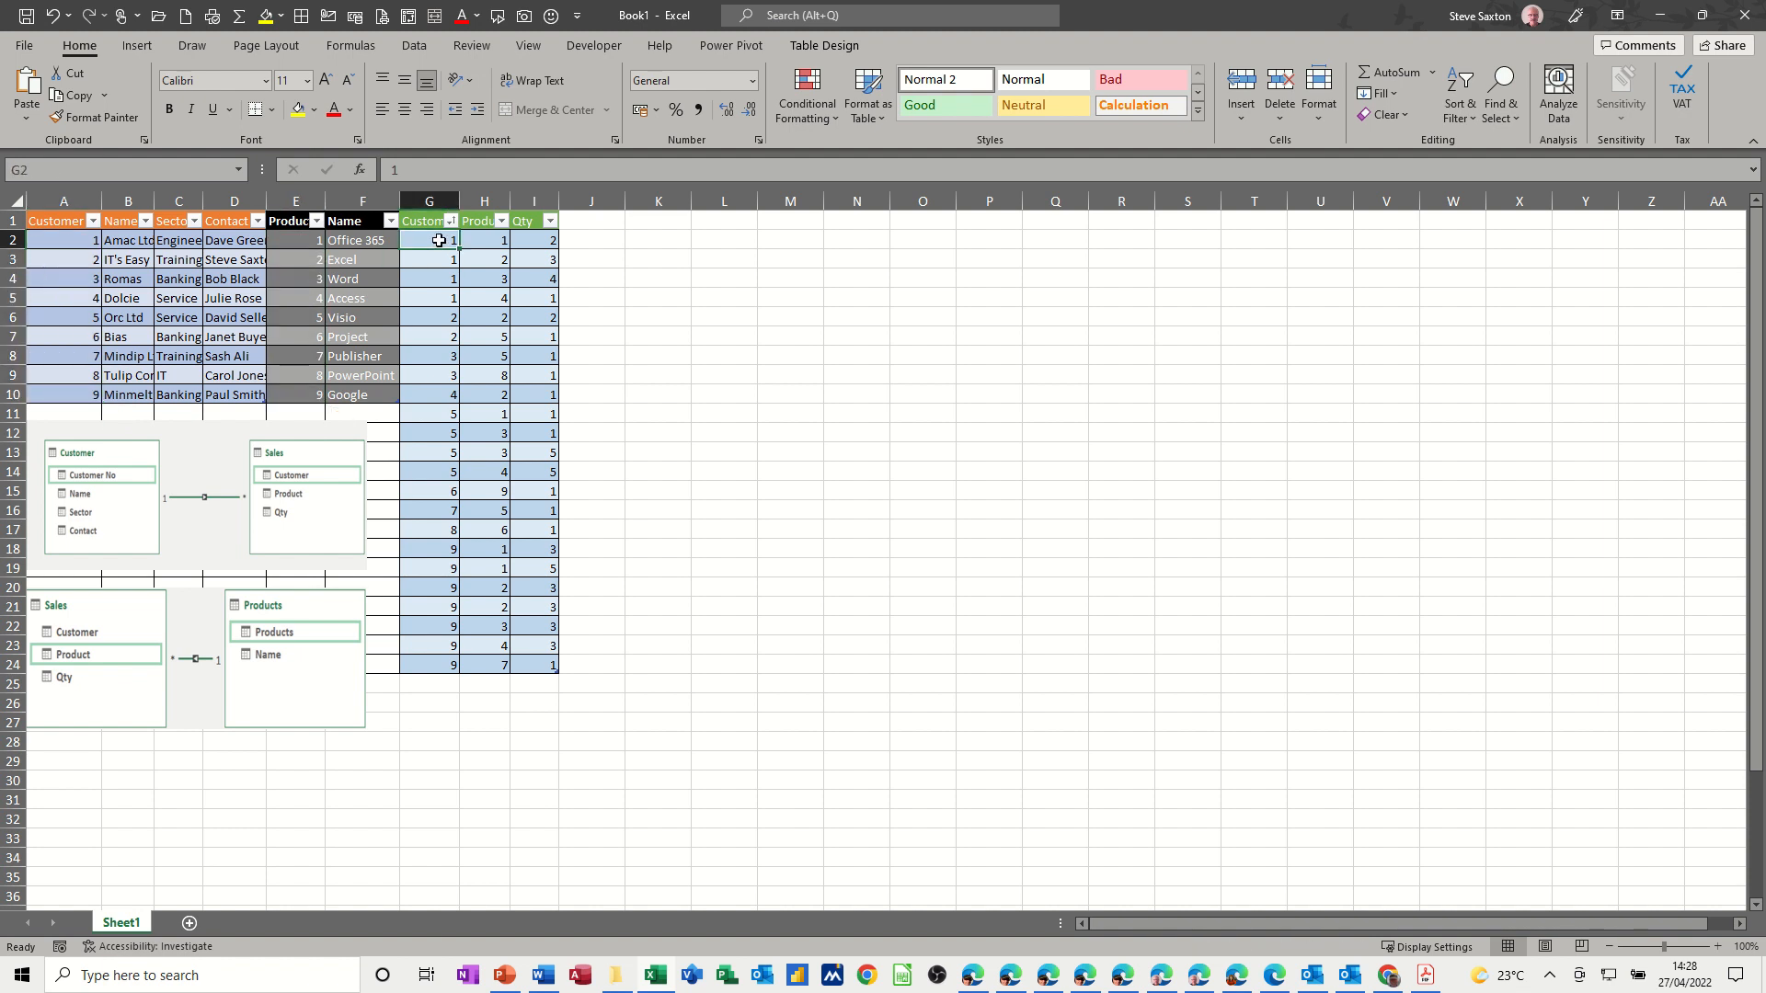
pyautogui.click(484, 239)
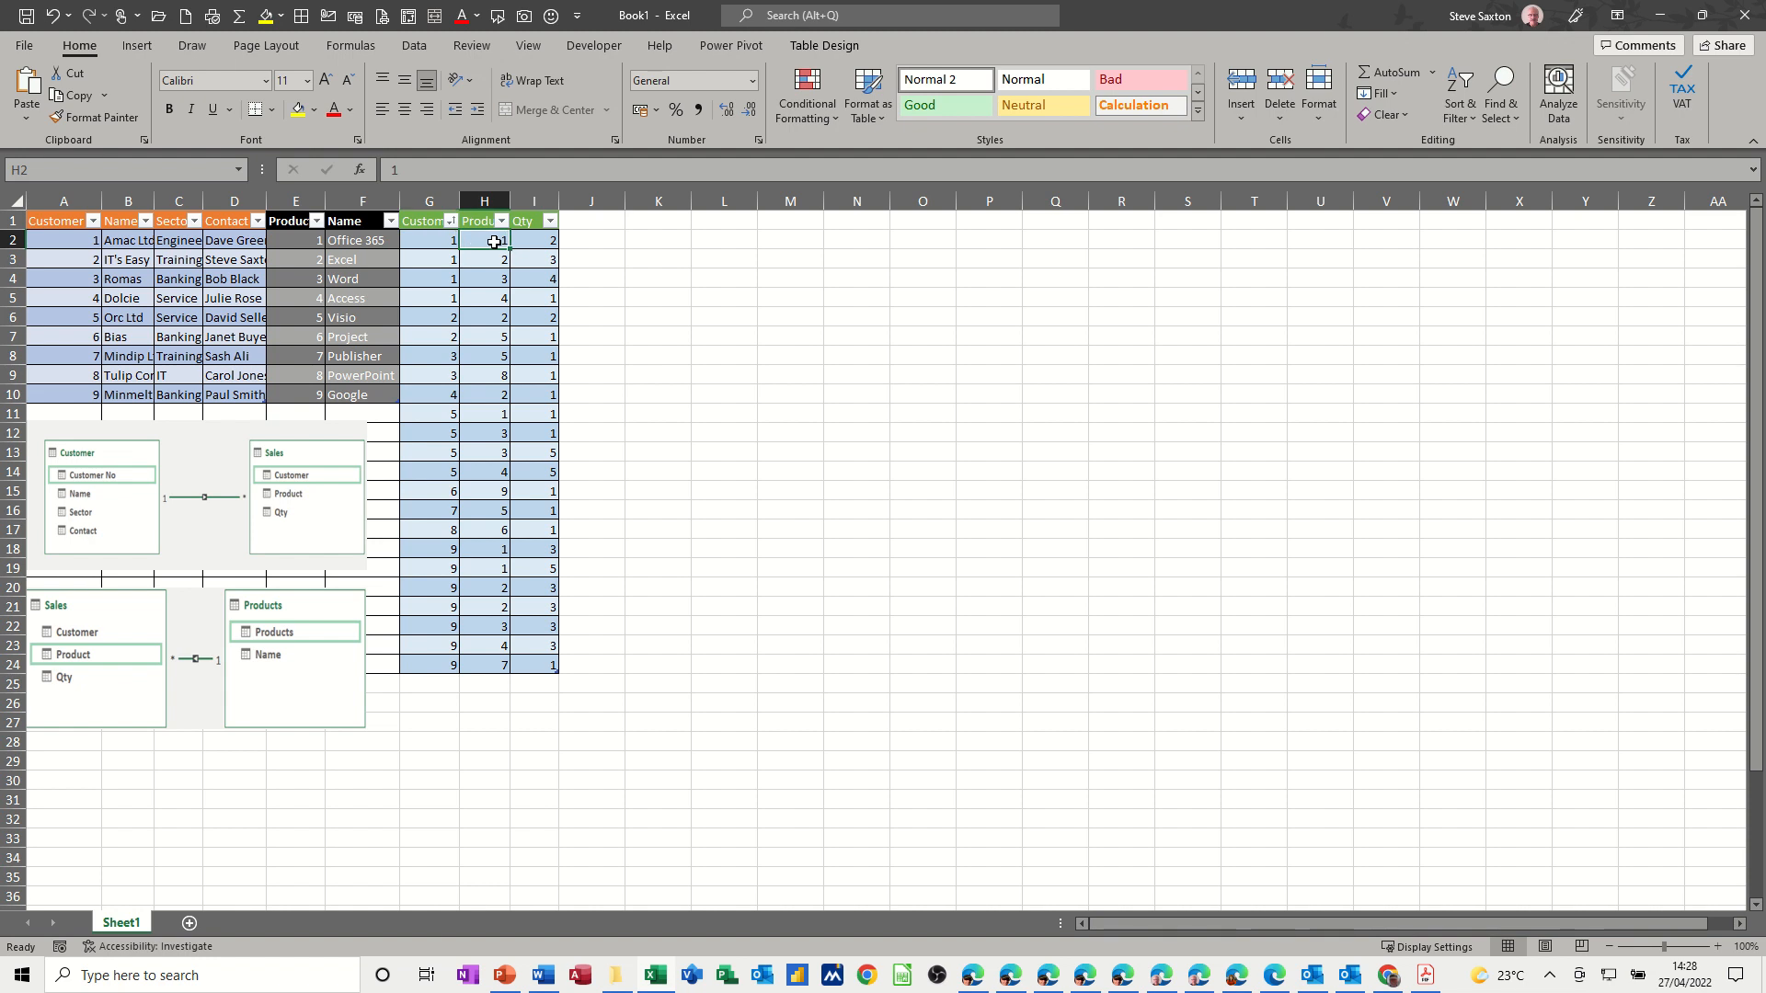
pyautogui.click(429, 259)
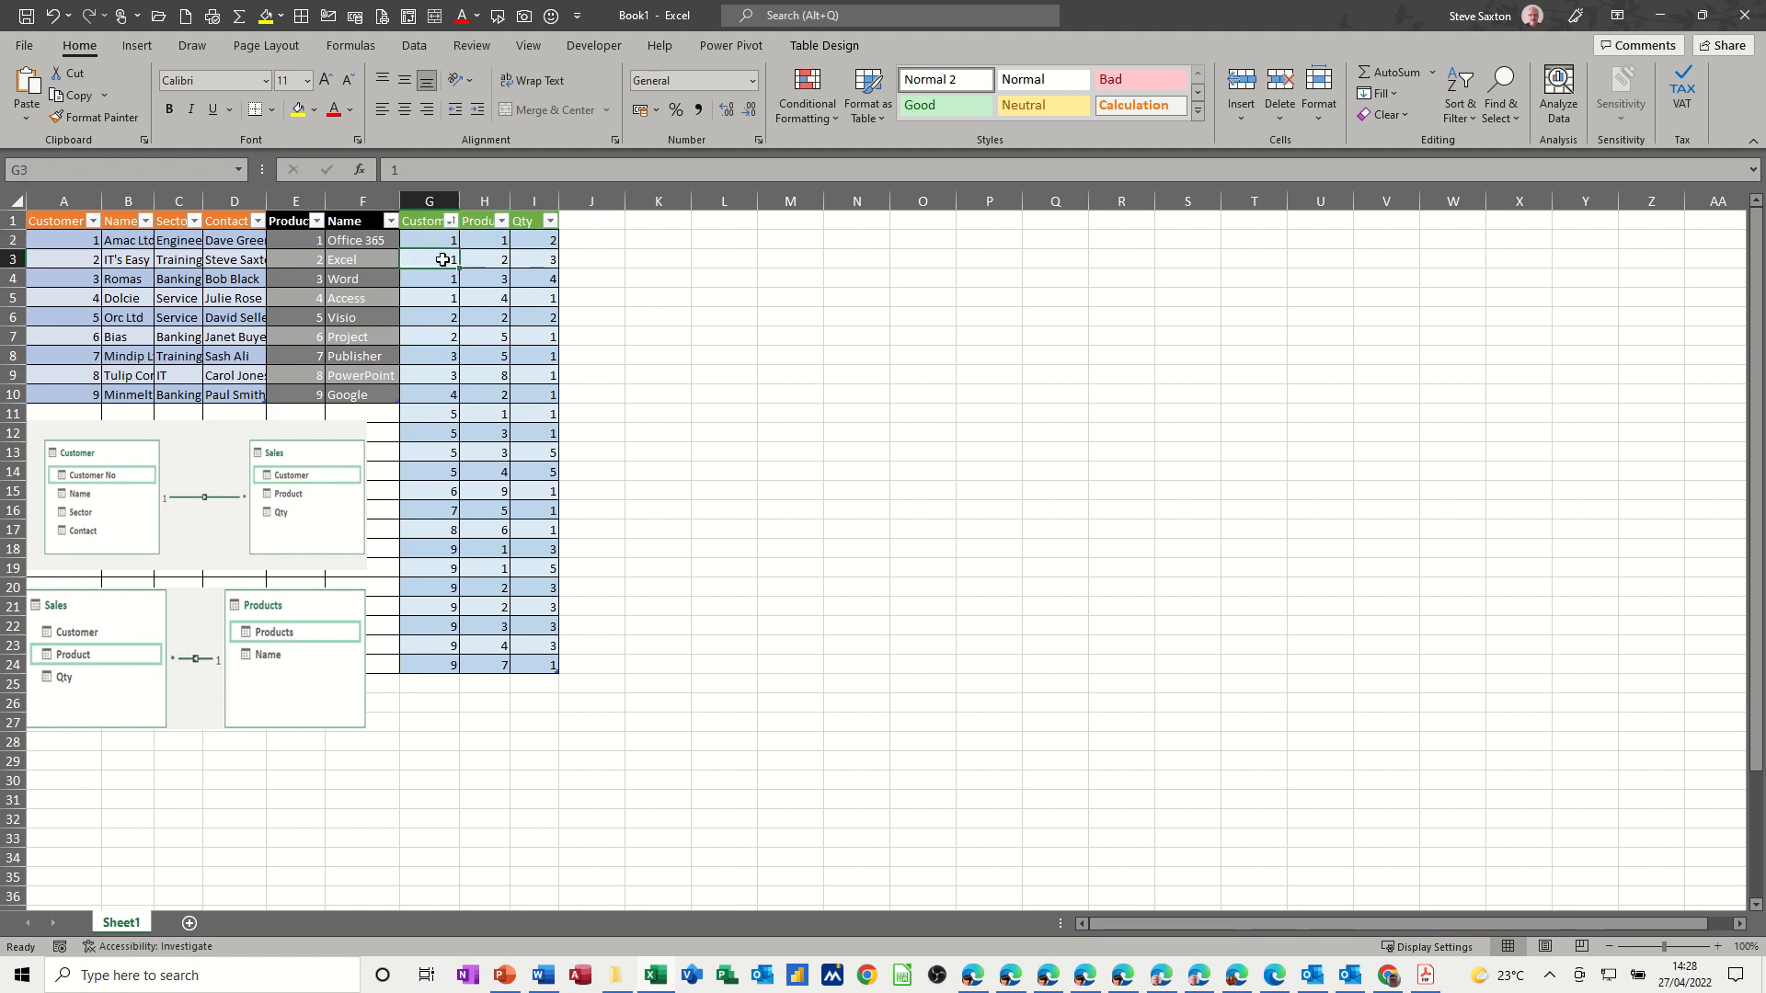
pyautogui.click(483, 259)
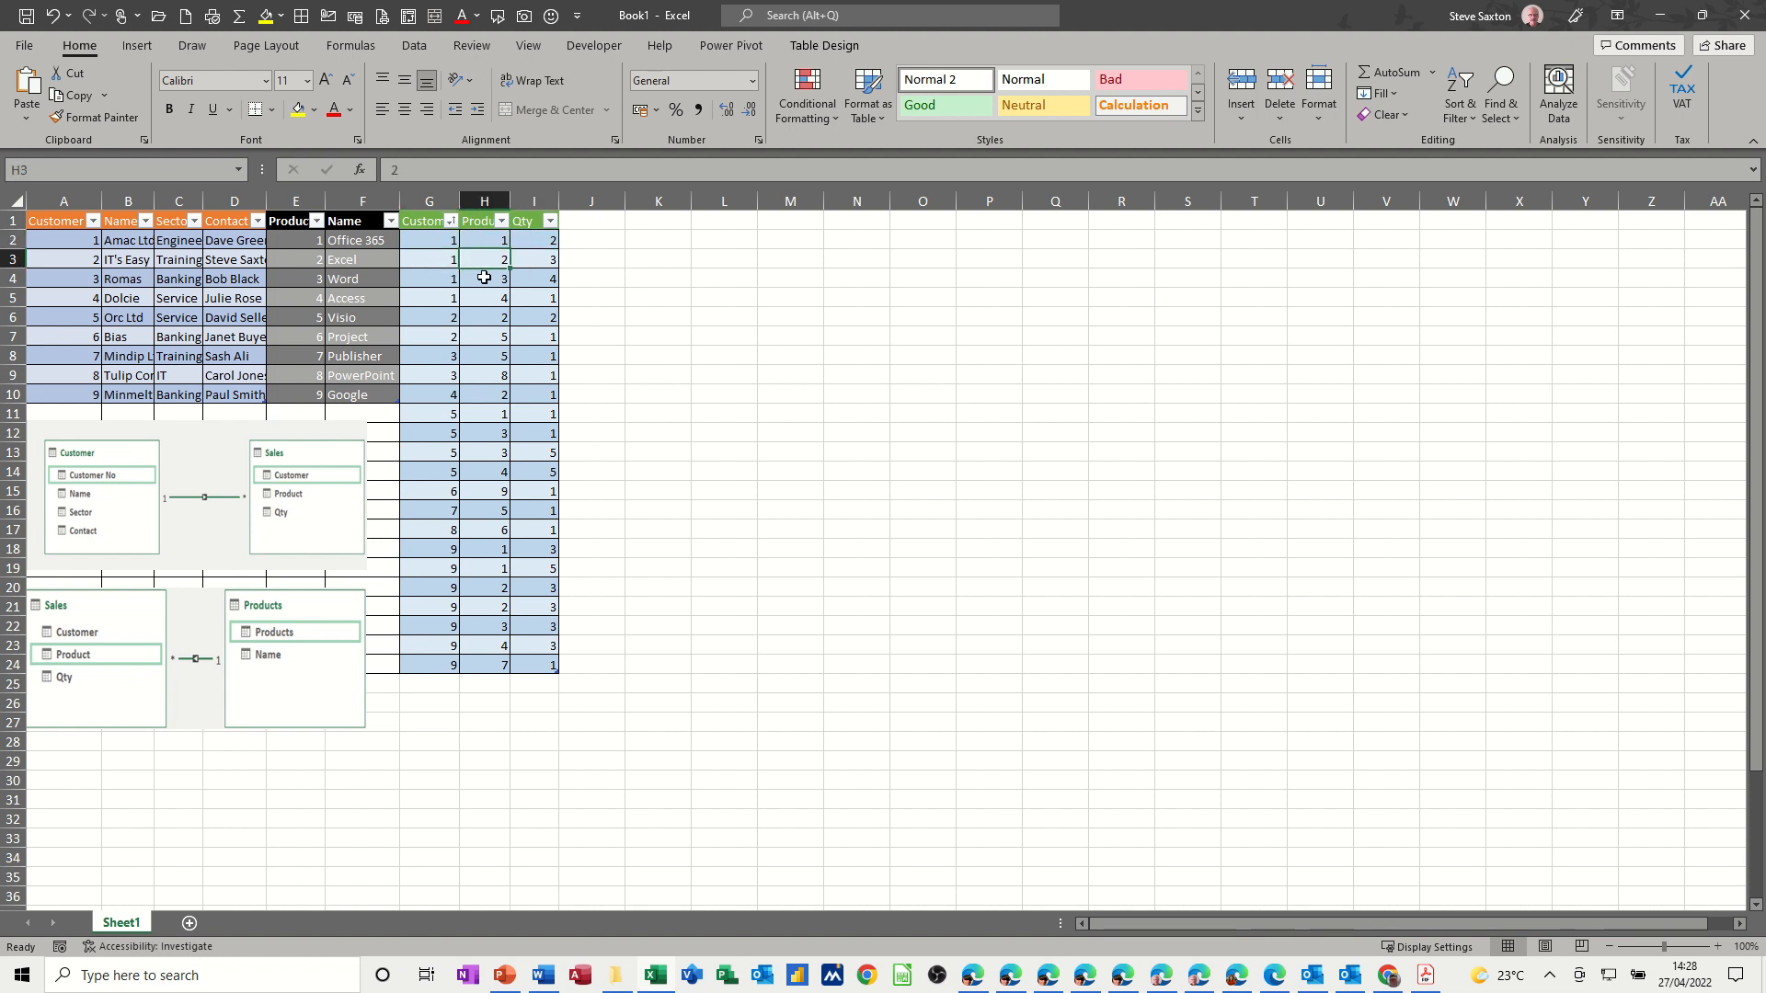
pyautogui.click(486, 298)
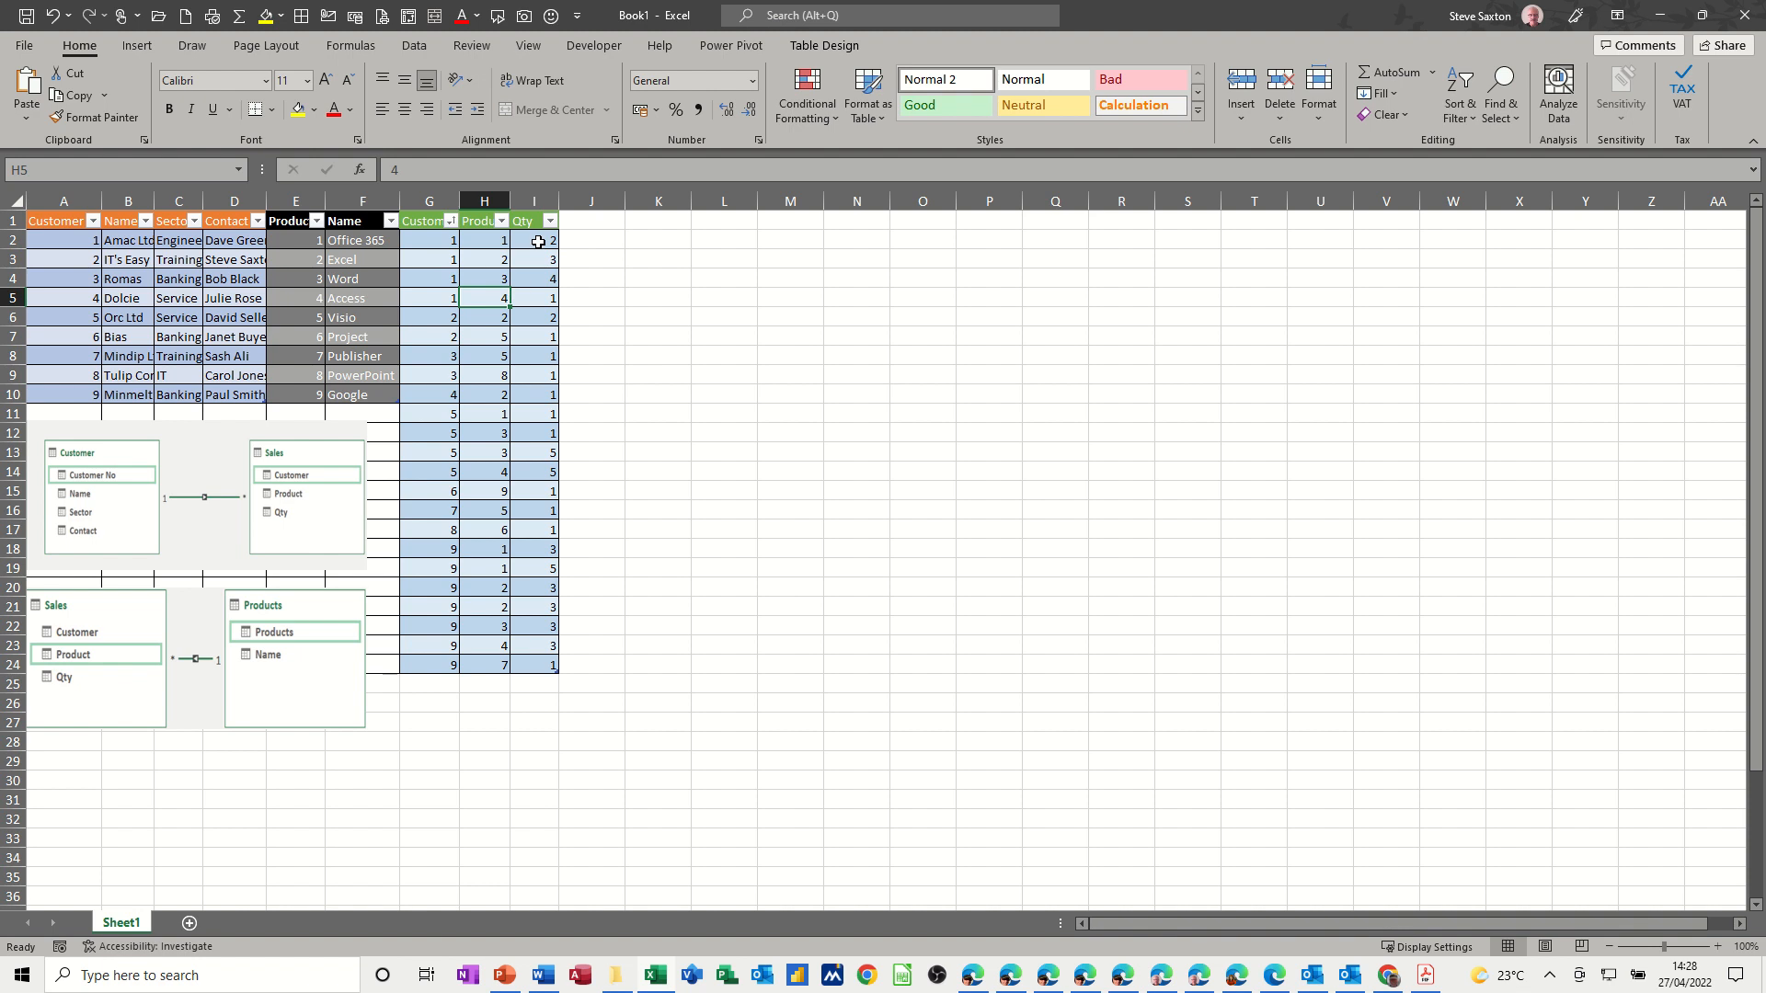
pyautogui.moveTo(438, 279)
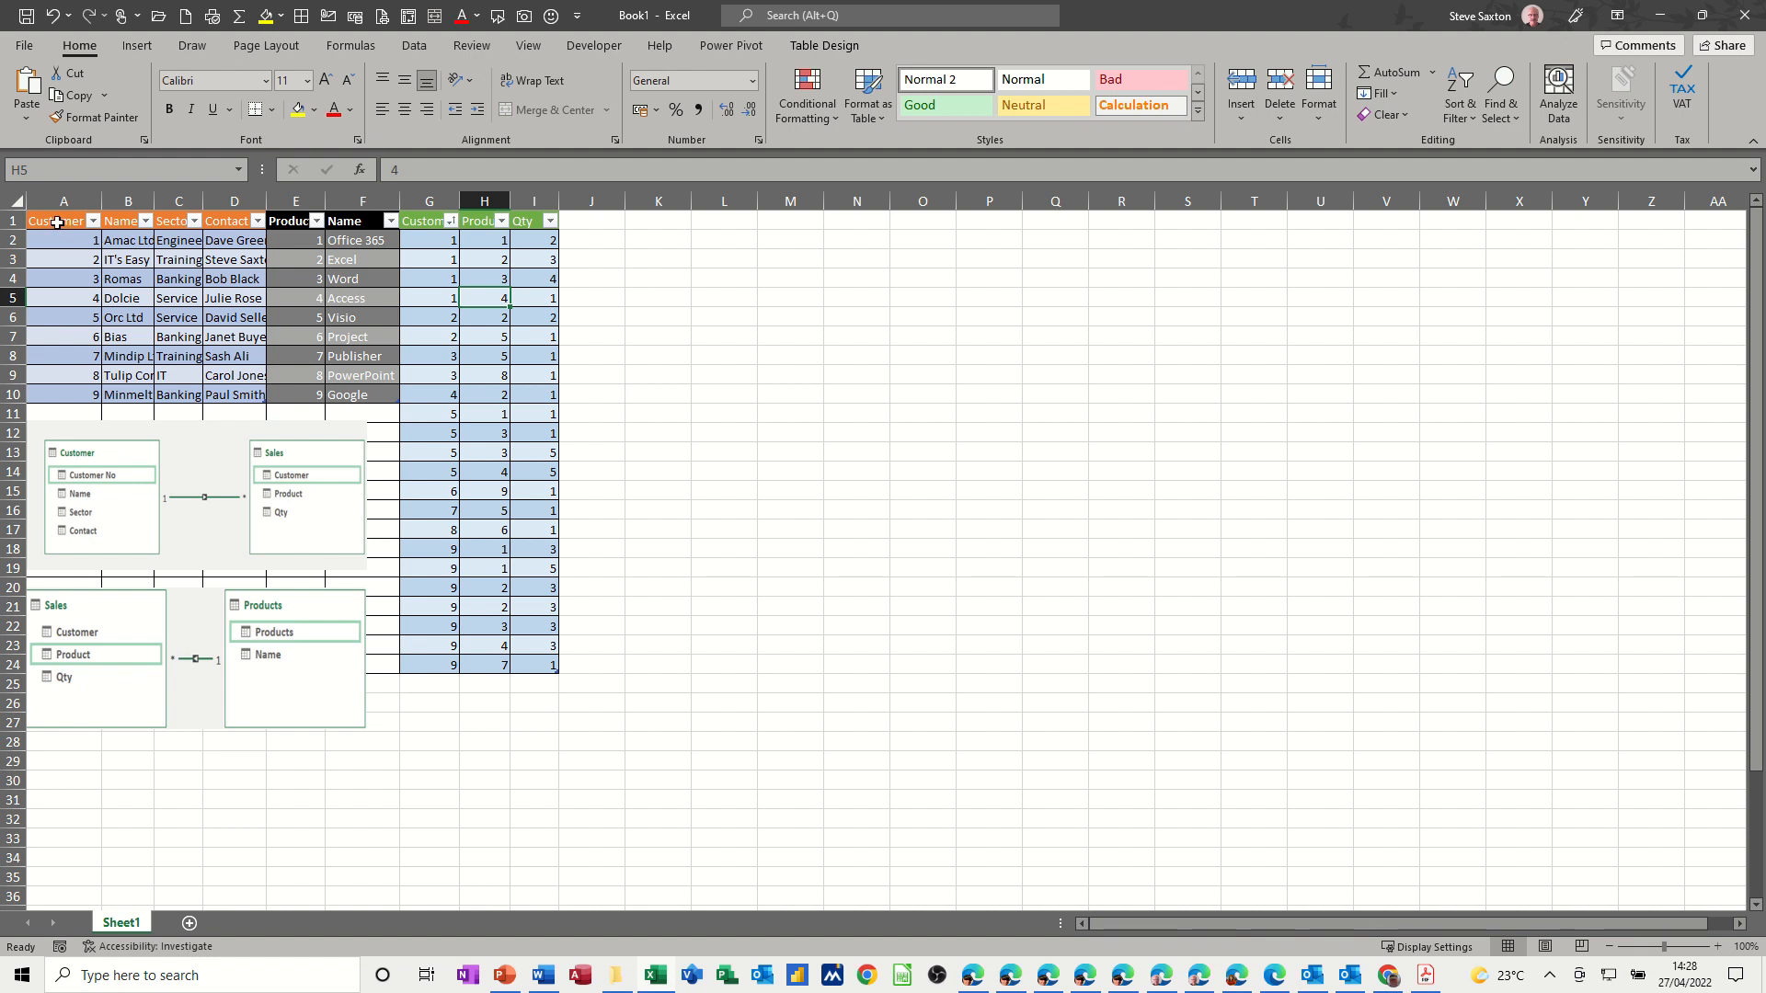
# Browse the table styles gallery without changing anything and show the Table Design settings
pyautogui.click(62, 218)
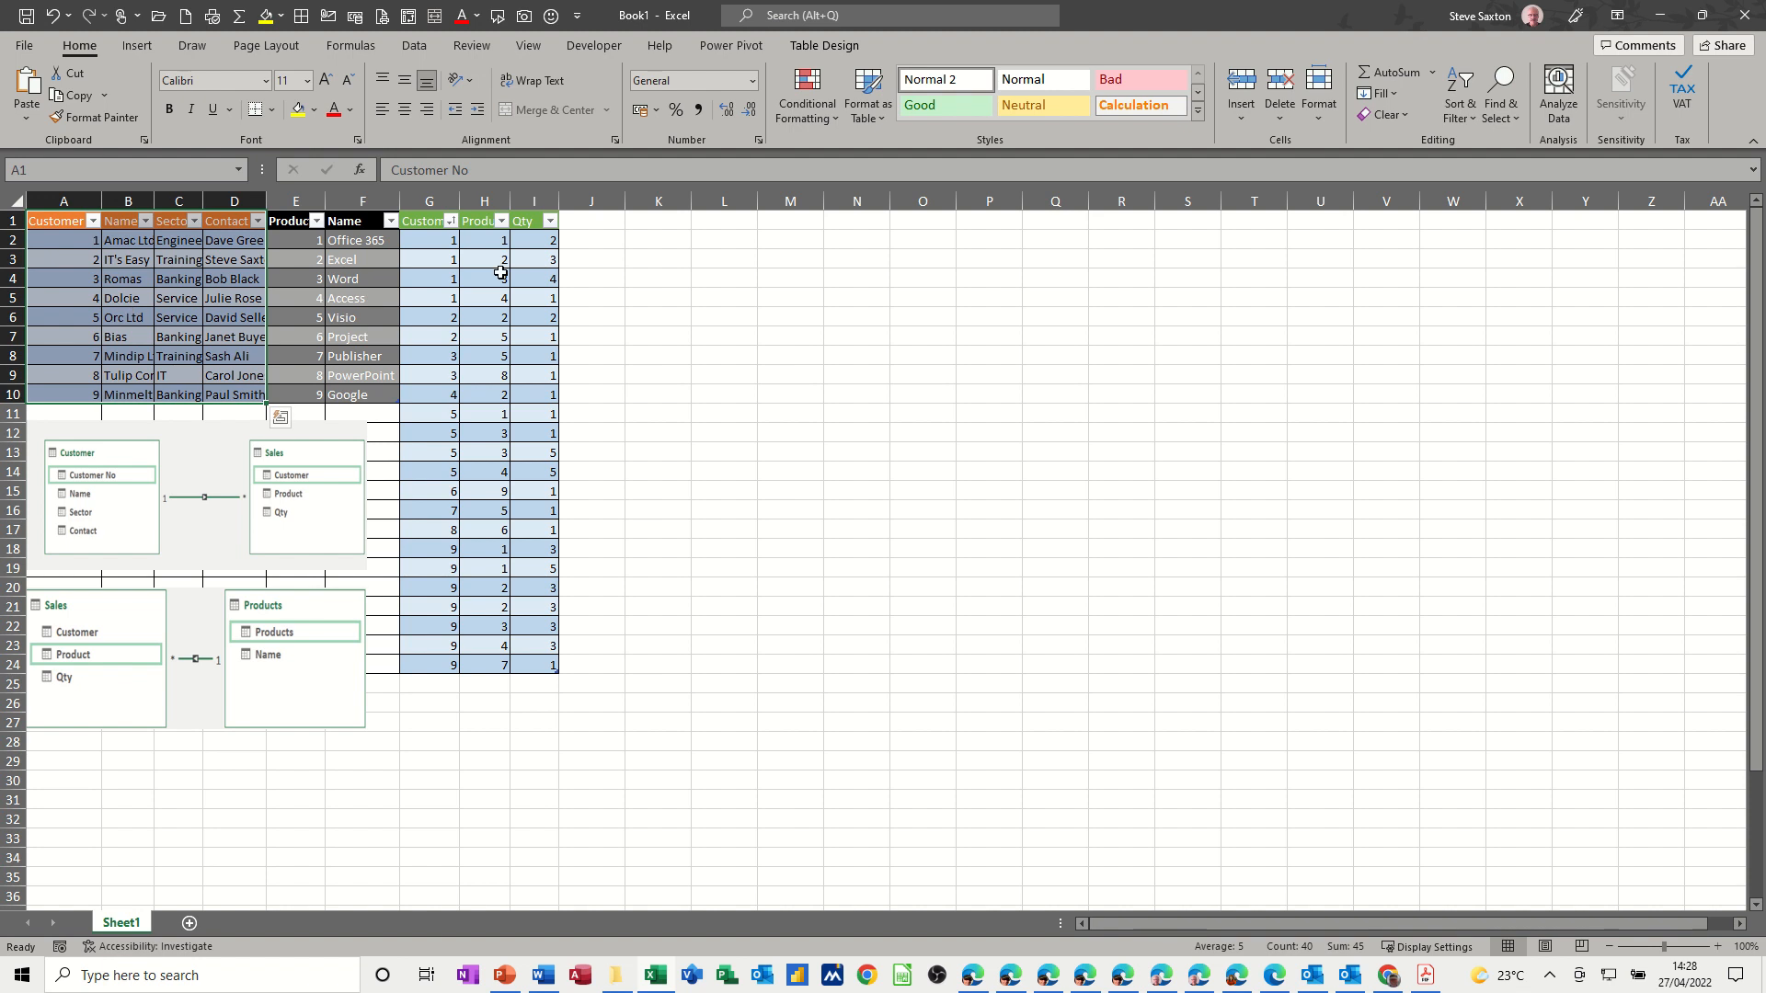
pyautogui.click(867, 92)
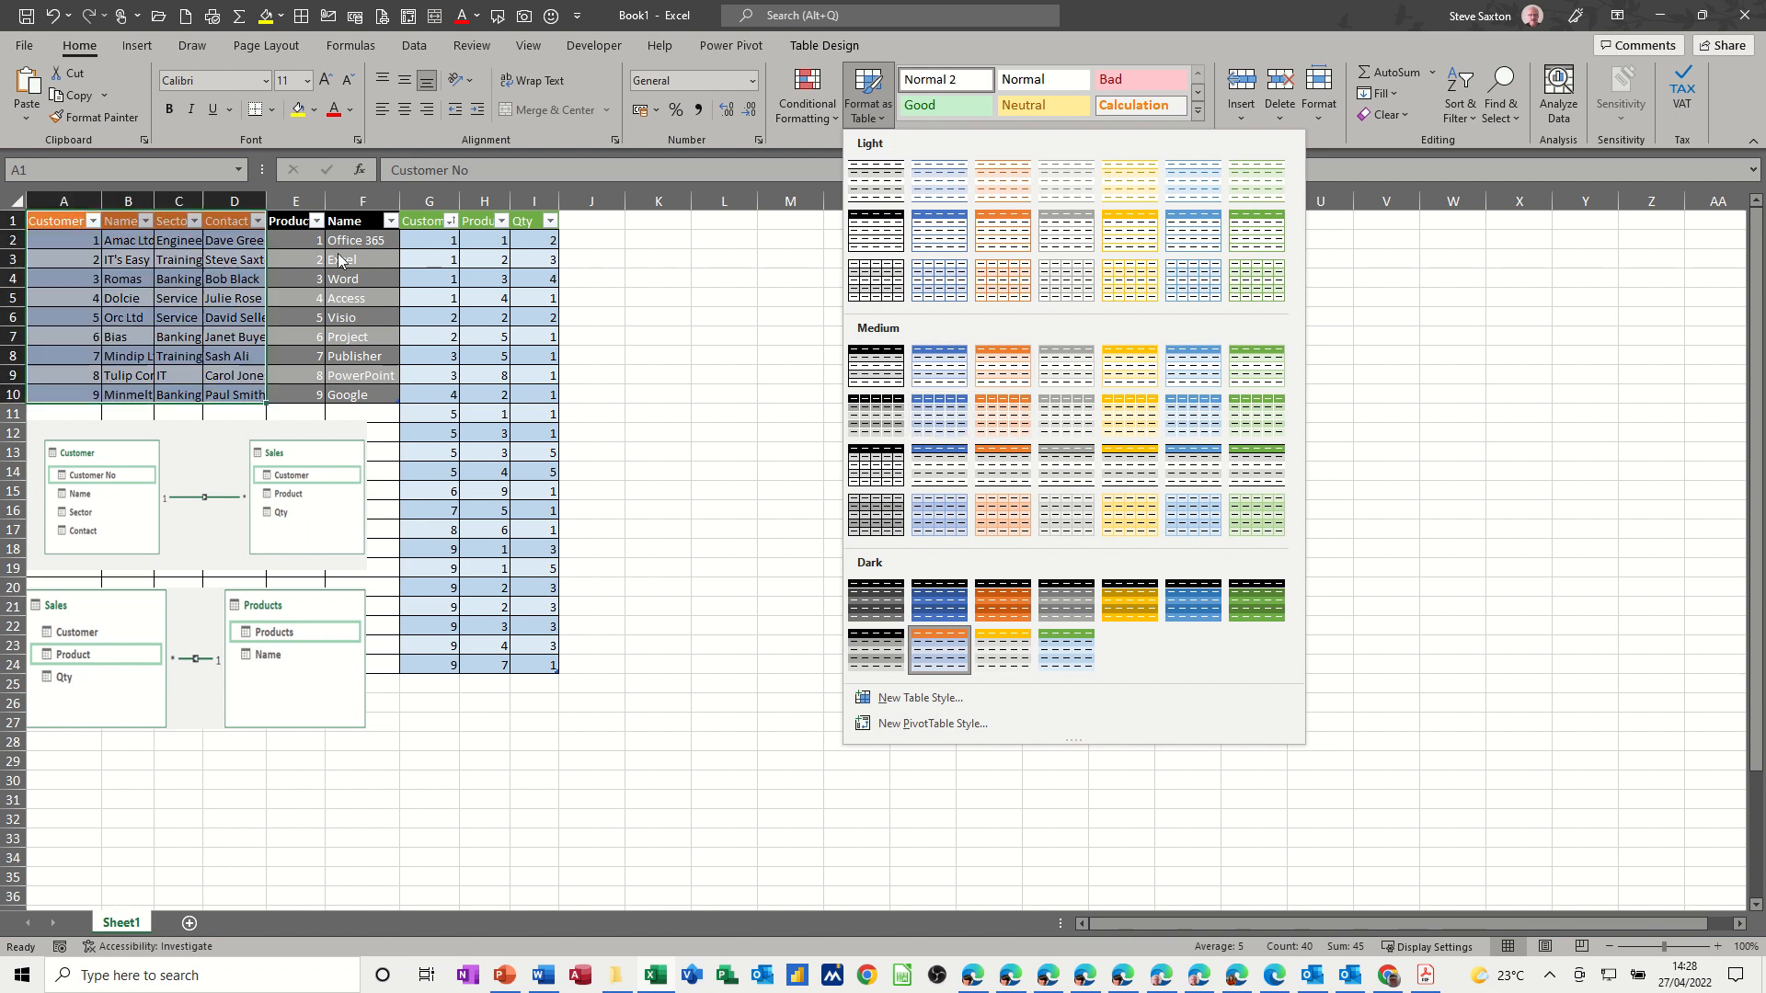
pyautogui.click(363, 259)
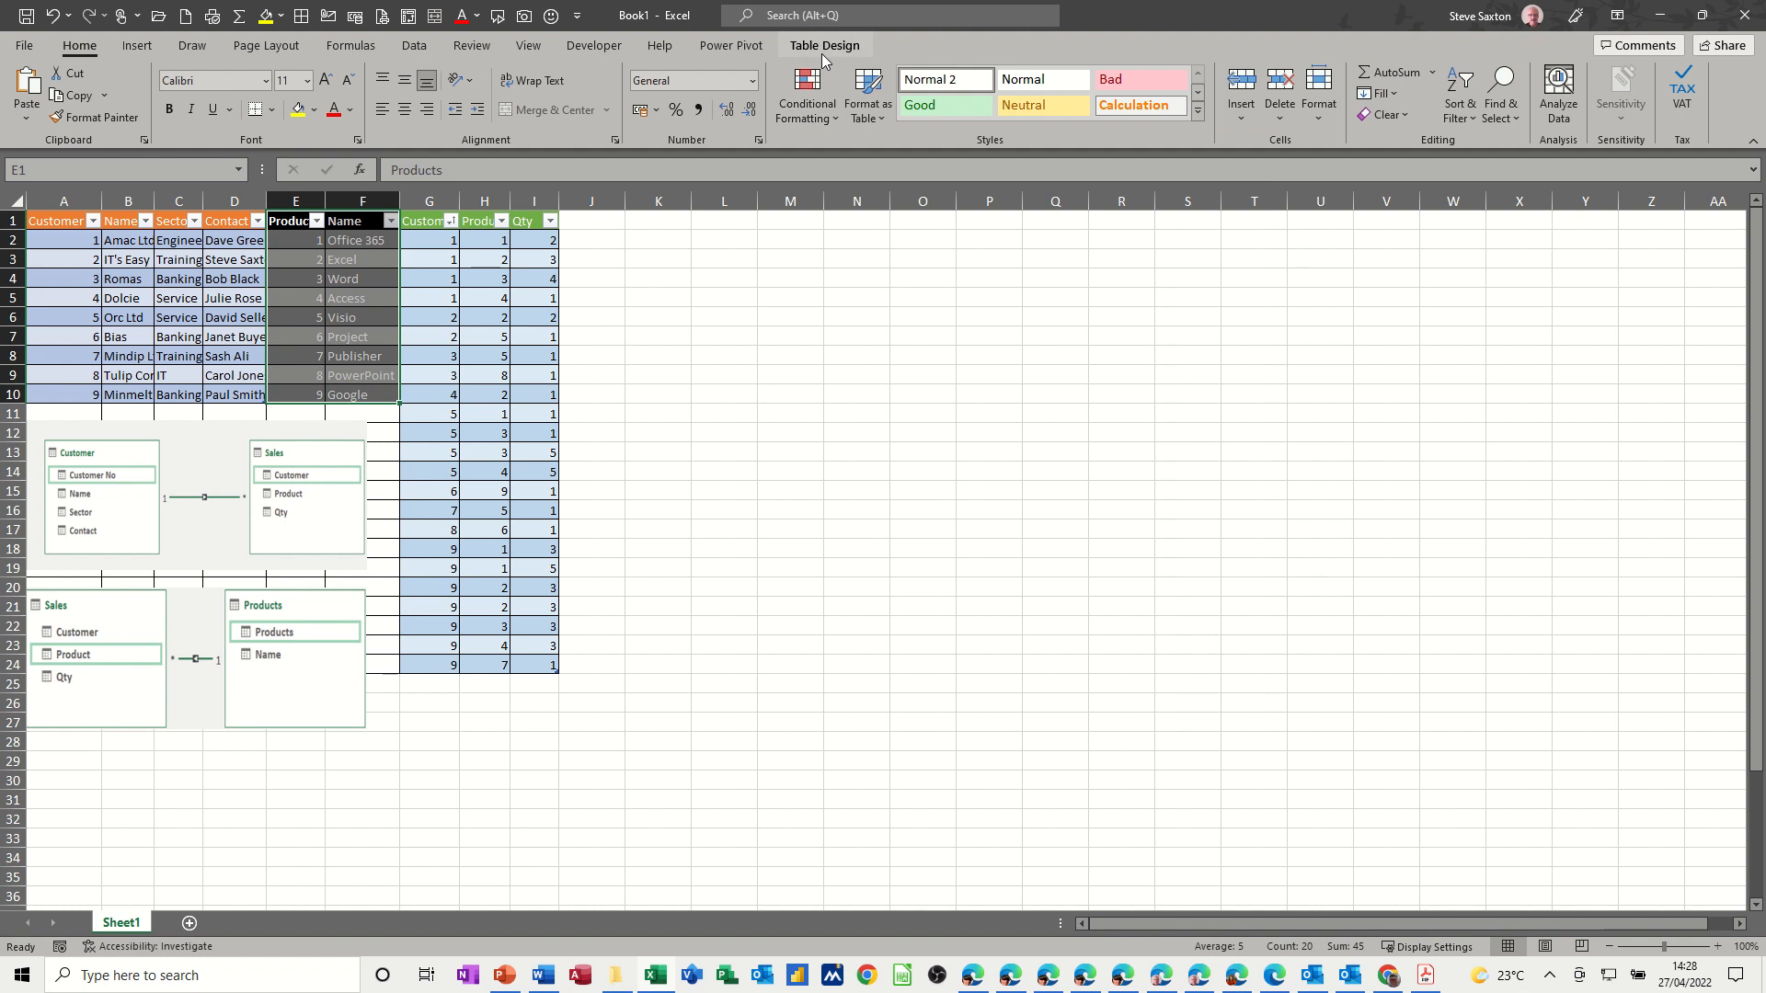
pyautogui.click(824, 45)
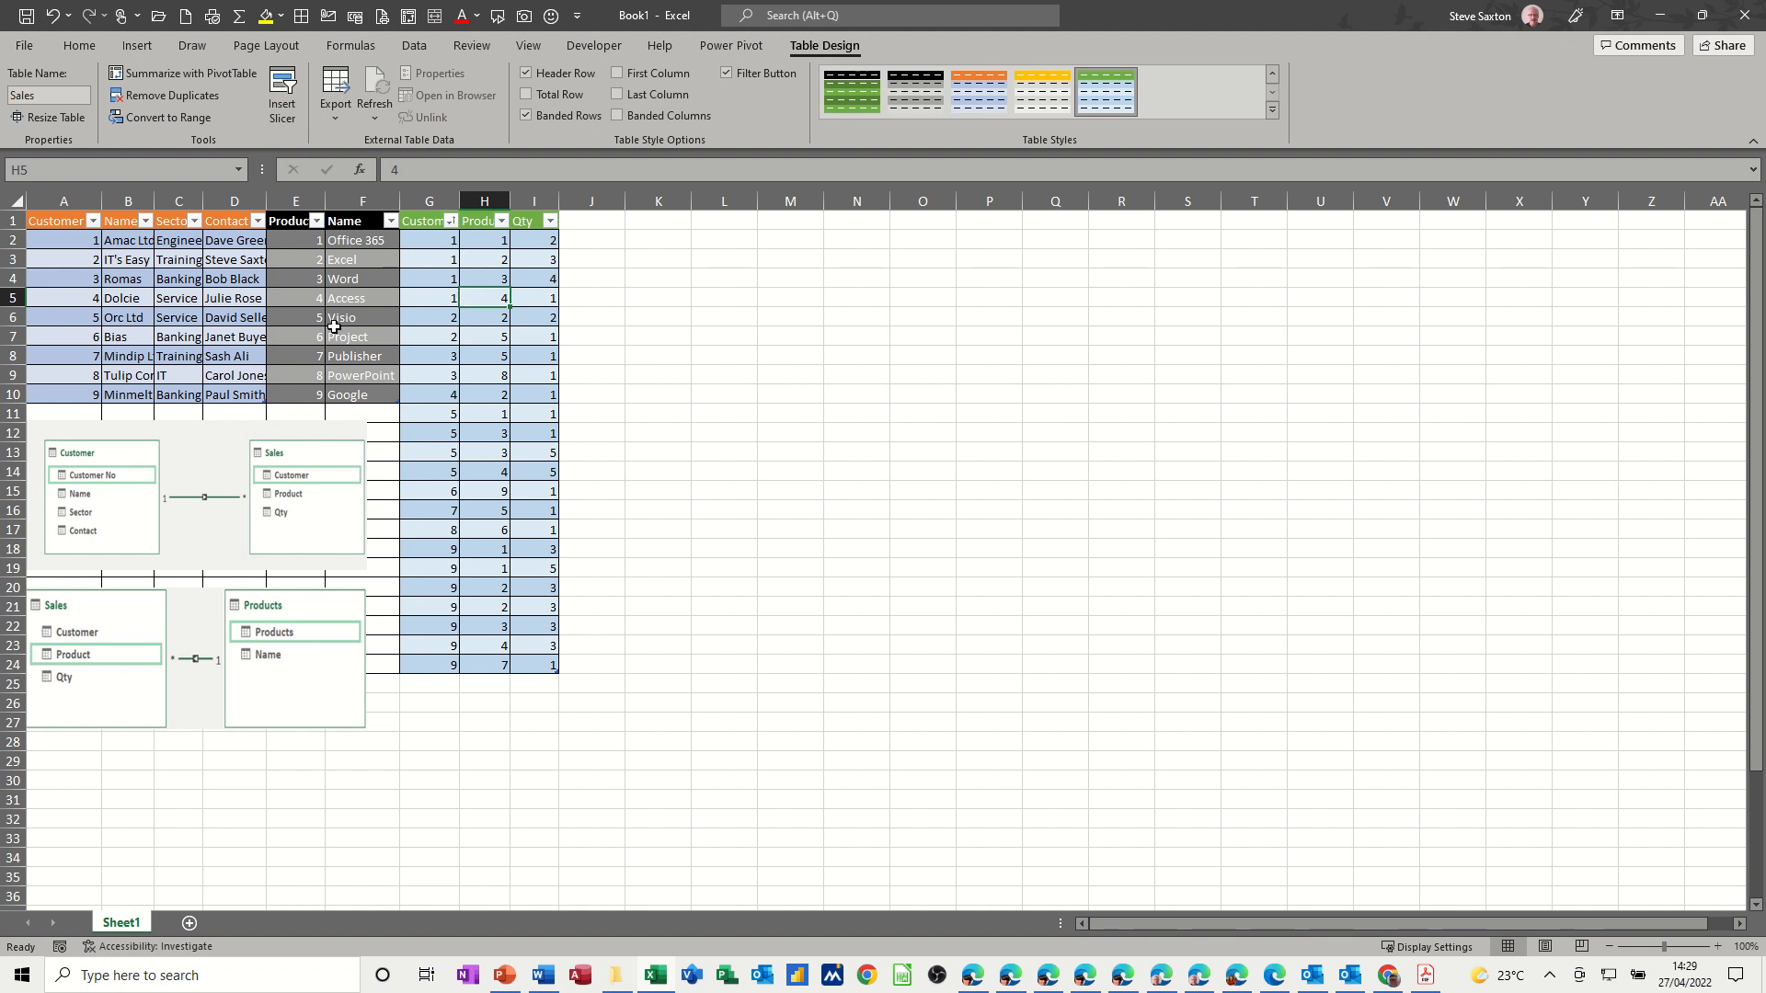
pyautogui.moveTo(451, 307)
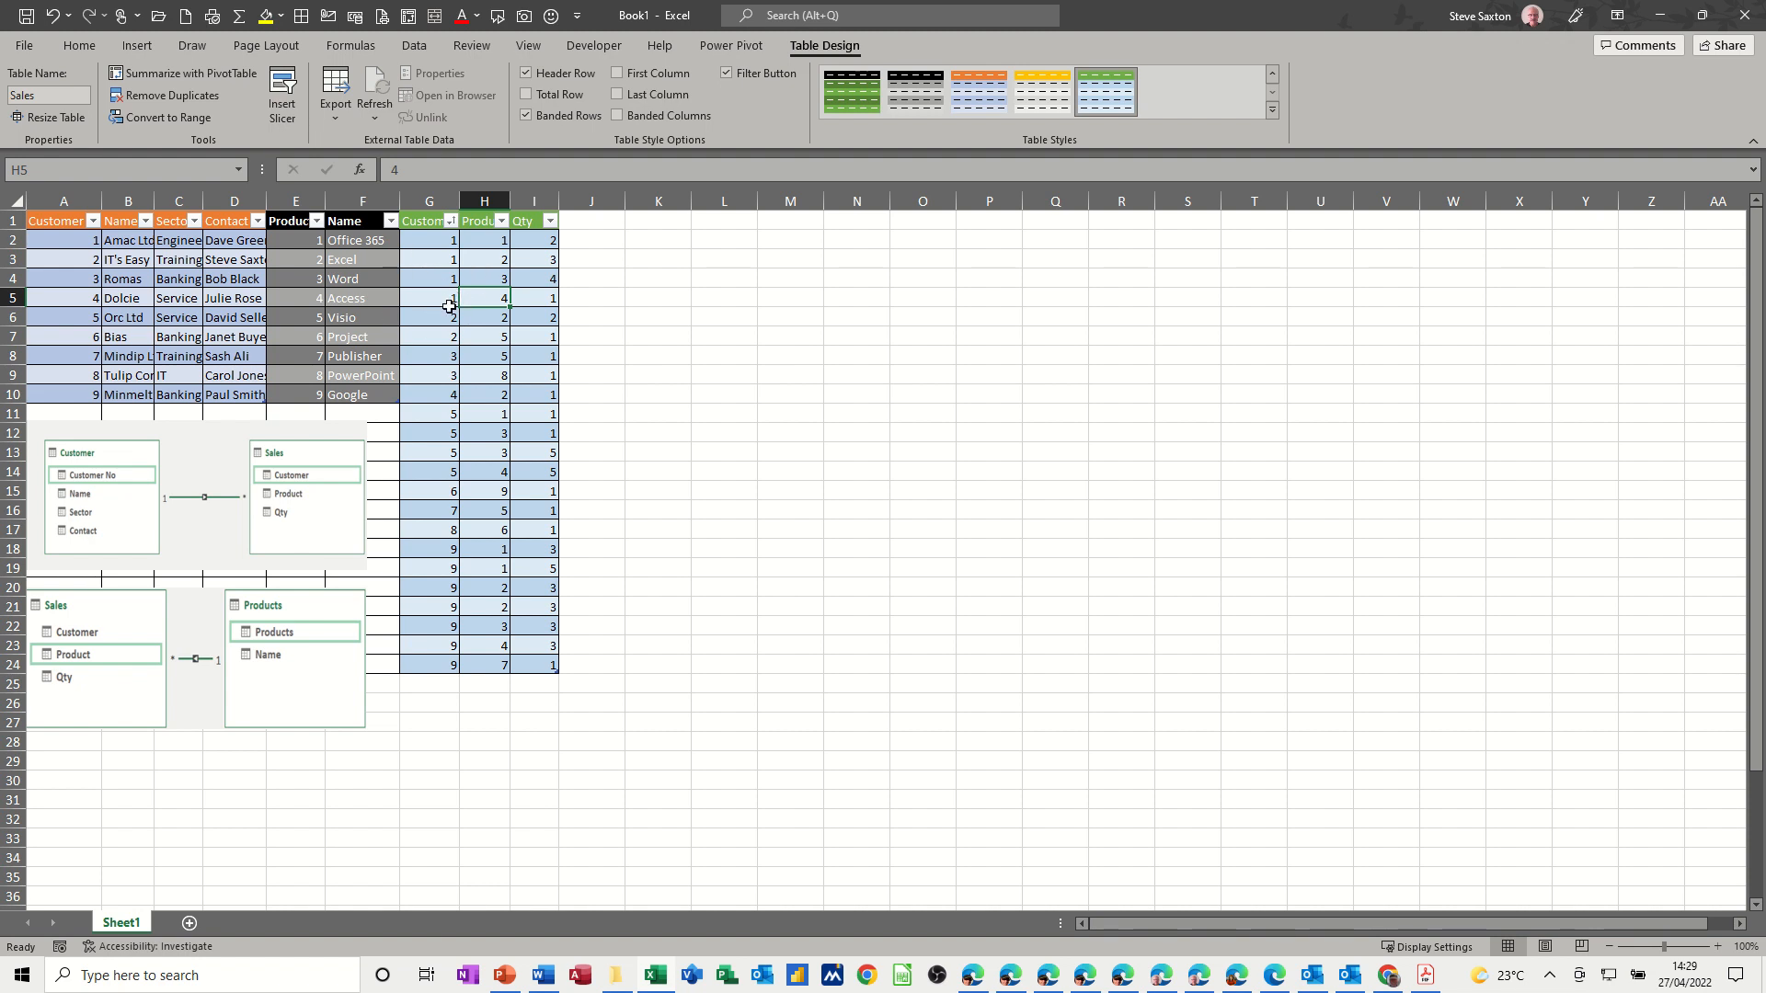
pyautogui.moveTo(730, 45)
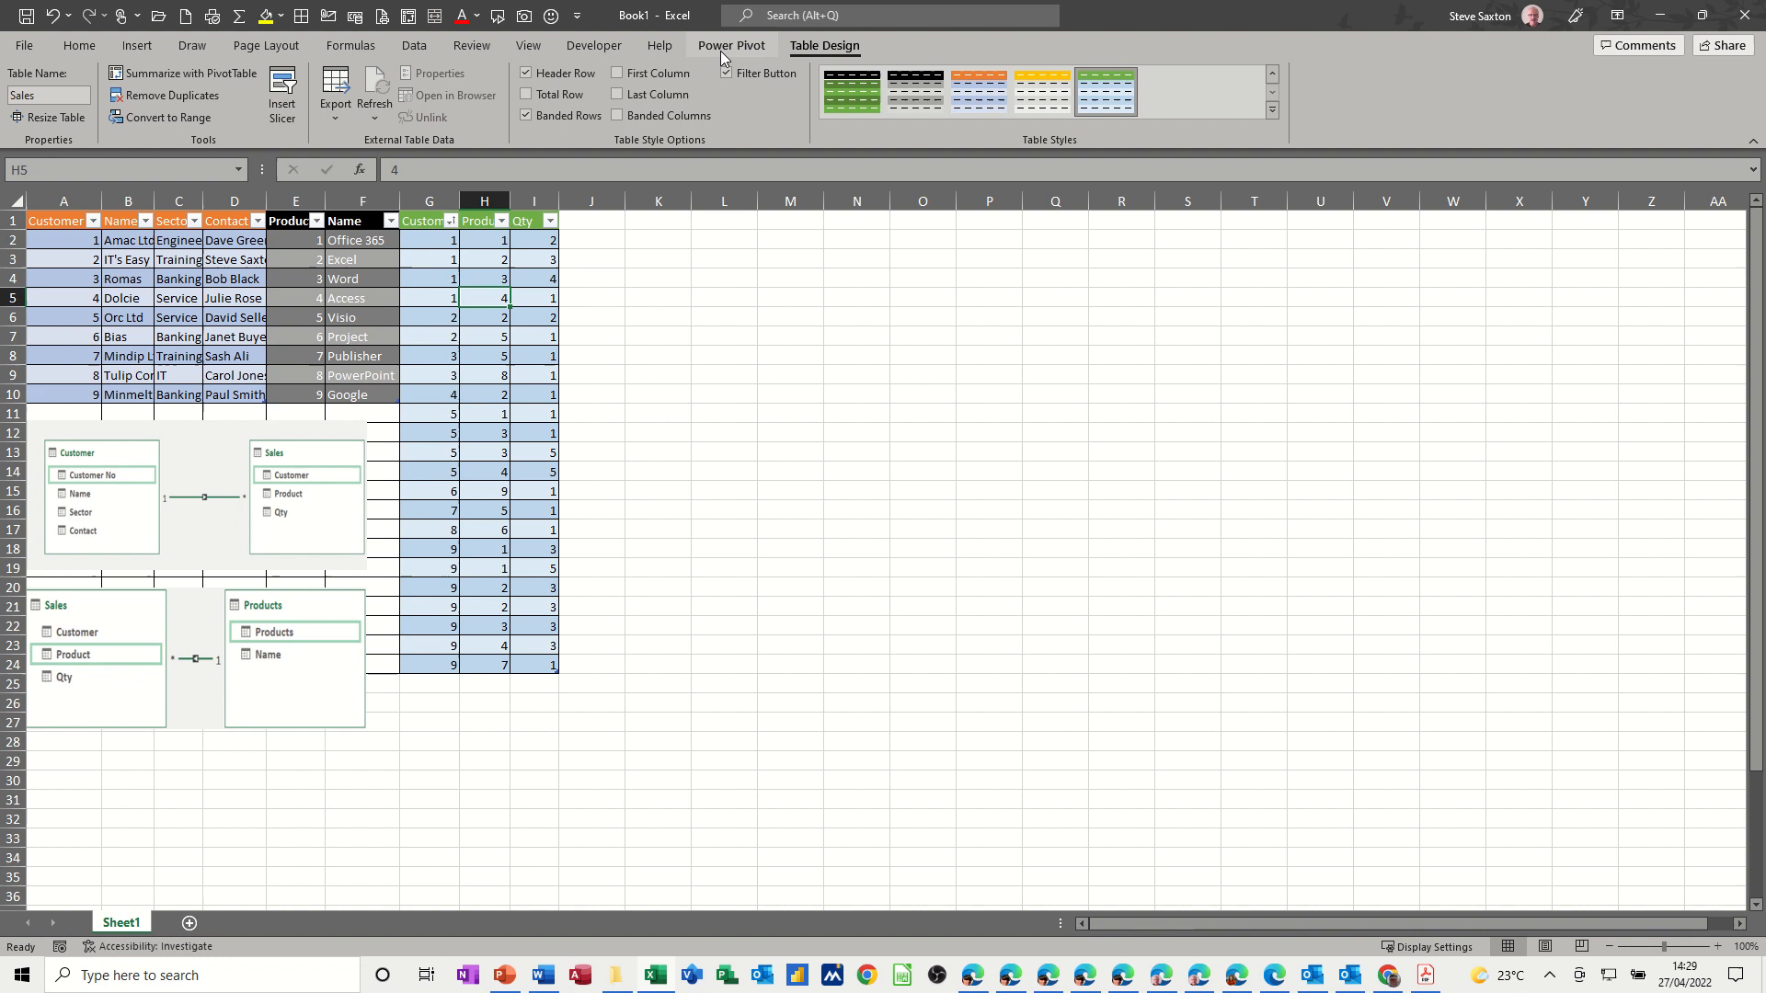
# Switch between the Data and Power Pivot ribbons, ending on the Power Pivot data model commands
pyautogui.click(731, 44)
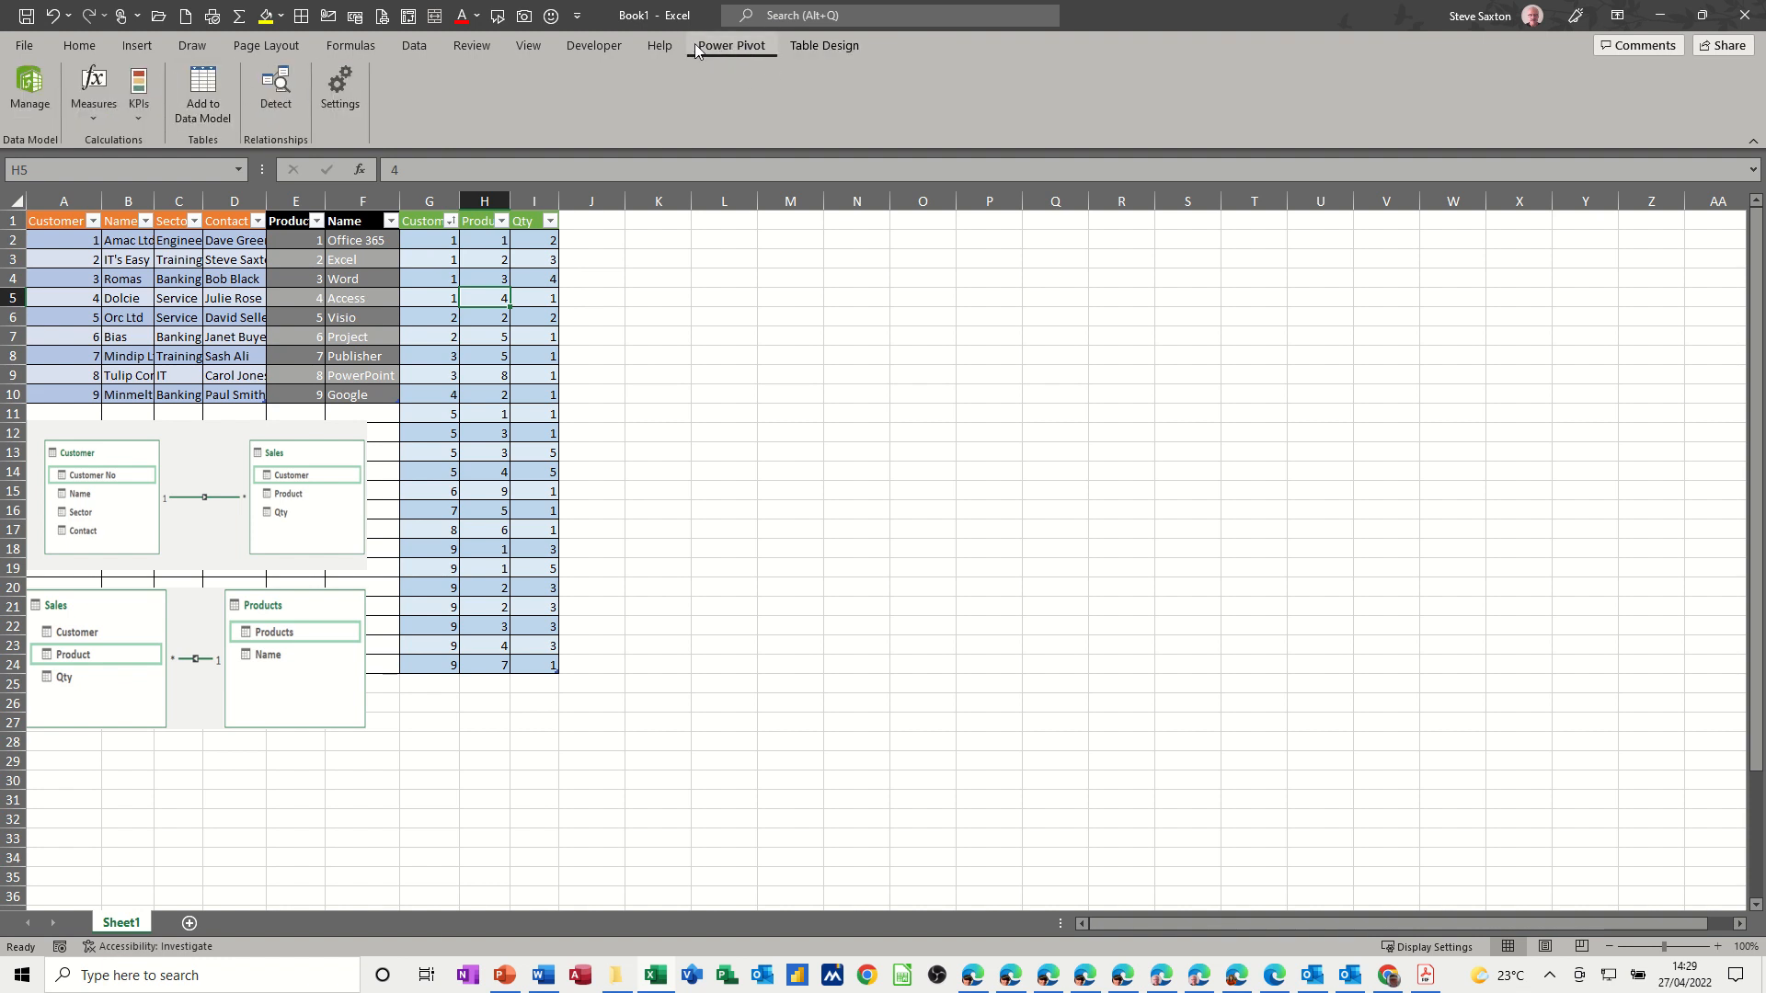
pyautogui.click(414, 44)
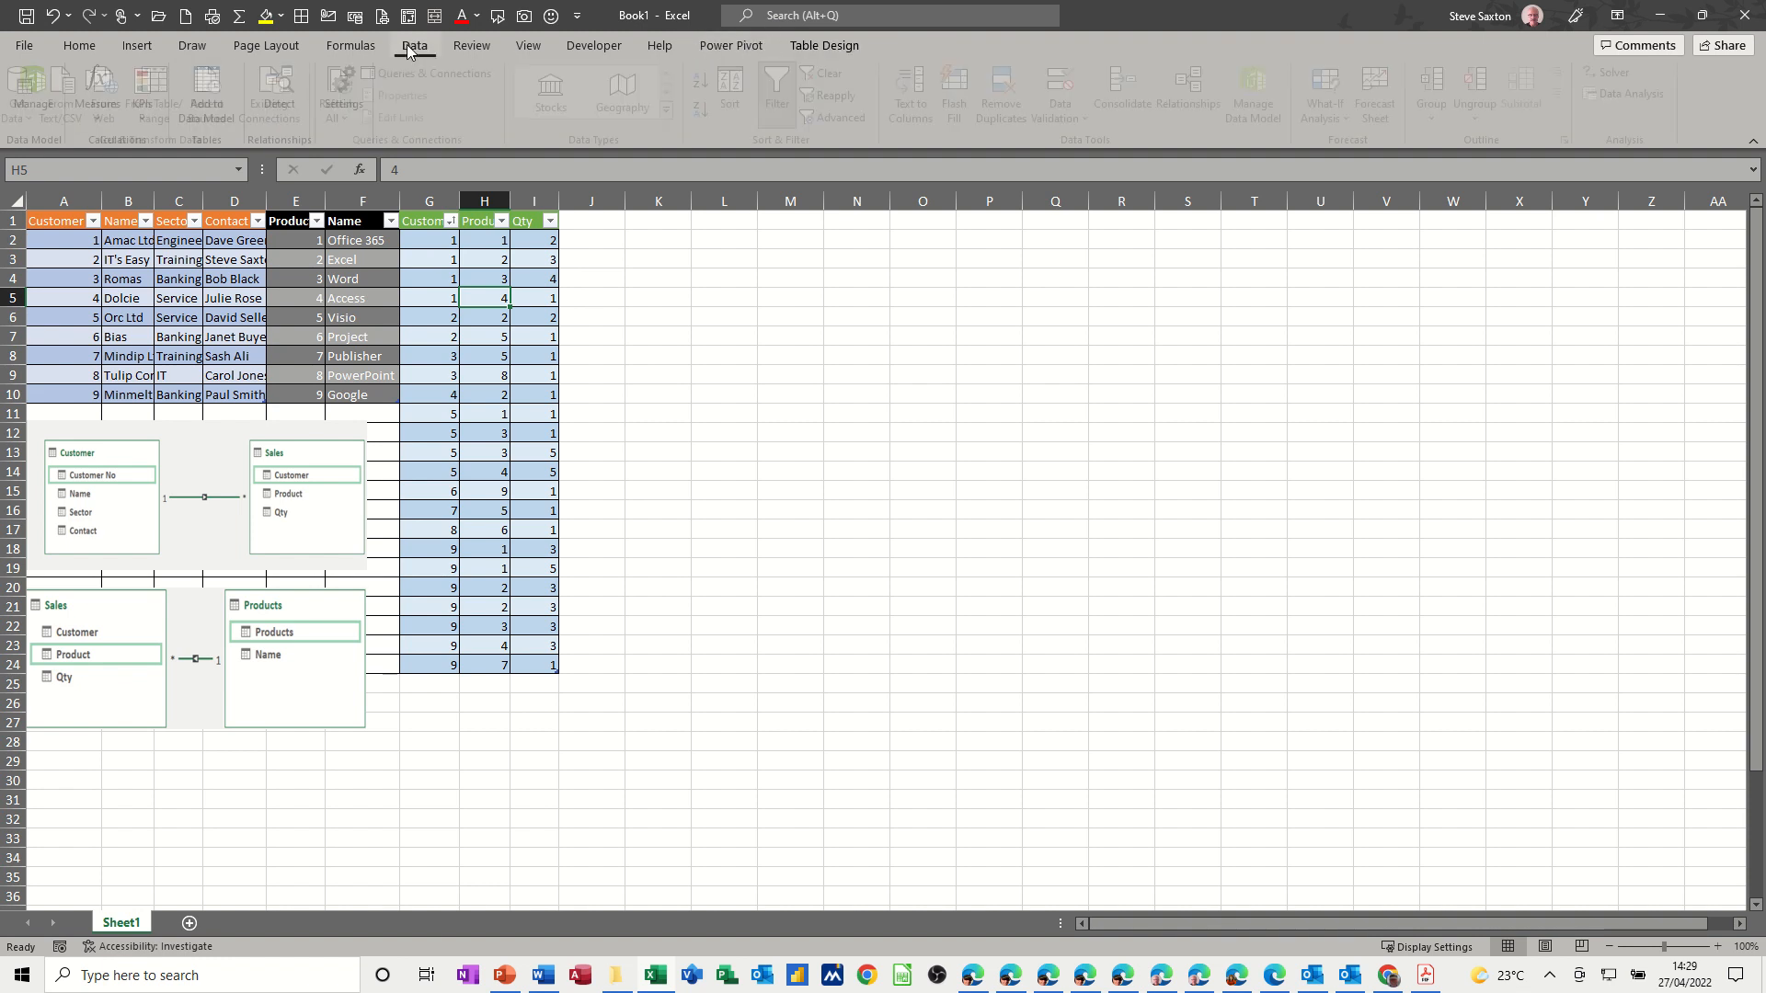
pyautogui.click(413, 44)
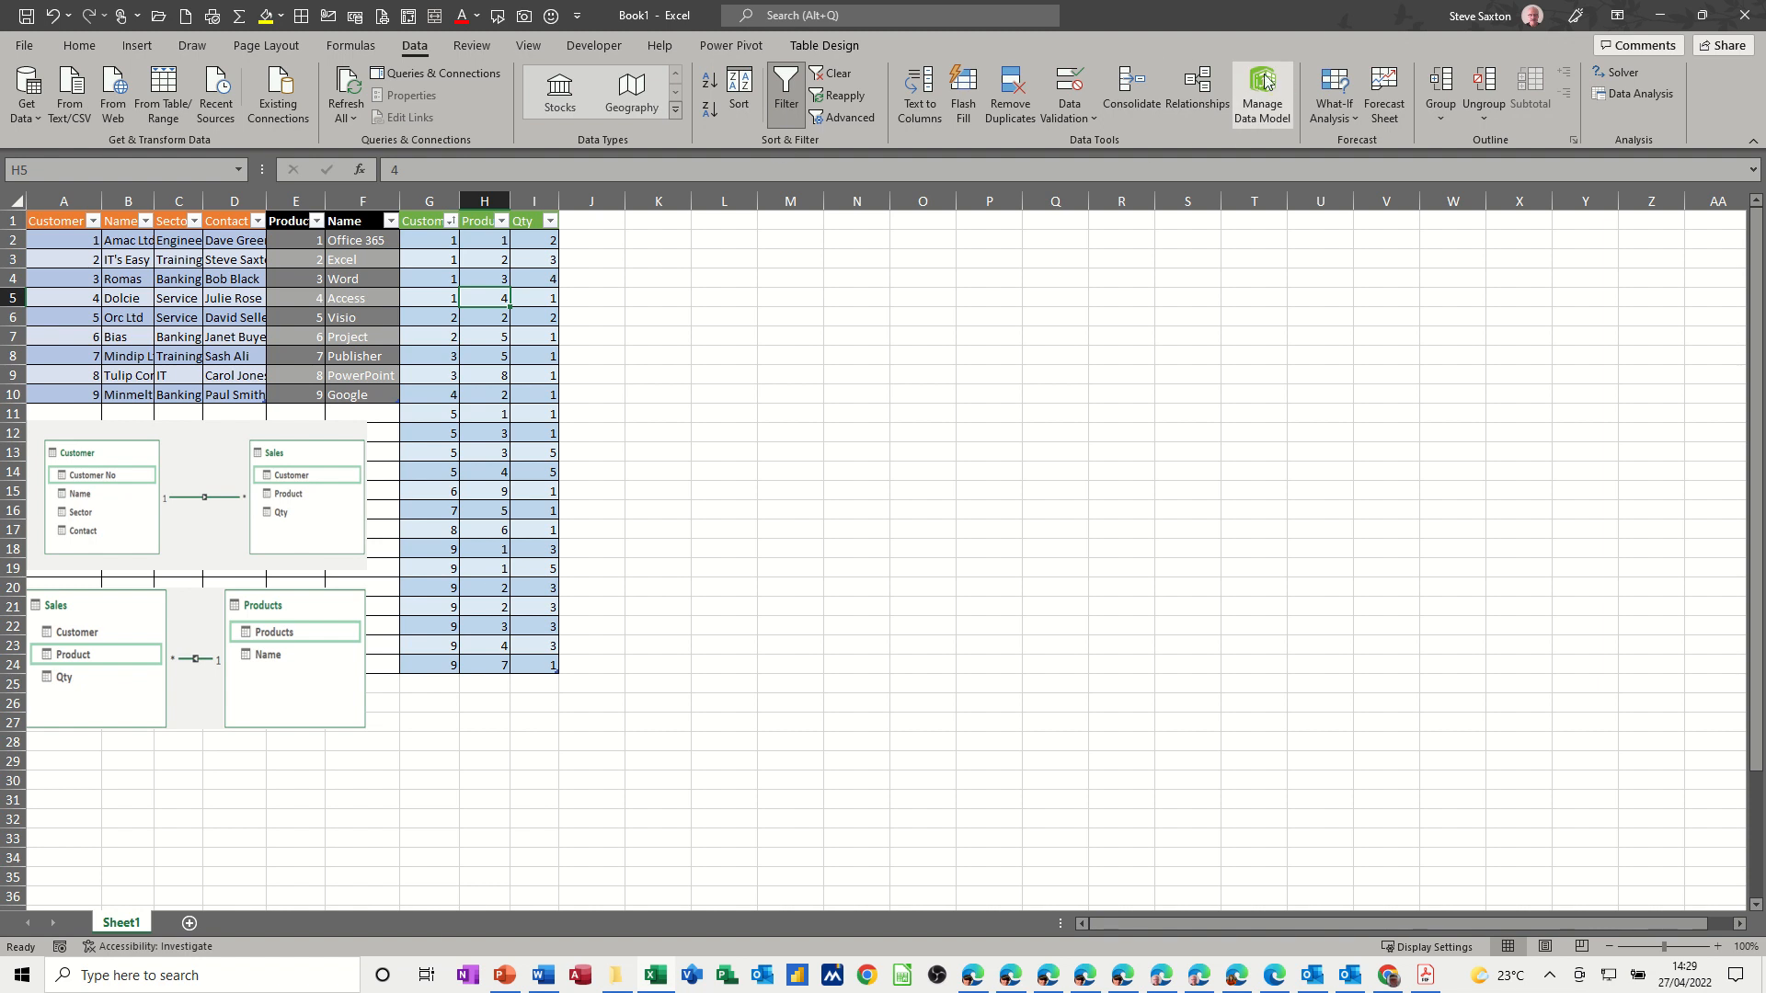
pyautogui.moveTo(1262, 95)
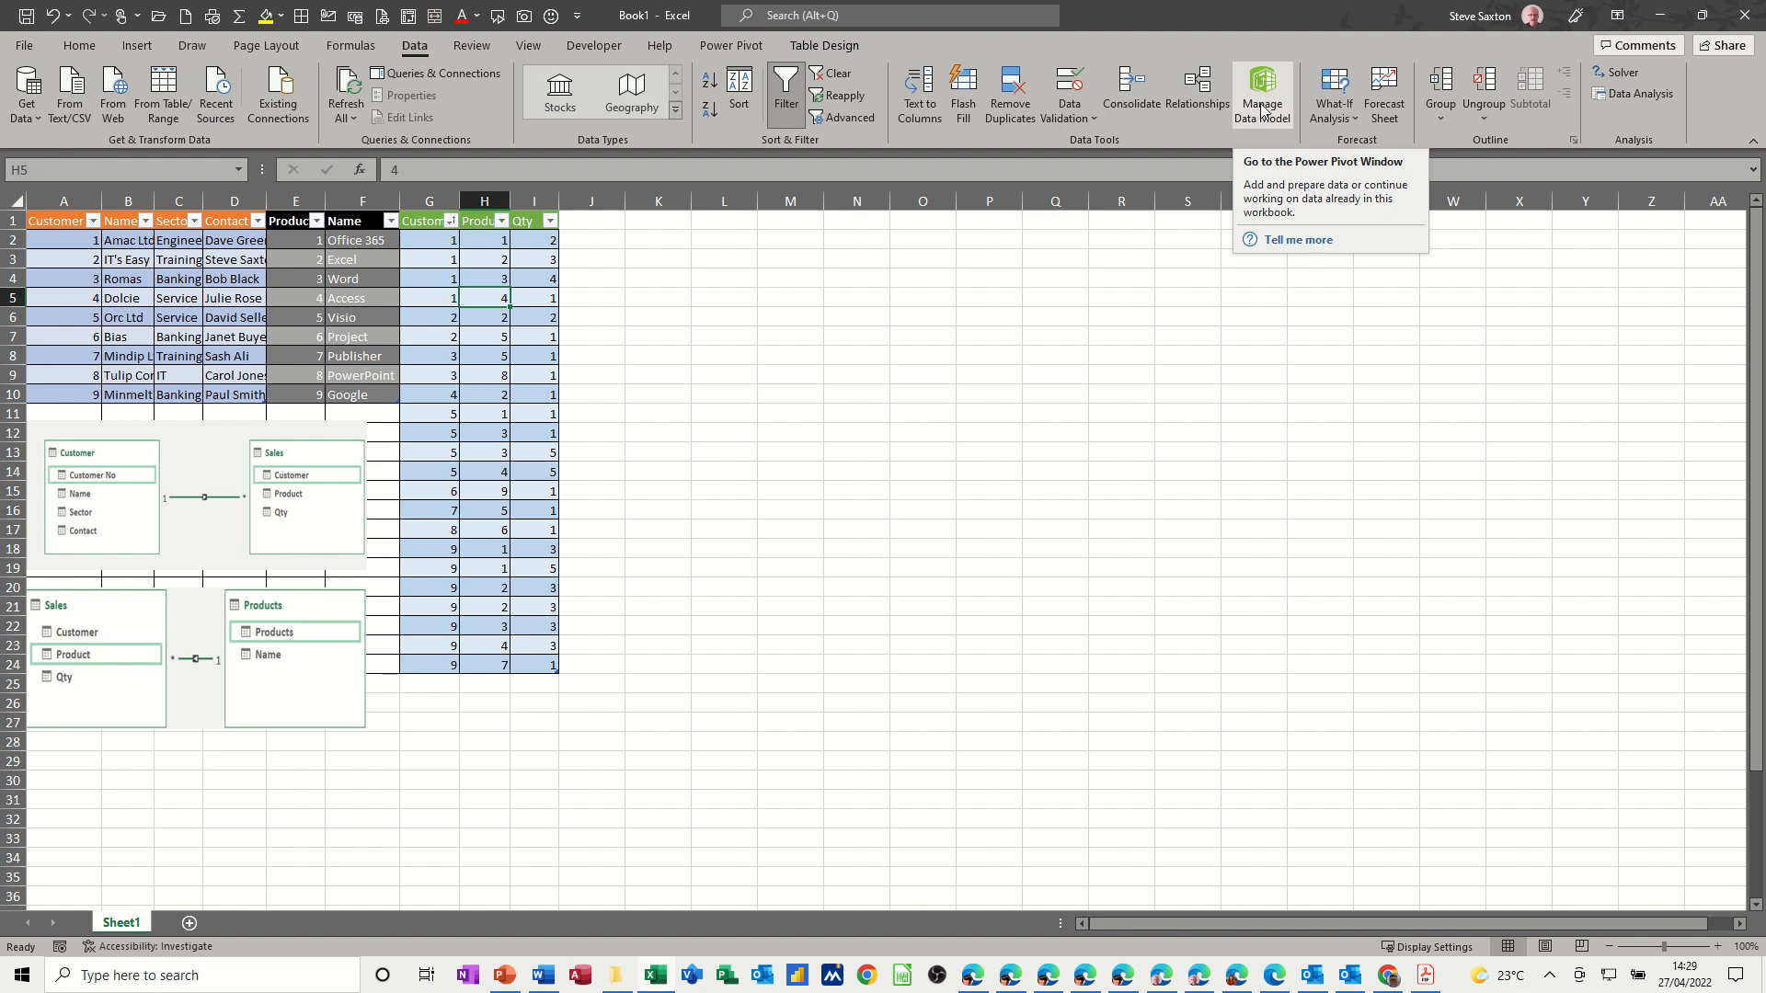
pyautogui.moveTo(1262, 103)
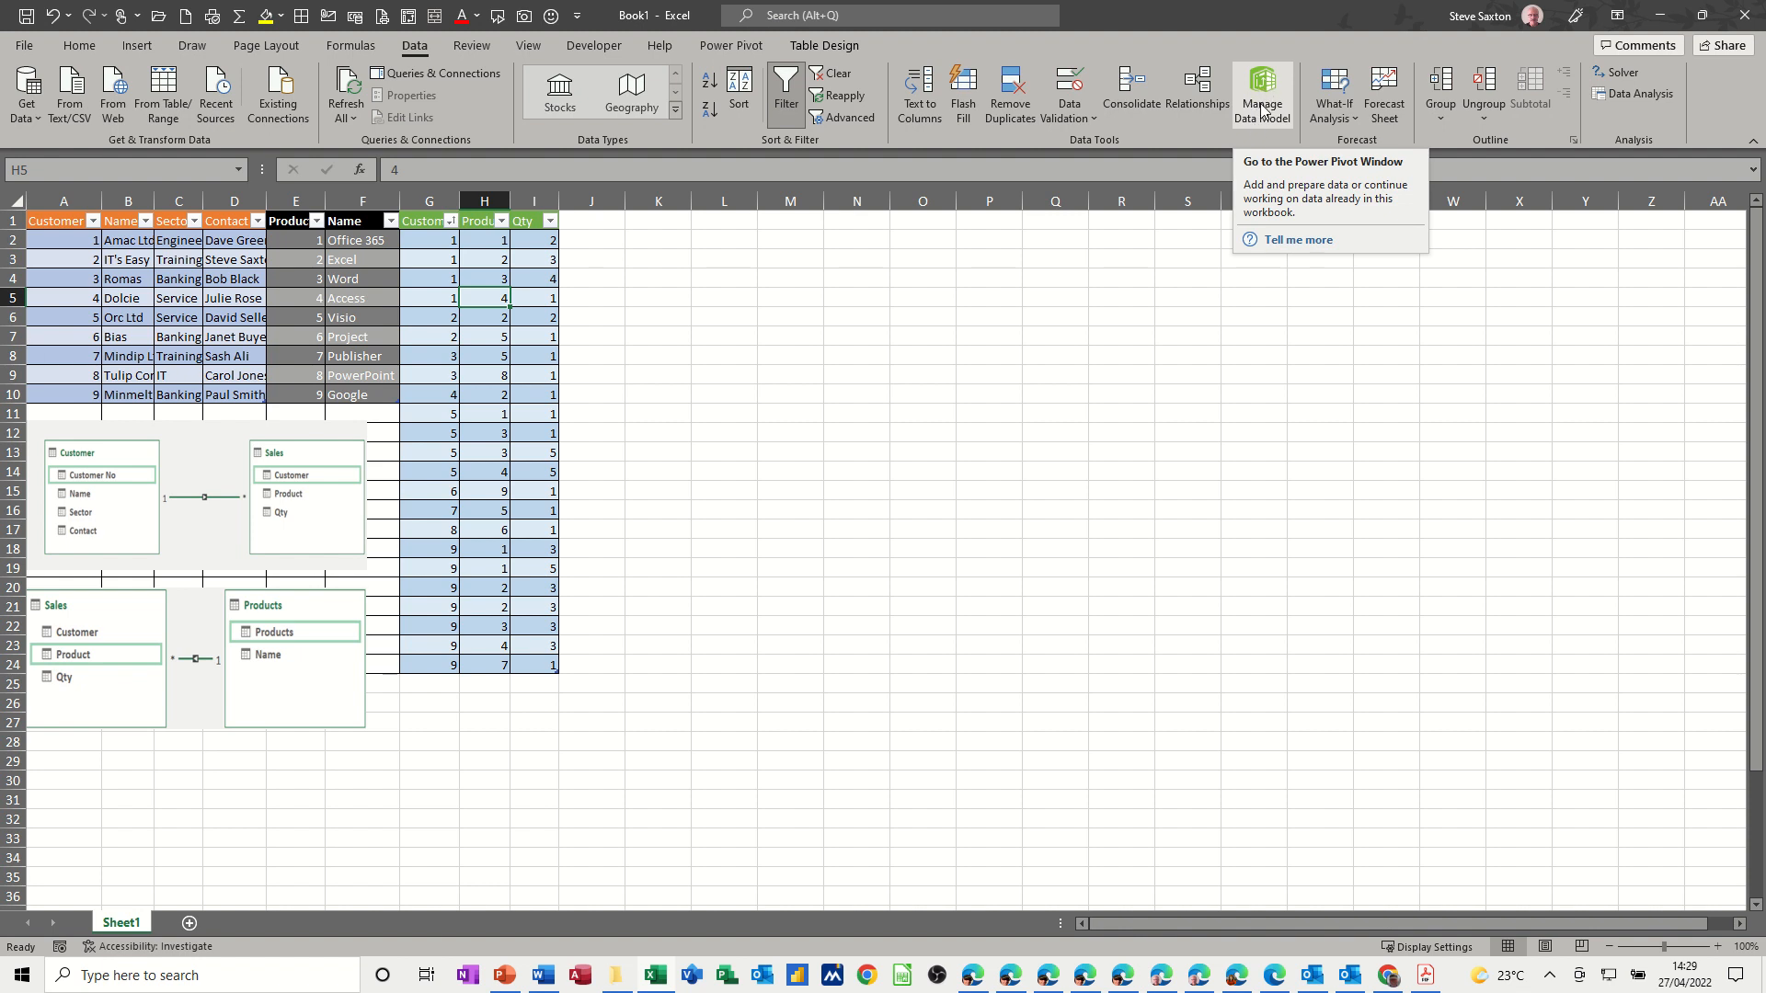
pyautogui.moveTo(1262, 107)
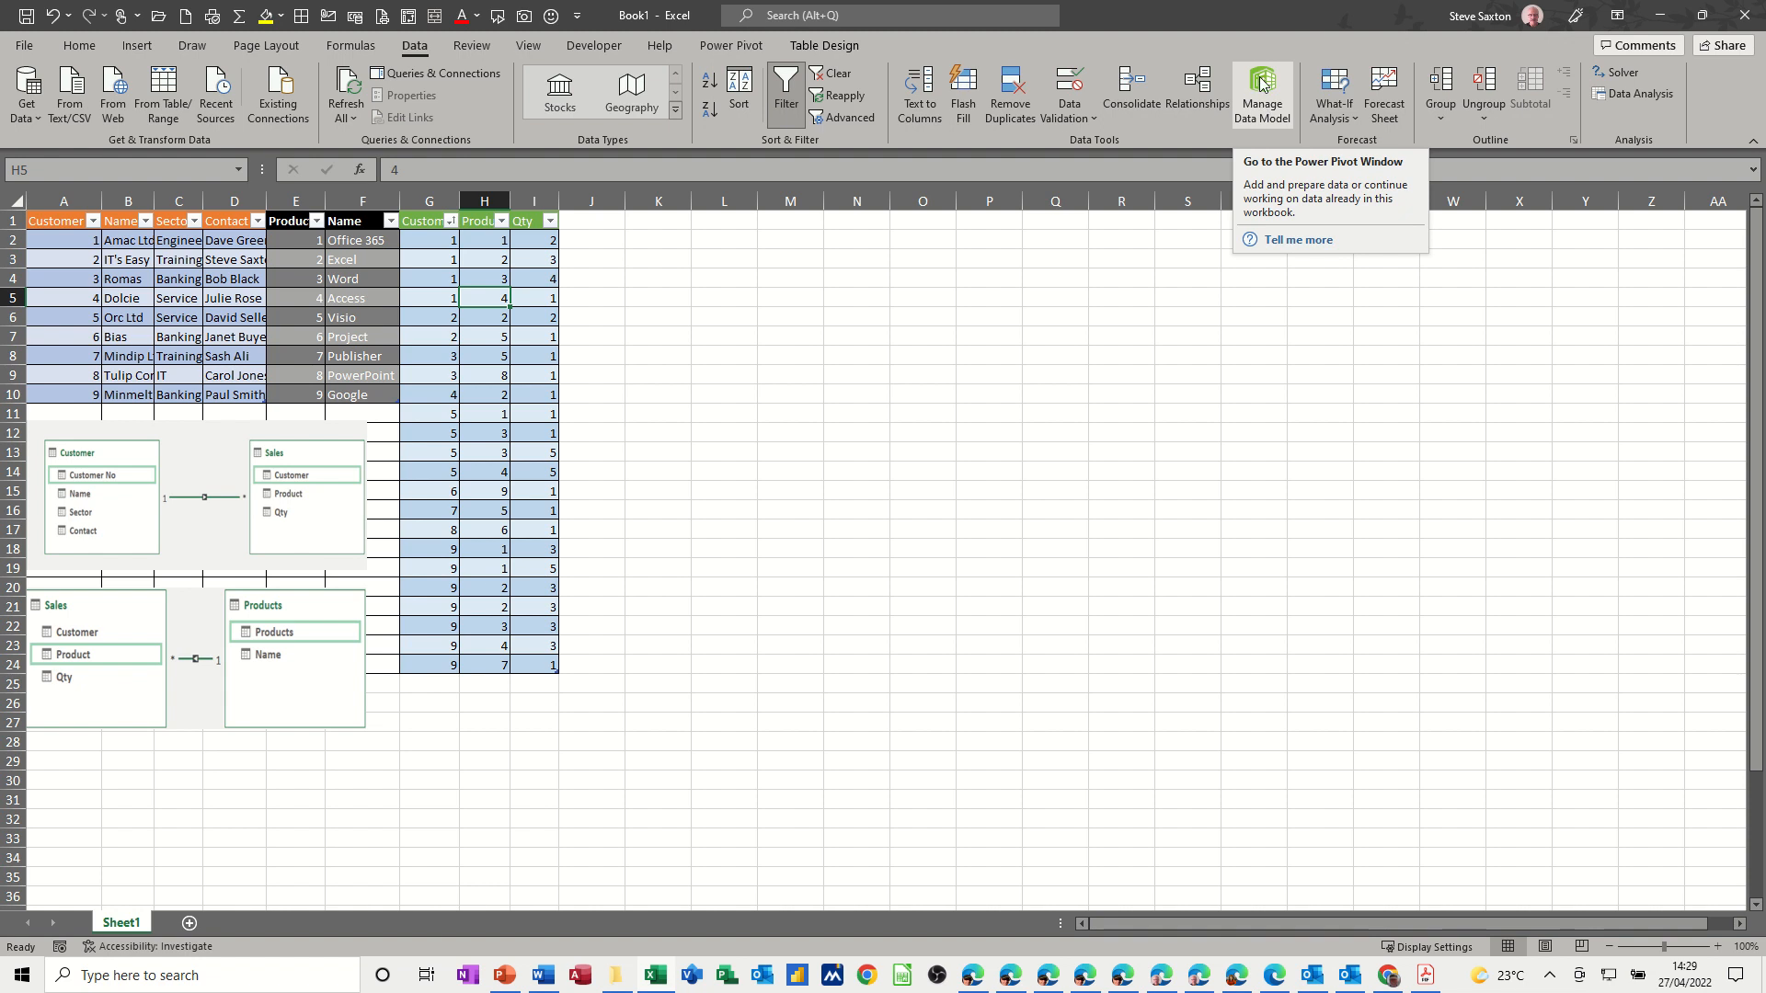
pyautogui.moveTo(1242, 103)
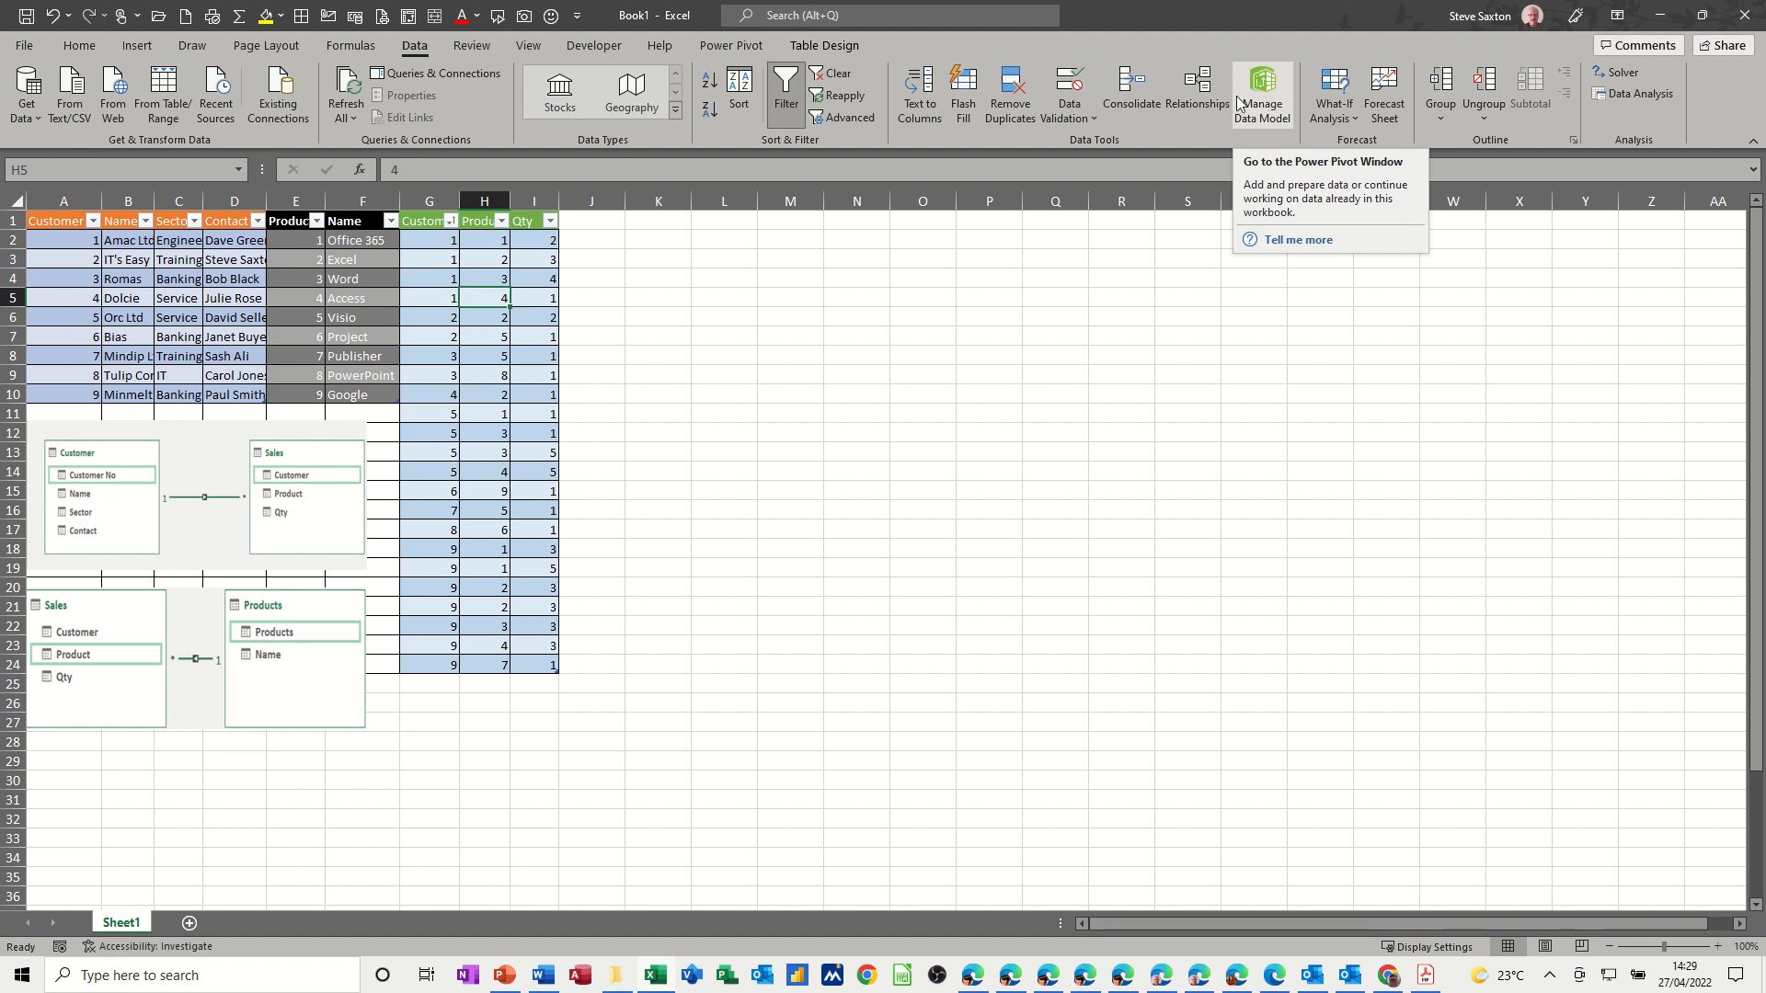
pyautogui.moveTo(1195, 96)
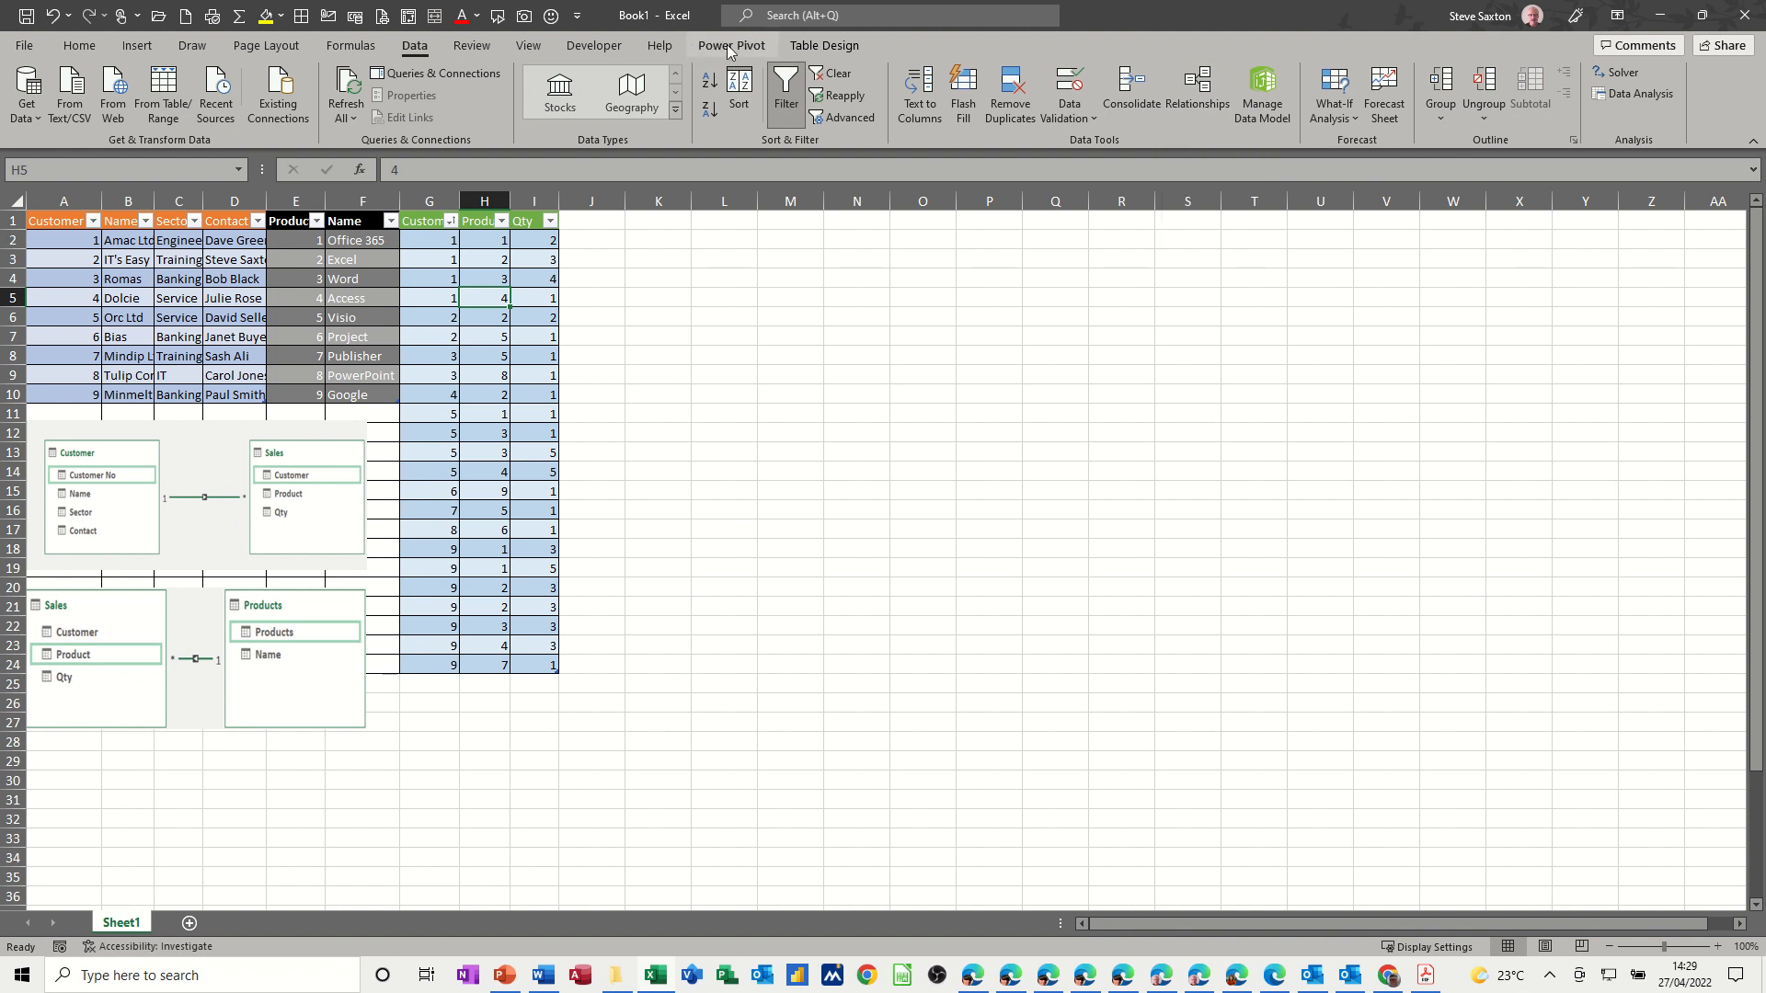
pyautogui.click(731, 44)
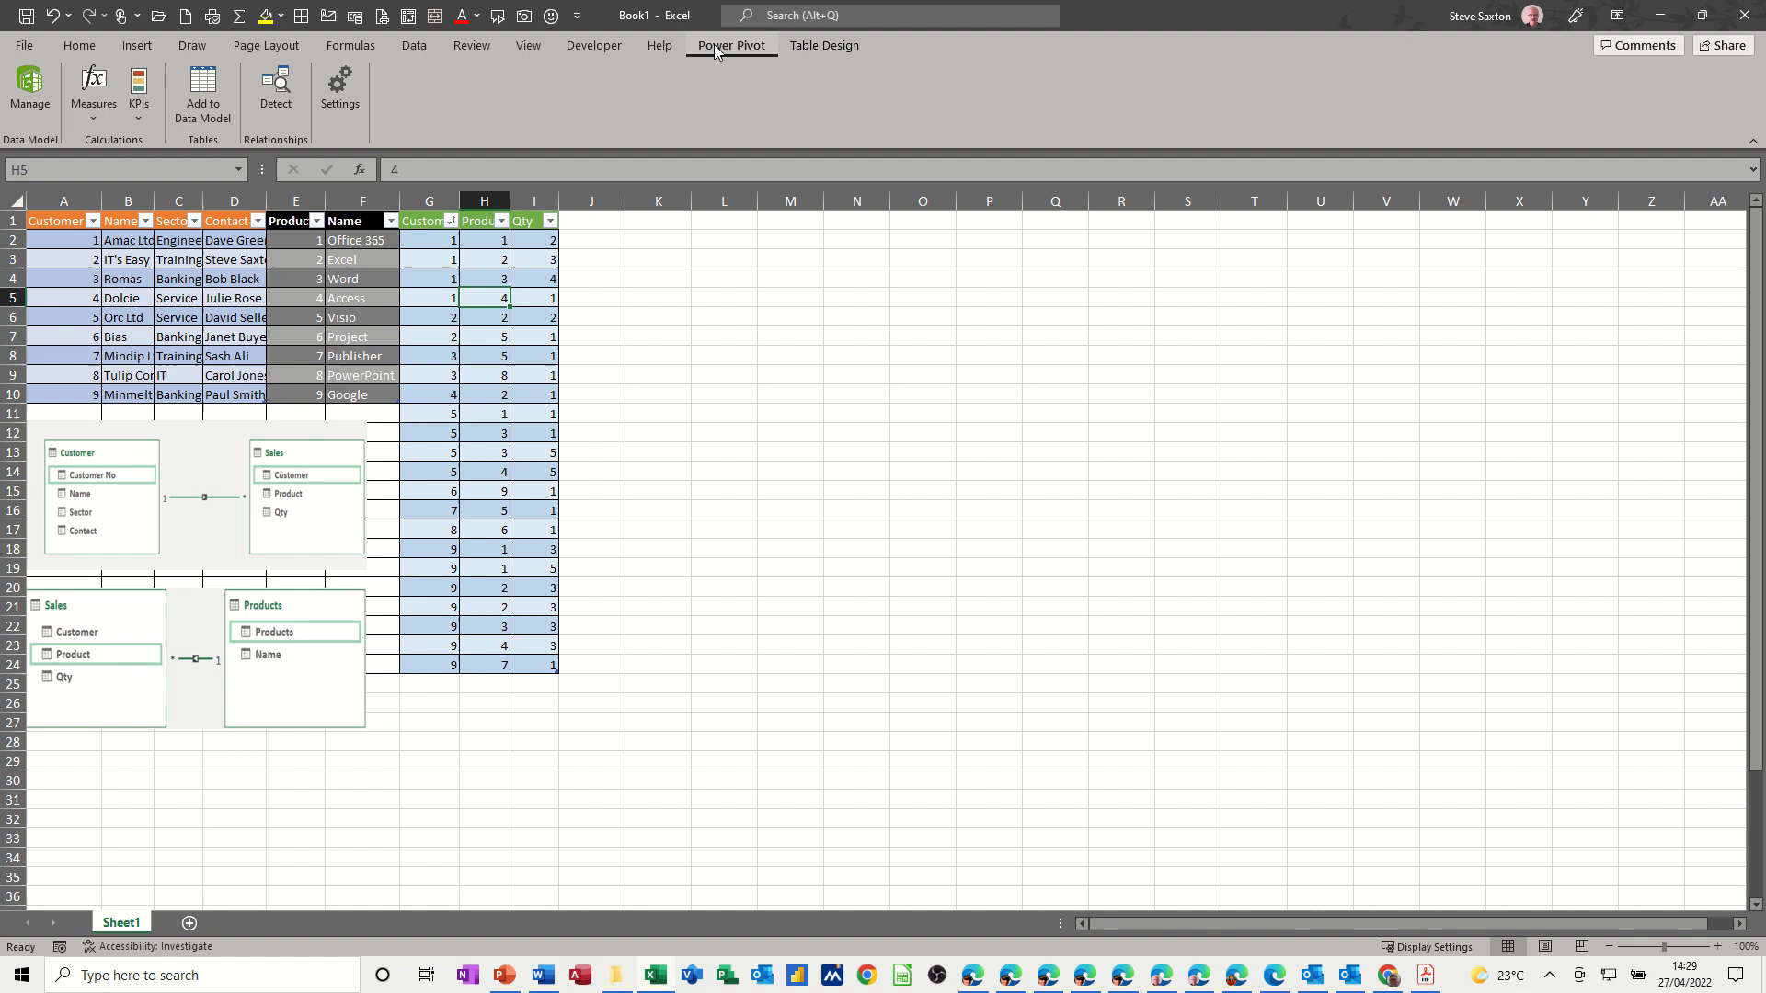
pyautogui.moveTo(202, 92)
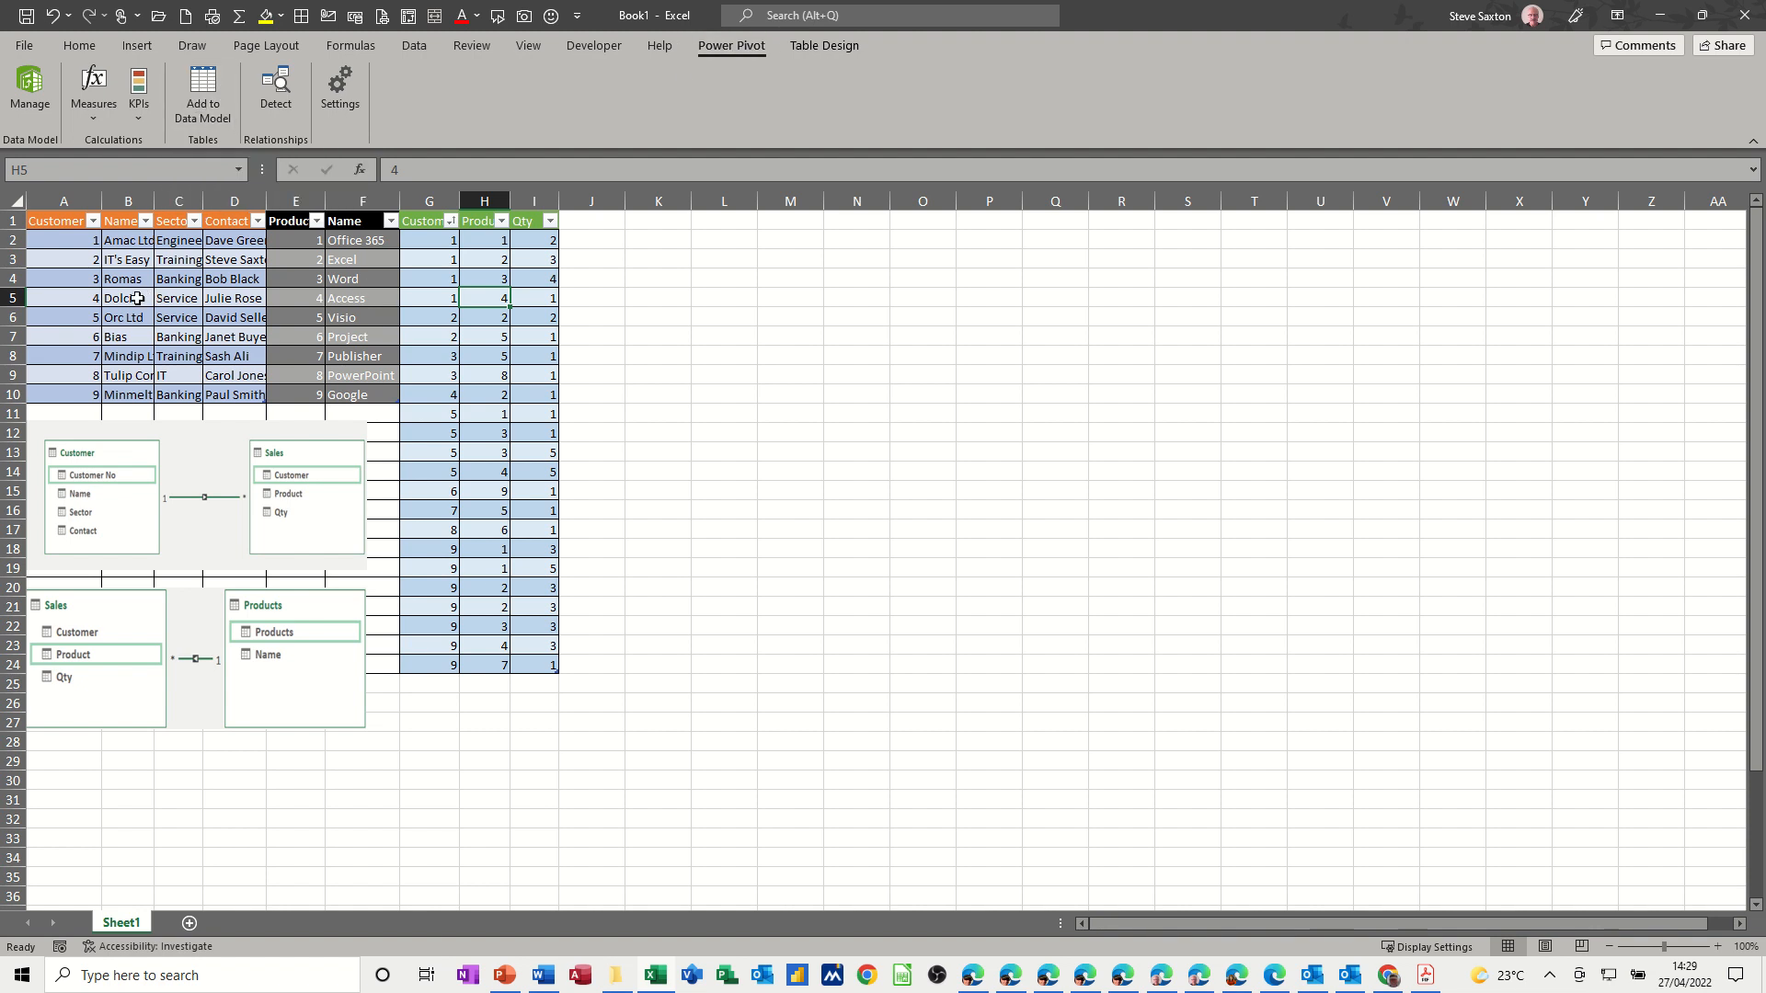
# Add the Customer and Products tables to the Power Pivot data model alongside Sales
pyautogui.click(127, 298)
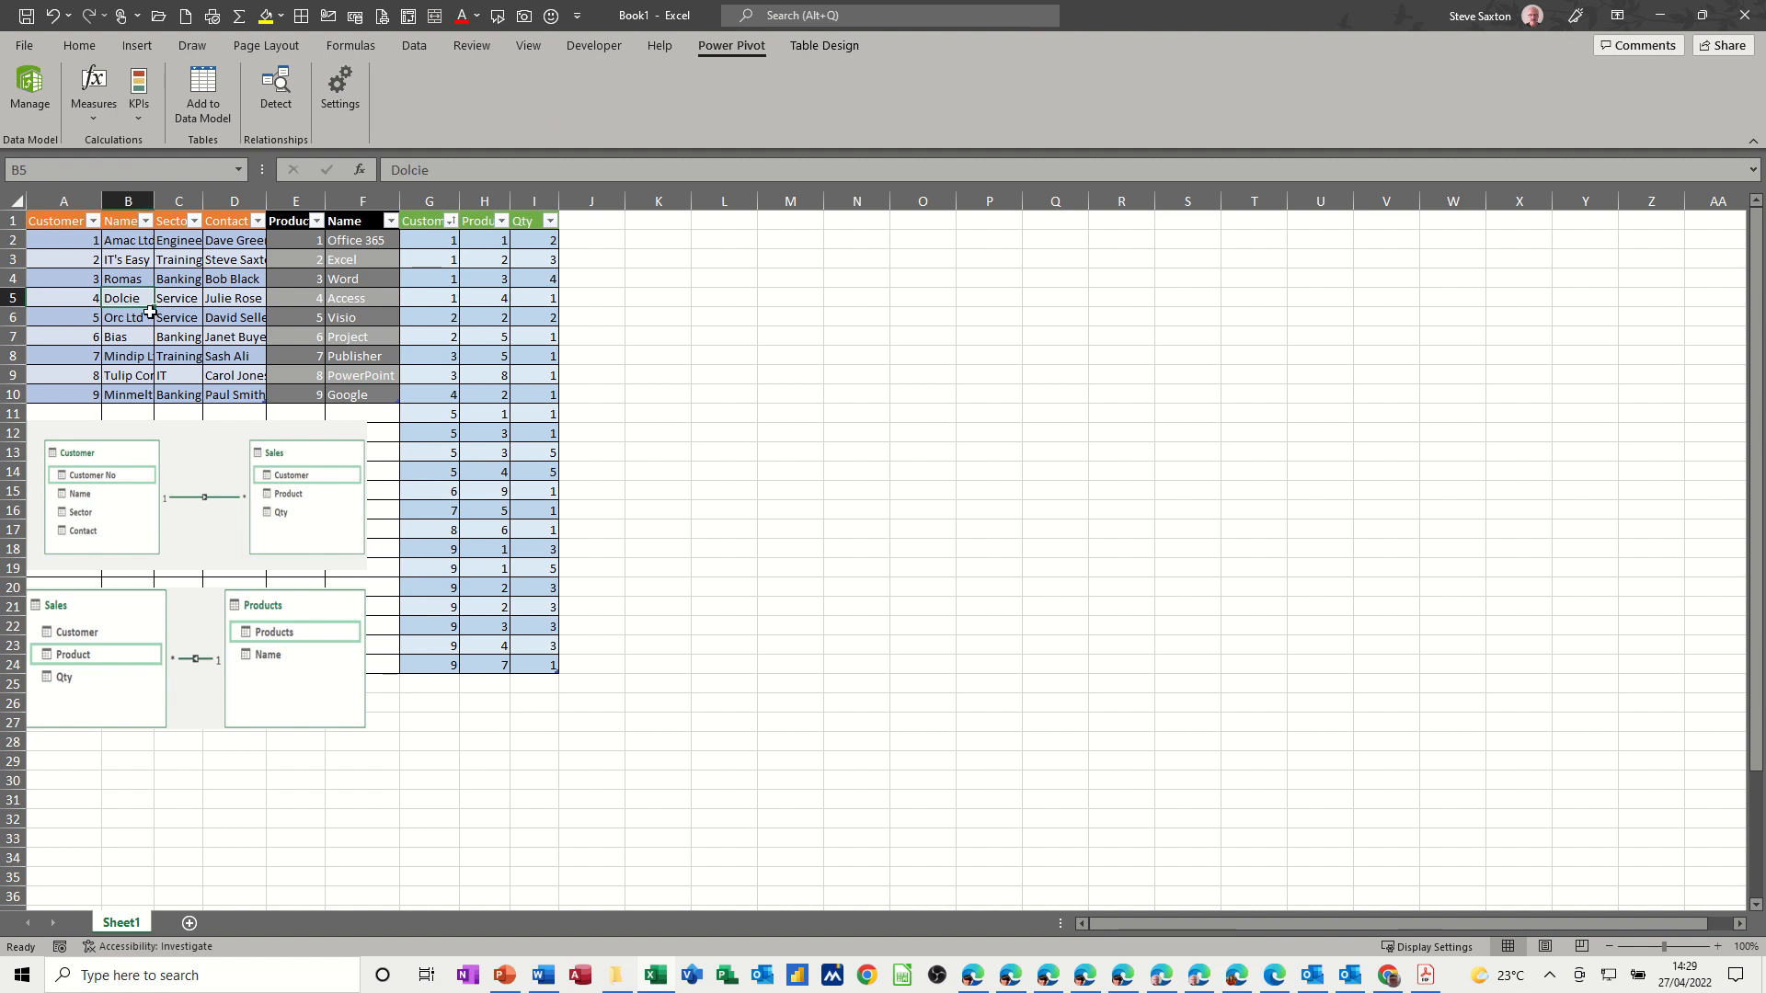
pyautogui.moveTo(202, 90)
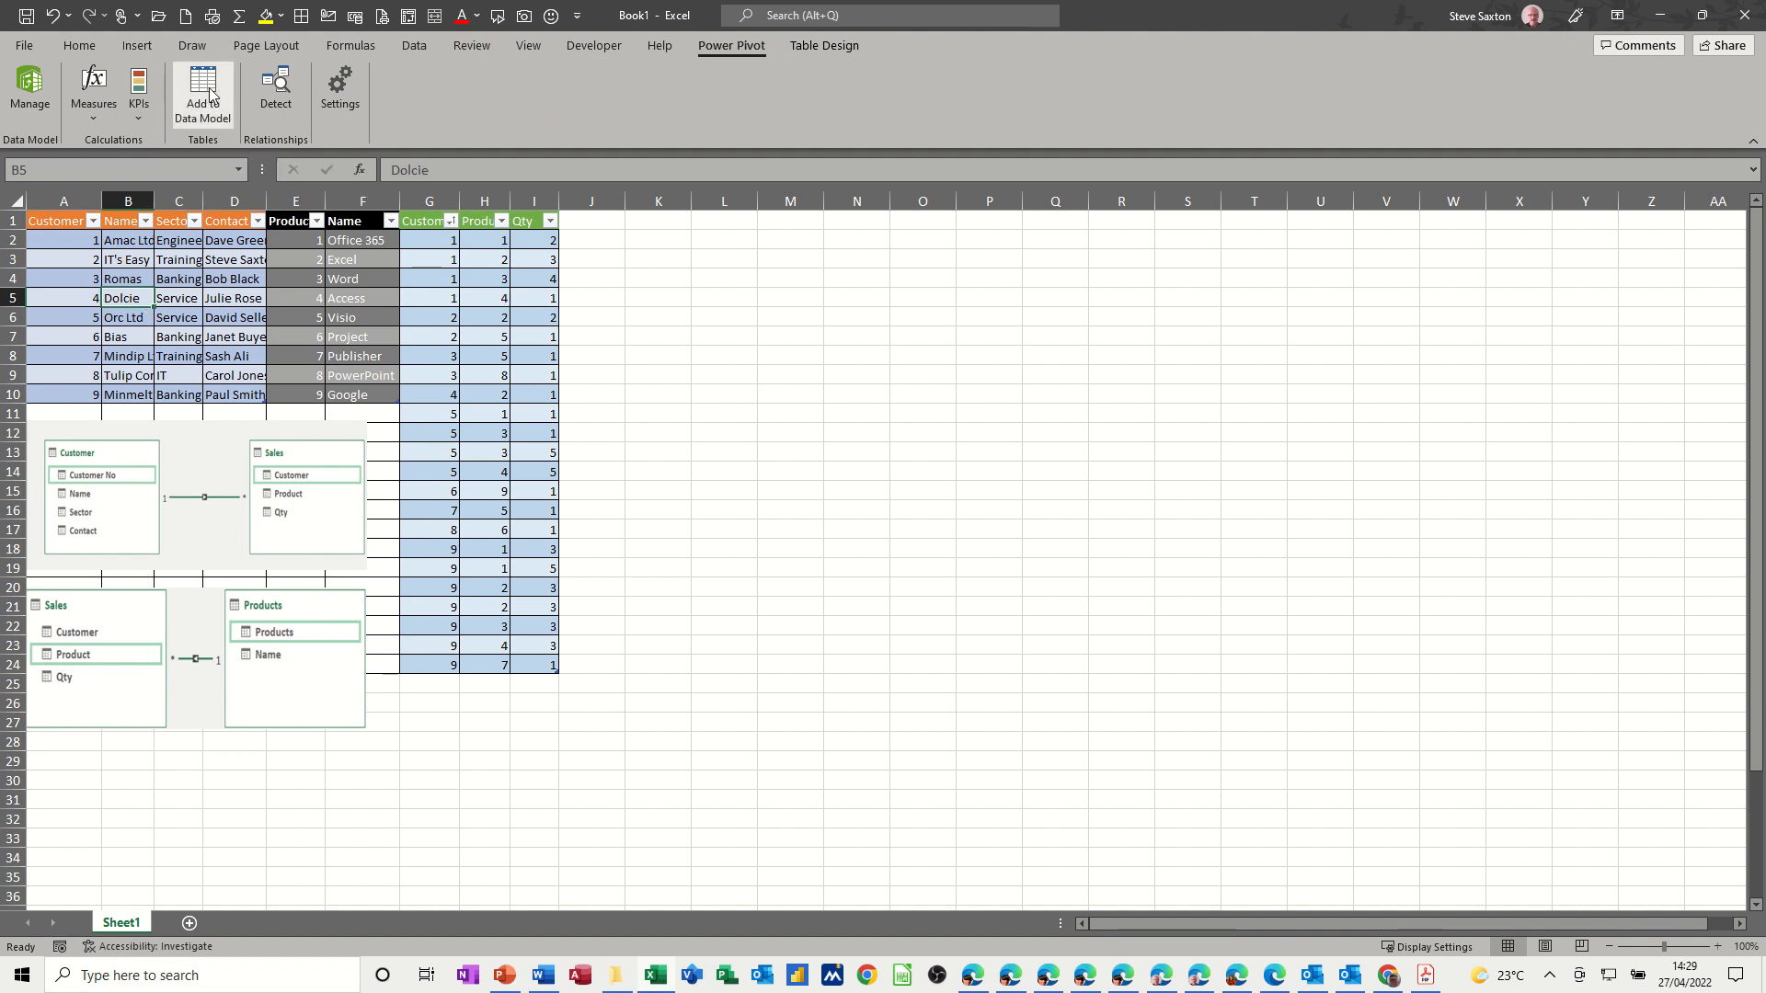
pyautogui.click(203, 94)
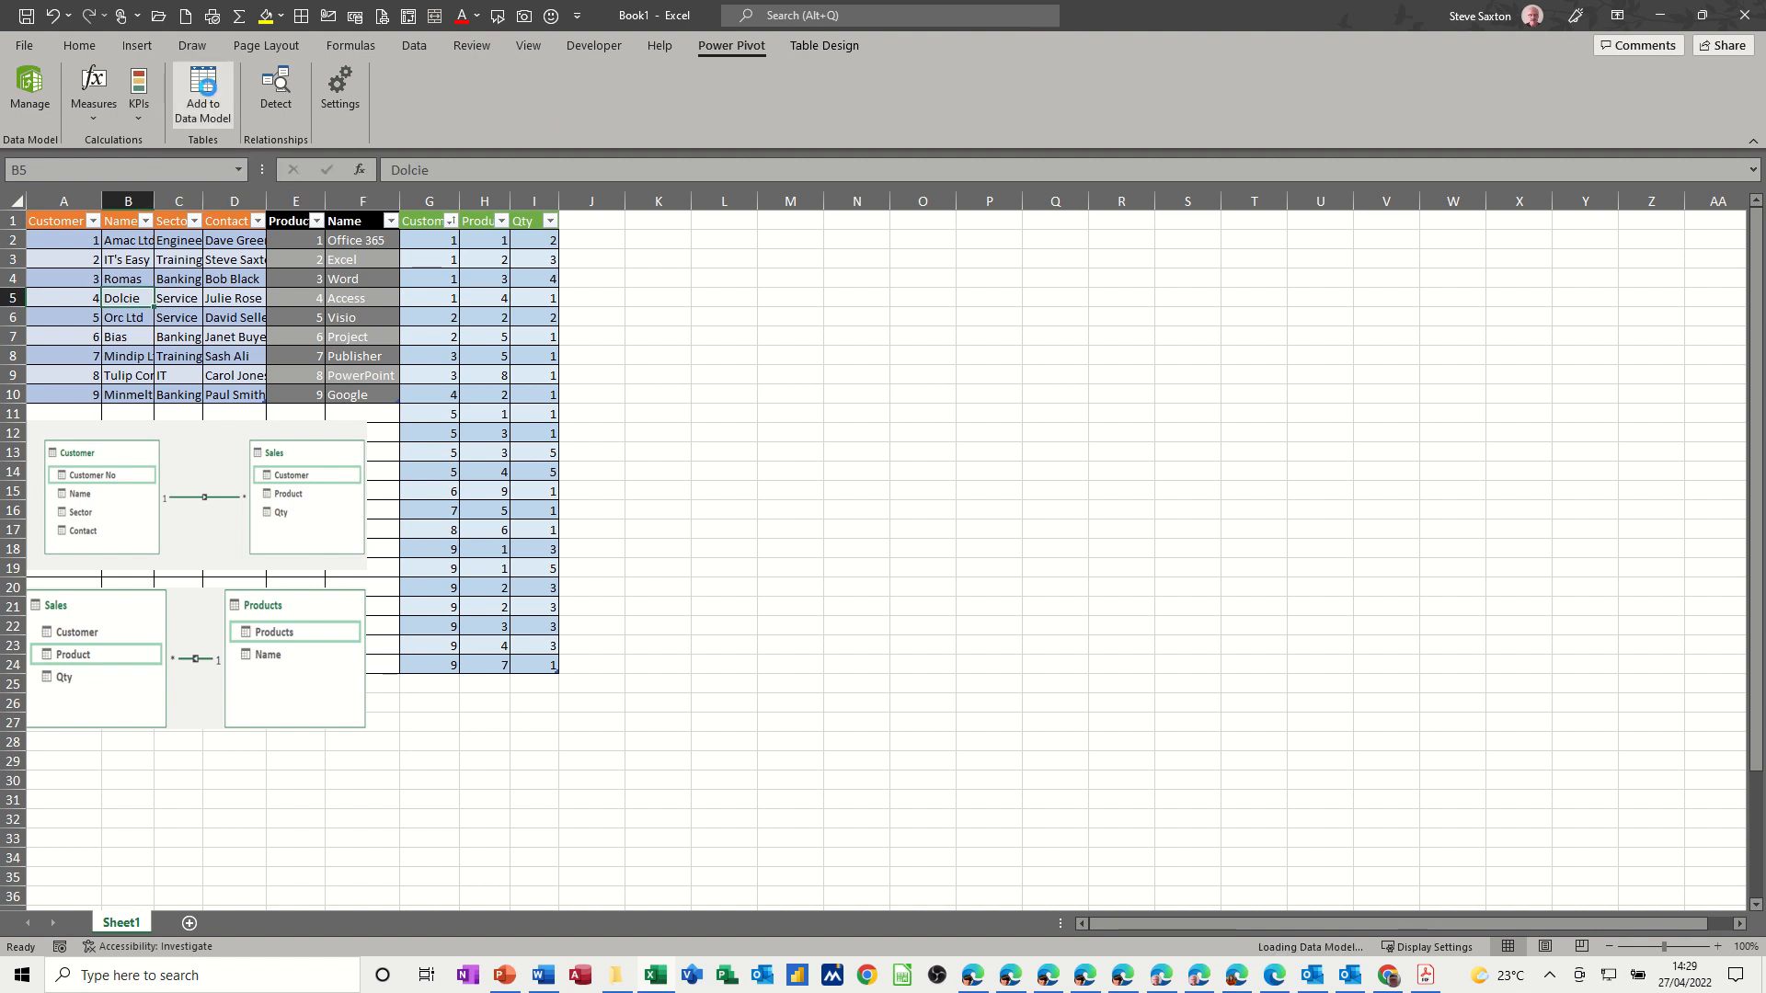
pyautogui.click(31, 89)
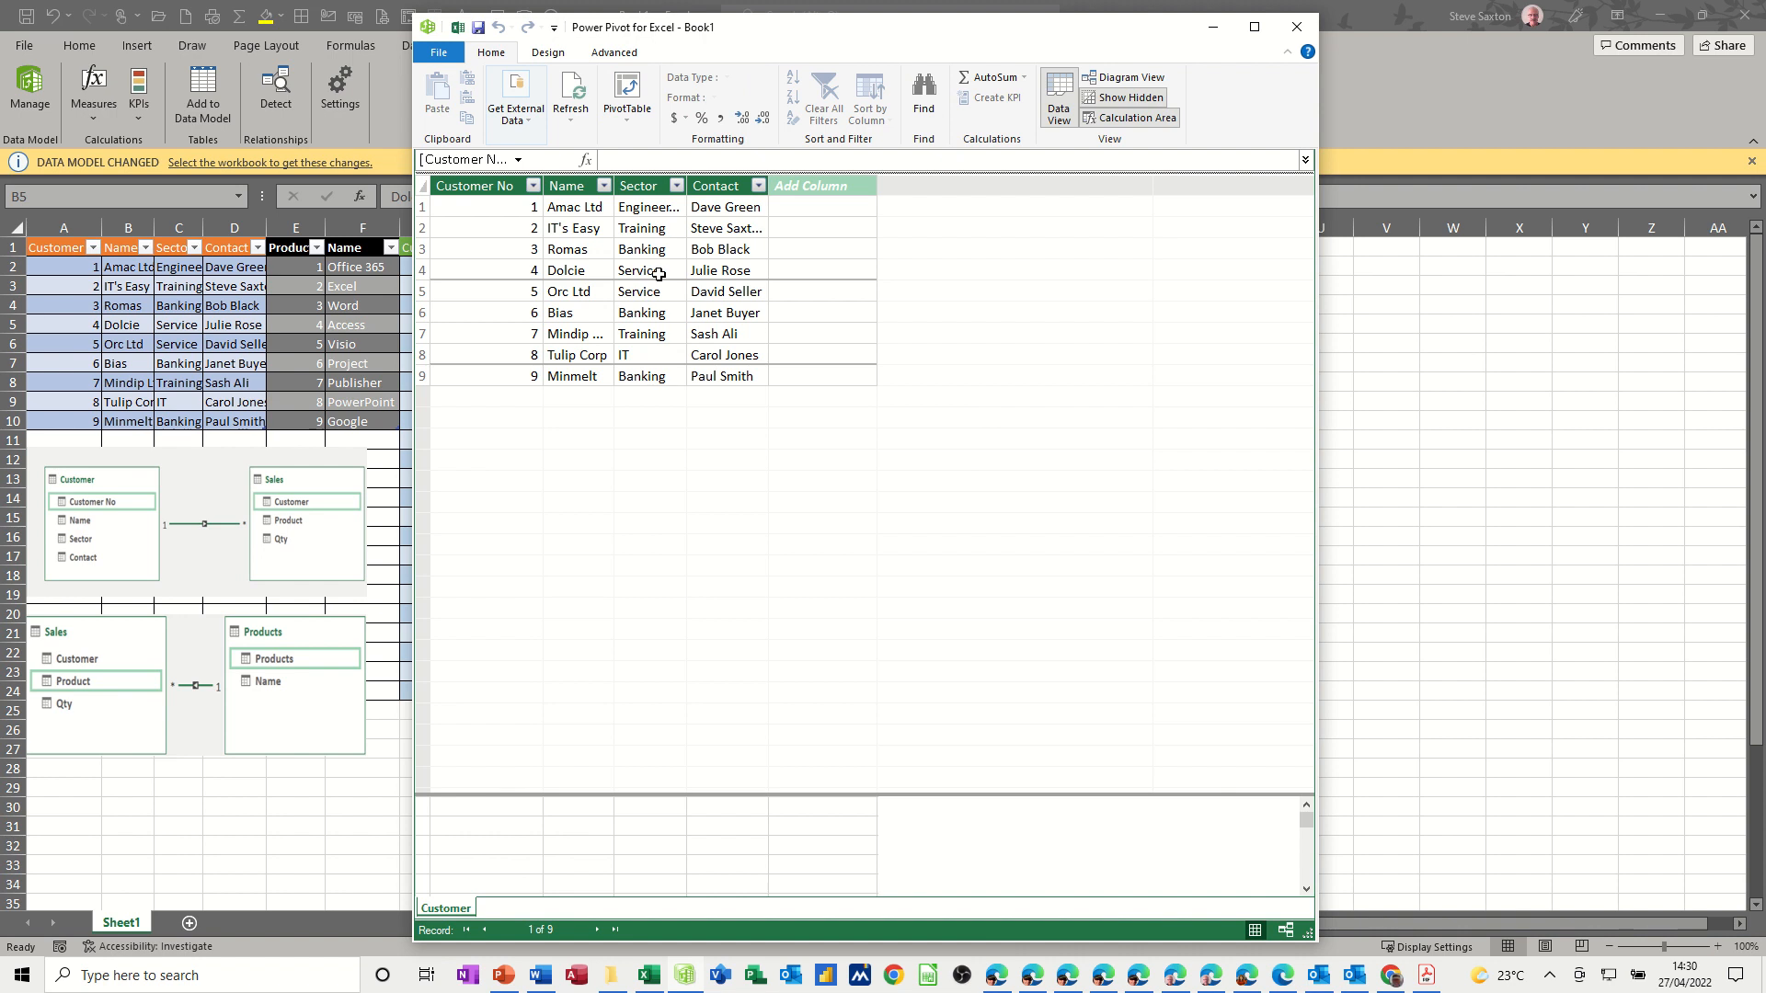
pyautogui.moveTo(270, 809)
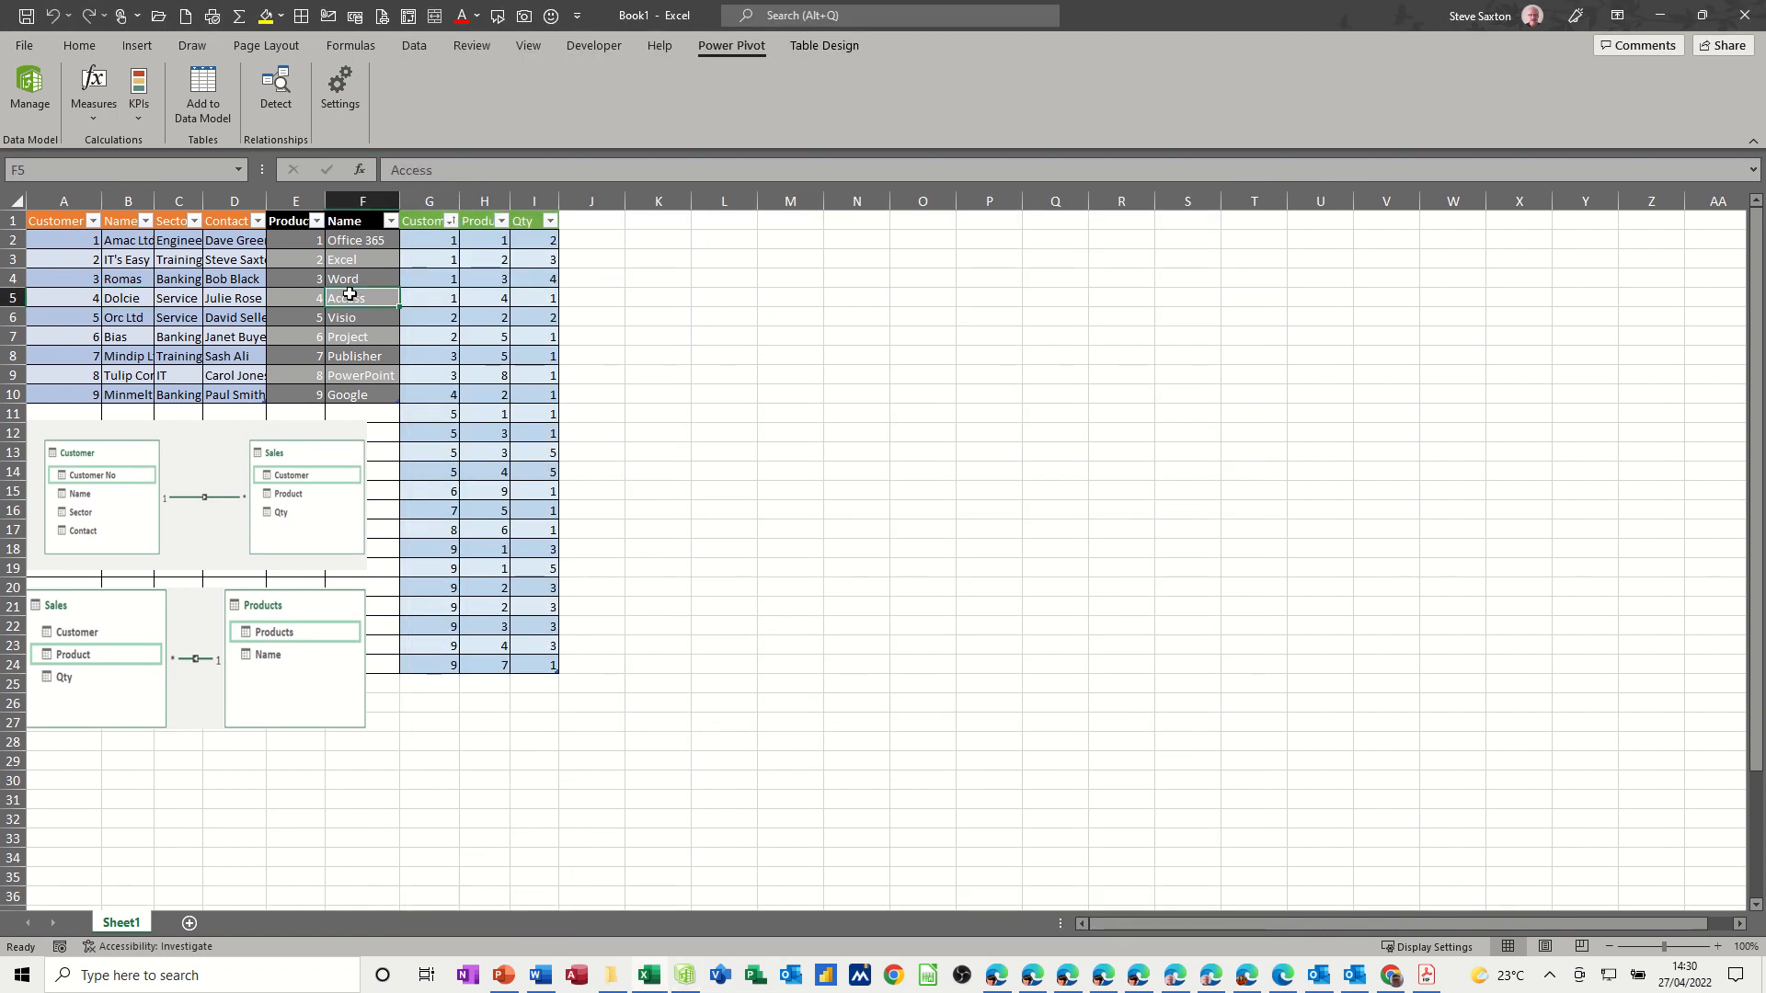
pyautogui.click(31, 91)
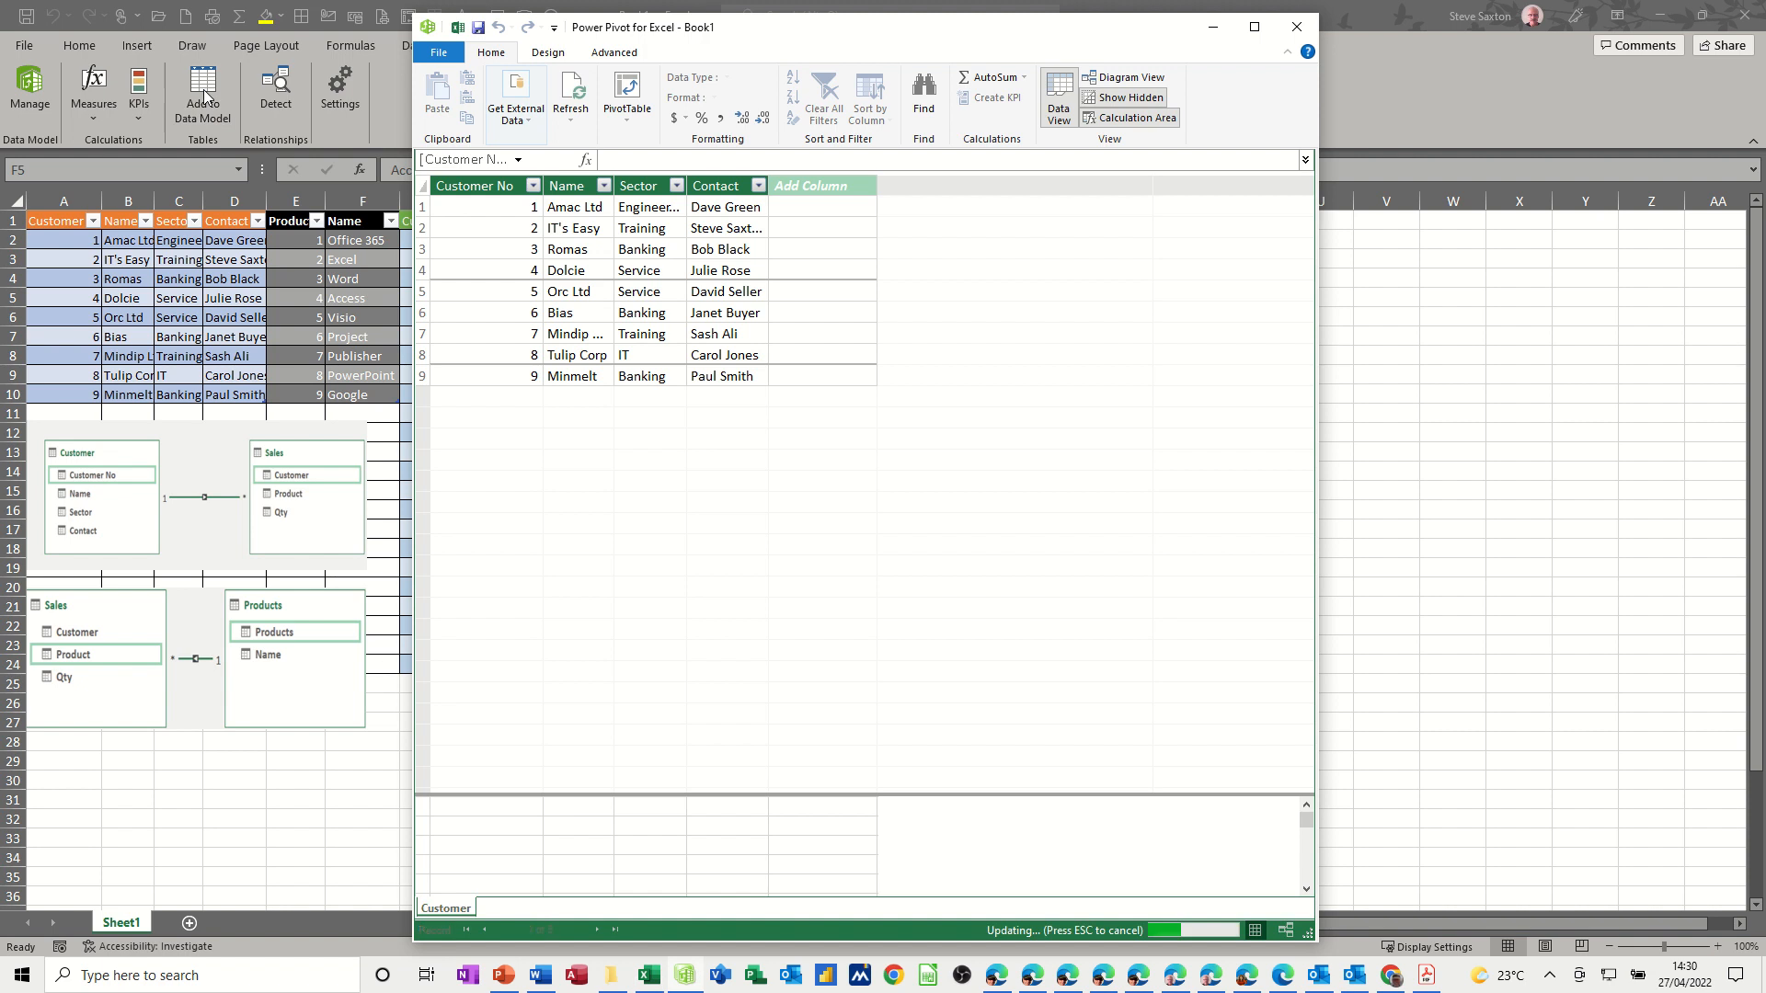
pyautogui.click(505, 913)
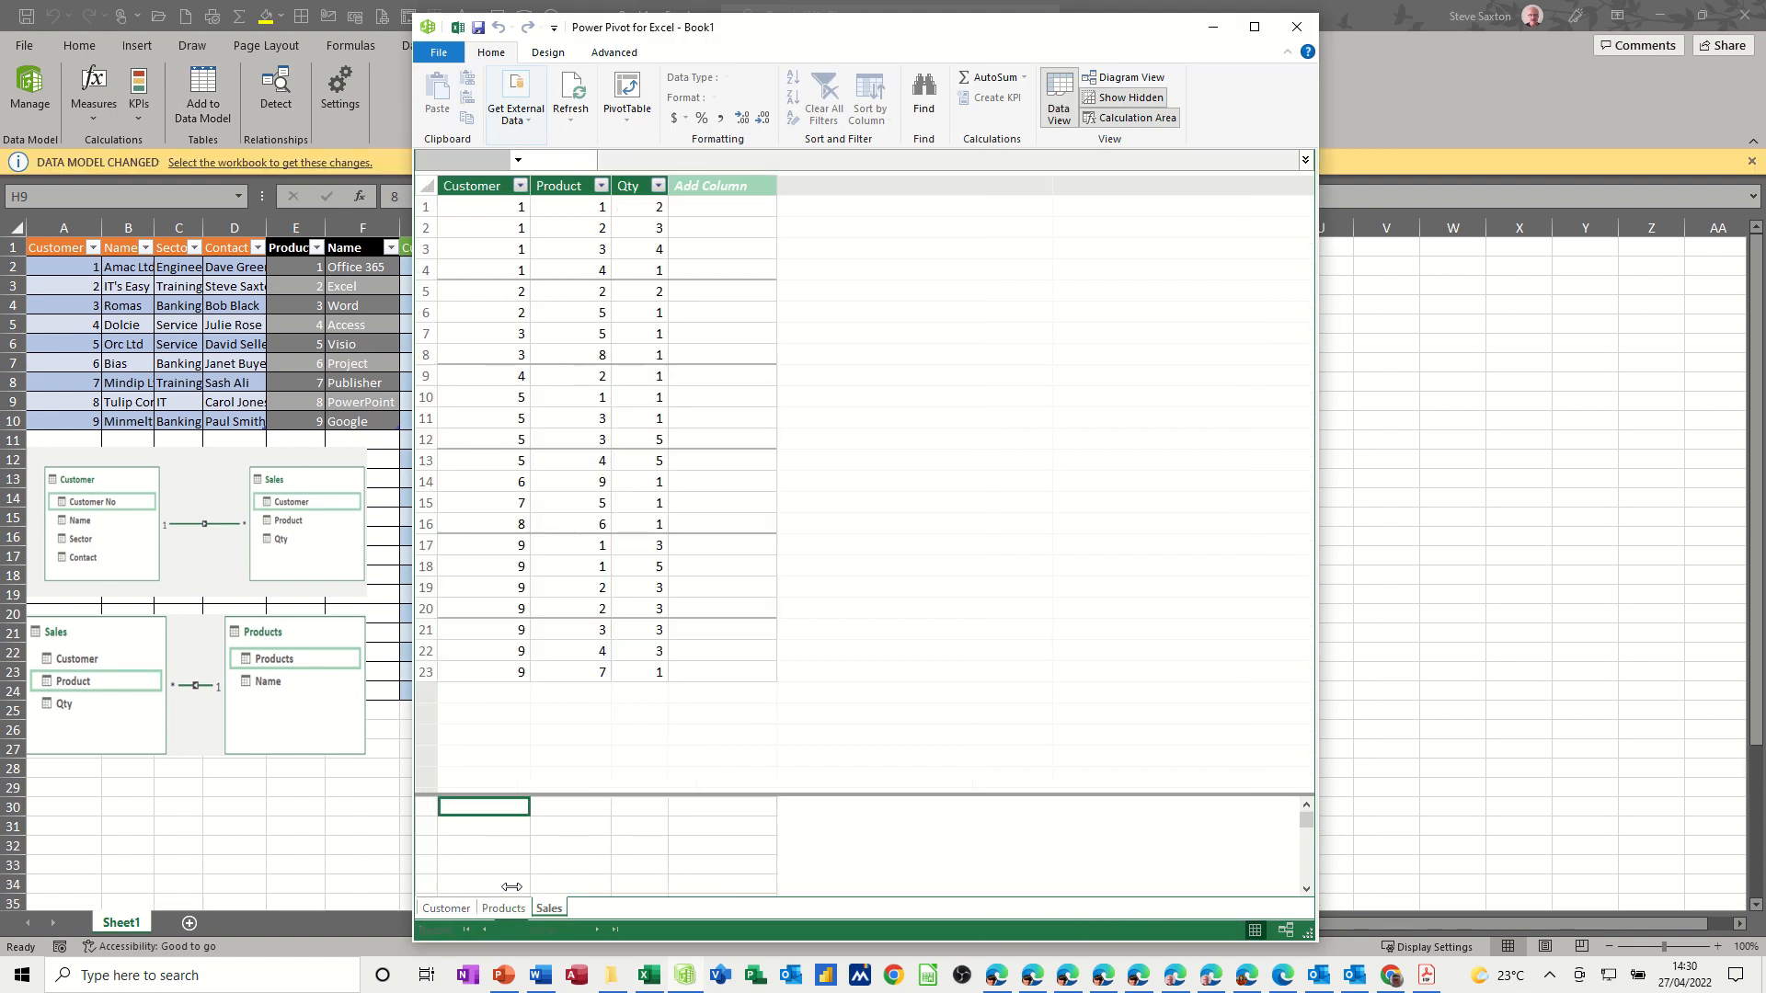
# Check the Customer and Sales tables in the data model window and maximize it
pyautogui.click(471, 184)
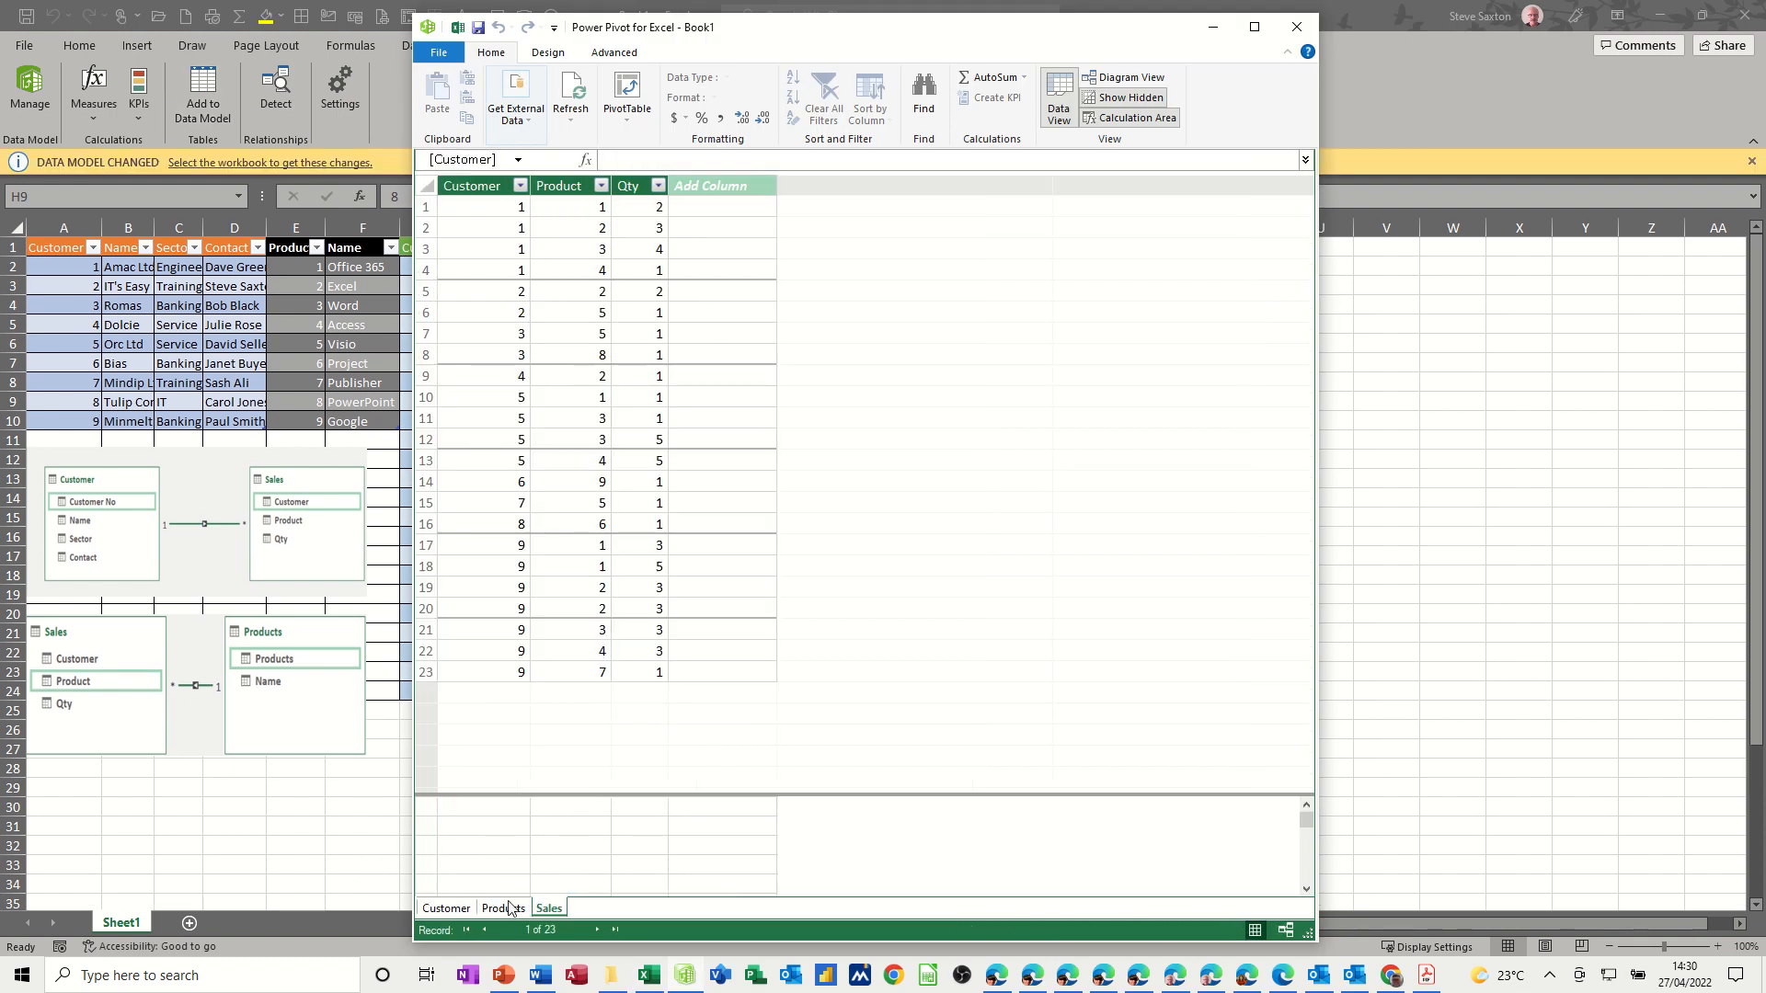
pyautogui.click(446, 907)
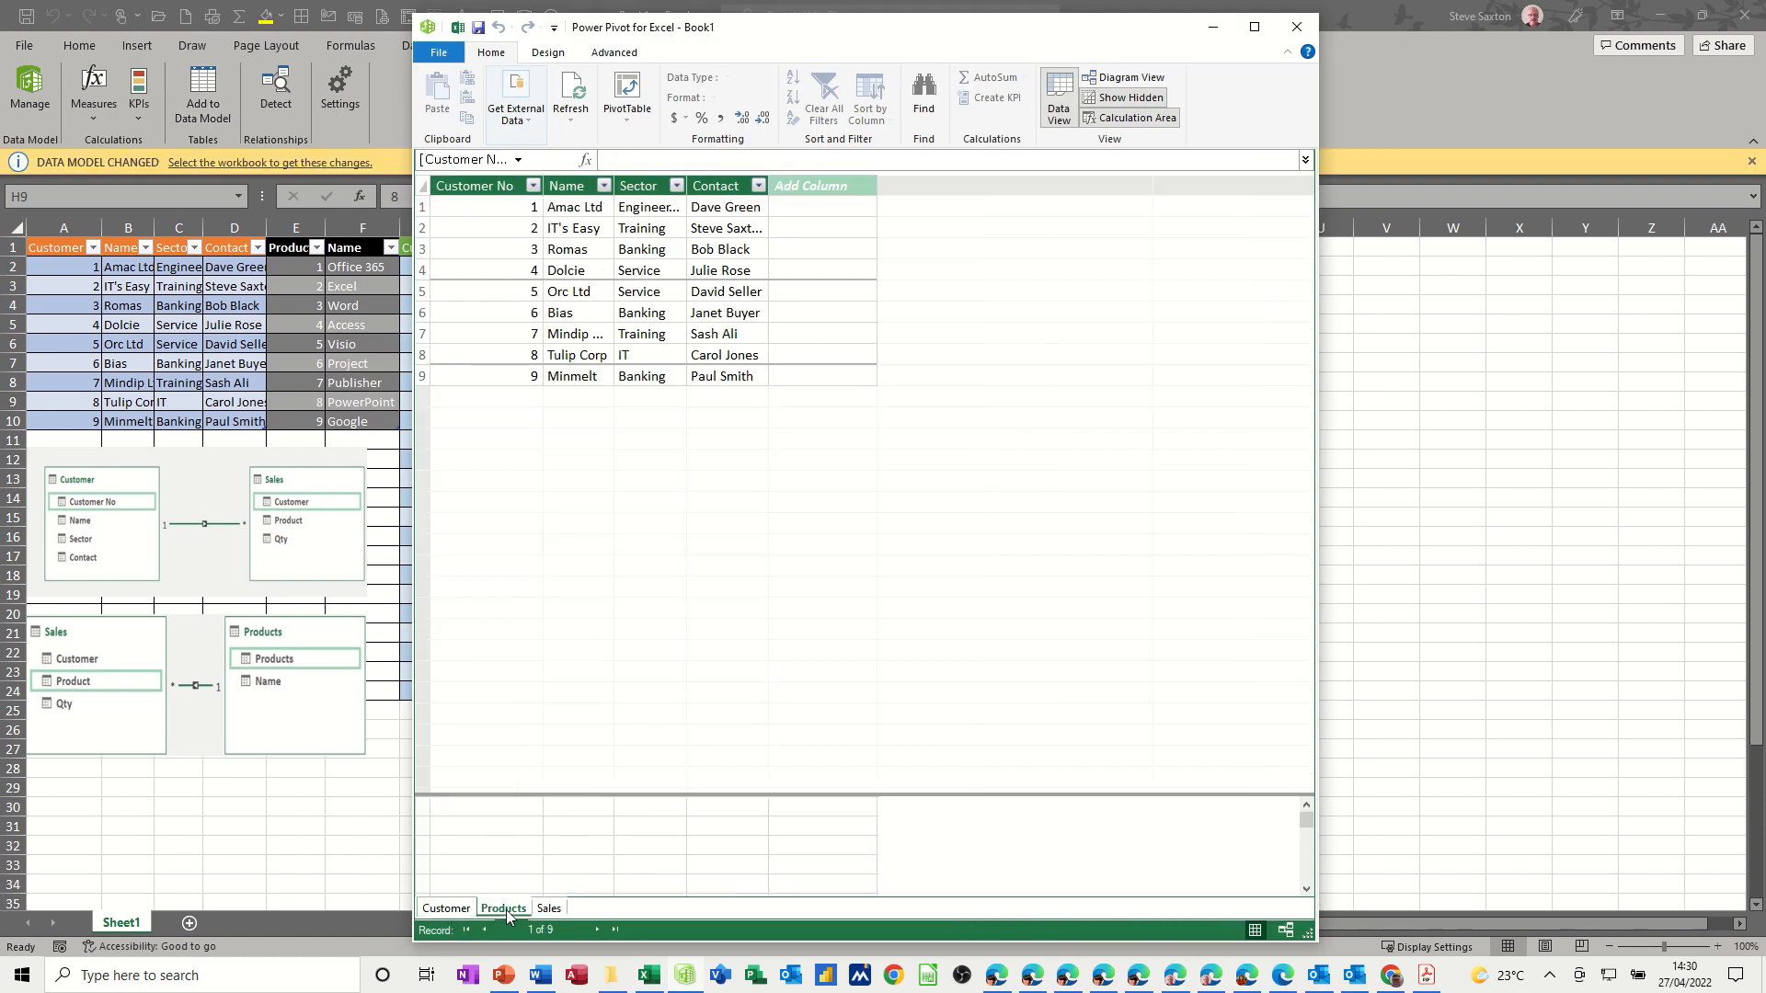
pyautogui.click(548, 911)
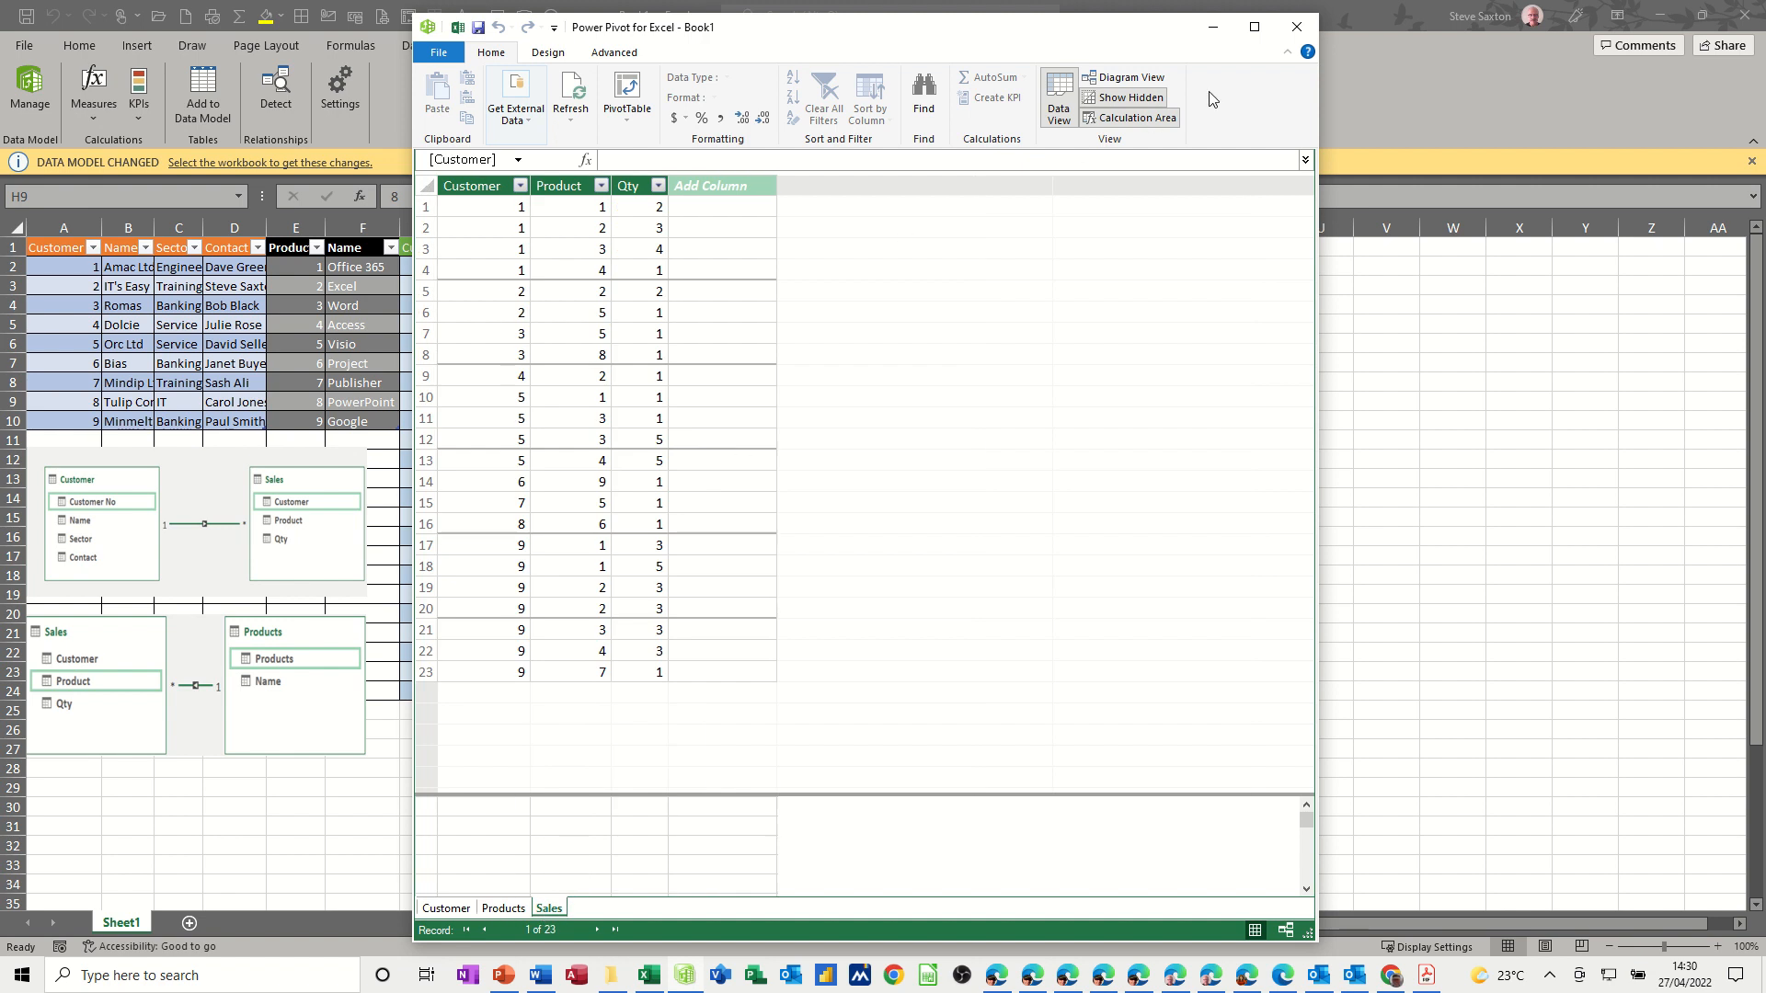
pyautogui.click(1253, 25)
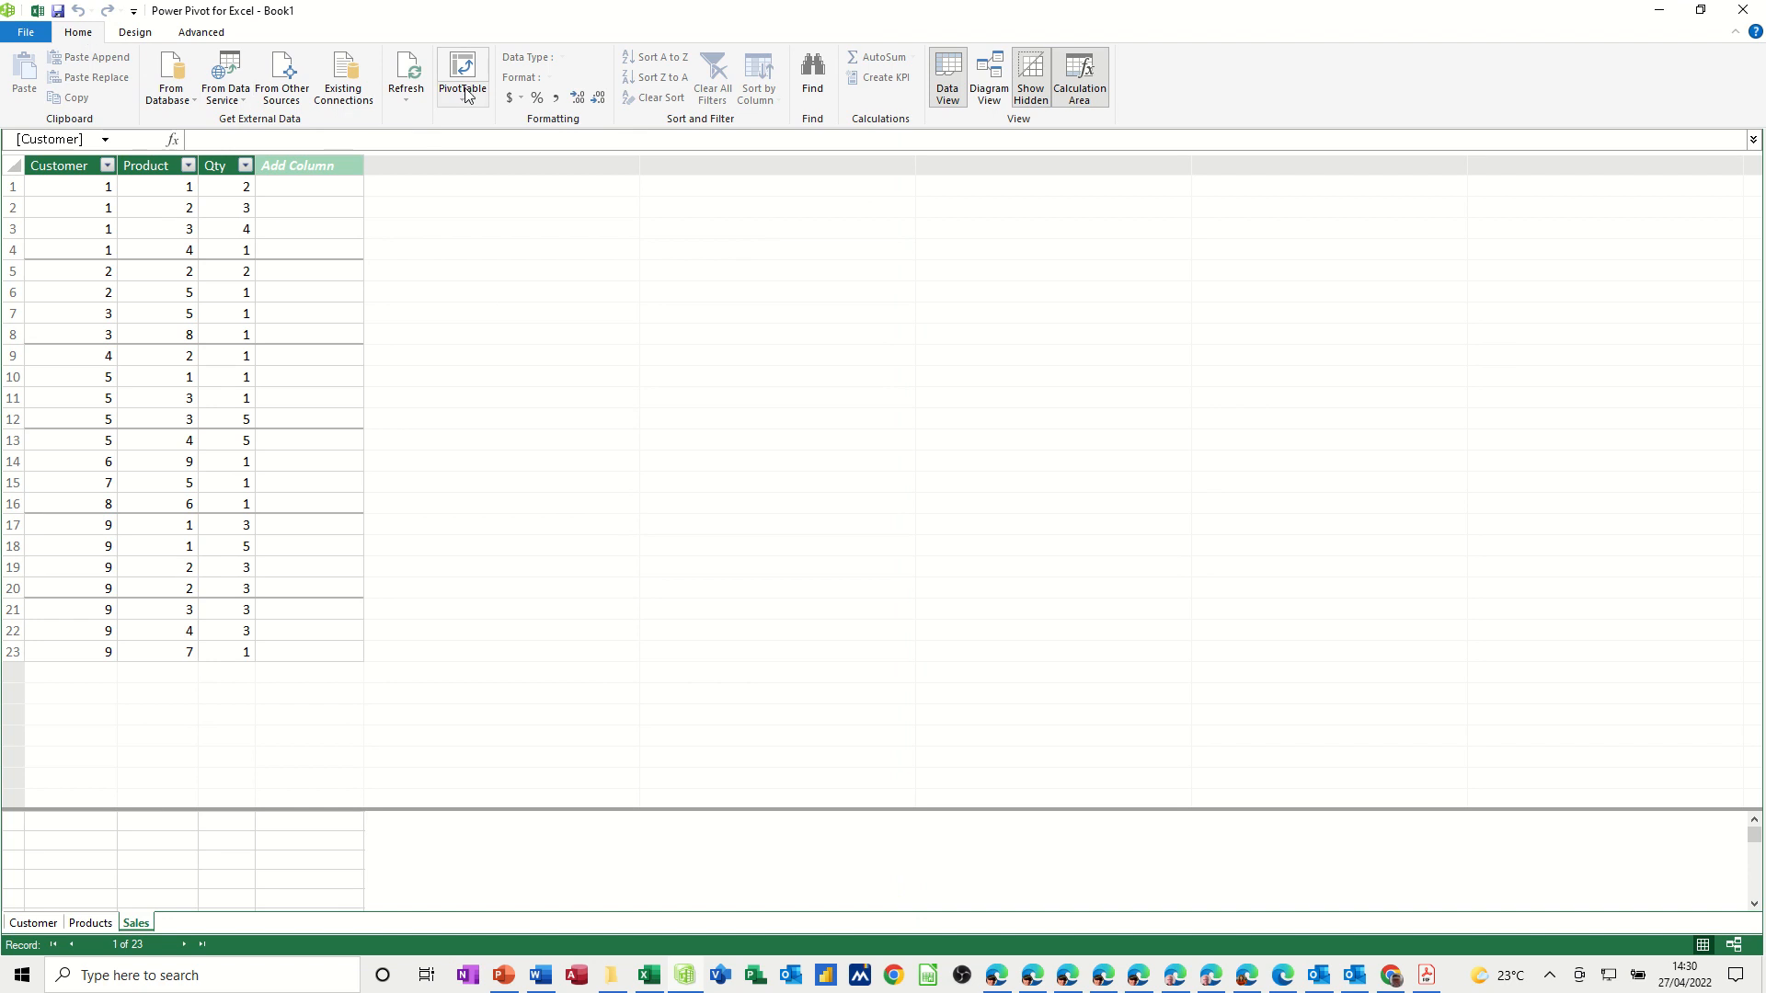
pyautogui.click(462, 87)
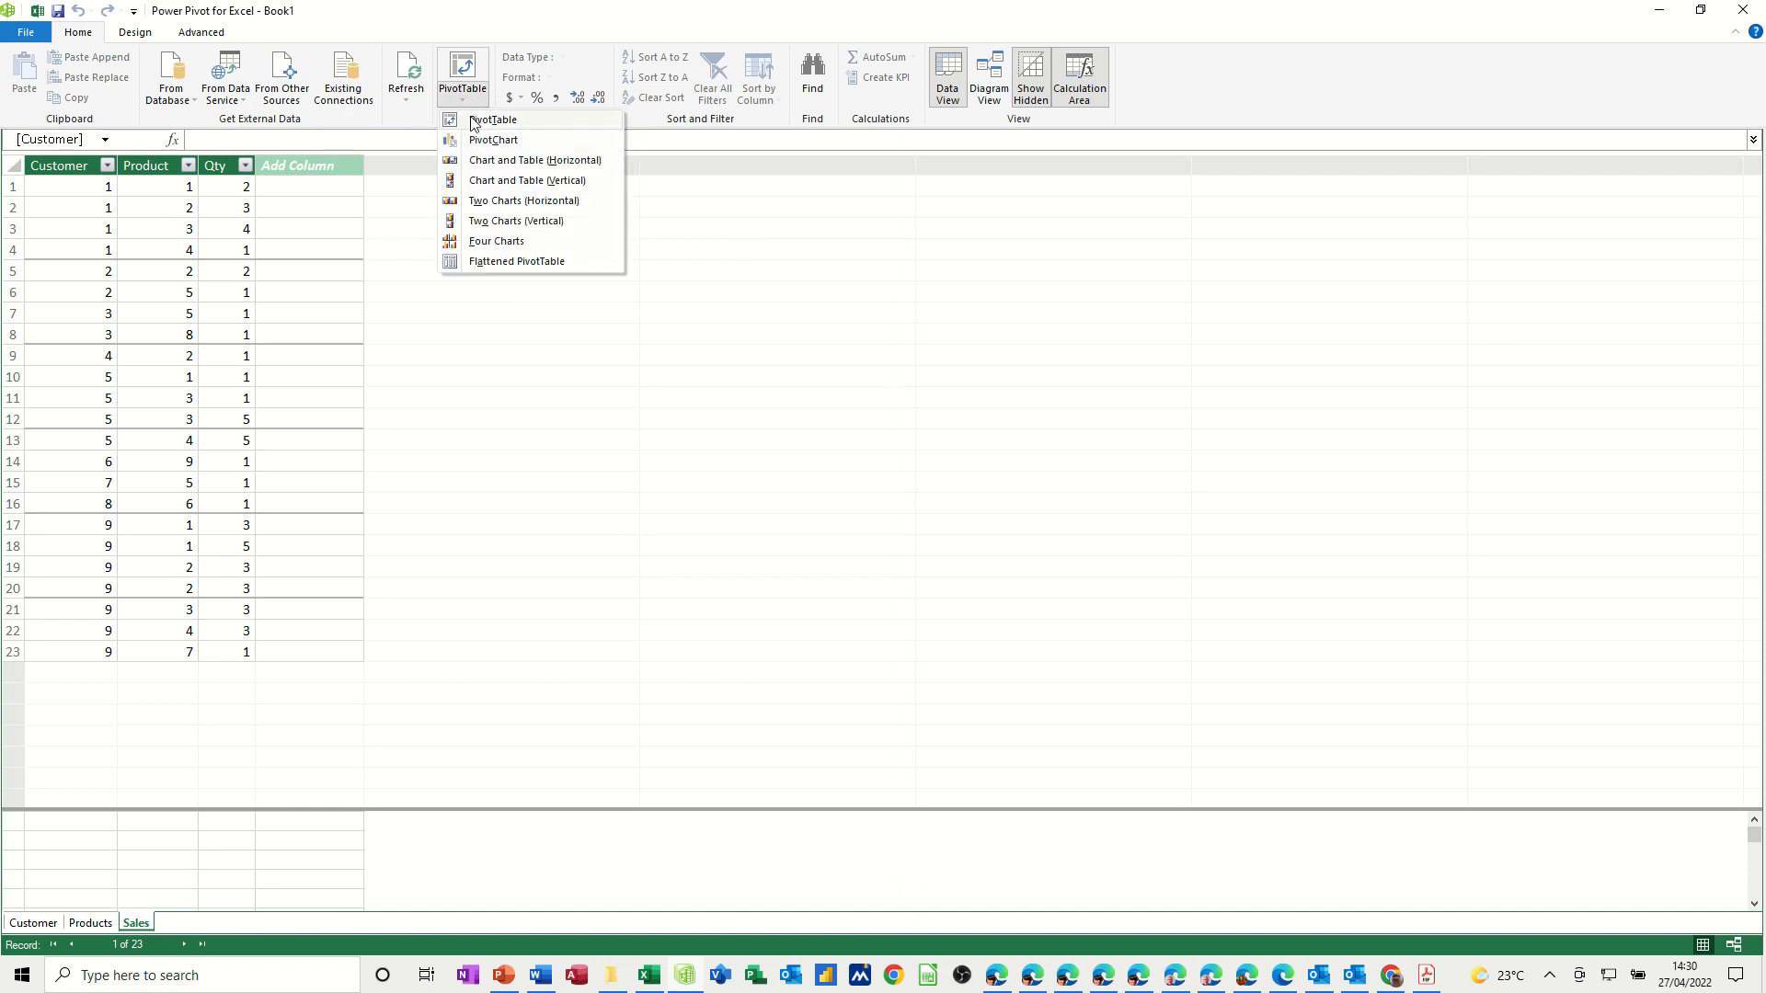
pyautogui.moveTo(499, 221)
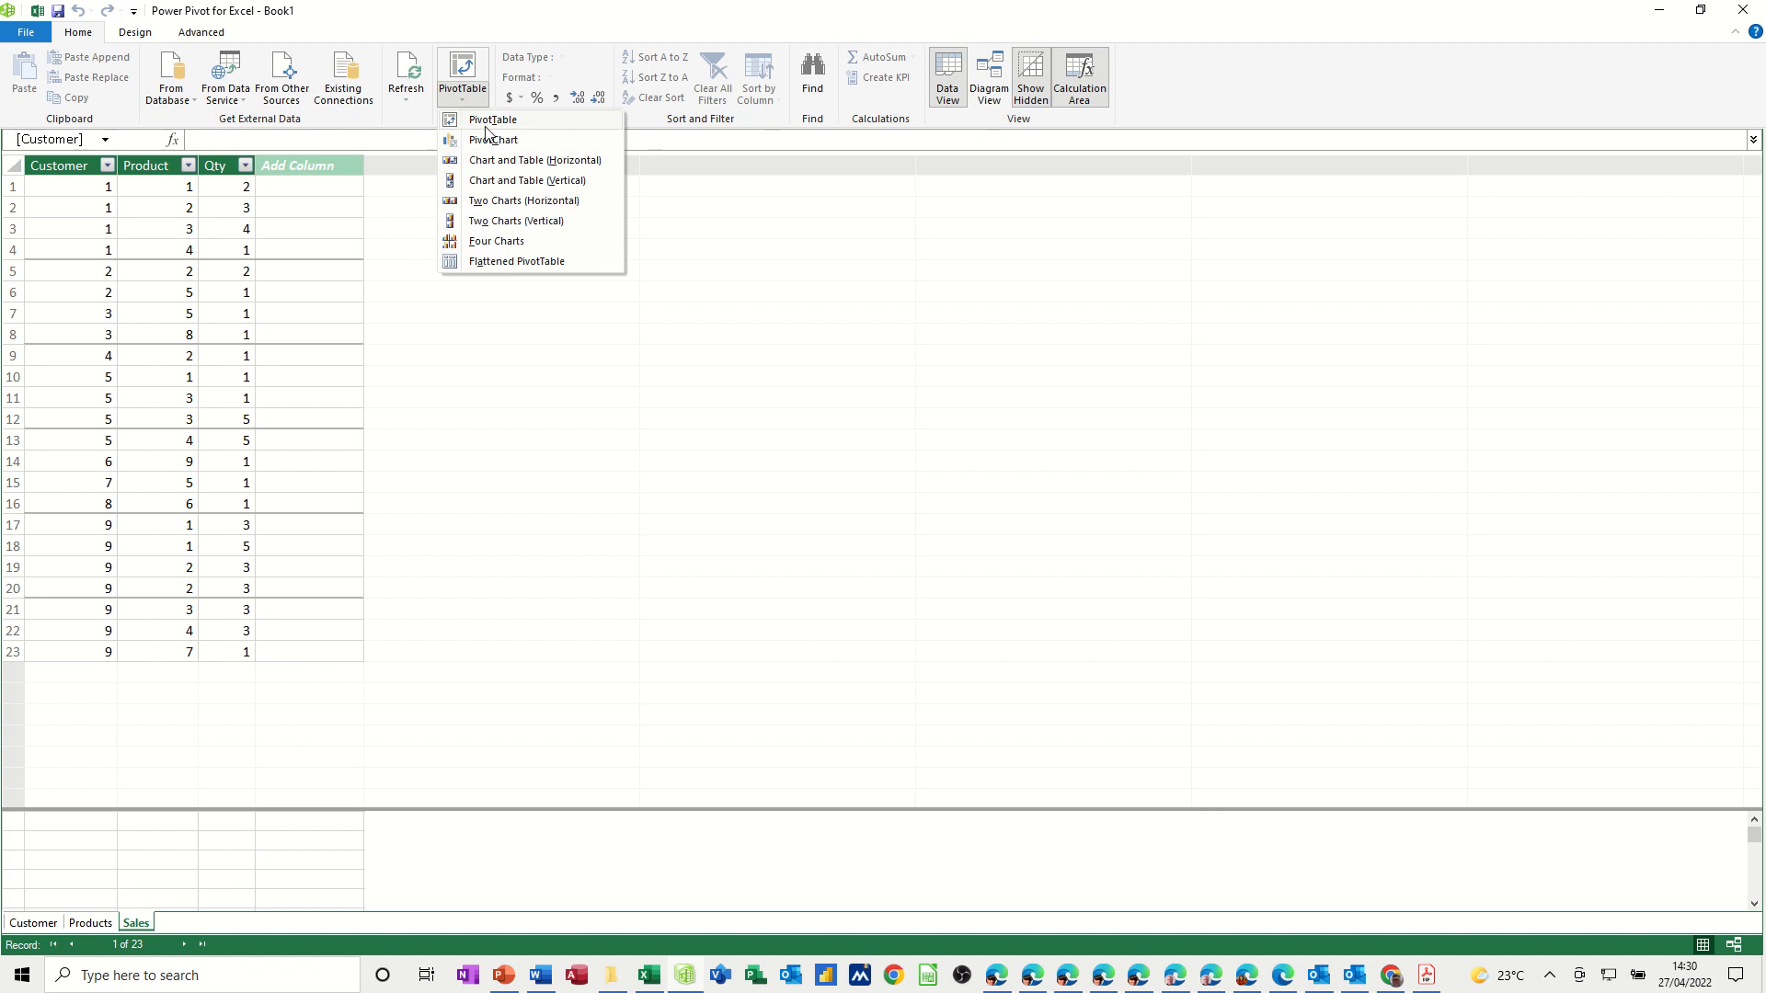
pyautogui.moveTo(458, 105)
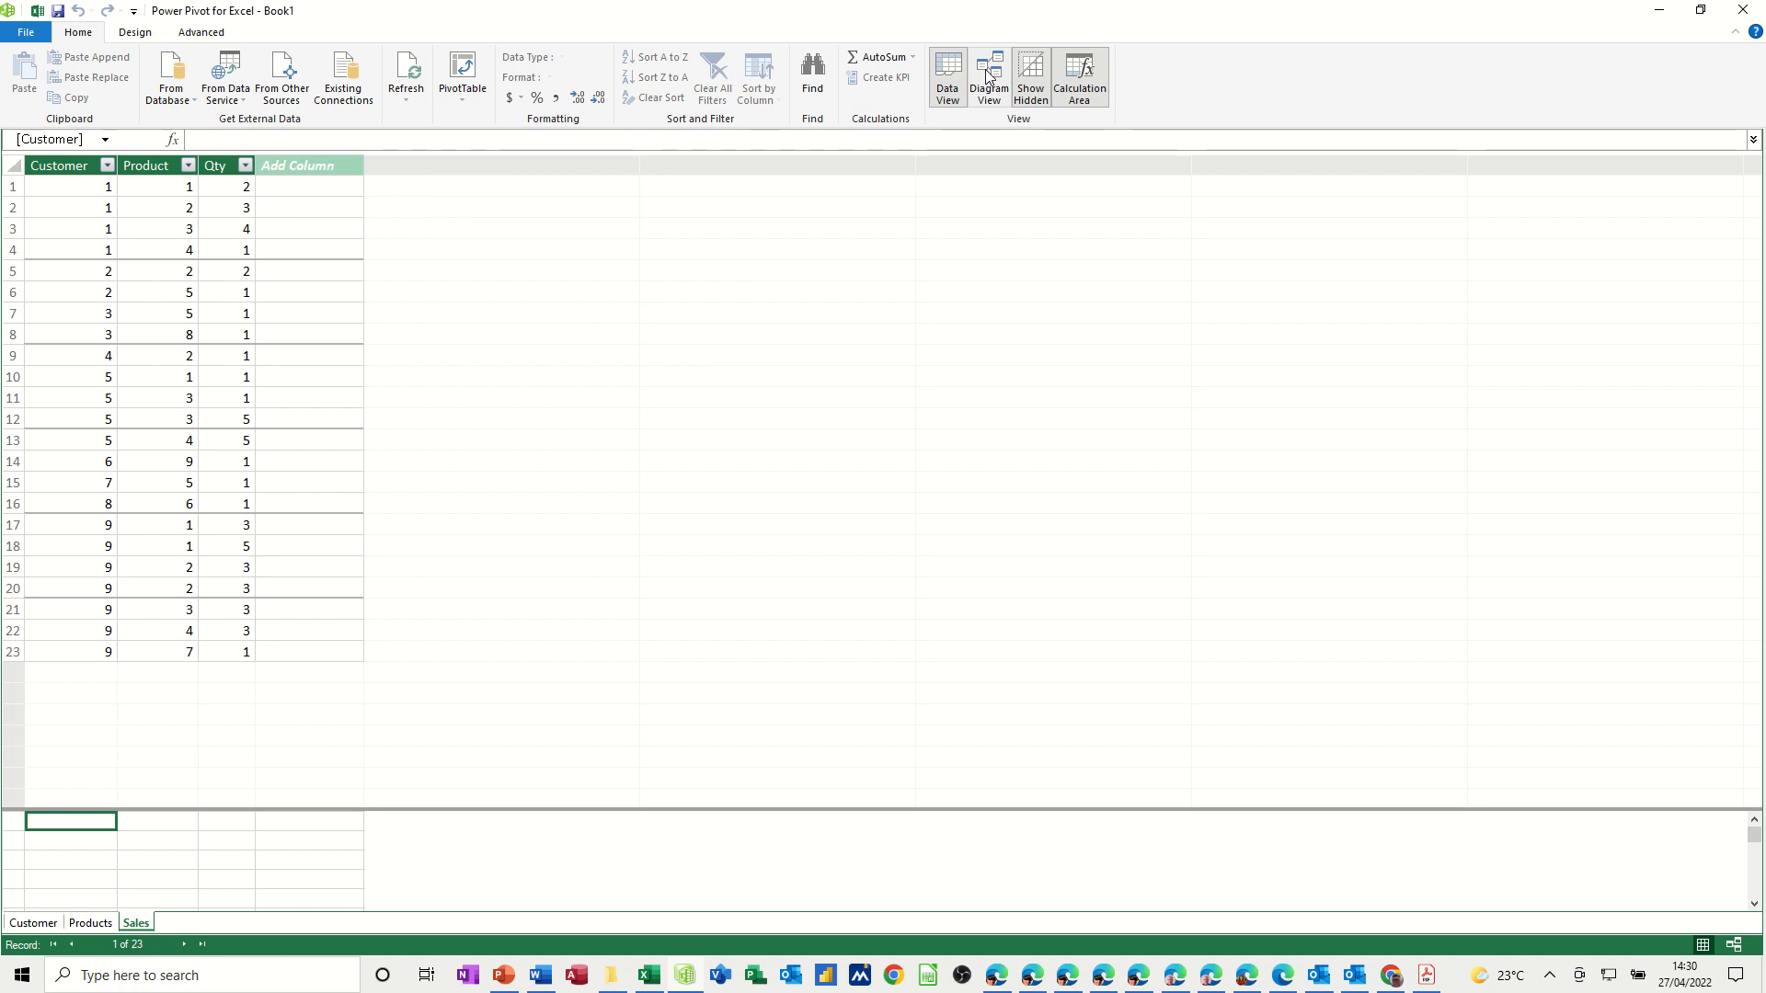
pyautogui.moveTo(988, 77)
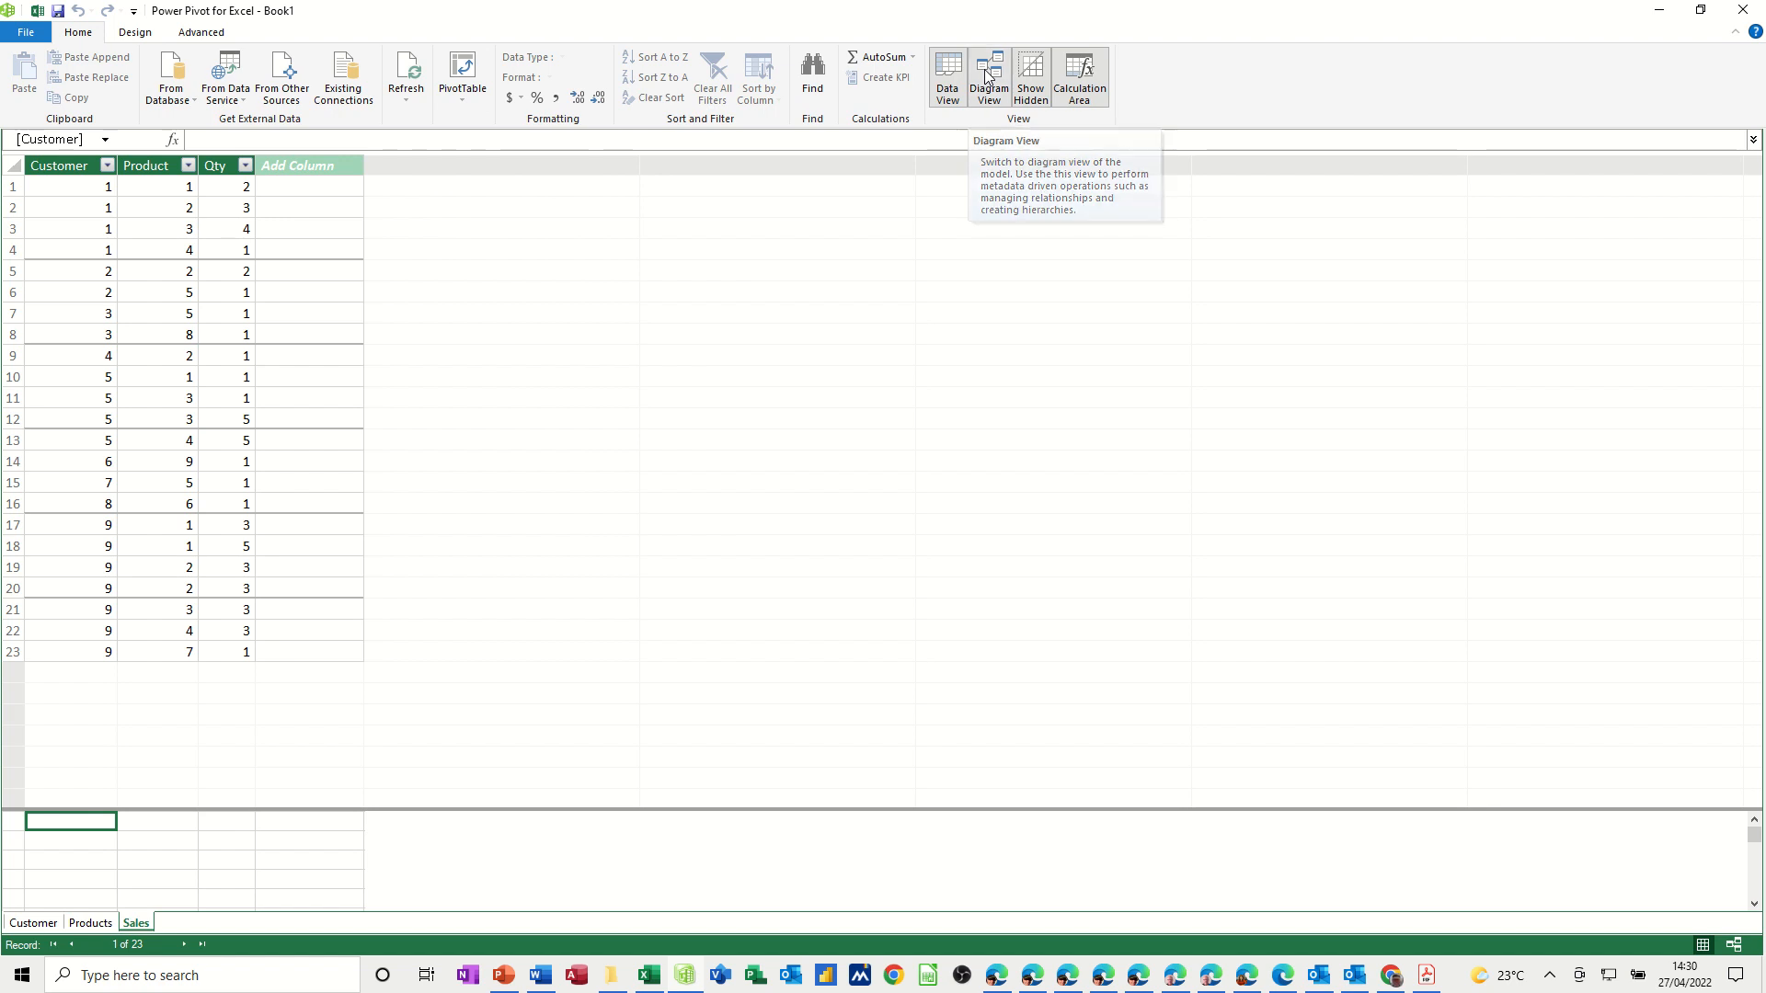
# In Diagram View relate Customer No to Sales and the Sales Product field to Products
pyautogui.click(988, 77)
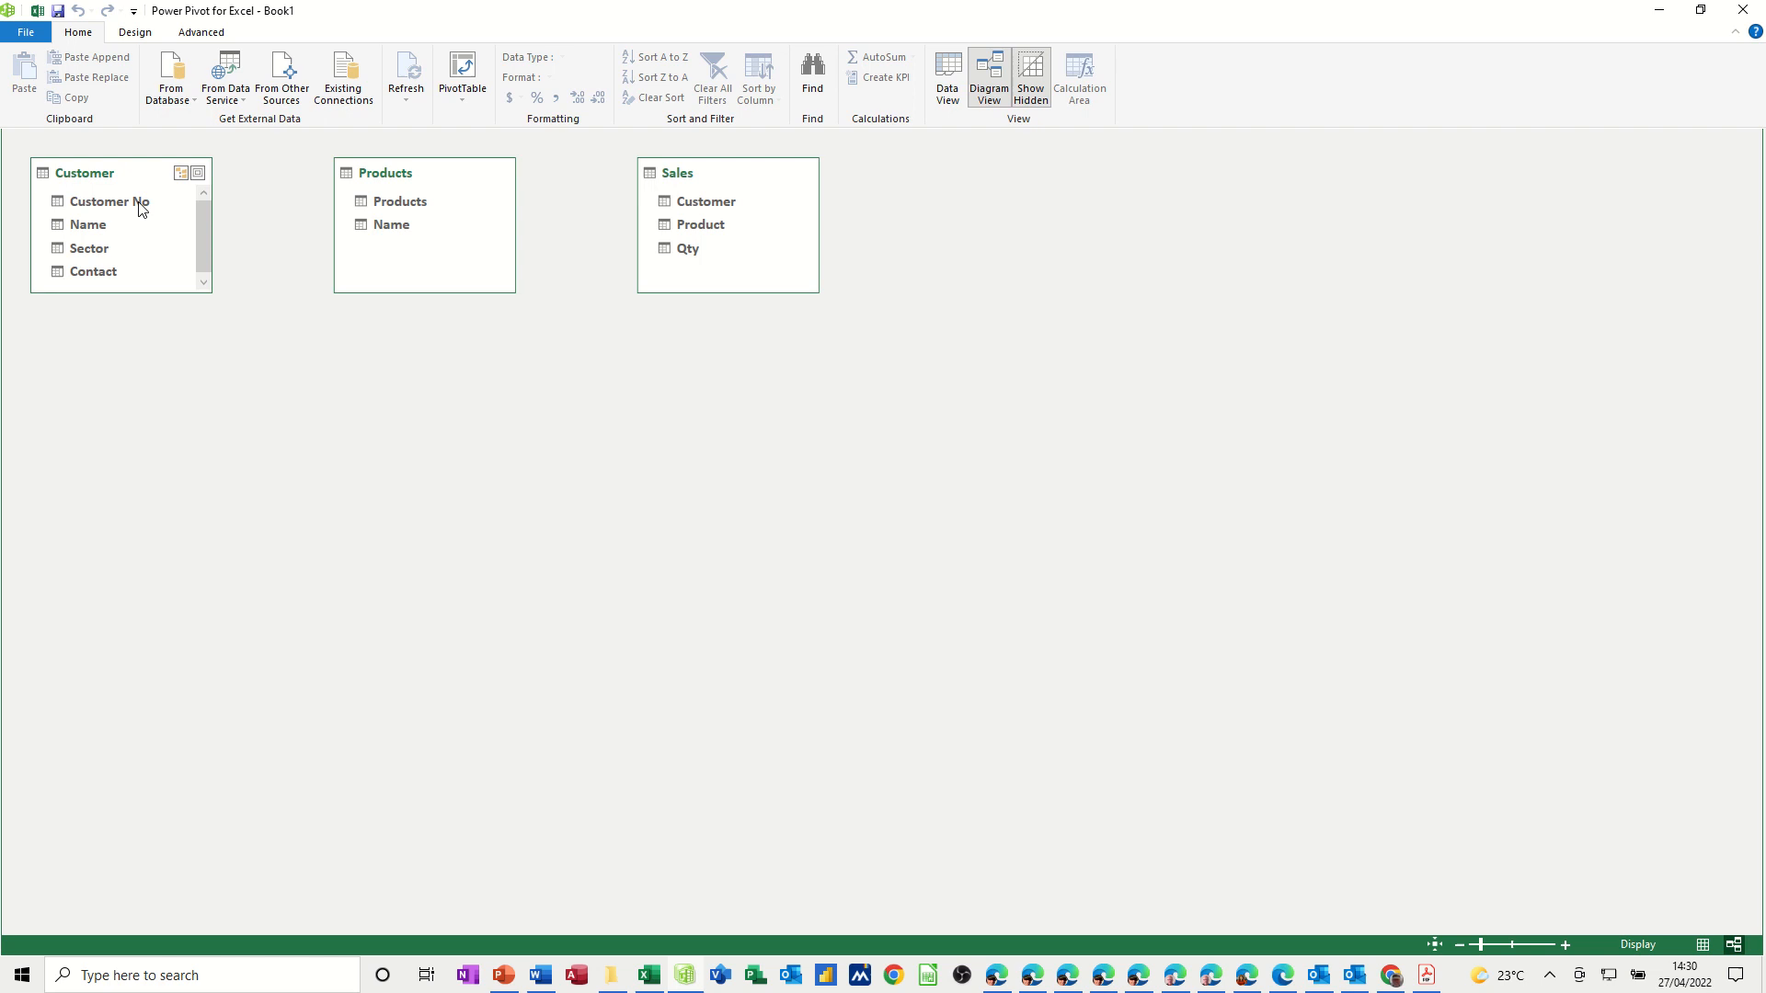
pyautogui.moveTo(449, 178)
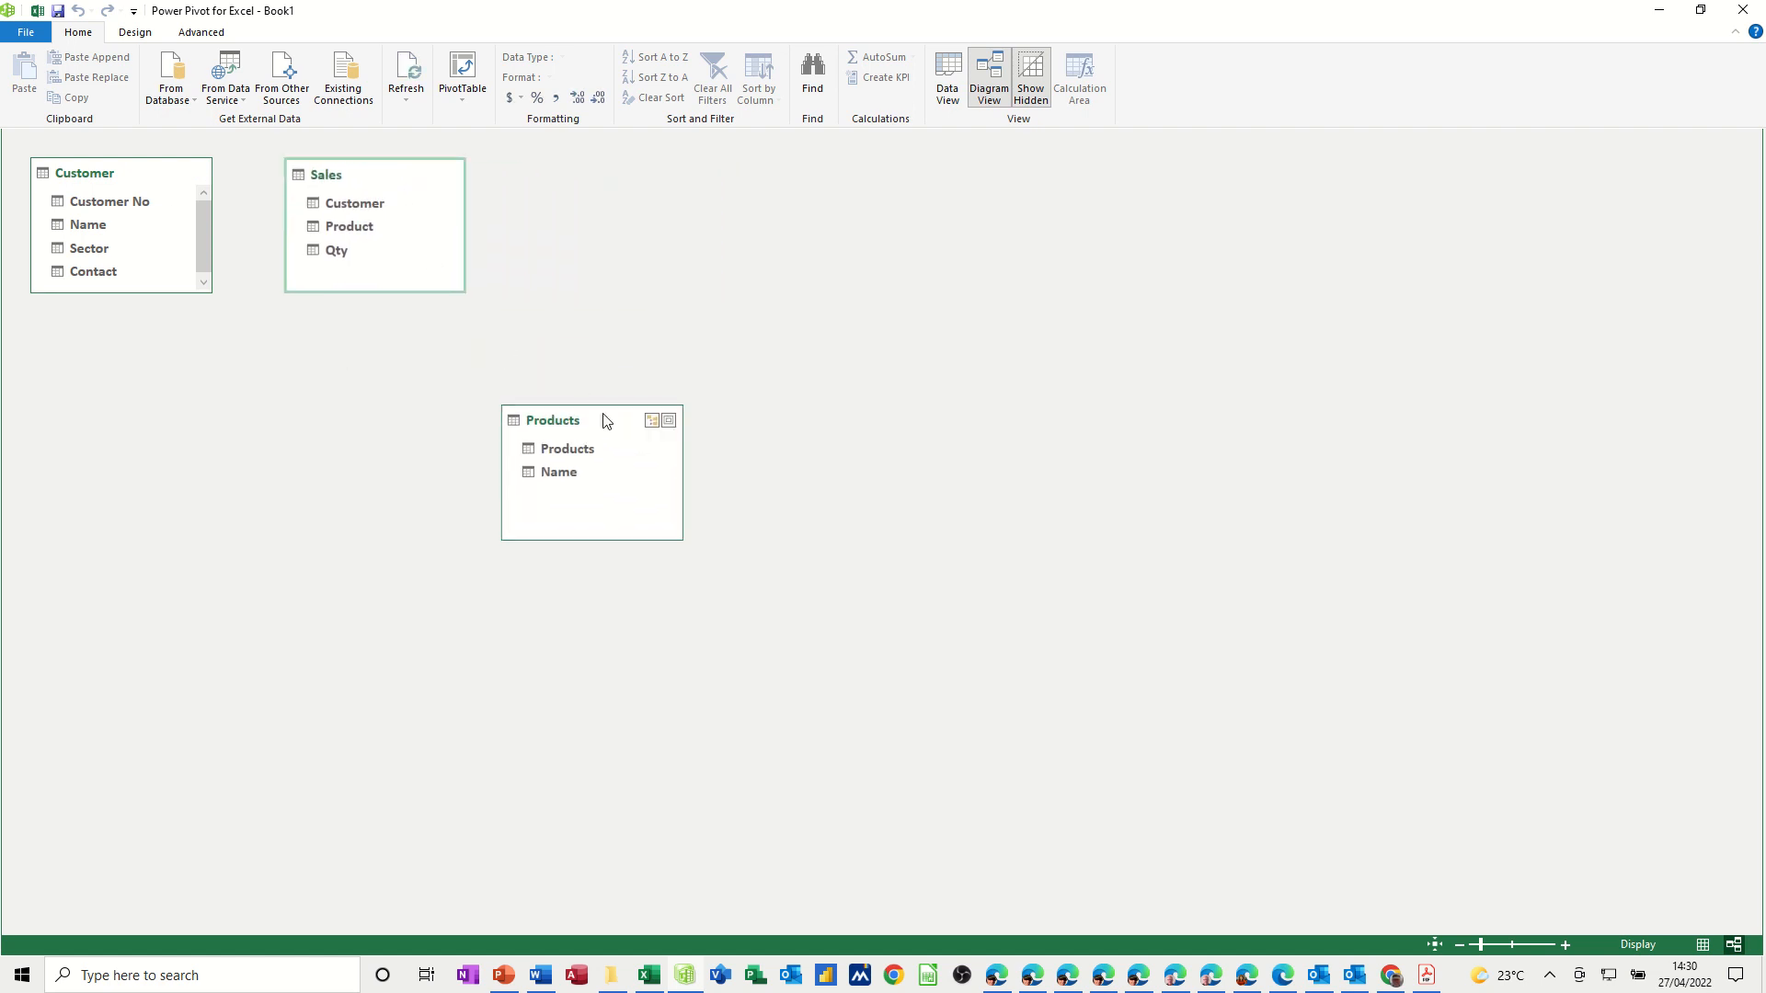
pyautogui.moveTo(552, 420); pyautogui.dragTo(588, 176)
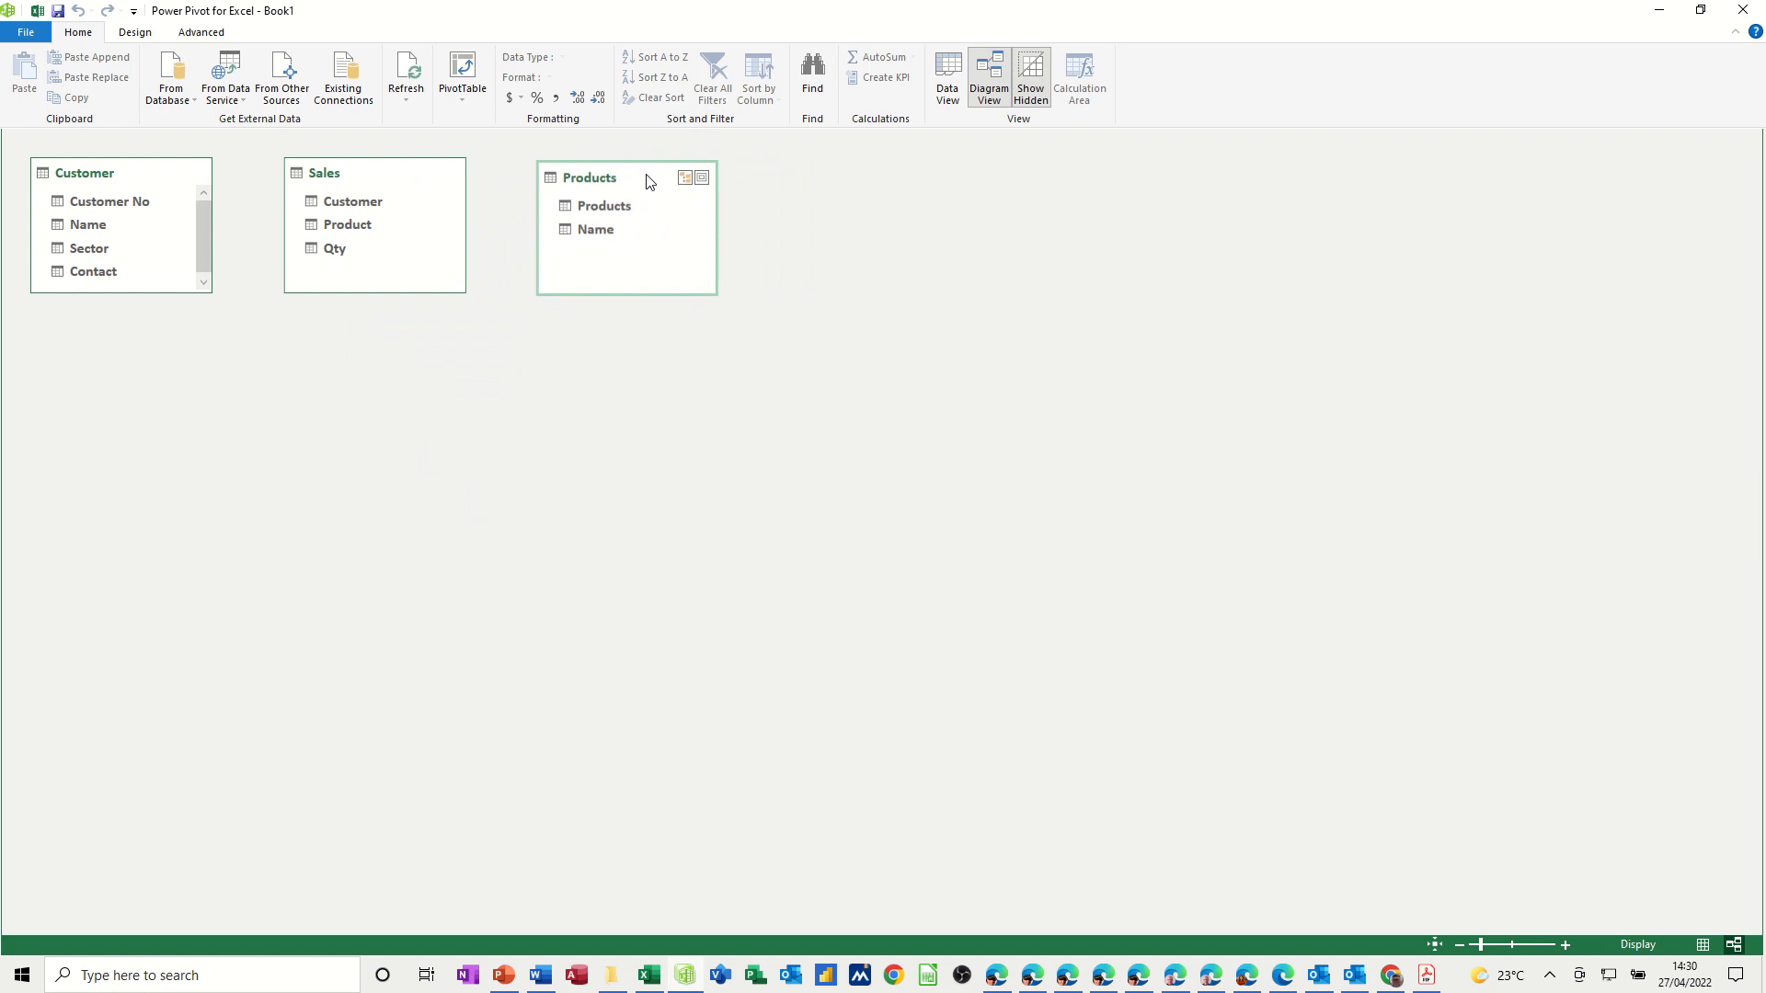
pyautogui.click(109, 201)
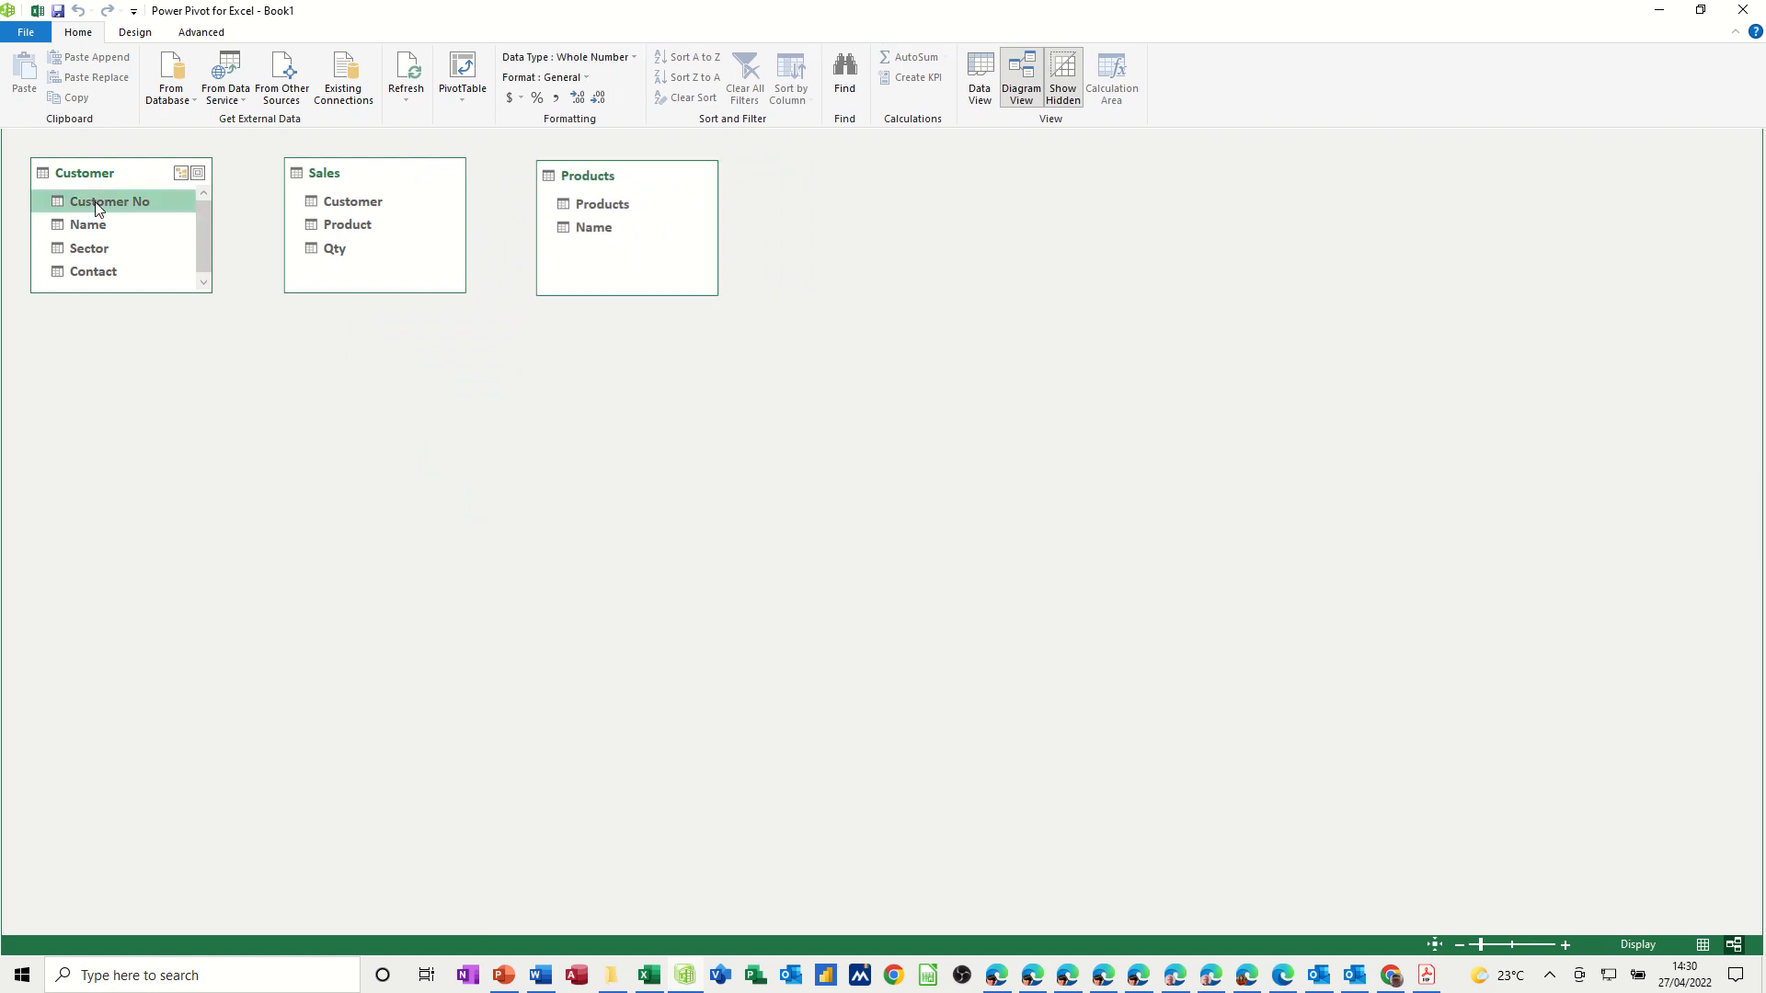
pyautogui.moveTo(109, 200); pyautogui.dragTo(351, 200)
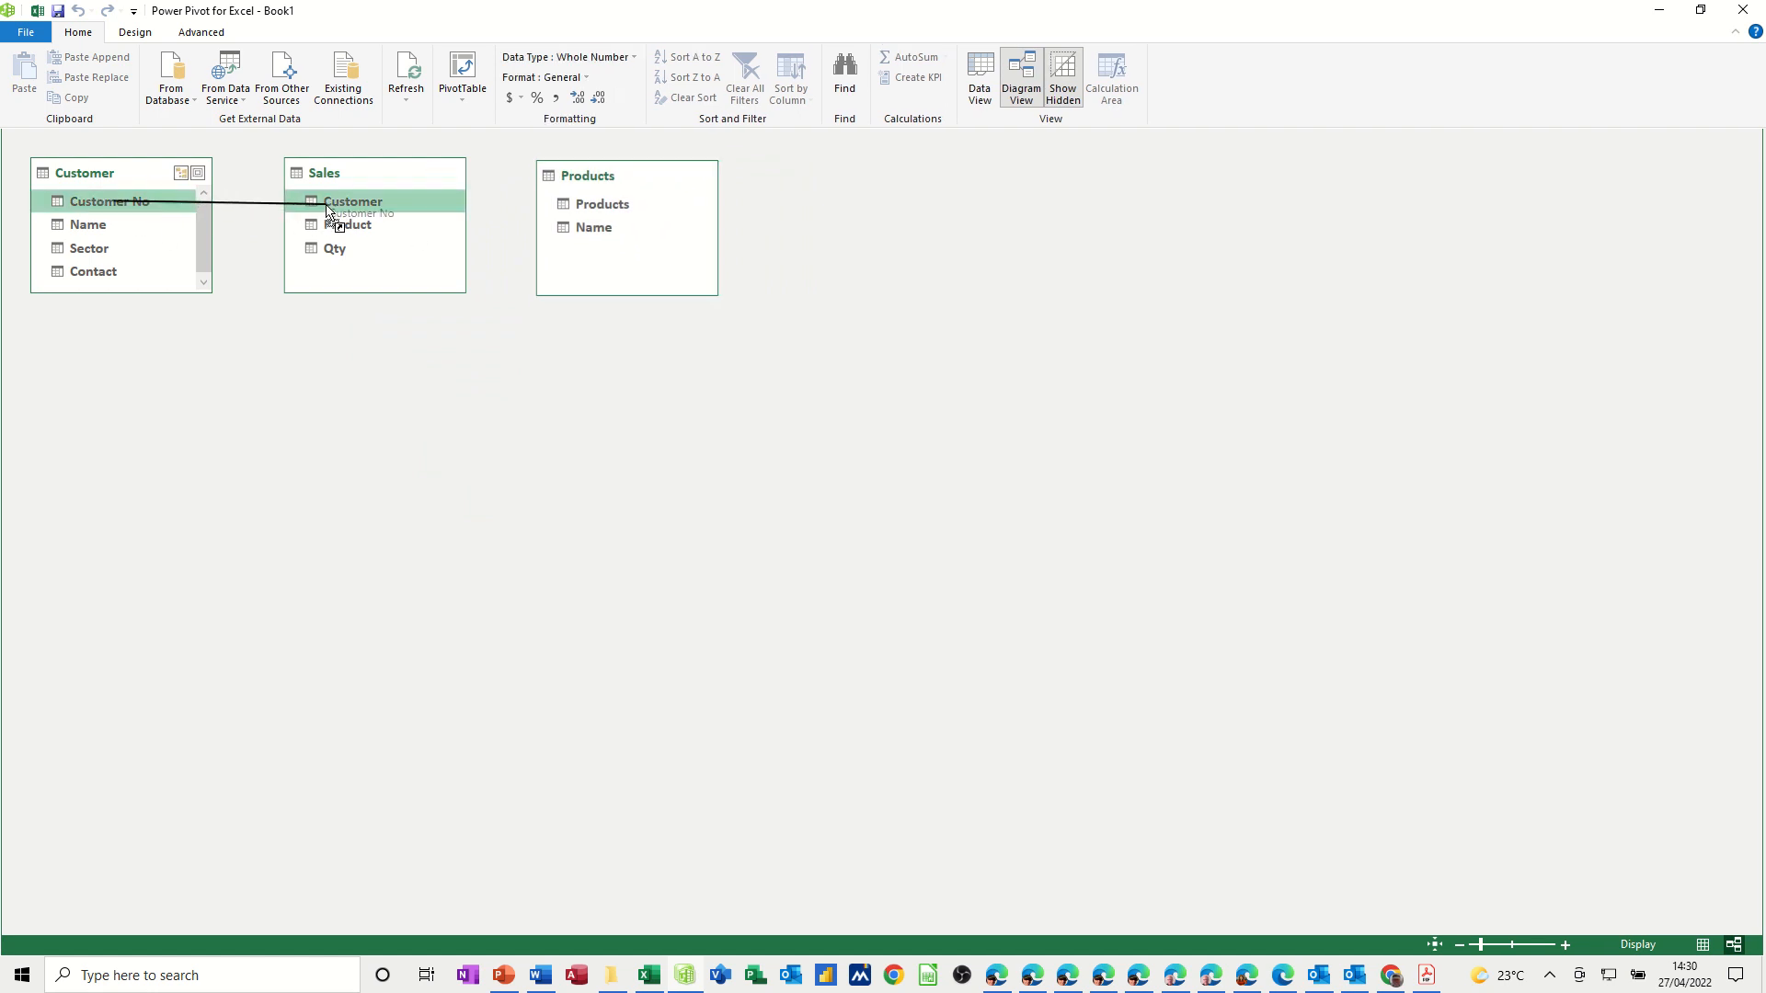
pyautogui.moveTo(108, 201); pyautogui.dragTo(351, 200)
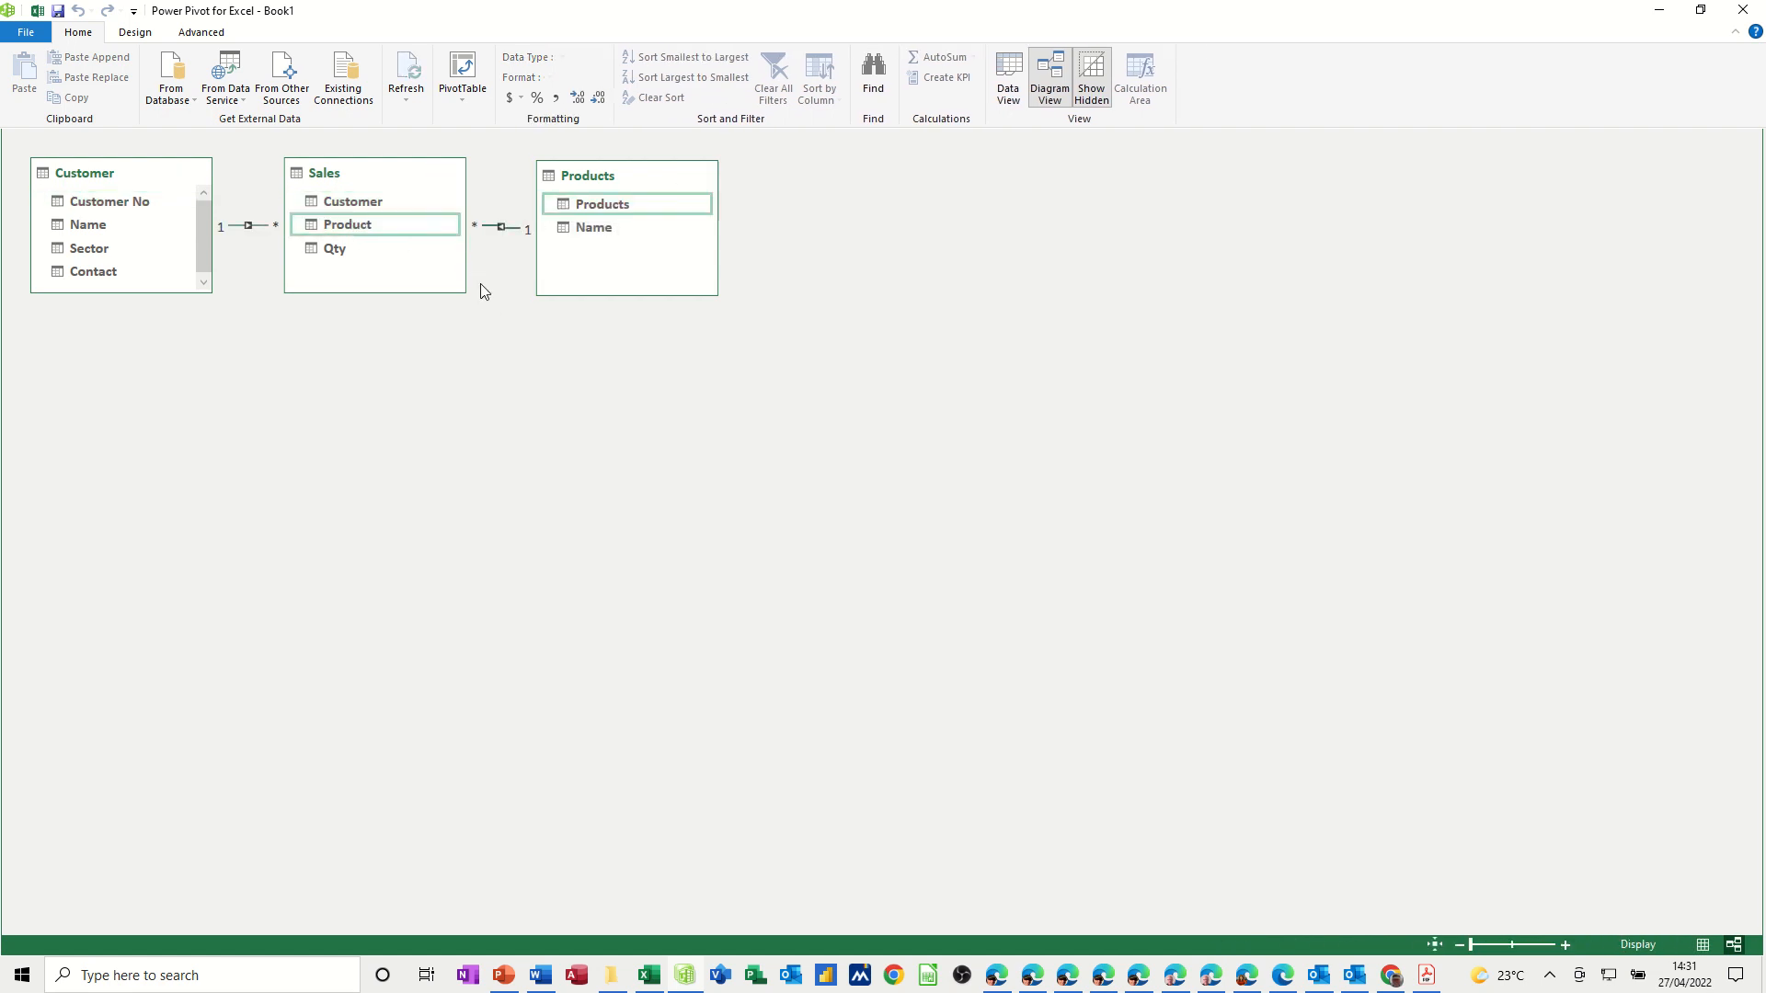
# Inspect the one-to-many relationship lines between Customer, Sales and Products
pyautogui.click(651, 177)
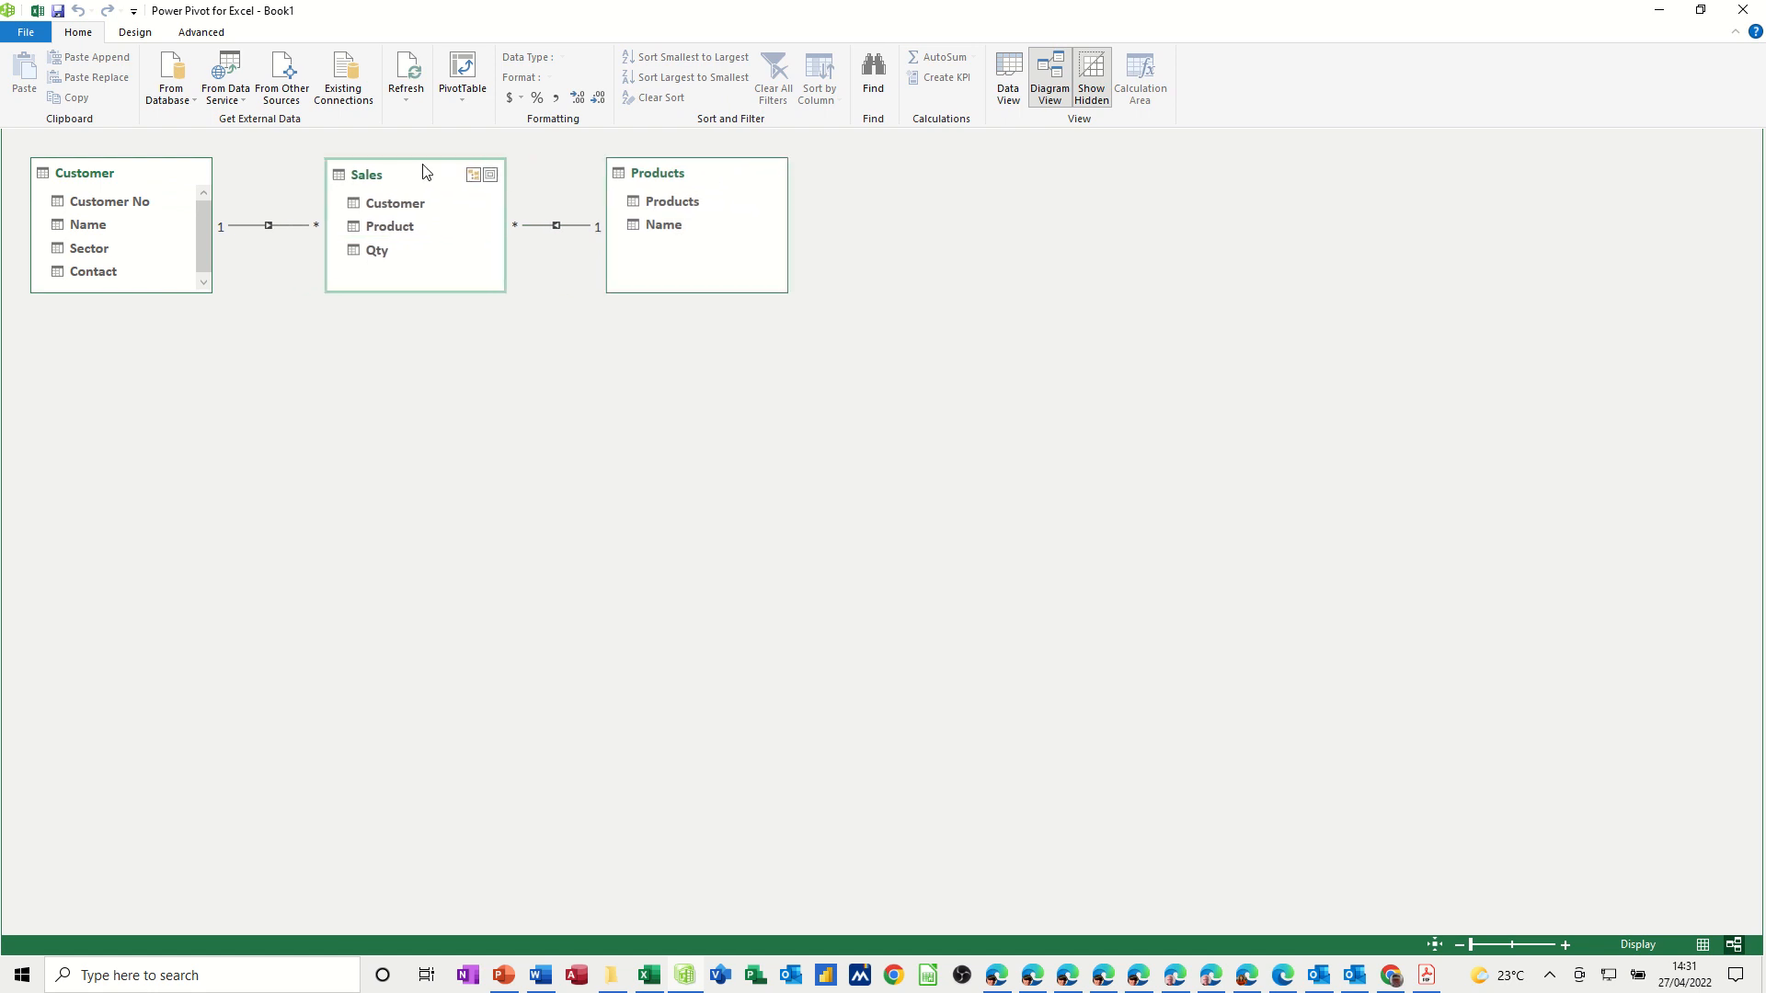
pyautogui.click(267, 226)
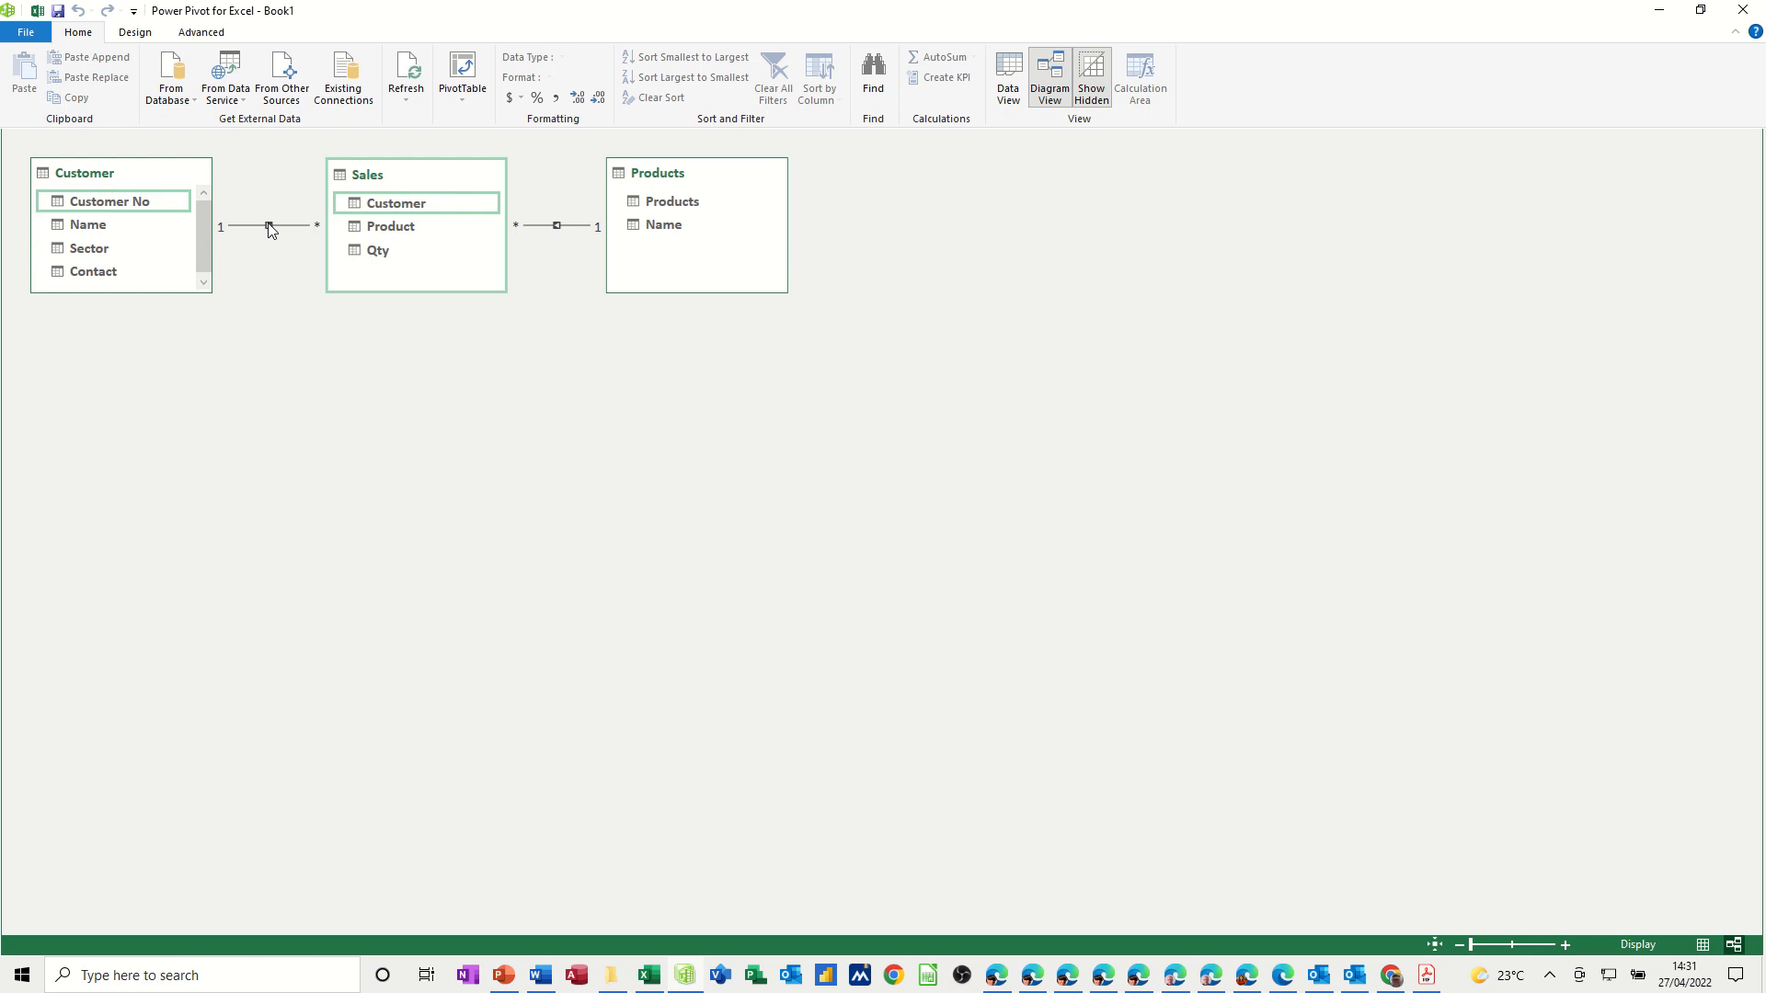
pyautogui.click(556, 224)
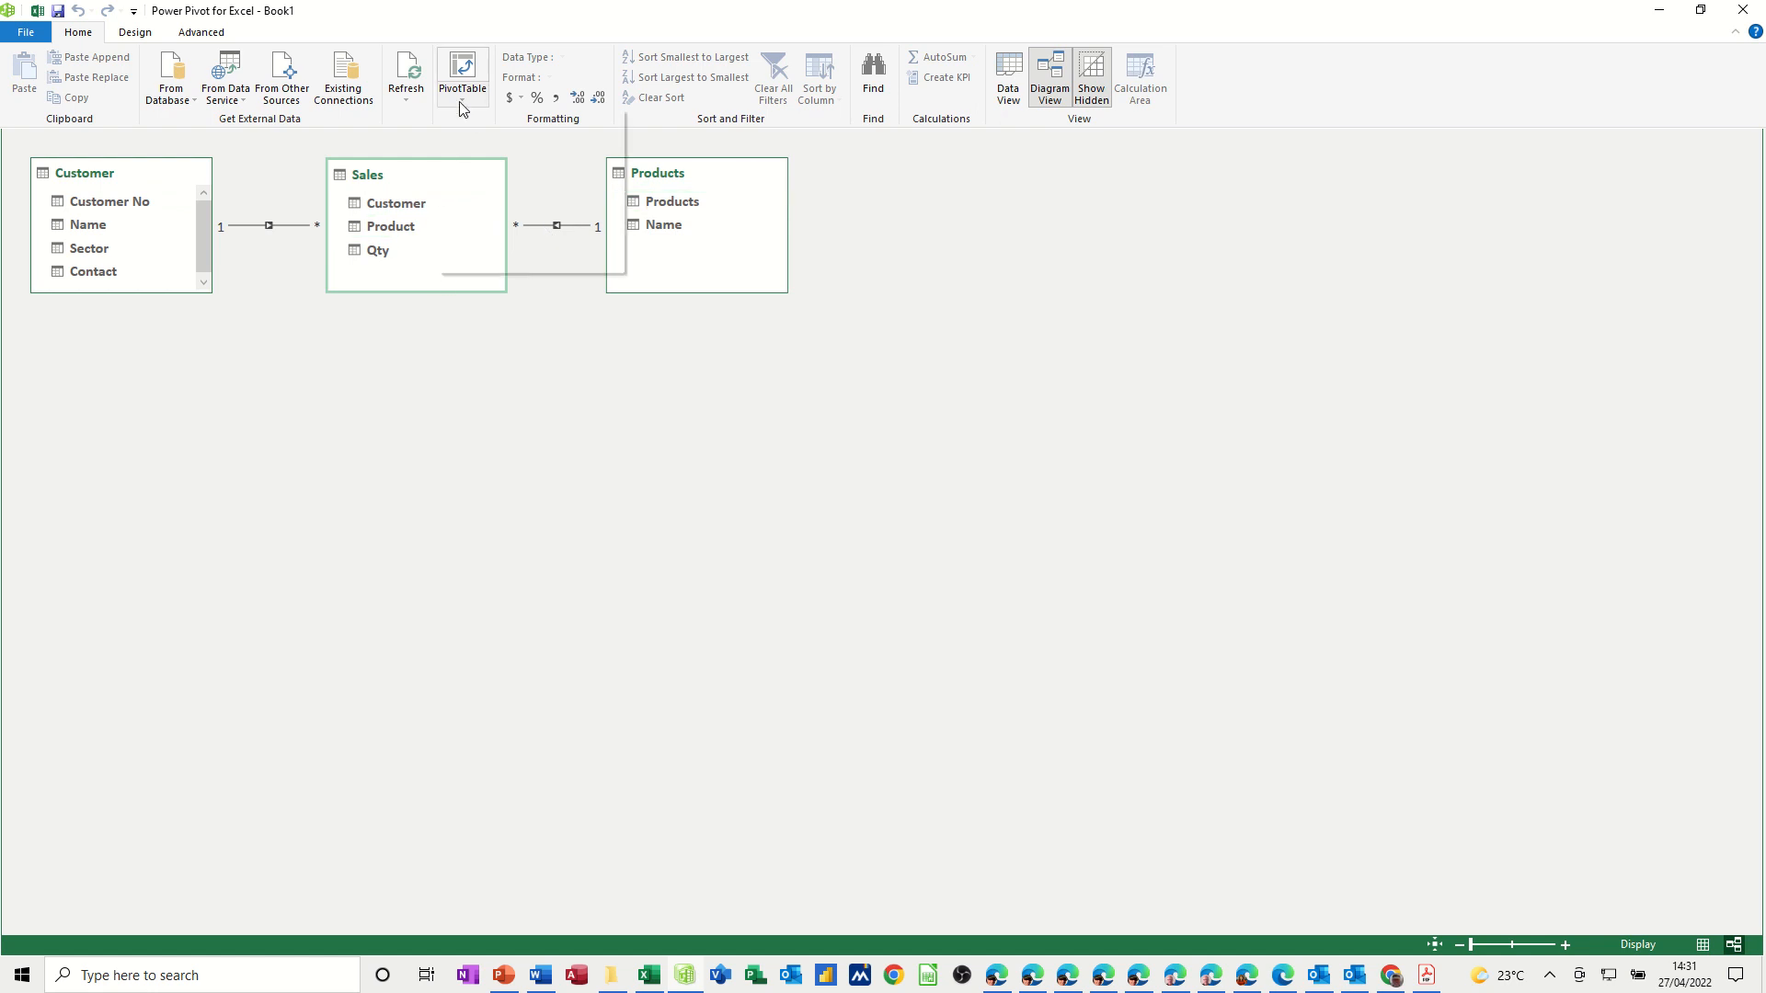
# Create an empty data-model pivot table on the existing sheet at Sheet1!$K$1
pyautogui.click(461, 79)
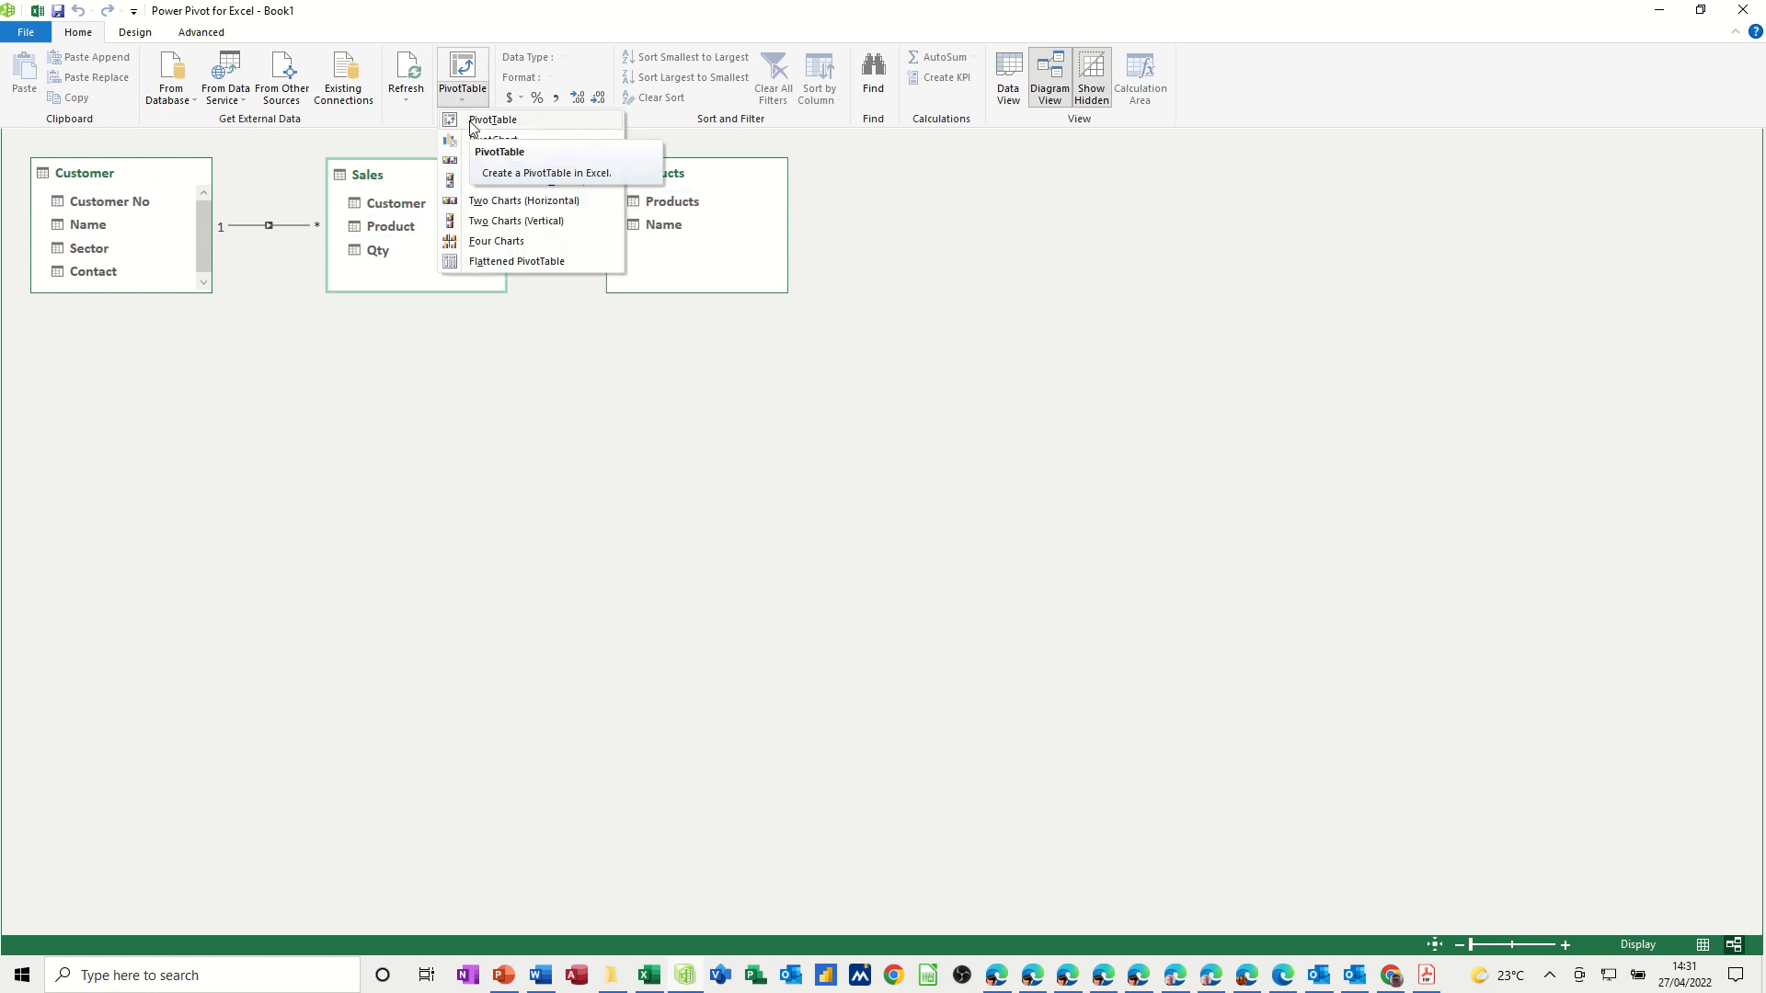
pyautogui.click(498, 151)
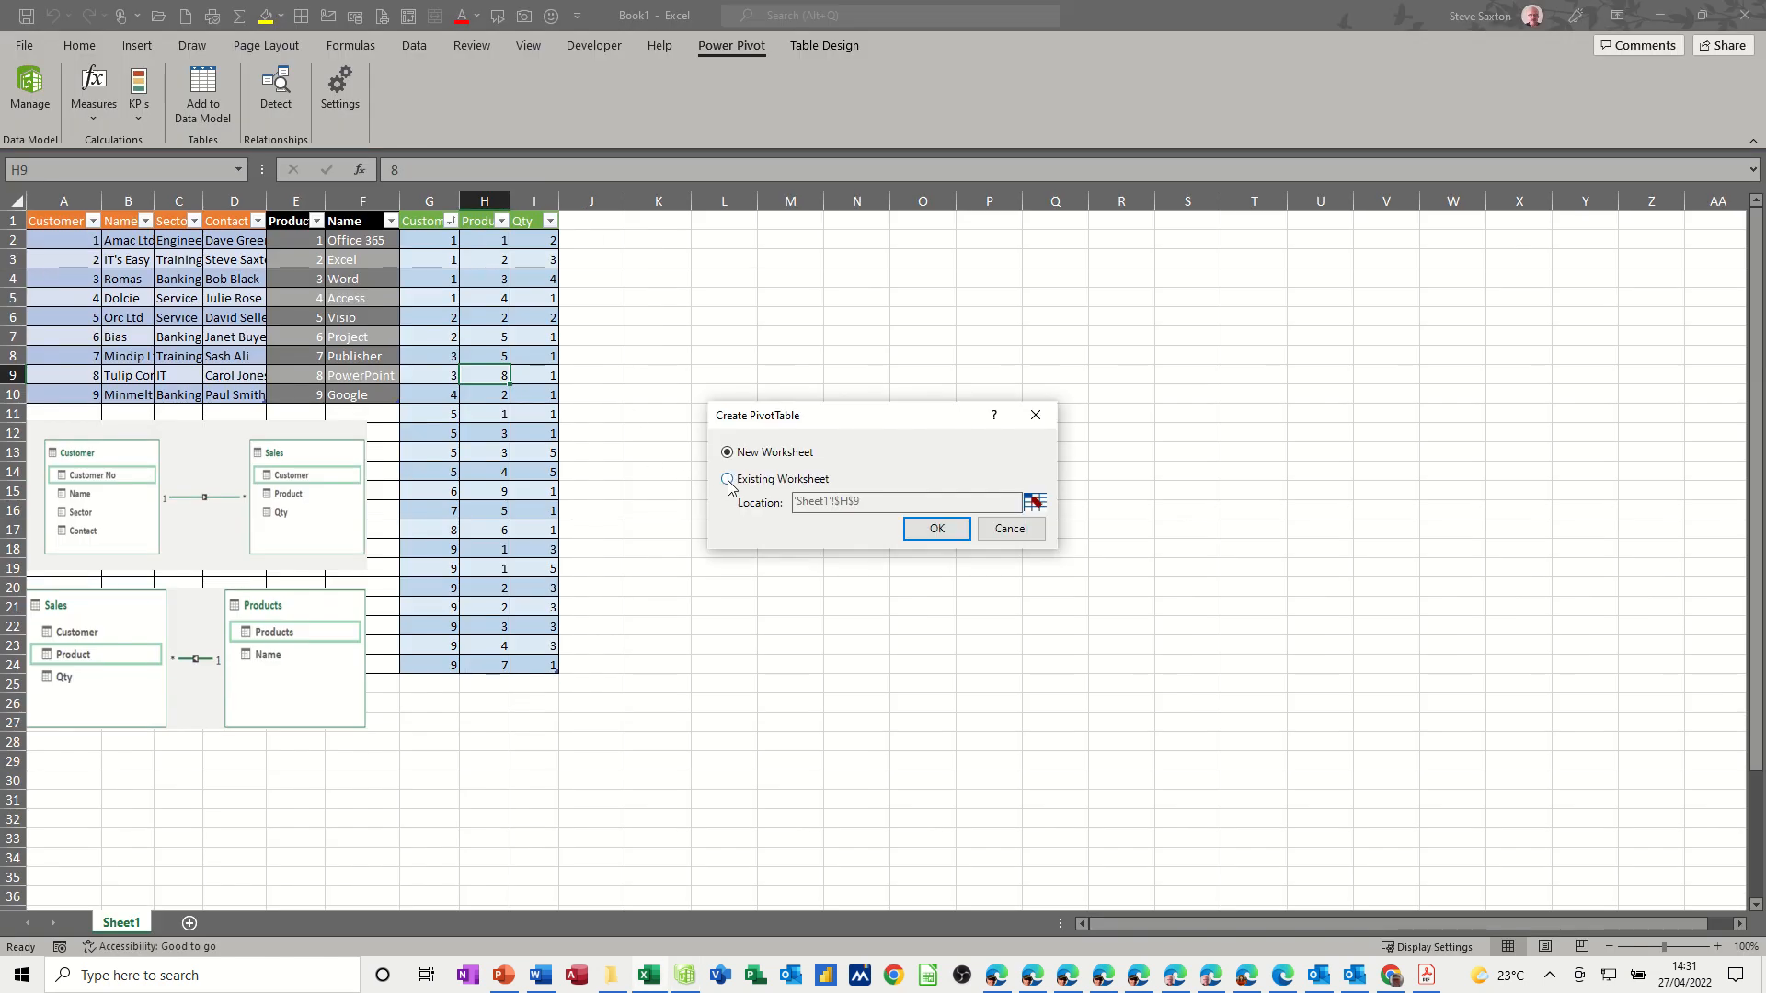
pyautogui.click(726, 478)
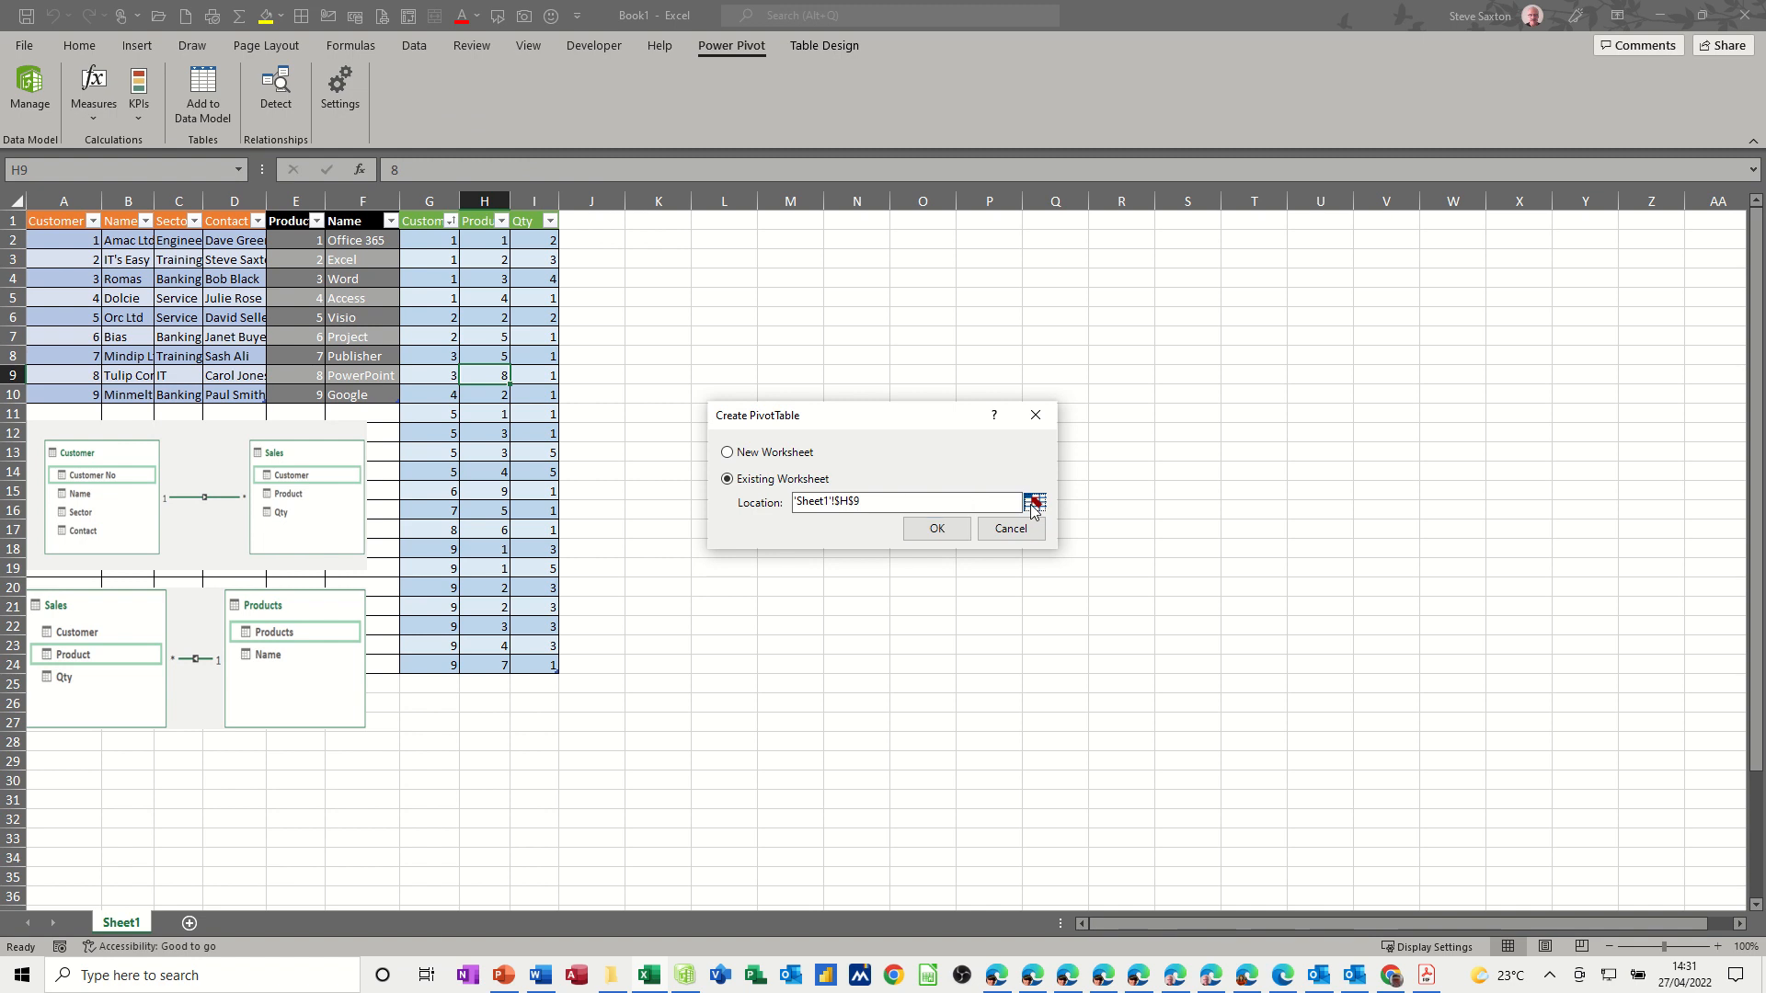
pyautogui.click(1032, 500)
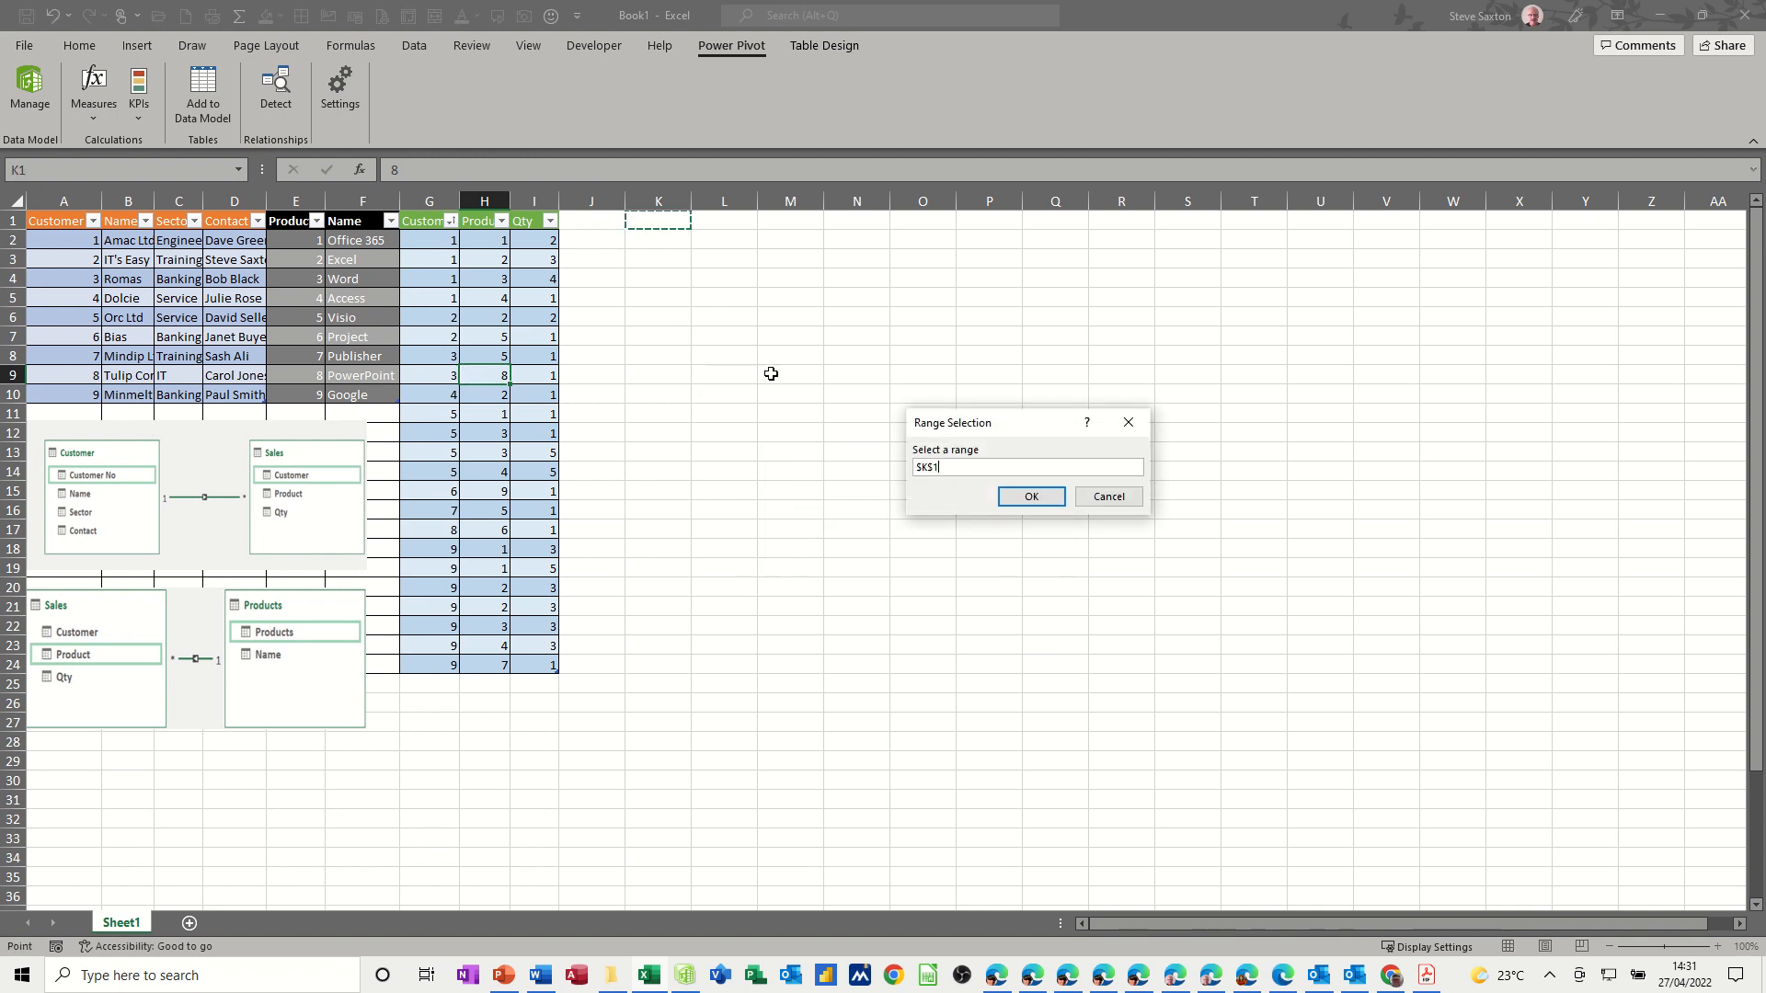
pyautogui.click(1036, 500)
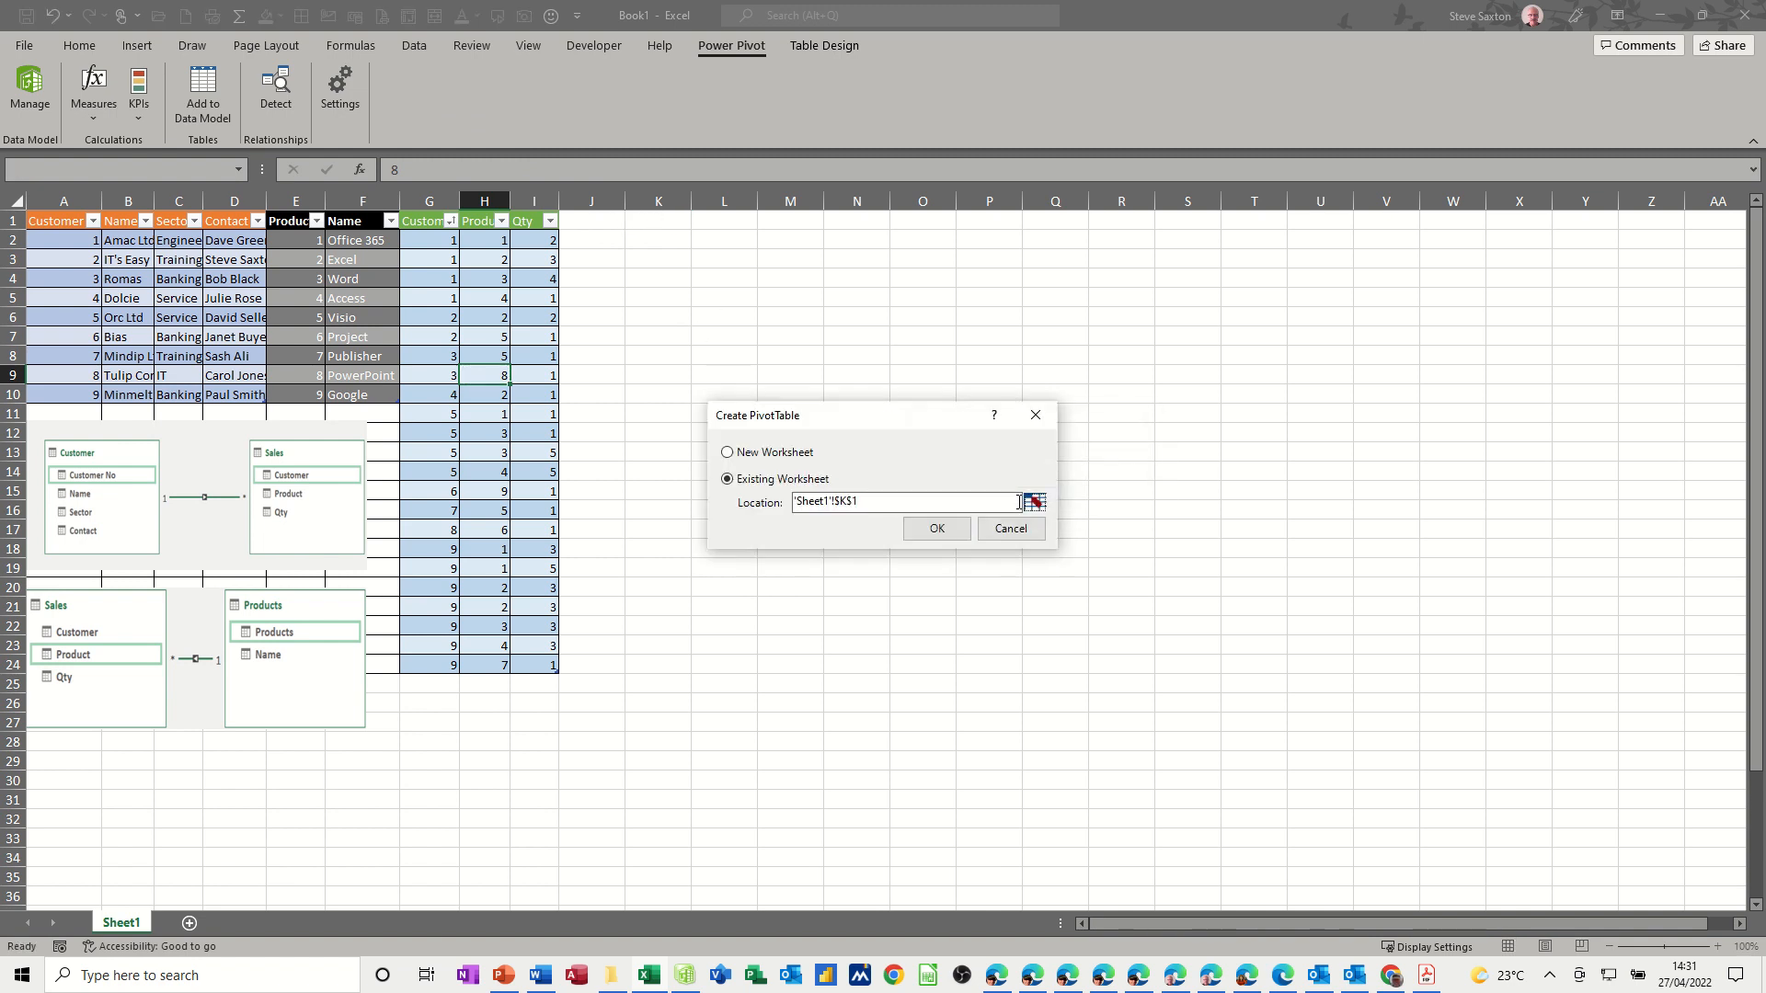
pyautogui.click(936, 528)
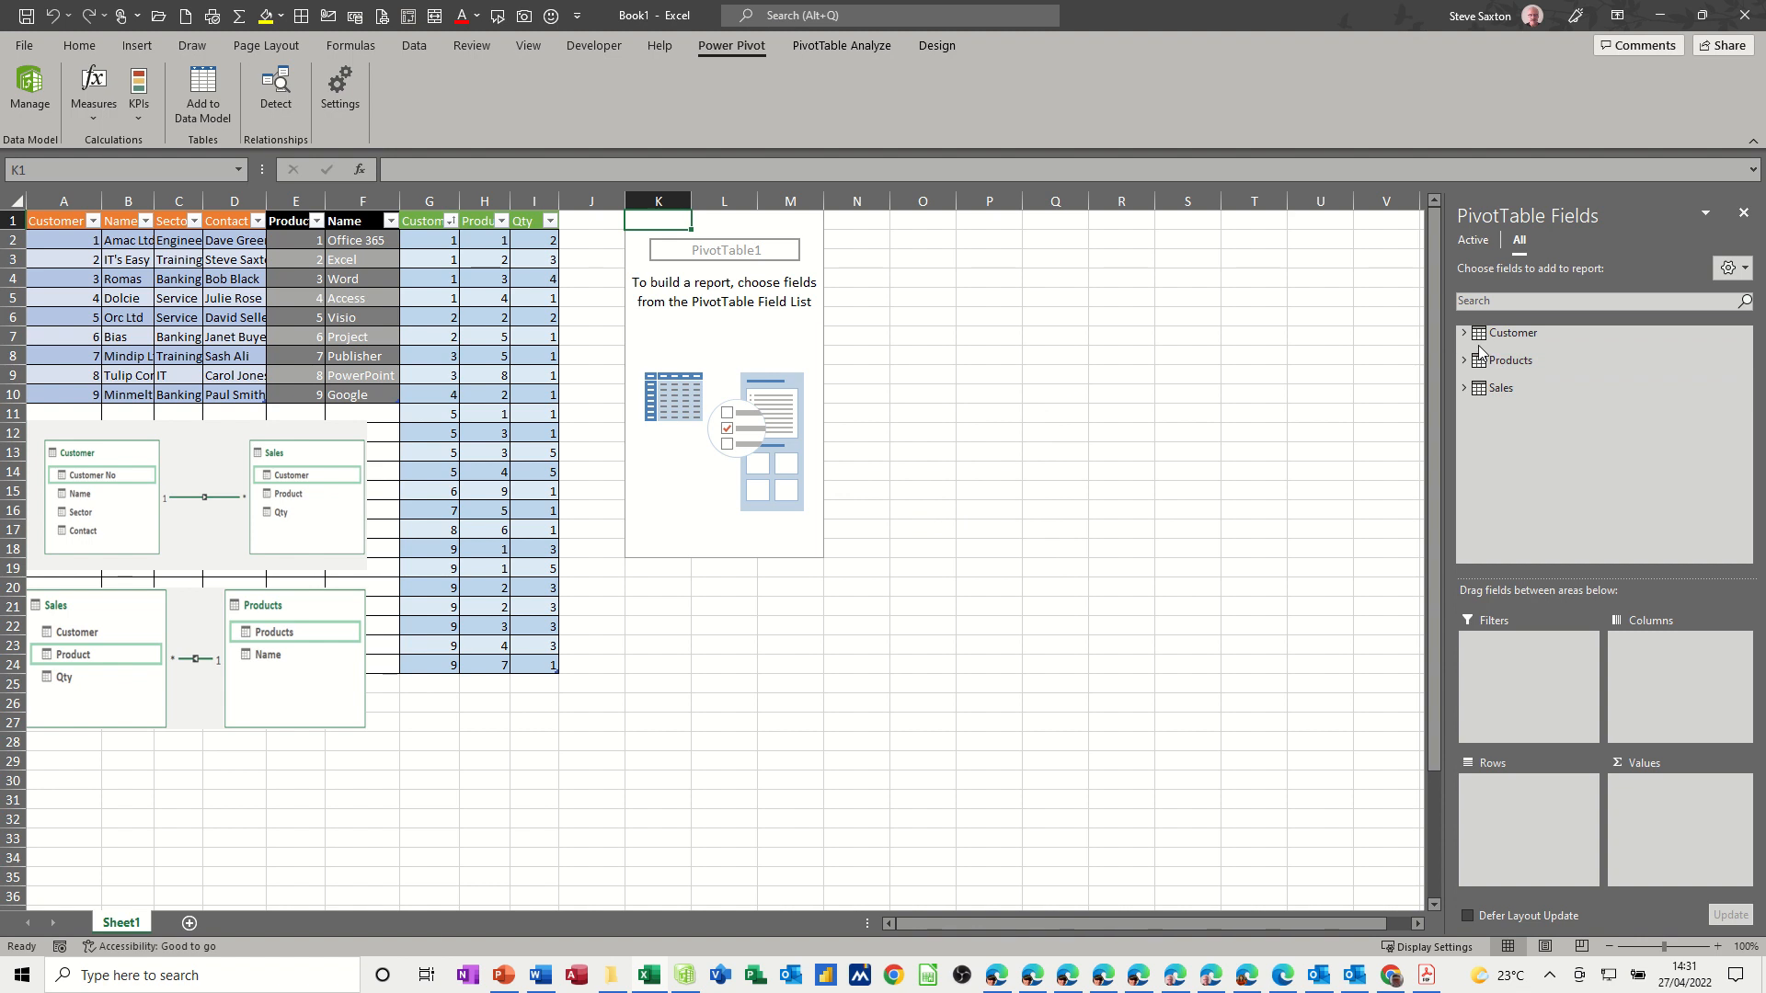
# Put Customer Name in the pivot rows and Products Name in the columns
pyautogui.click(1464, 333)
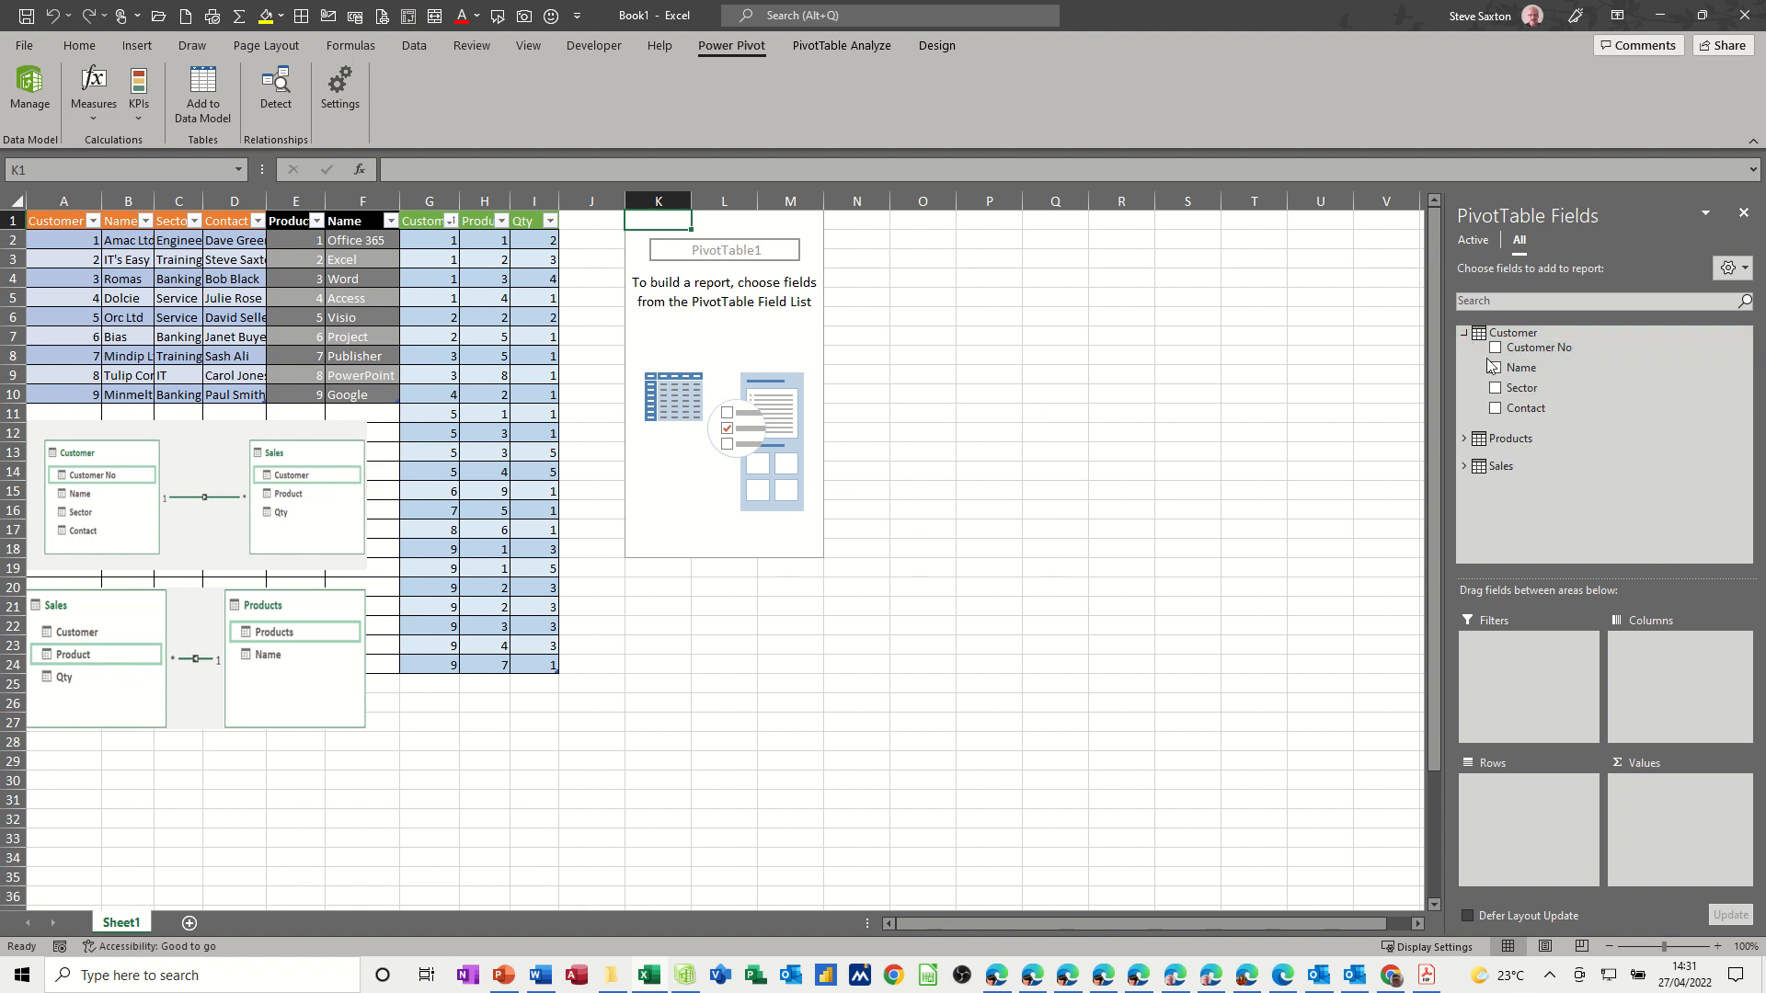
pyautogui.click(1497, 368)
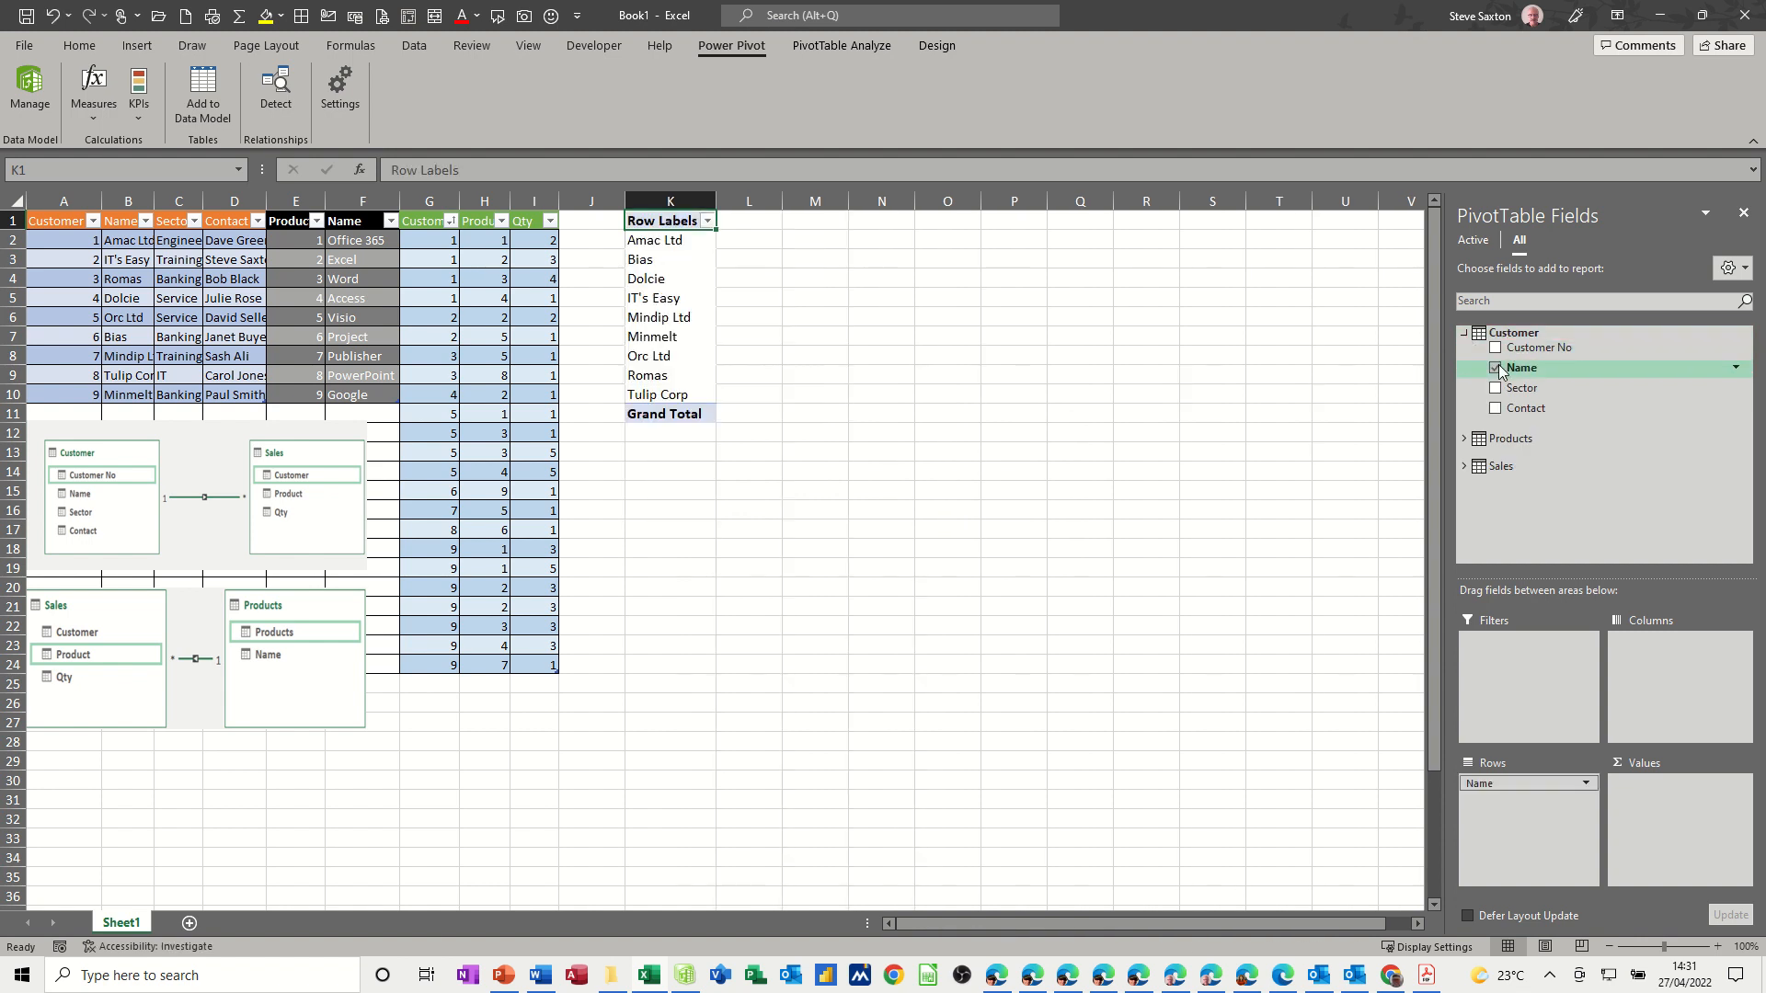
pyautogui.click(1498, 368)
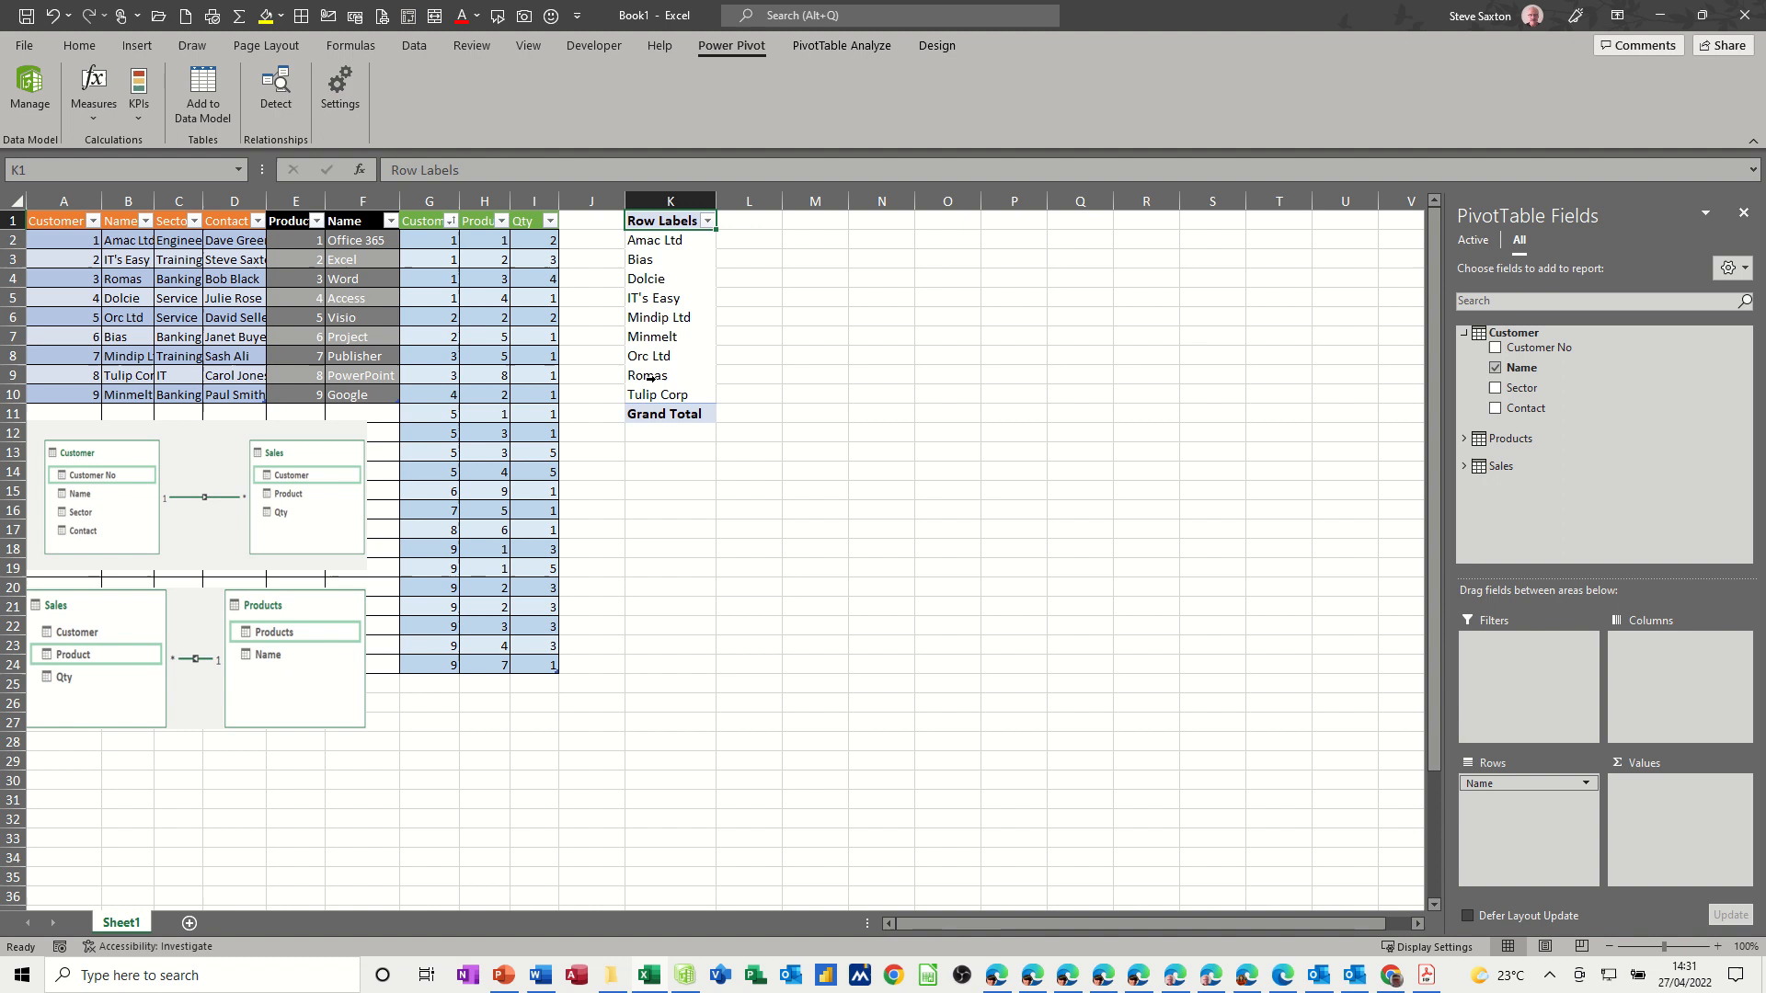
pyautogui.moveTo(1509, 438)
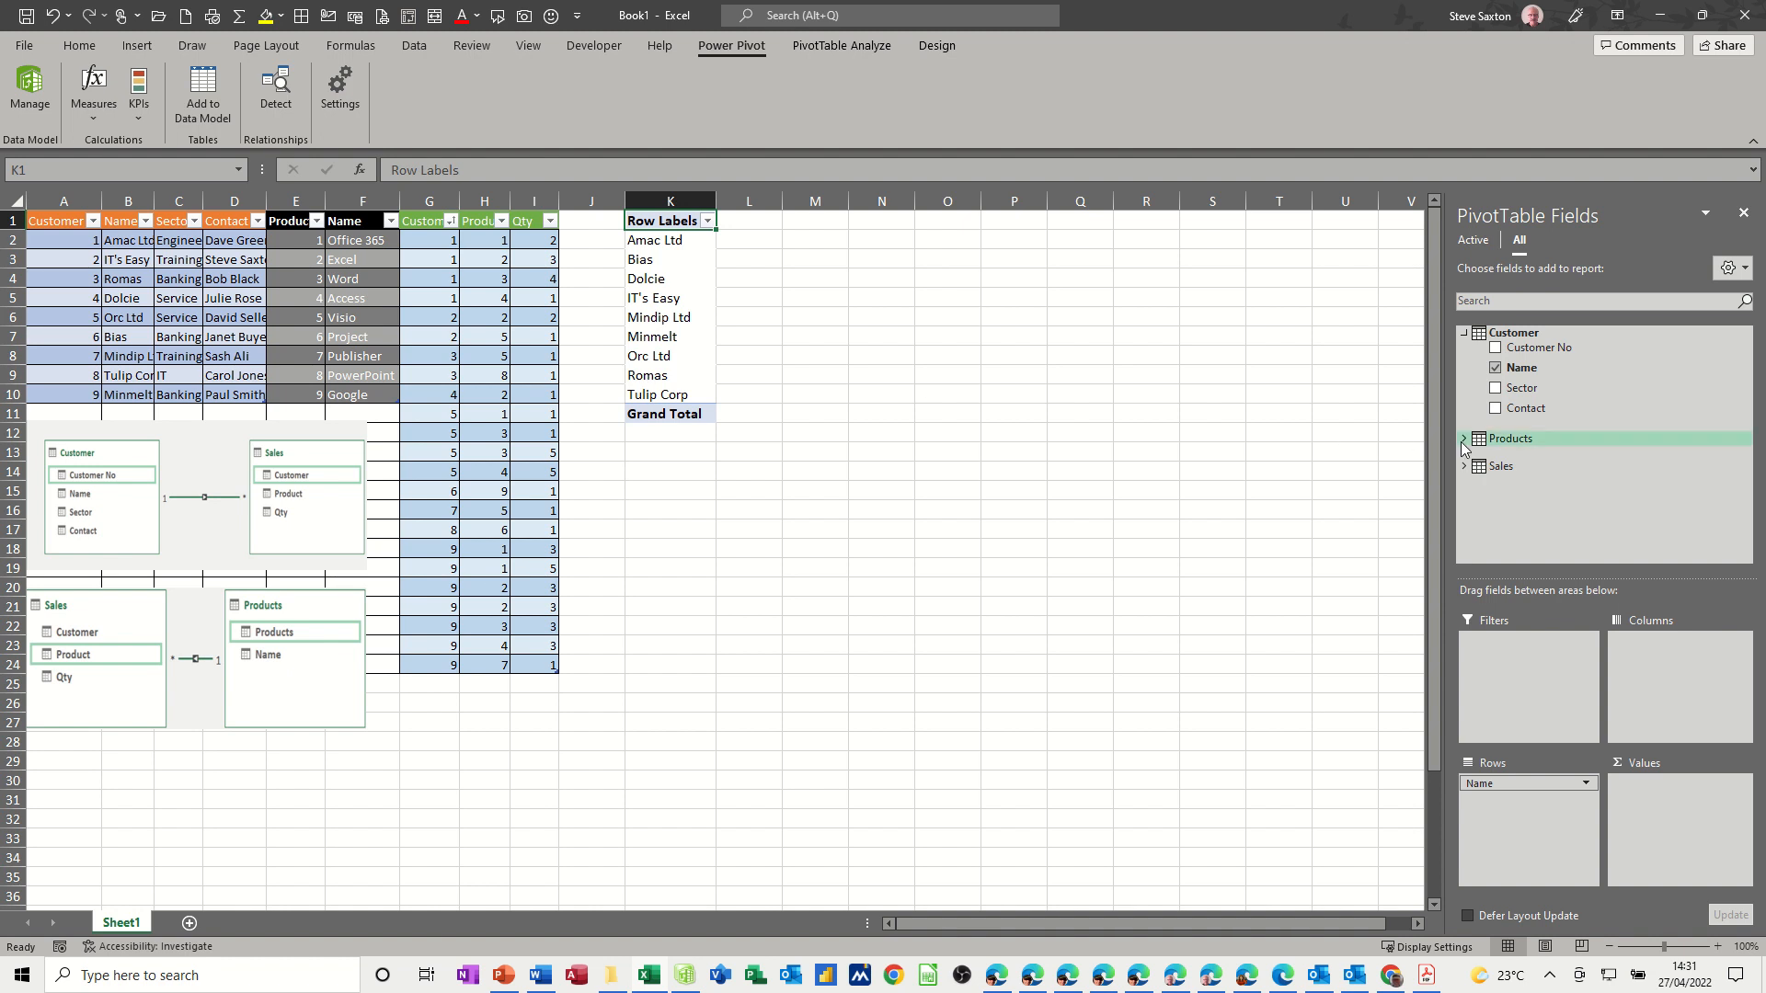
pyautogui.click(1465, 438)
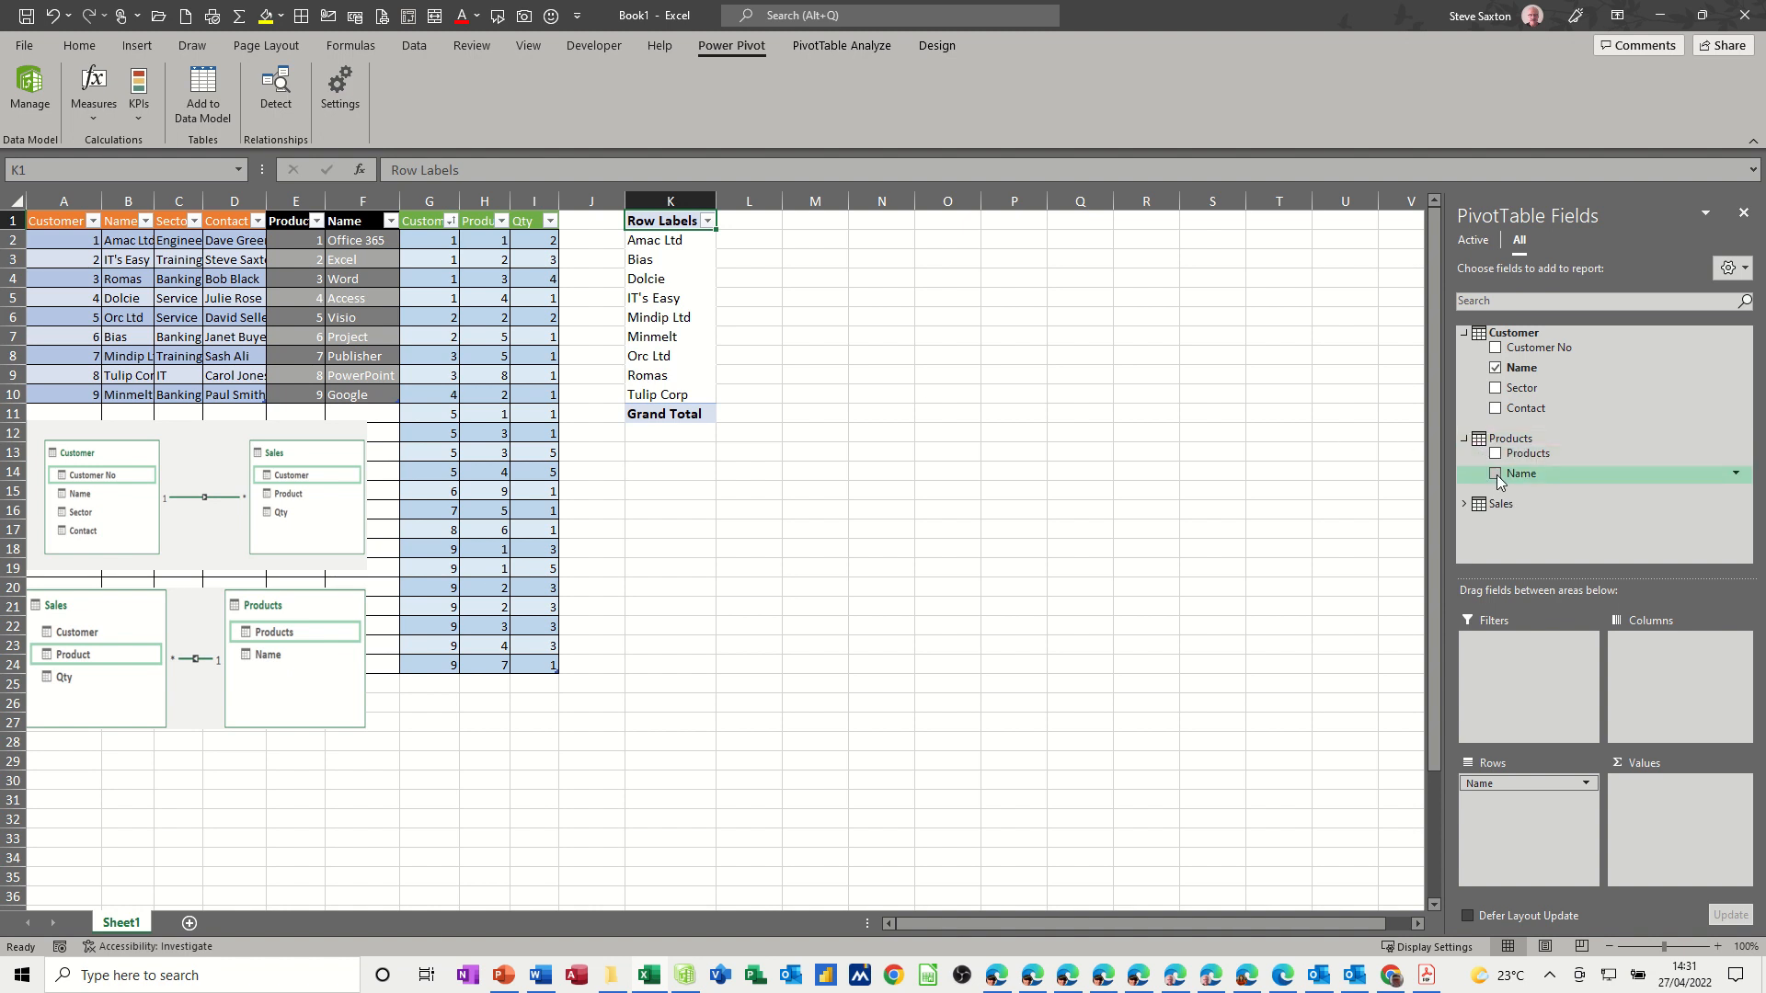
pyautogui.click(1497, 475)
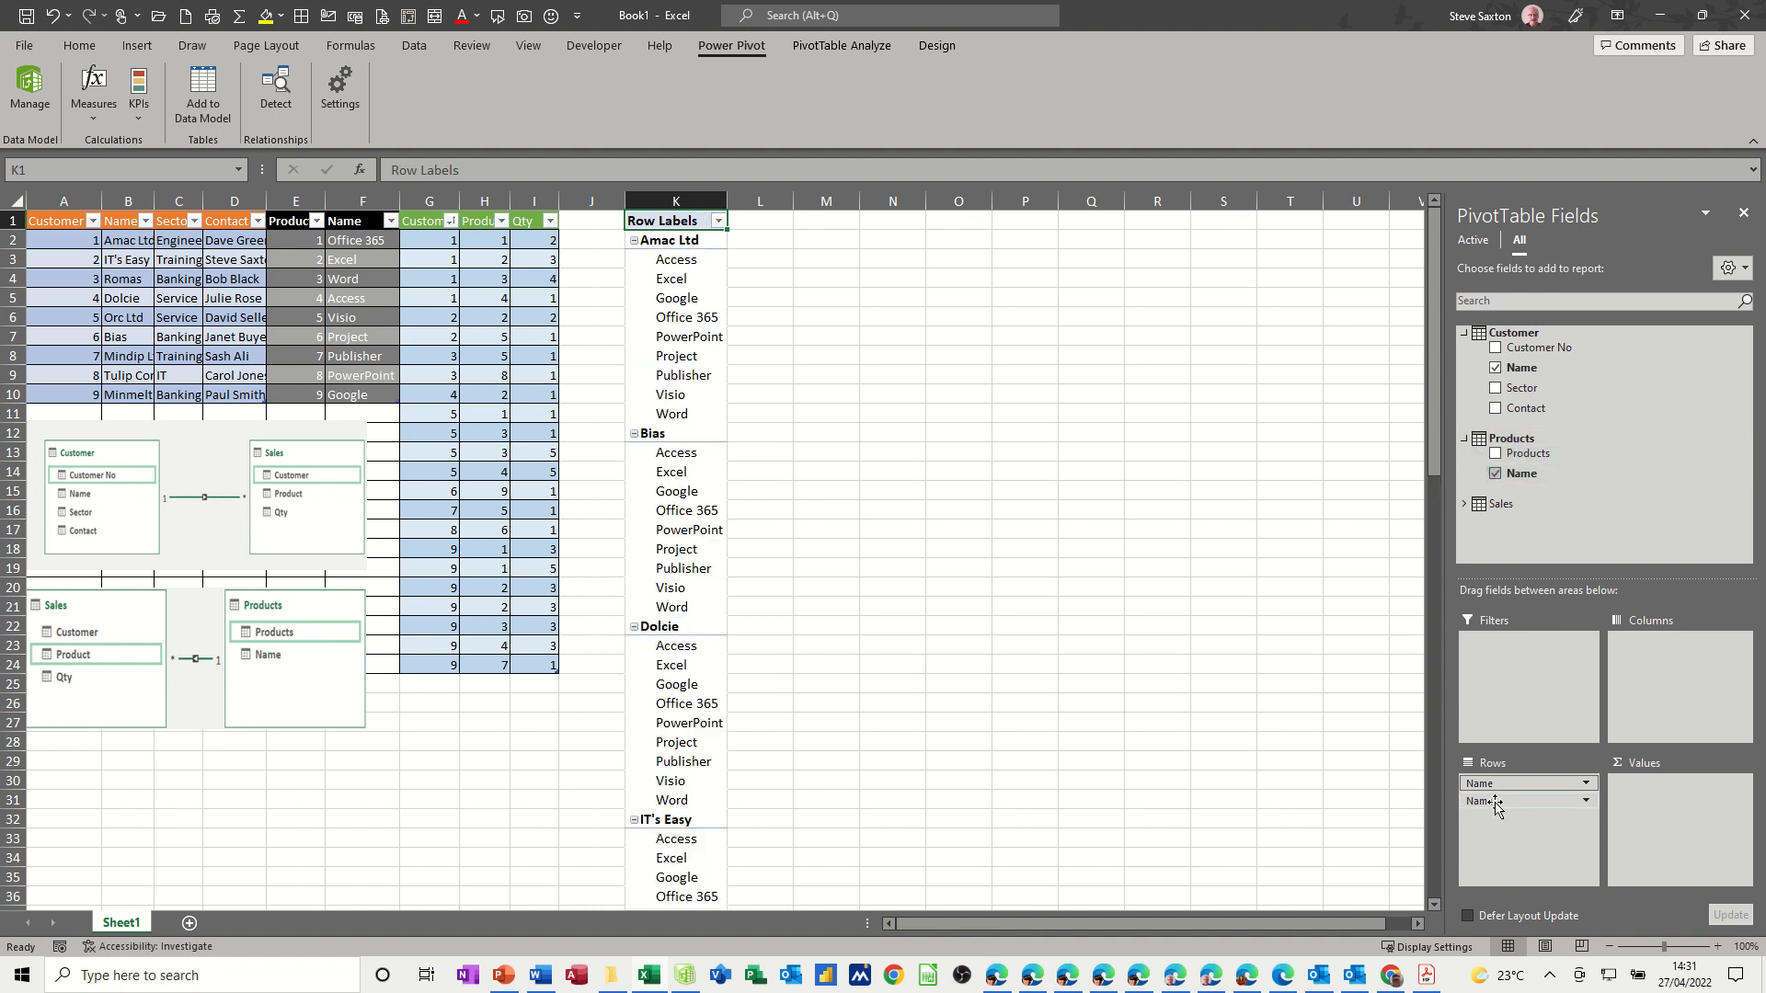
pyautogui.moveTo(1527, 800); pyautogui.dragTo(1643, 657)
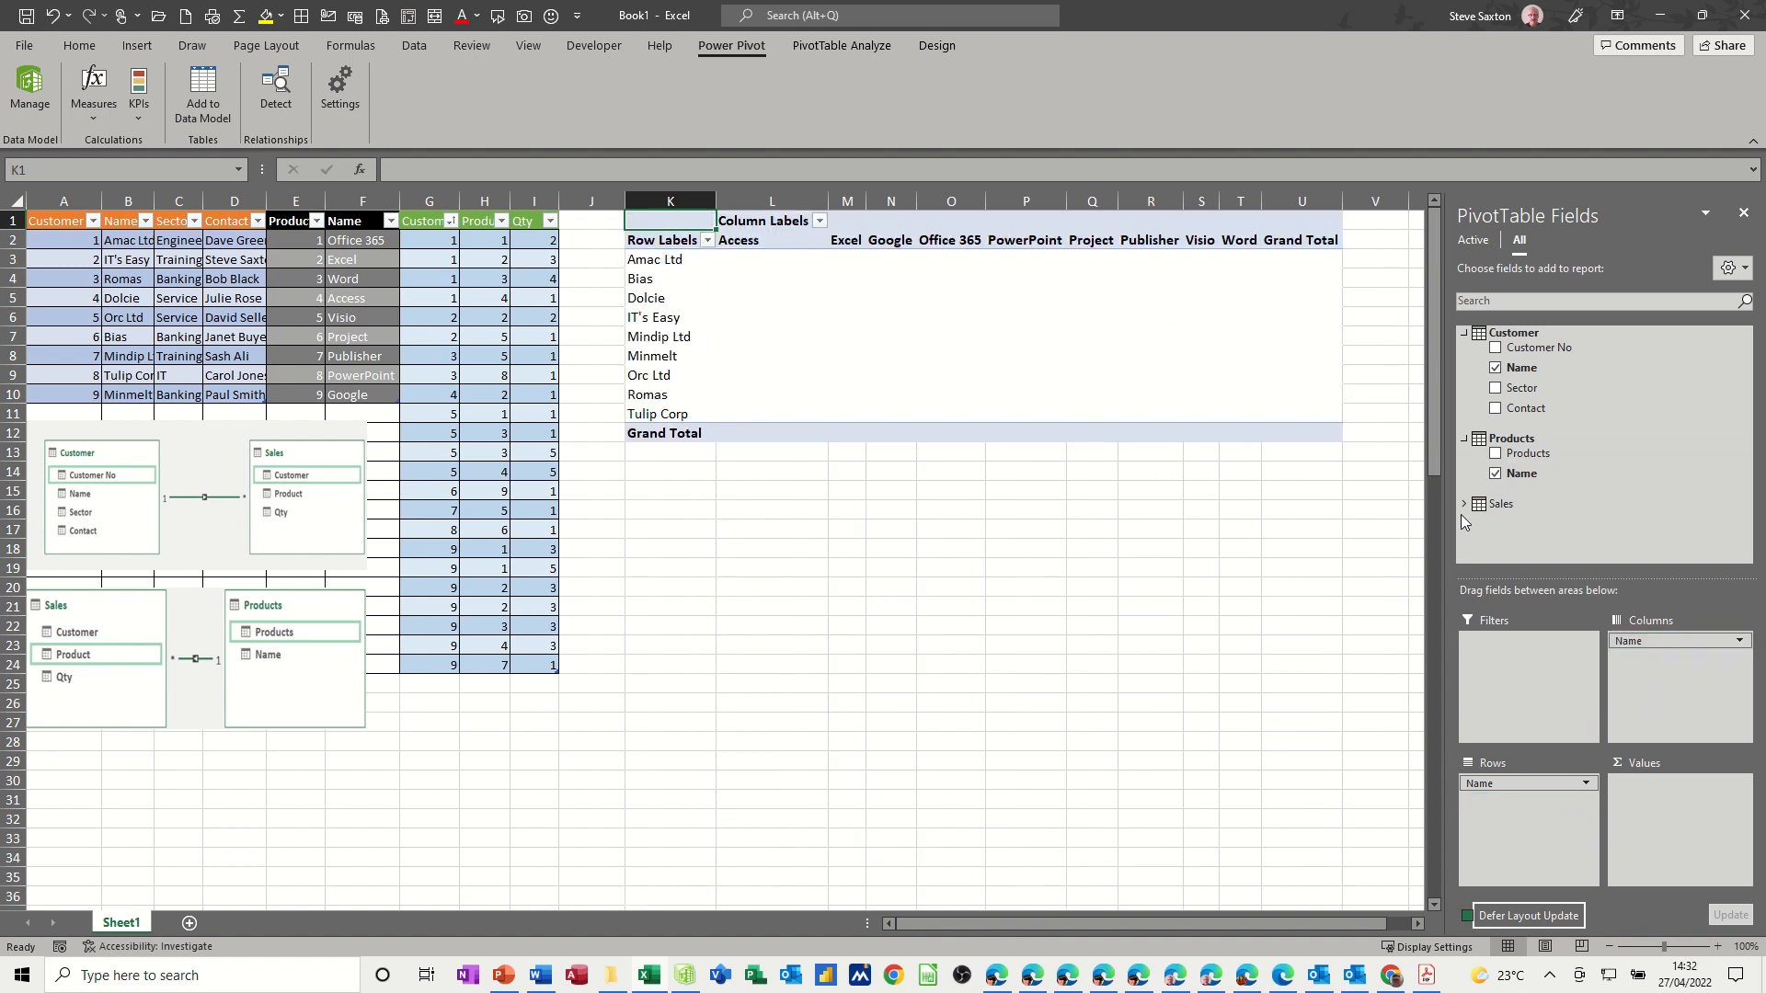
# Add Sales Qty as values and rename the column heading in L1 to Products
pyautogui.click(1466, 504)
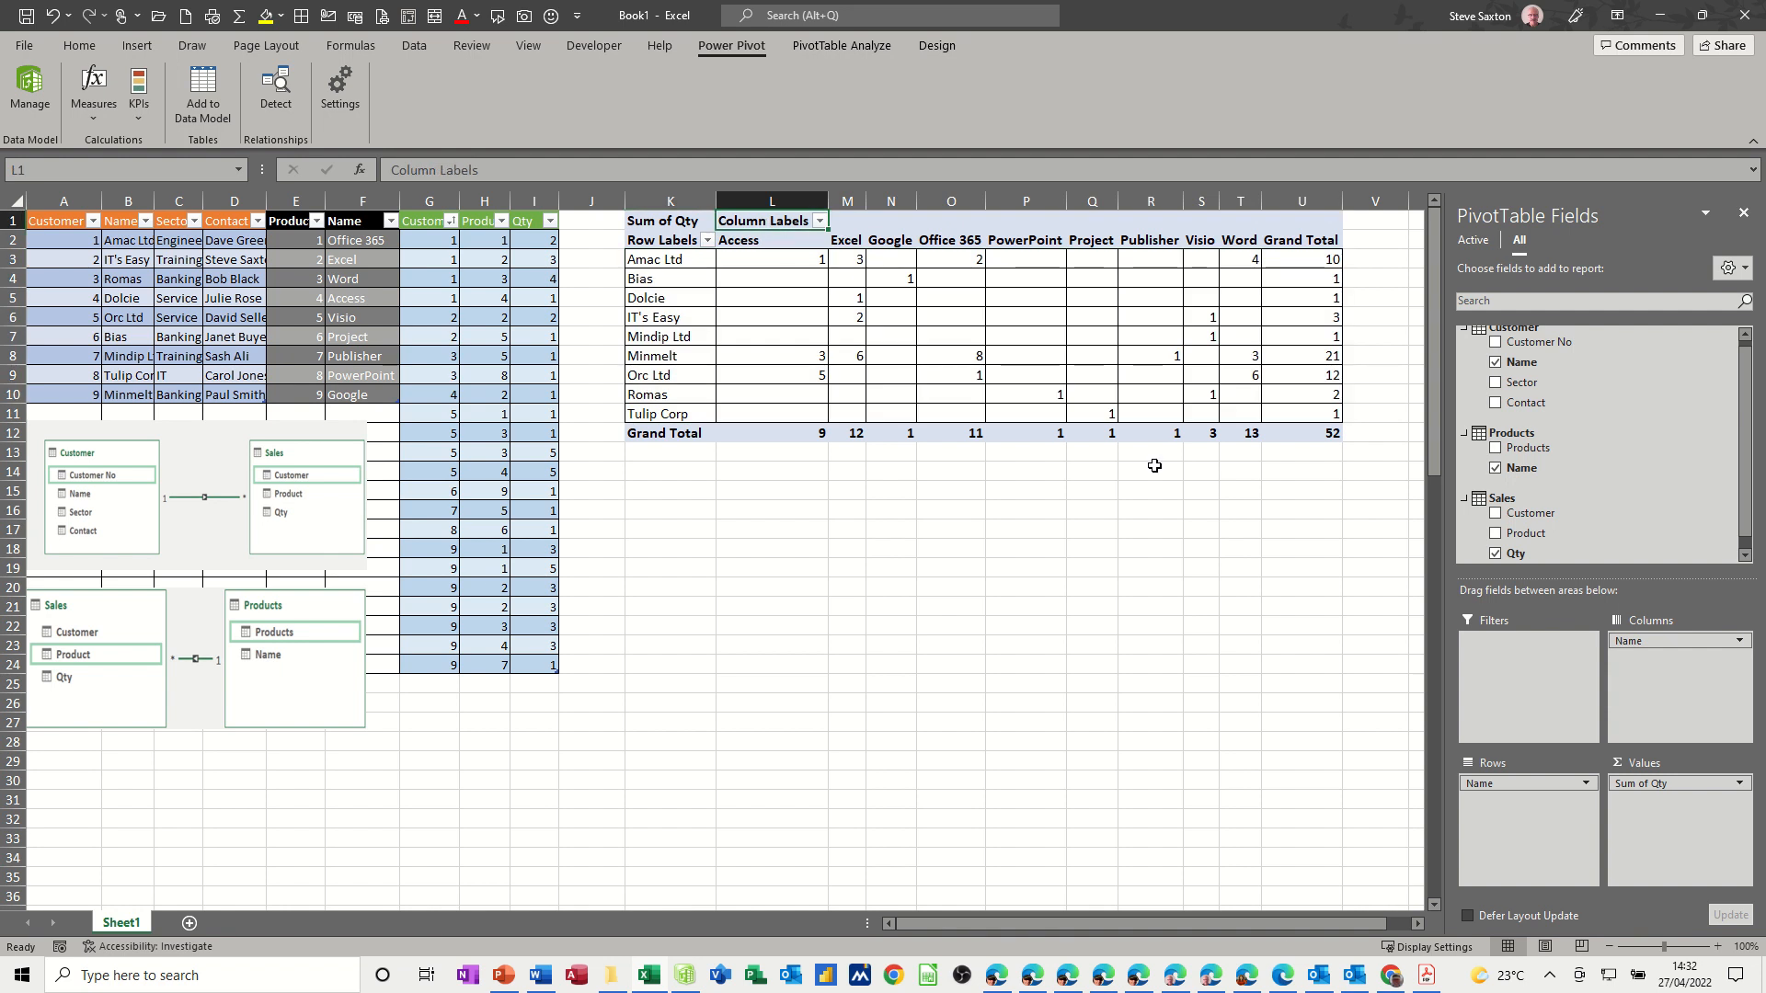
pyautogui.write('Products')
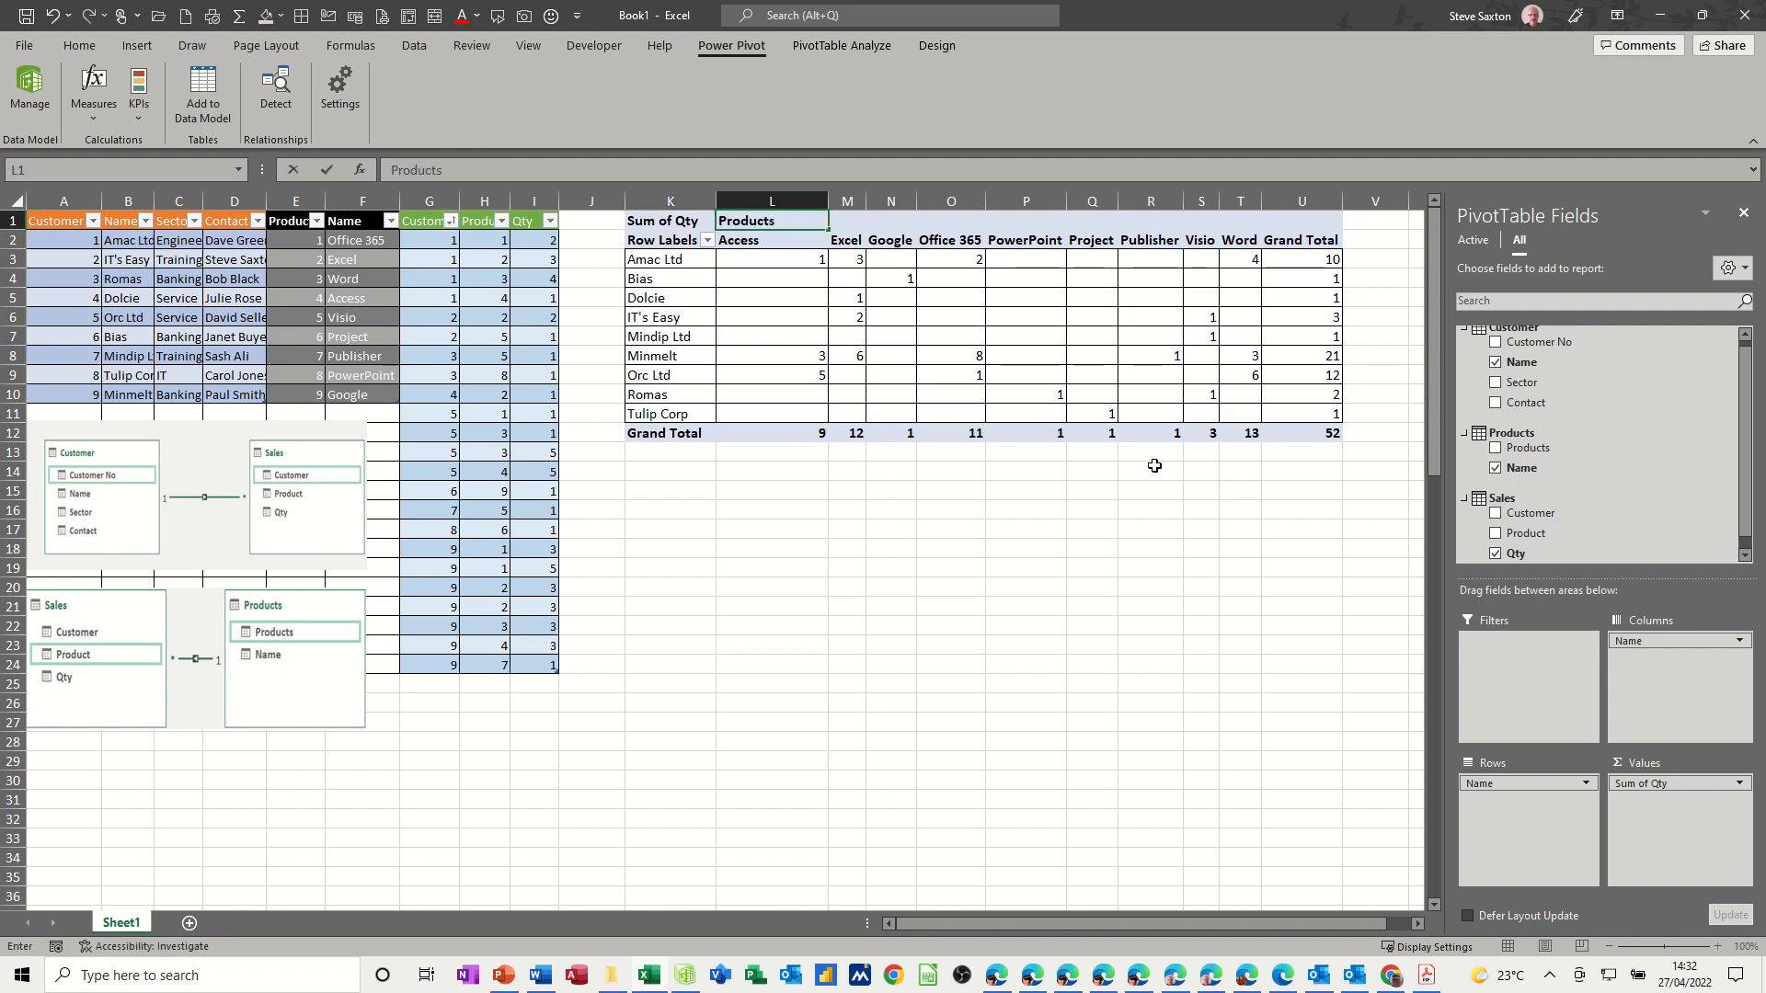
# Rename the row heading in K2 from Row Labels to Customers
pyautogui.click(670, 239)
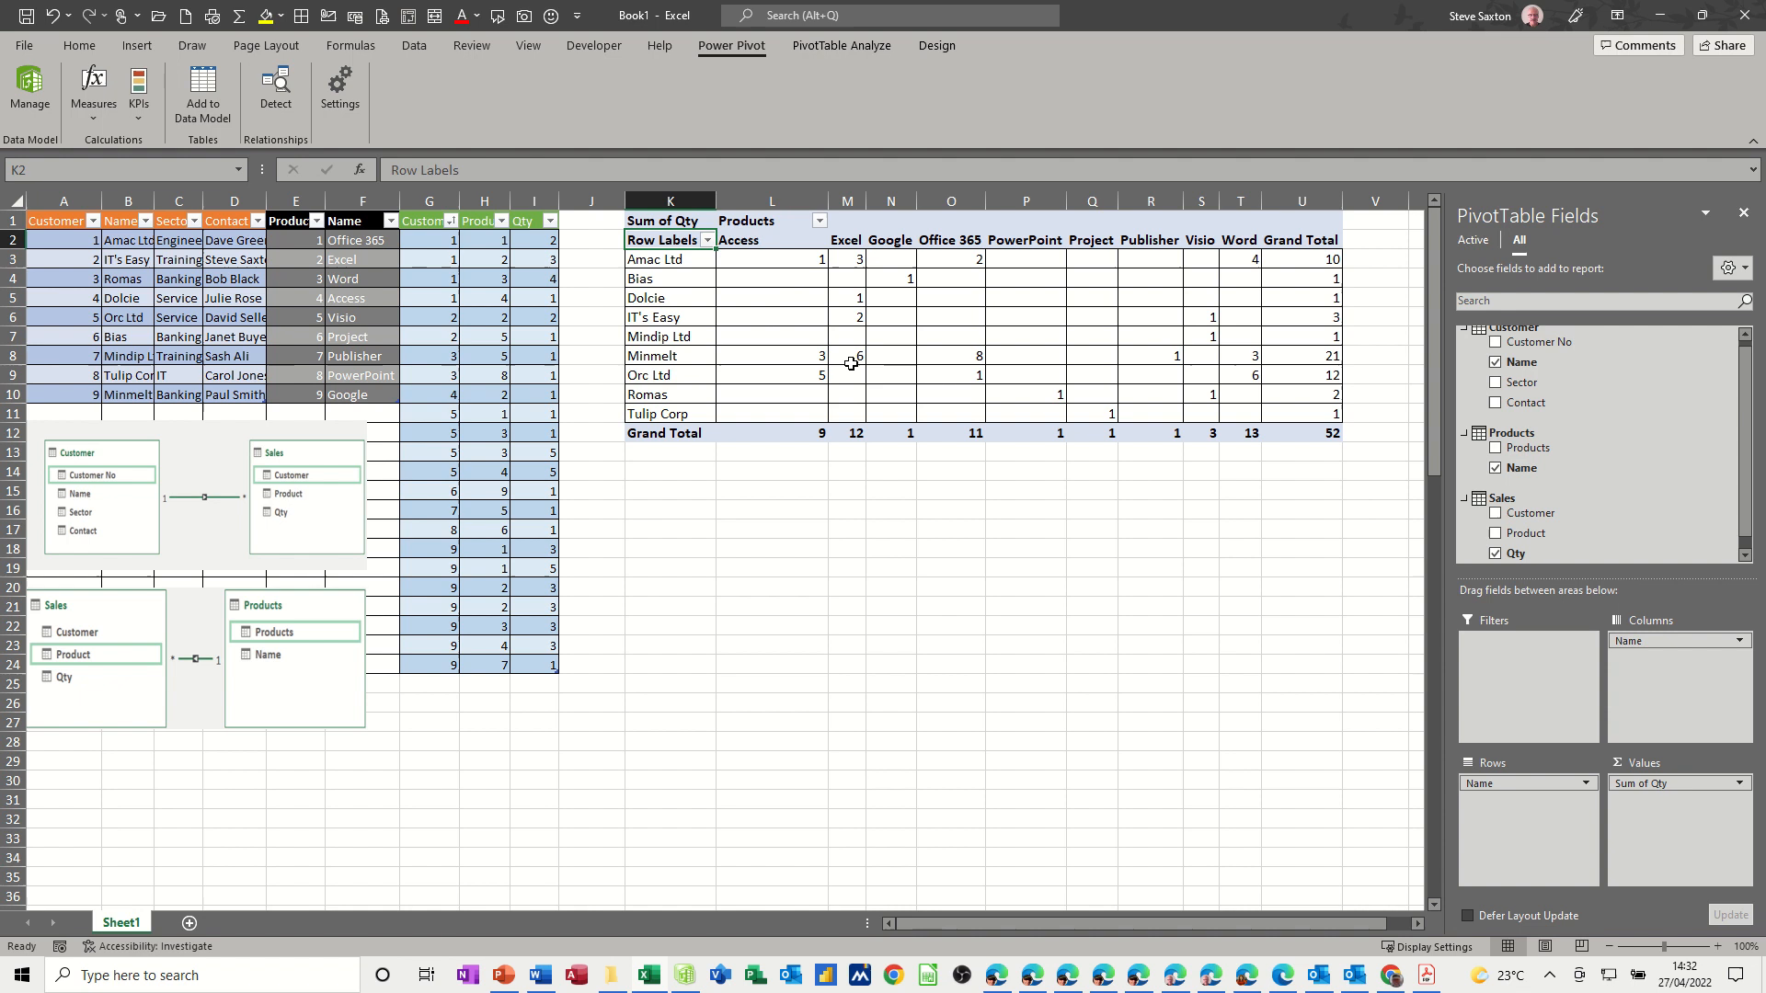
pyautogui.write('Customers')
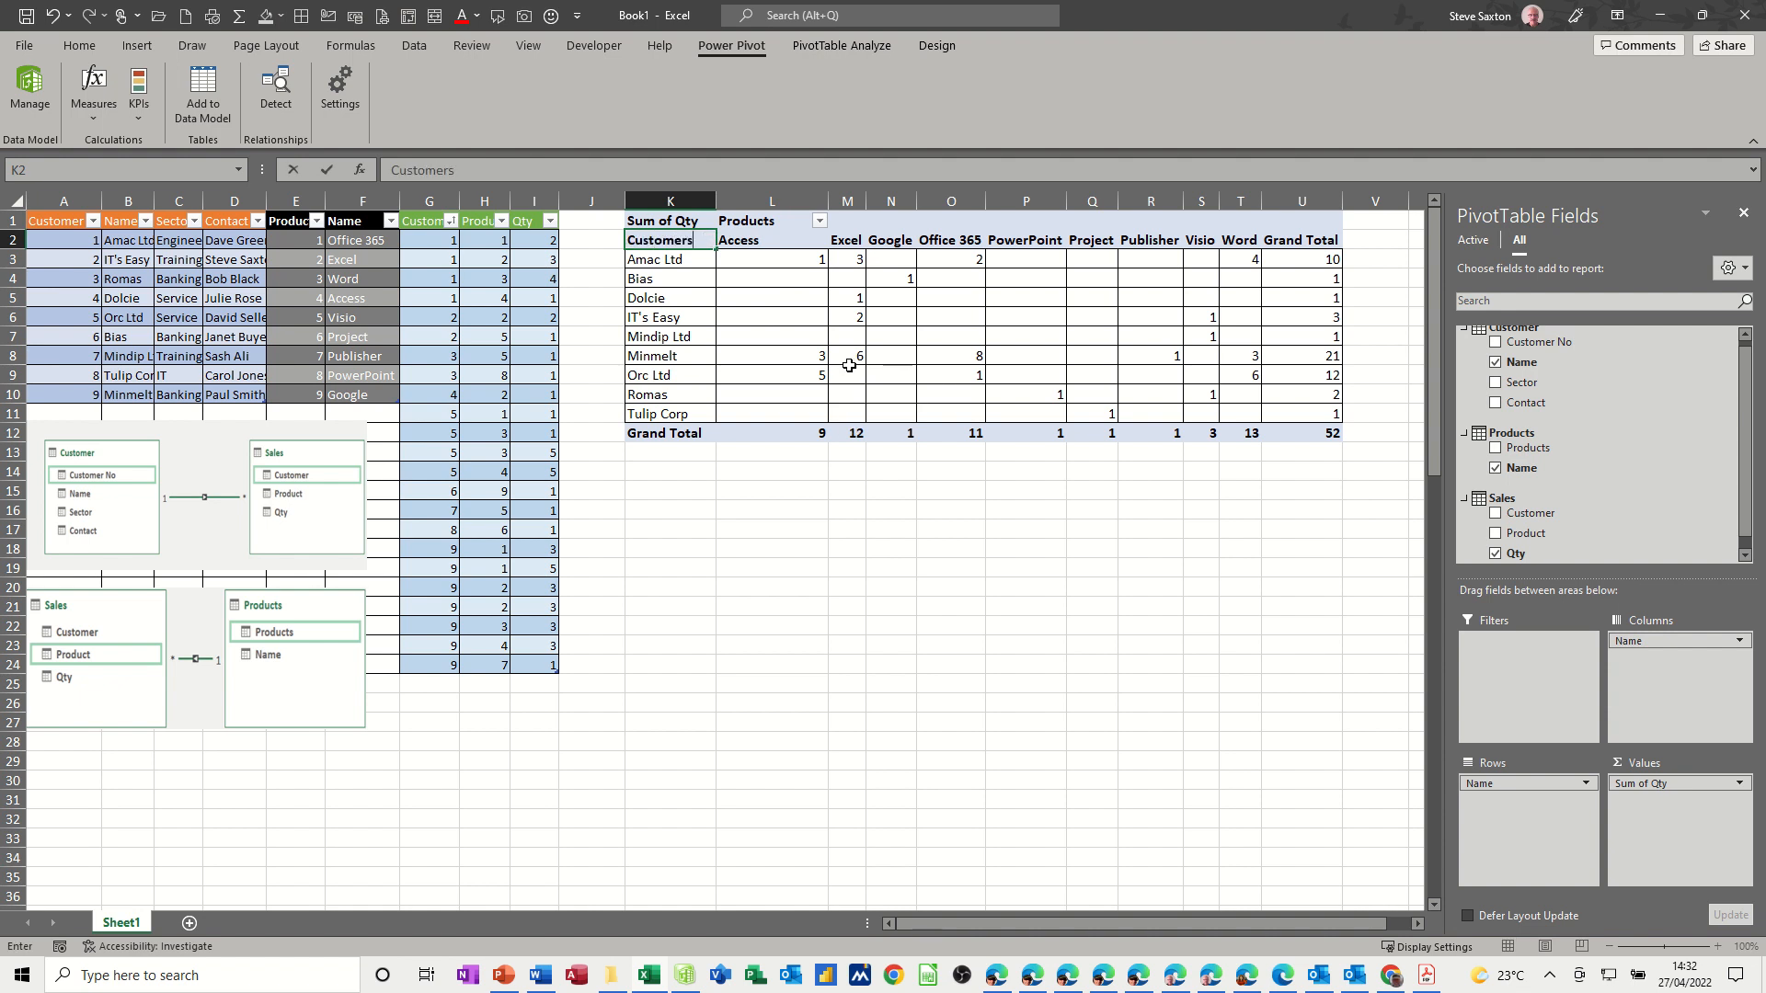
pyautogui.click(771, 335)
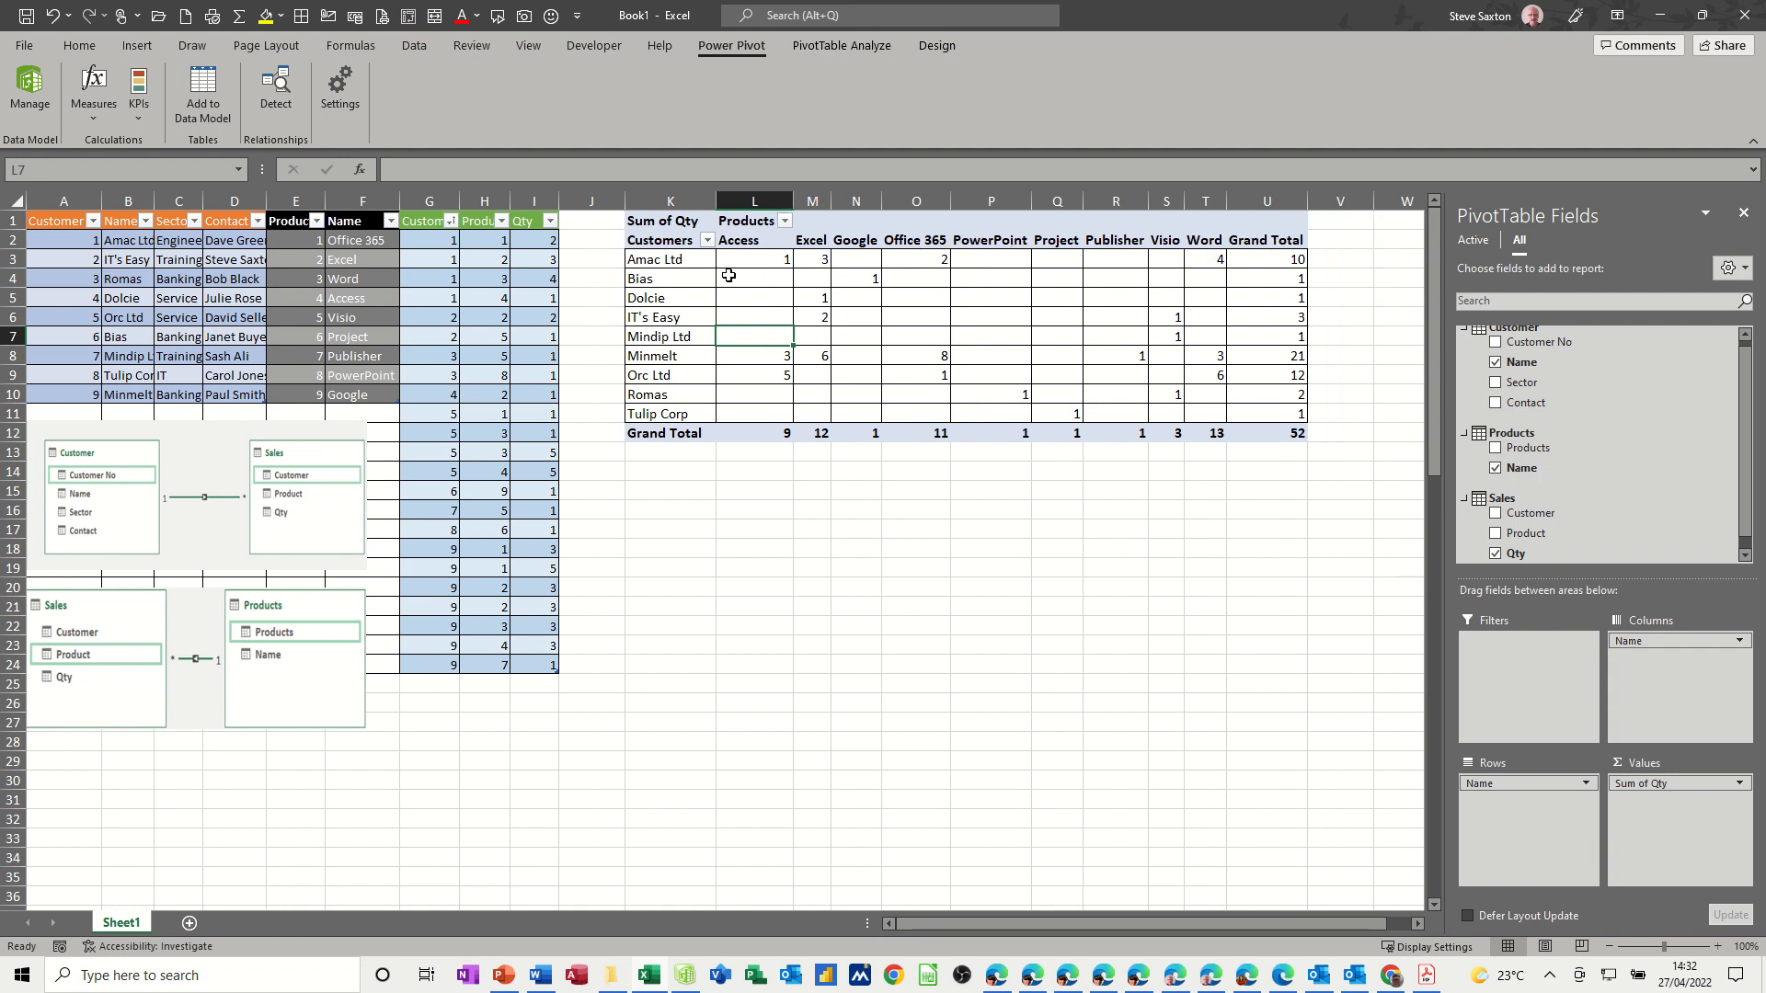
pyautogui.moveTo(149, 243)
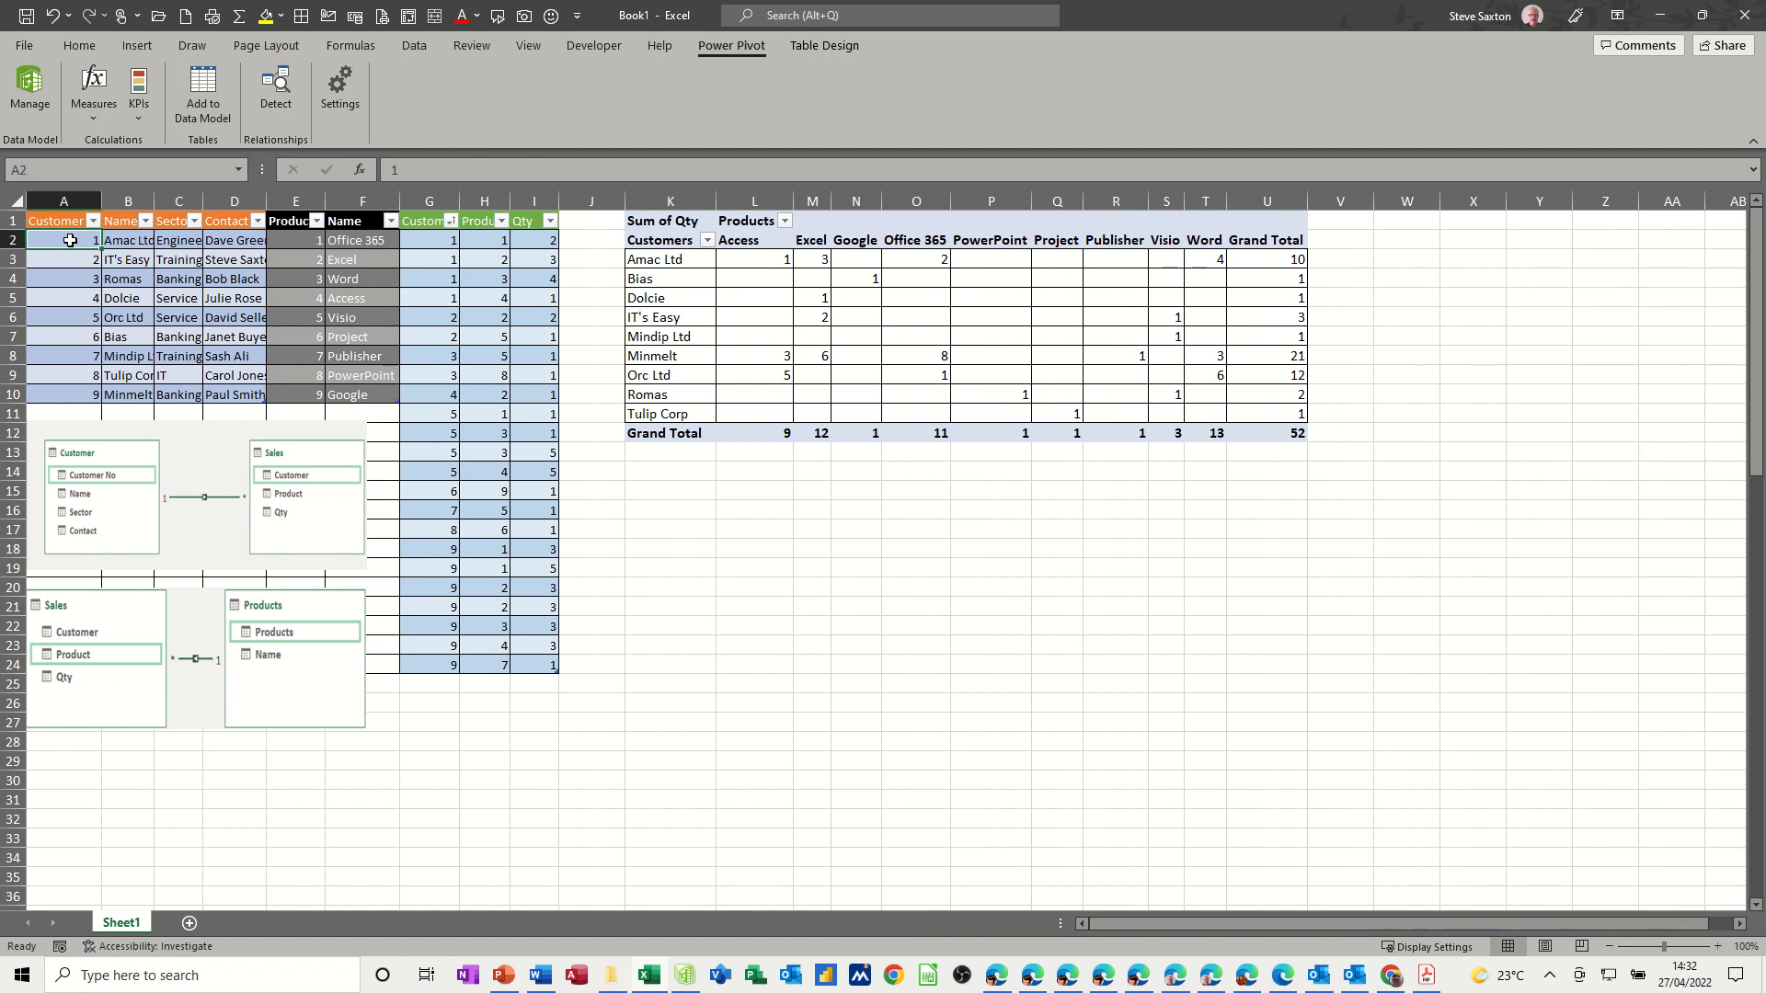
pyautogui.click(126, 239)
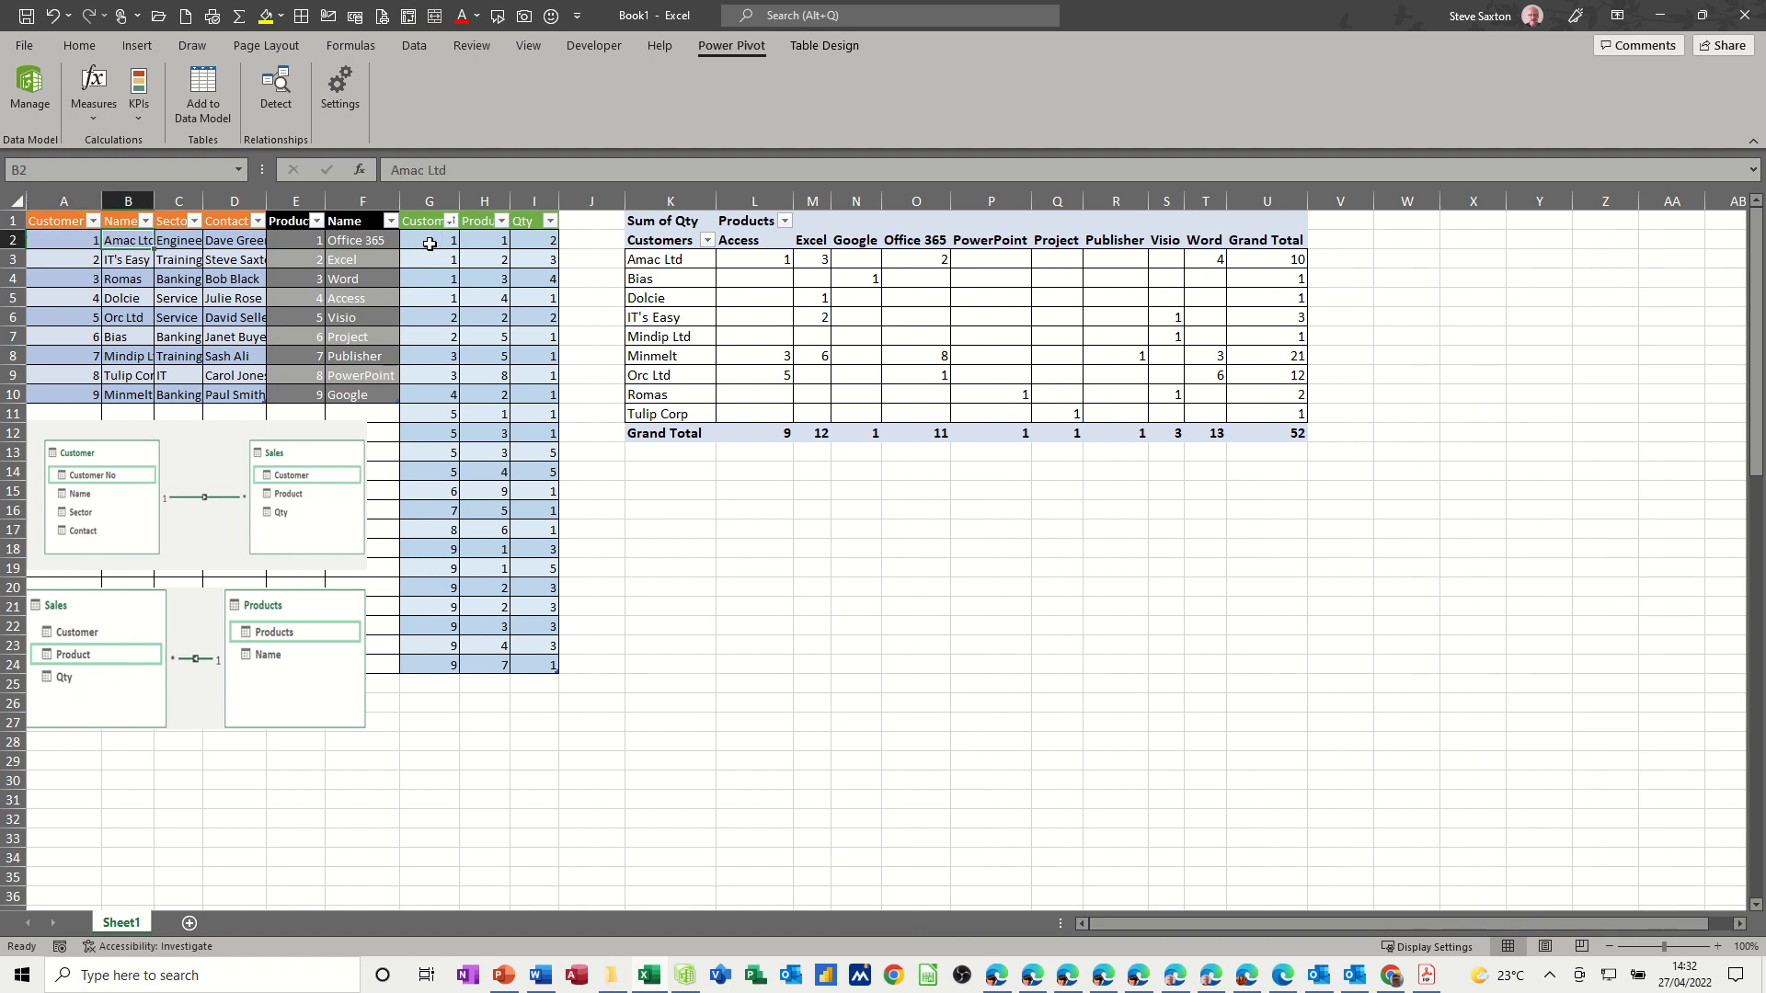
pyautogui.moveTo(482, 270)
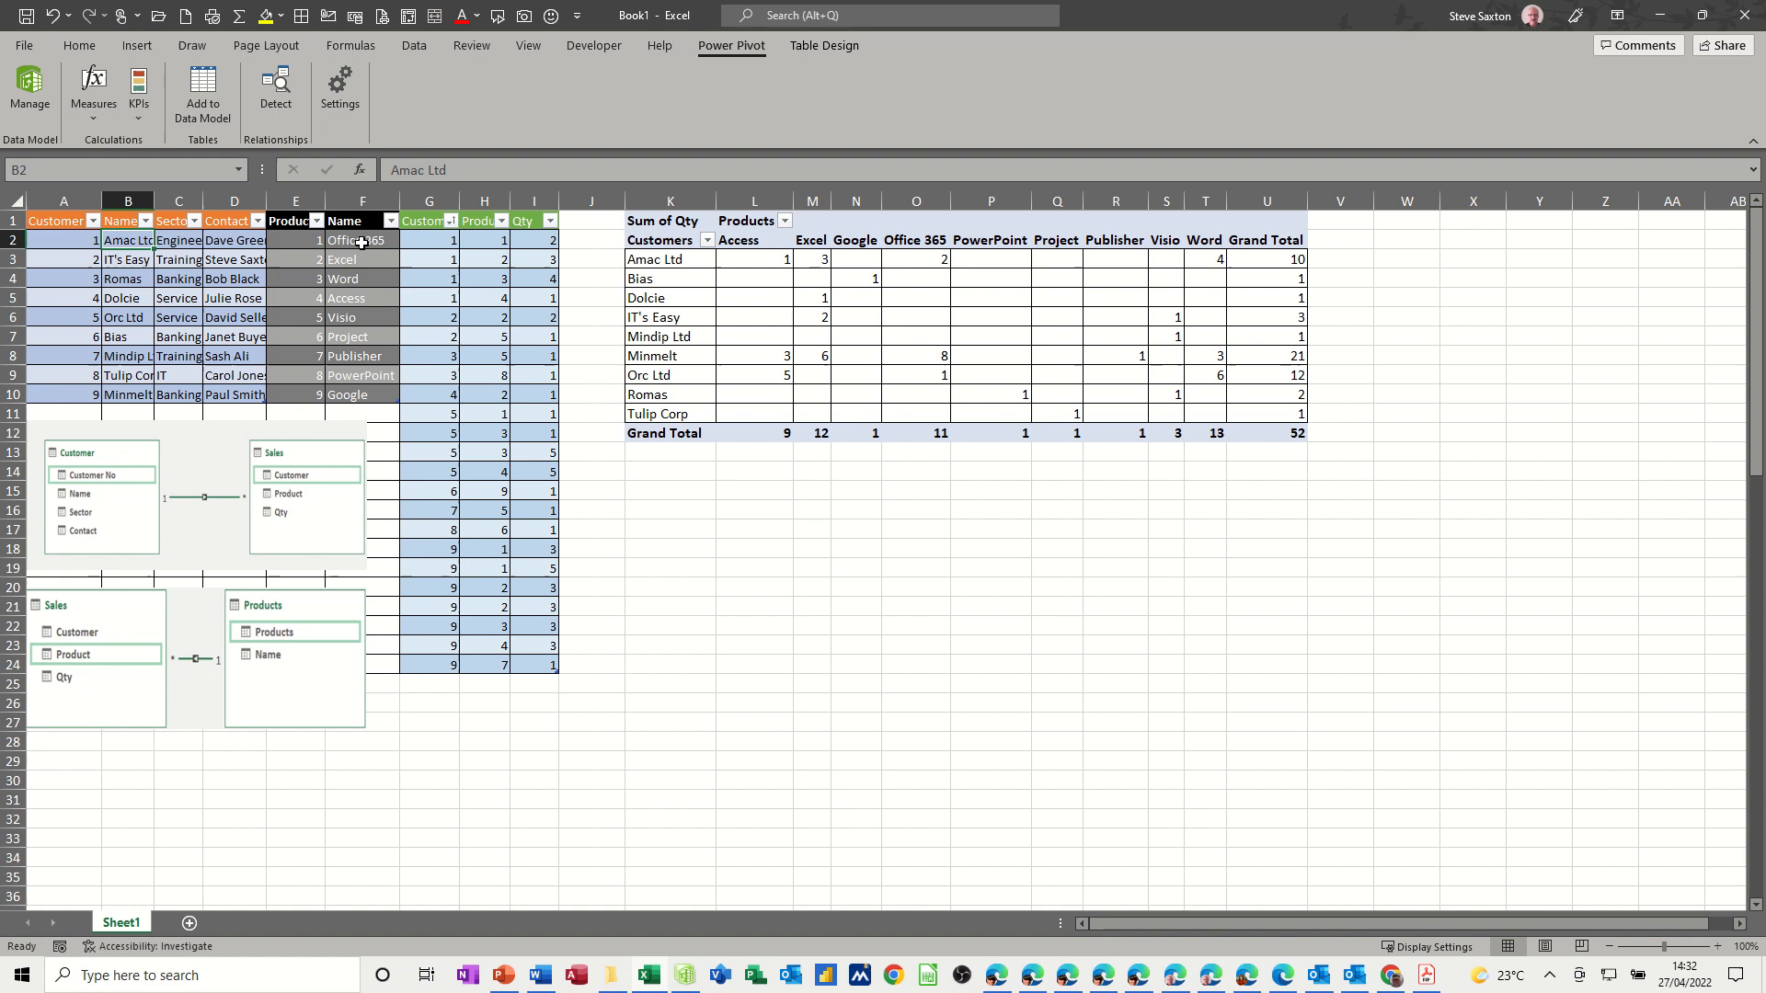
pyautogui.moveTo(530, 258)
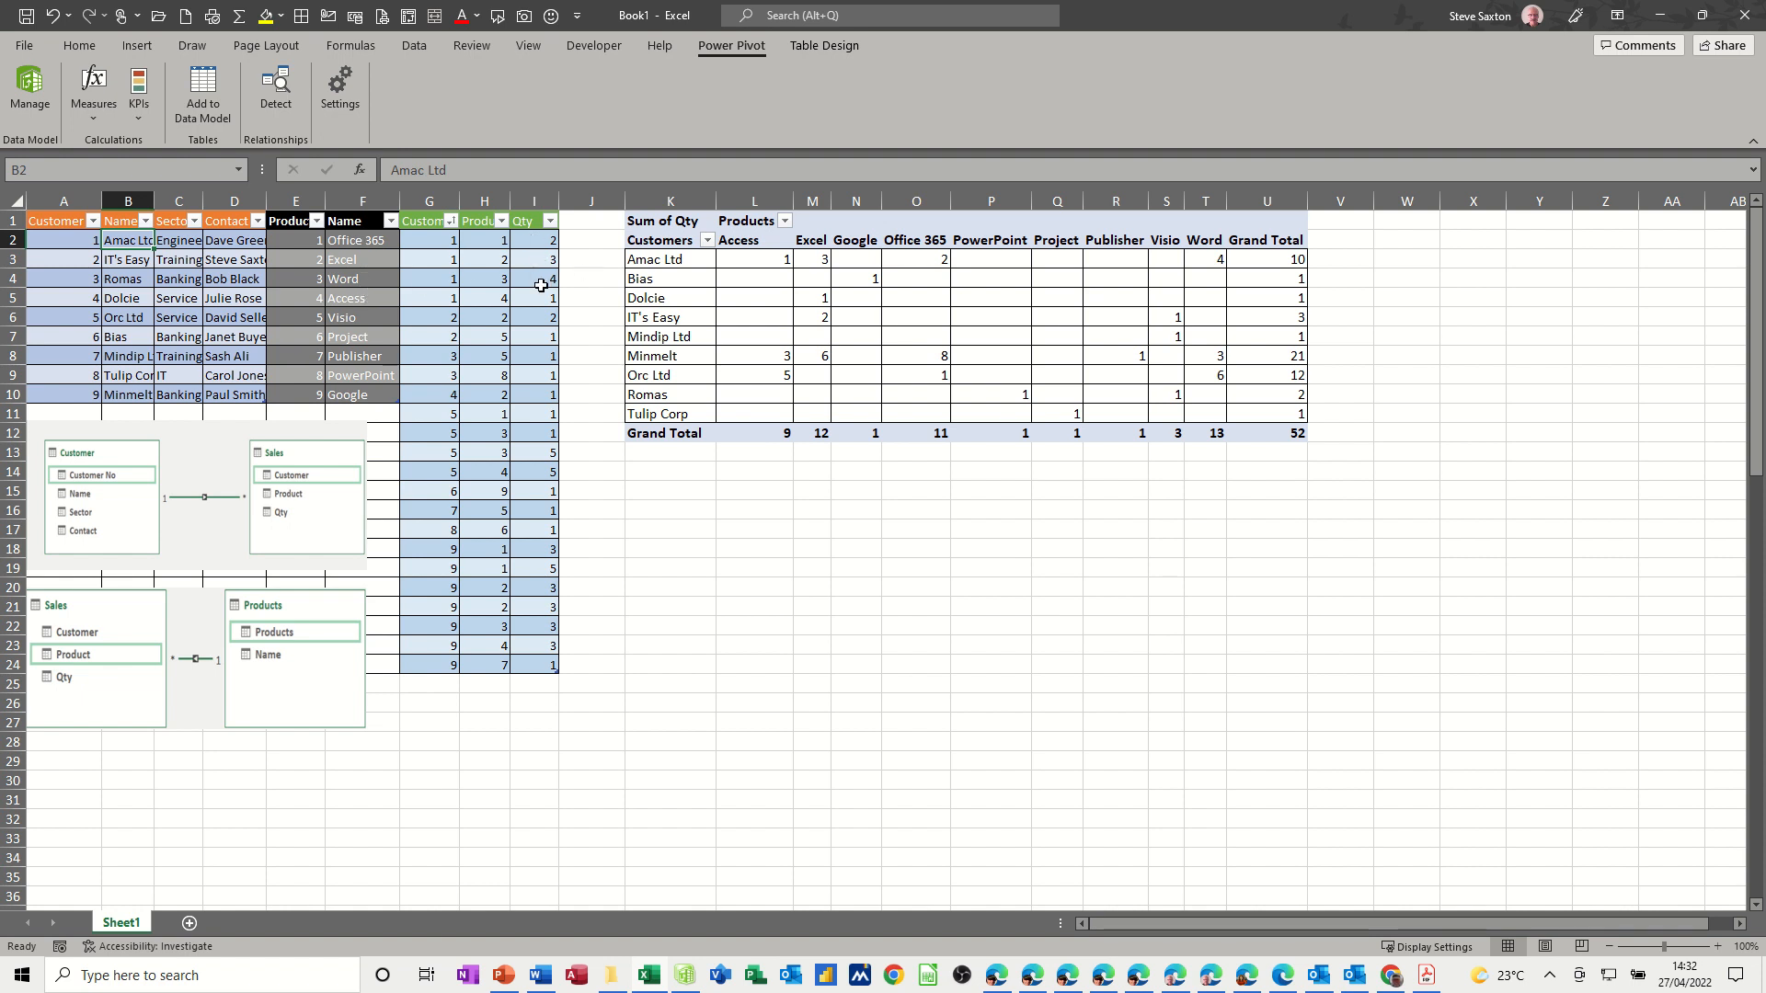
pyautogui.moveTo(533, 239); pyautogui.dragTo(533, 278)
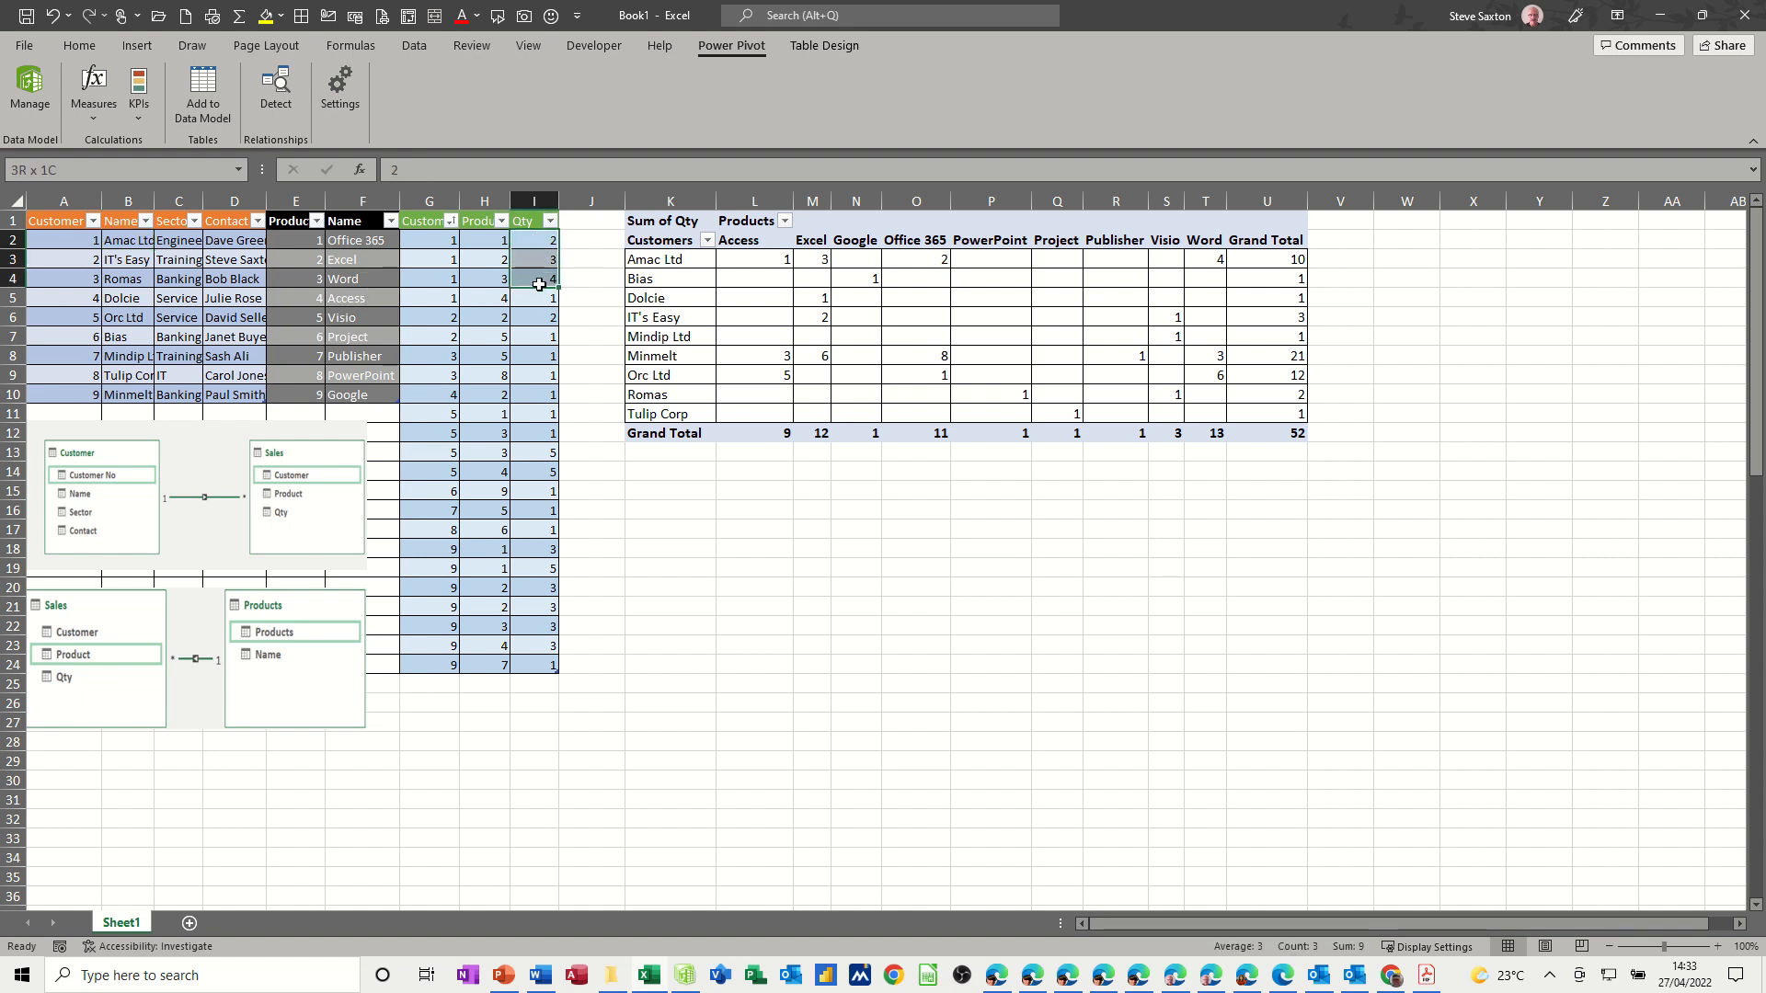
pyautogui.click(535, 298)
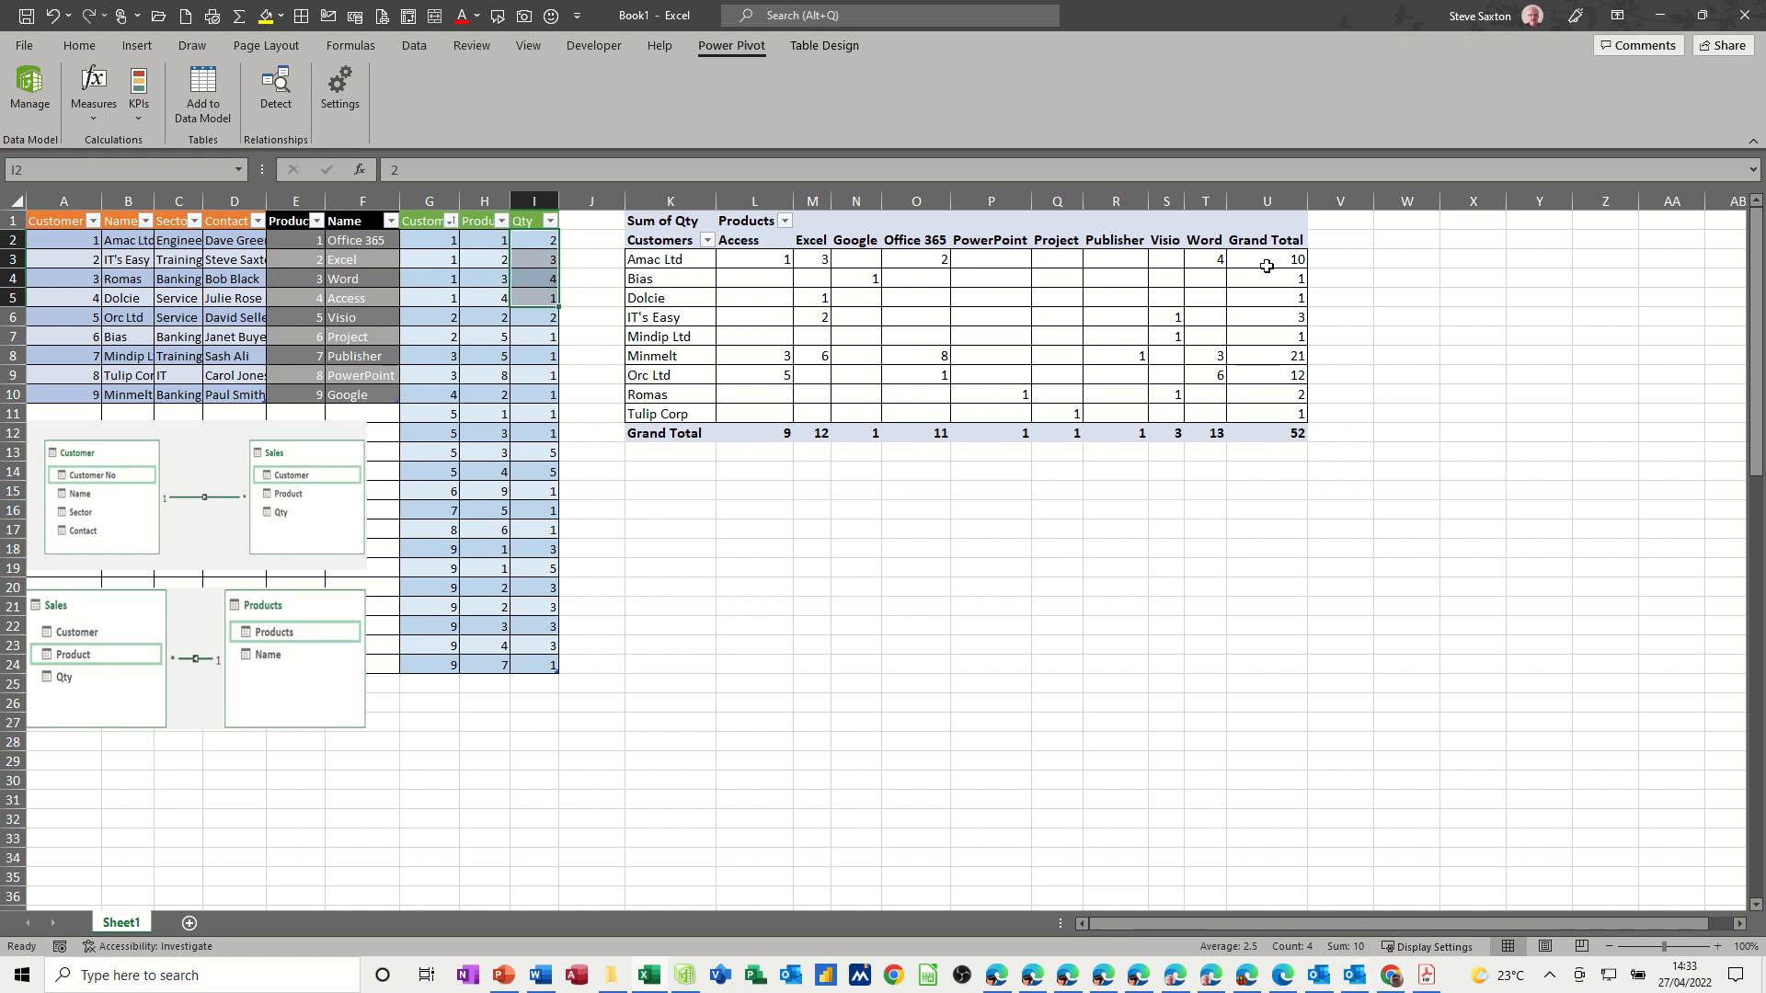
pyautogui.click(811, 298)
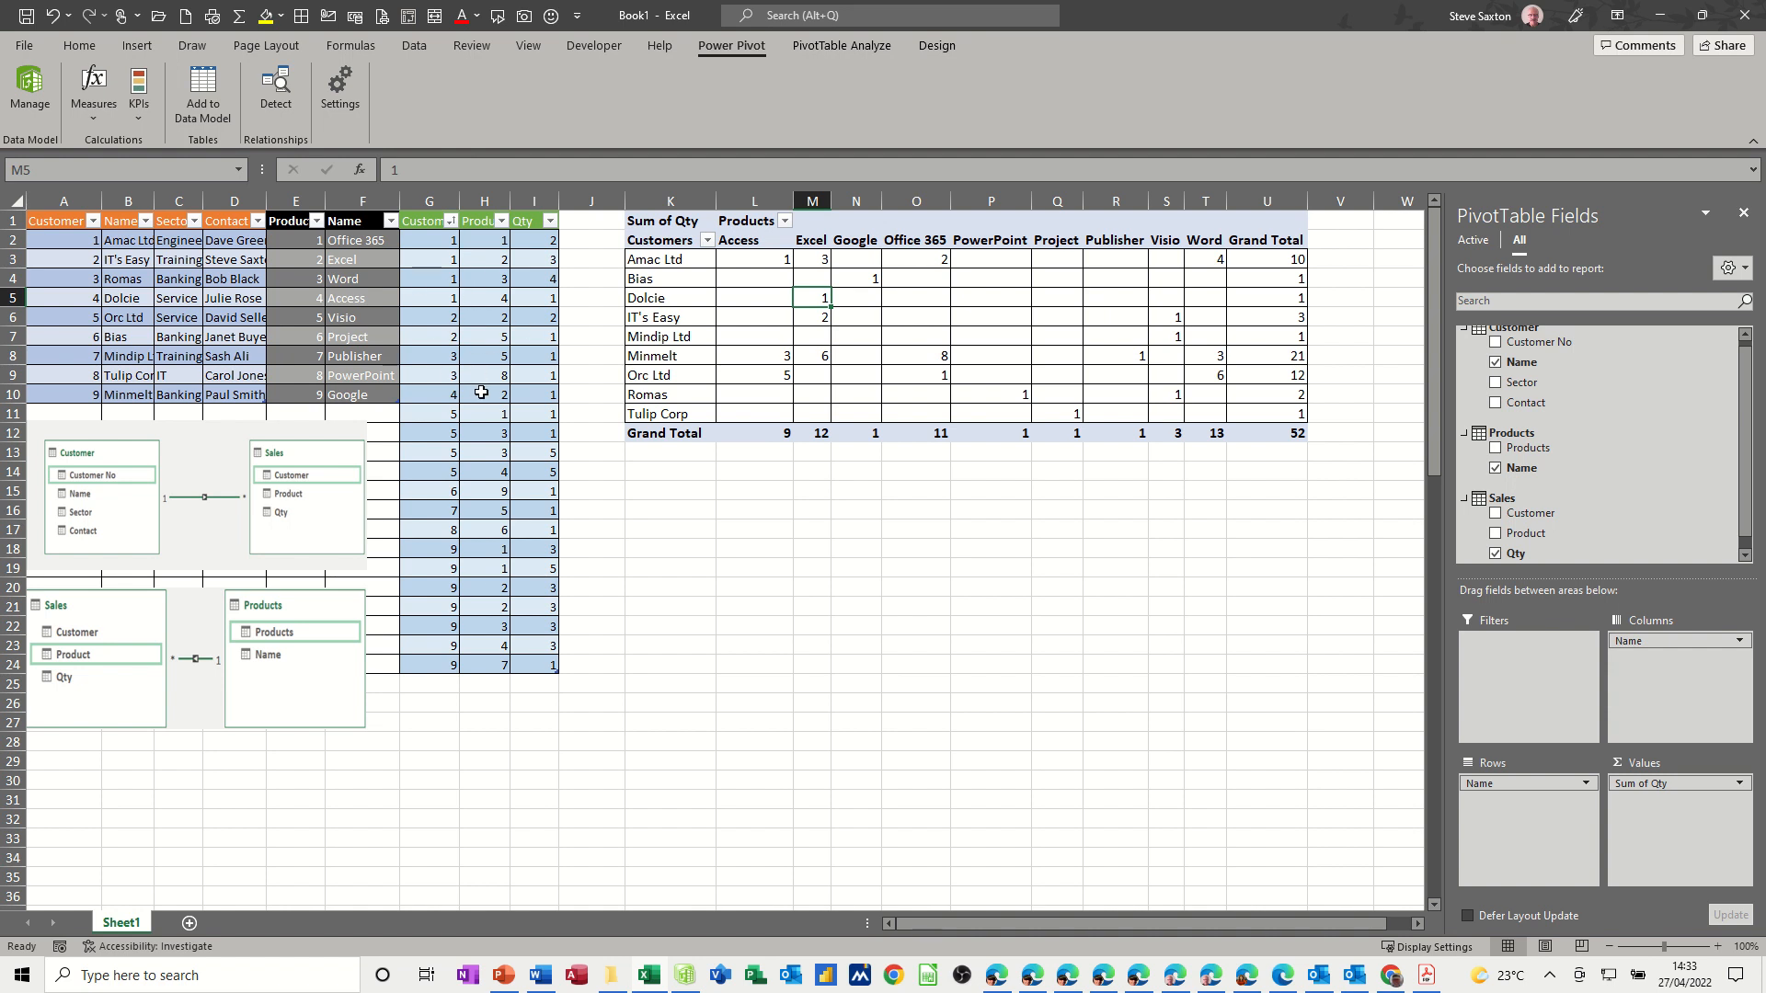
pyautogui.moveTo(995, 338)
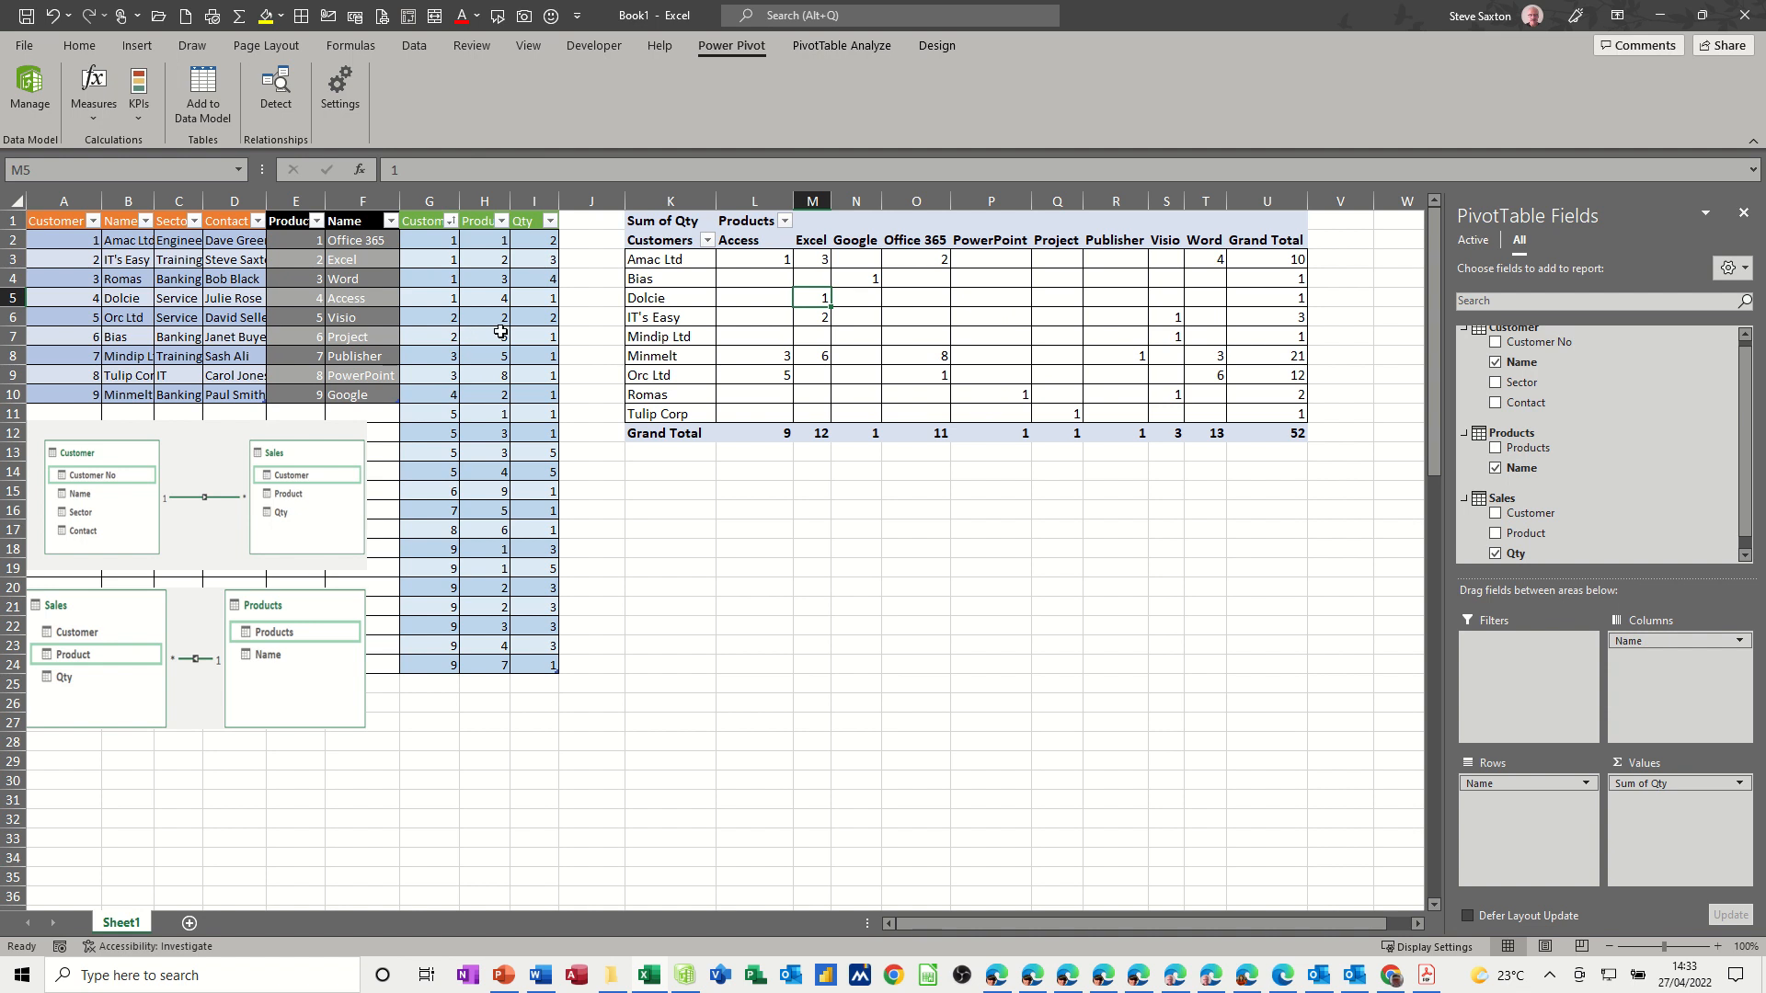
pyautogui.moveTo(440, 323)
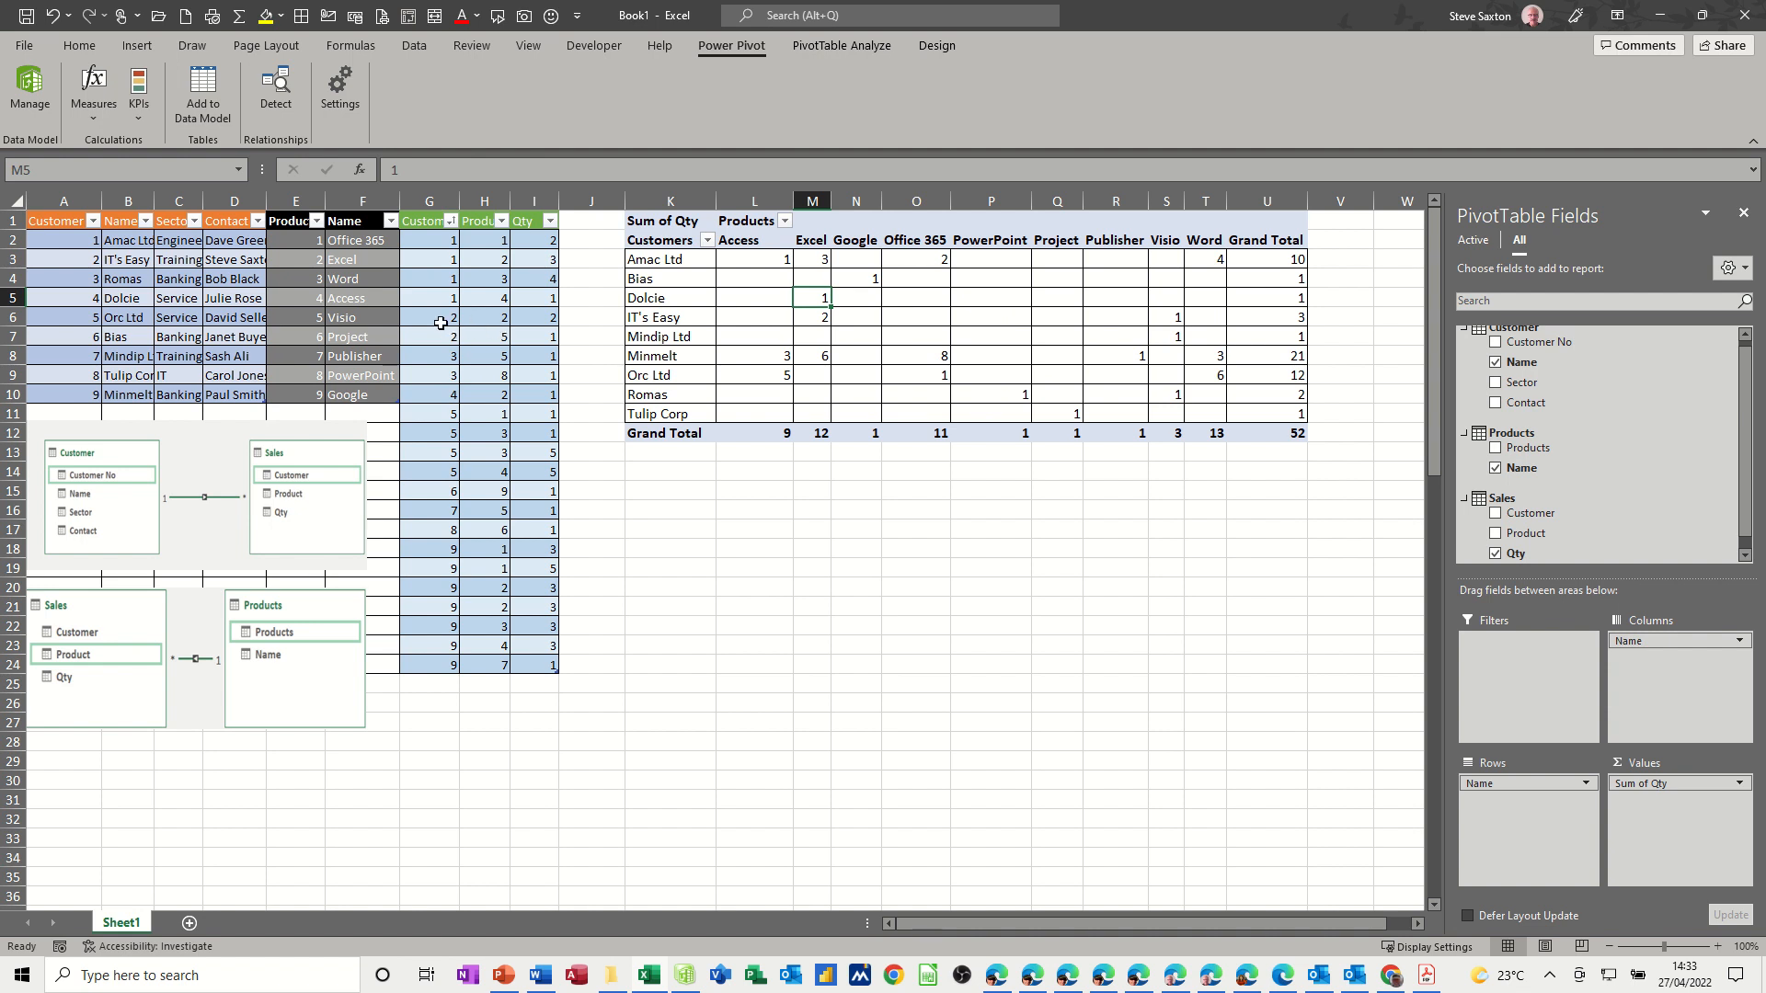
pyautogui.moveTo(434, 682)
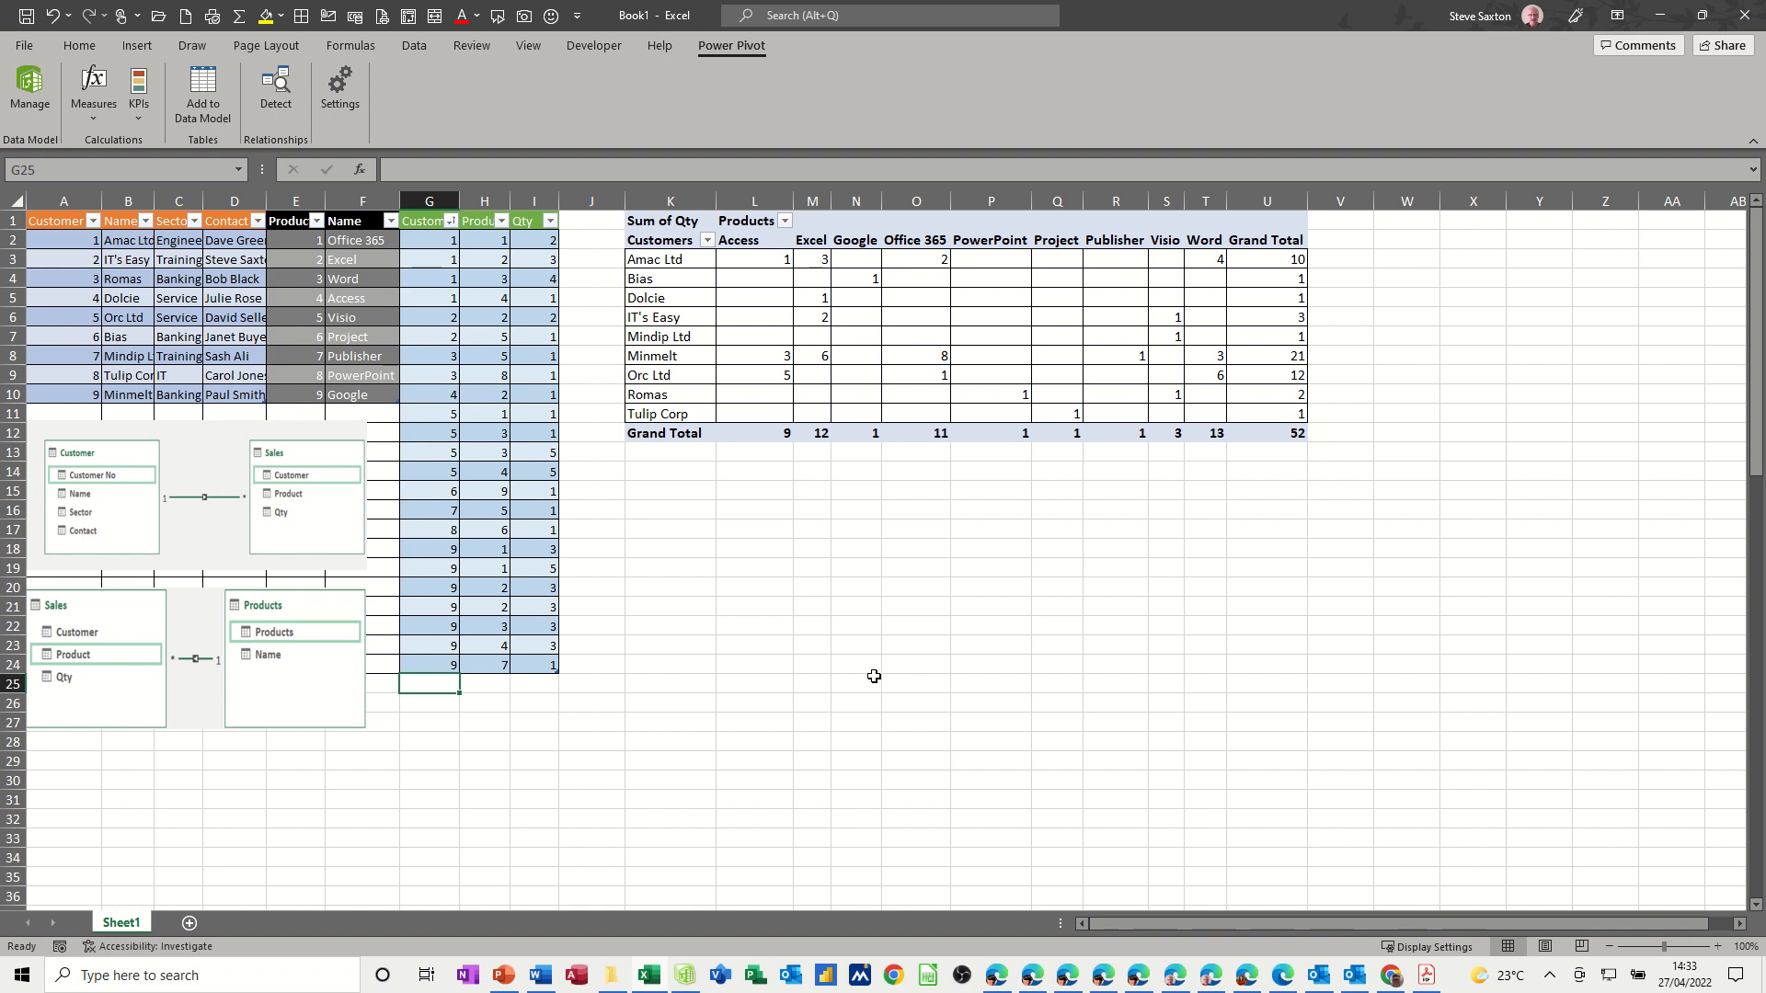
# Enter the sale customer 1, product 9, quantity 5 in row 25 of the Sales table
pyautogui.write('1')
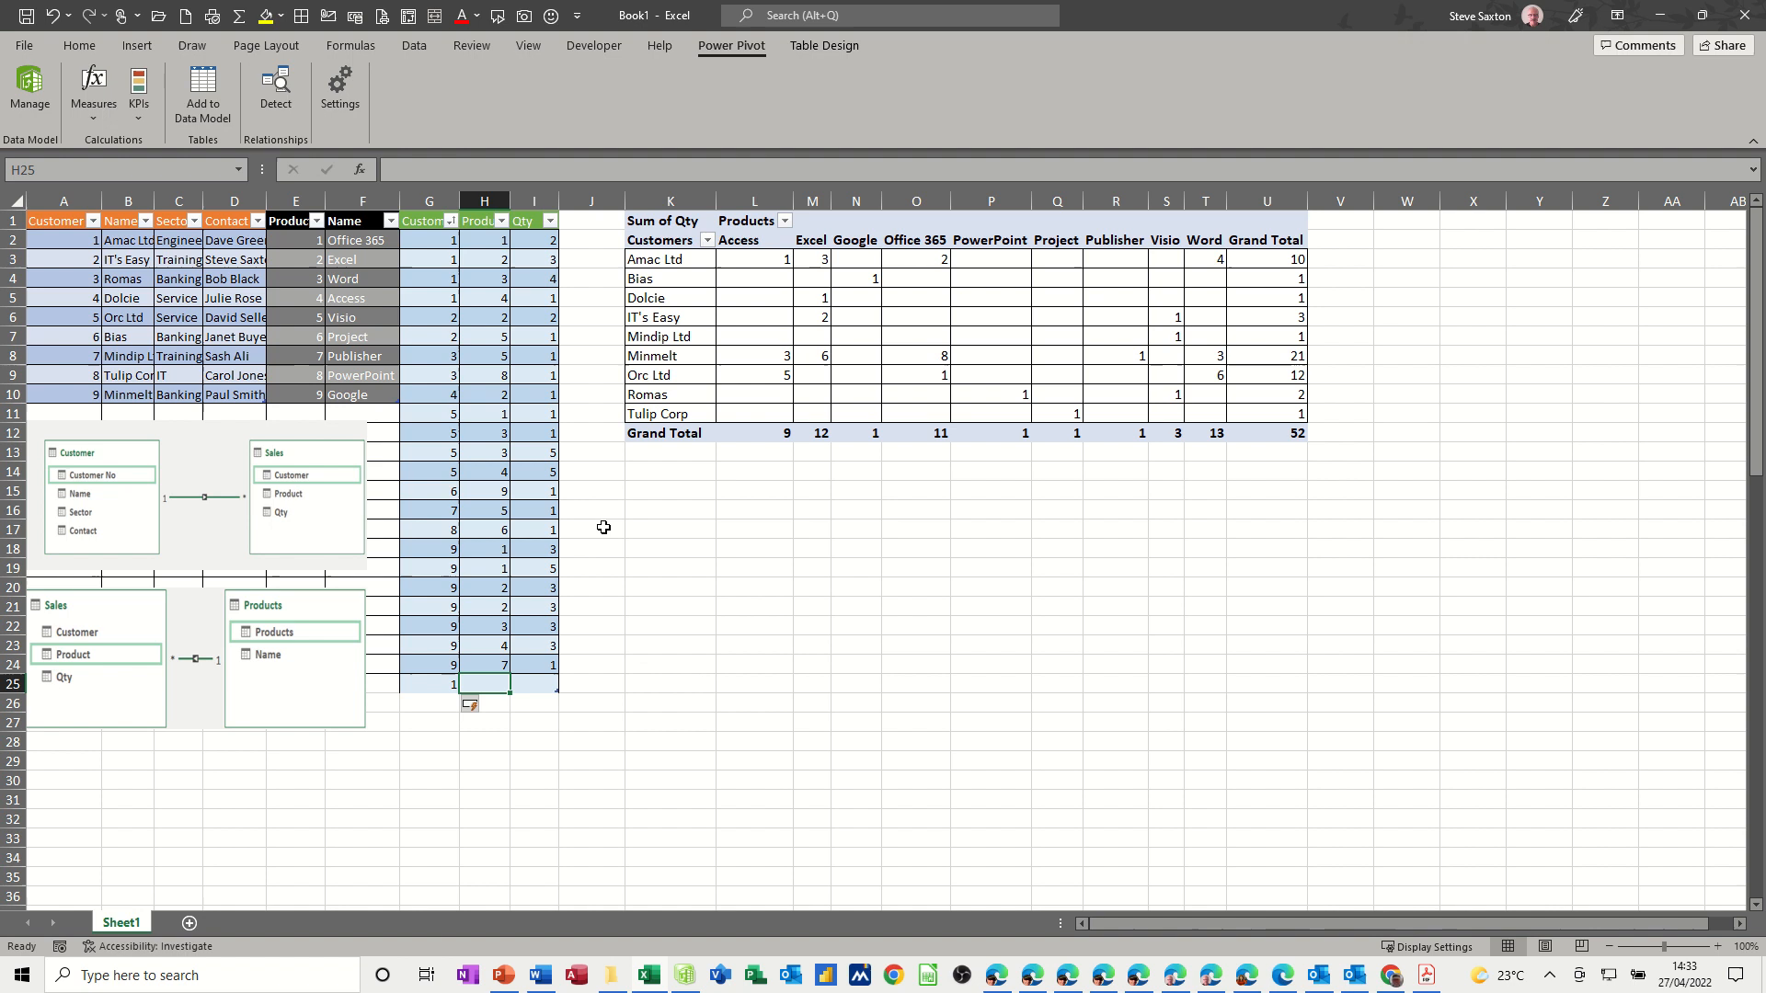
pyautogui.write('9')
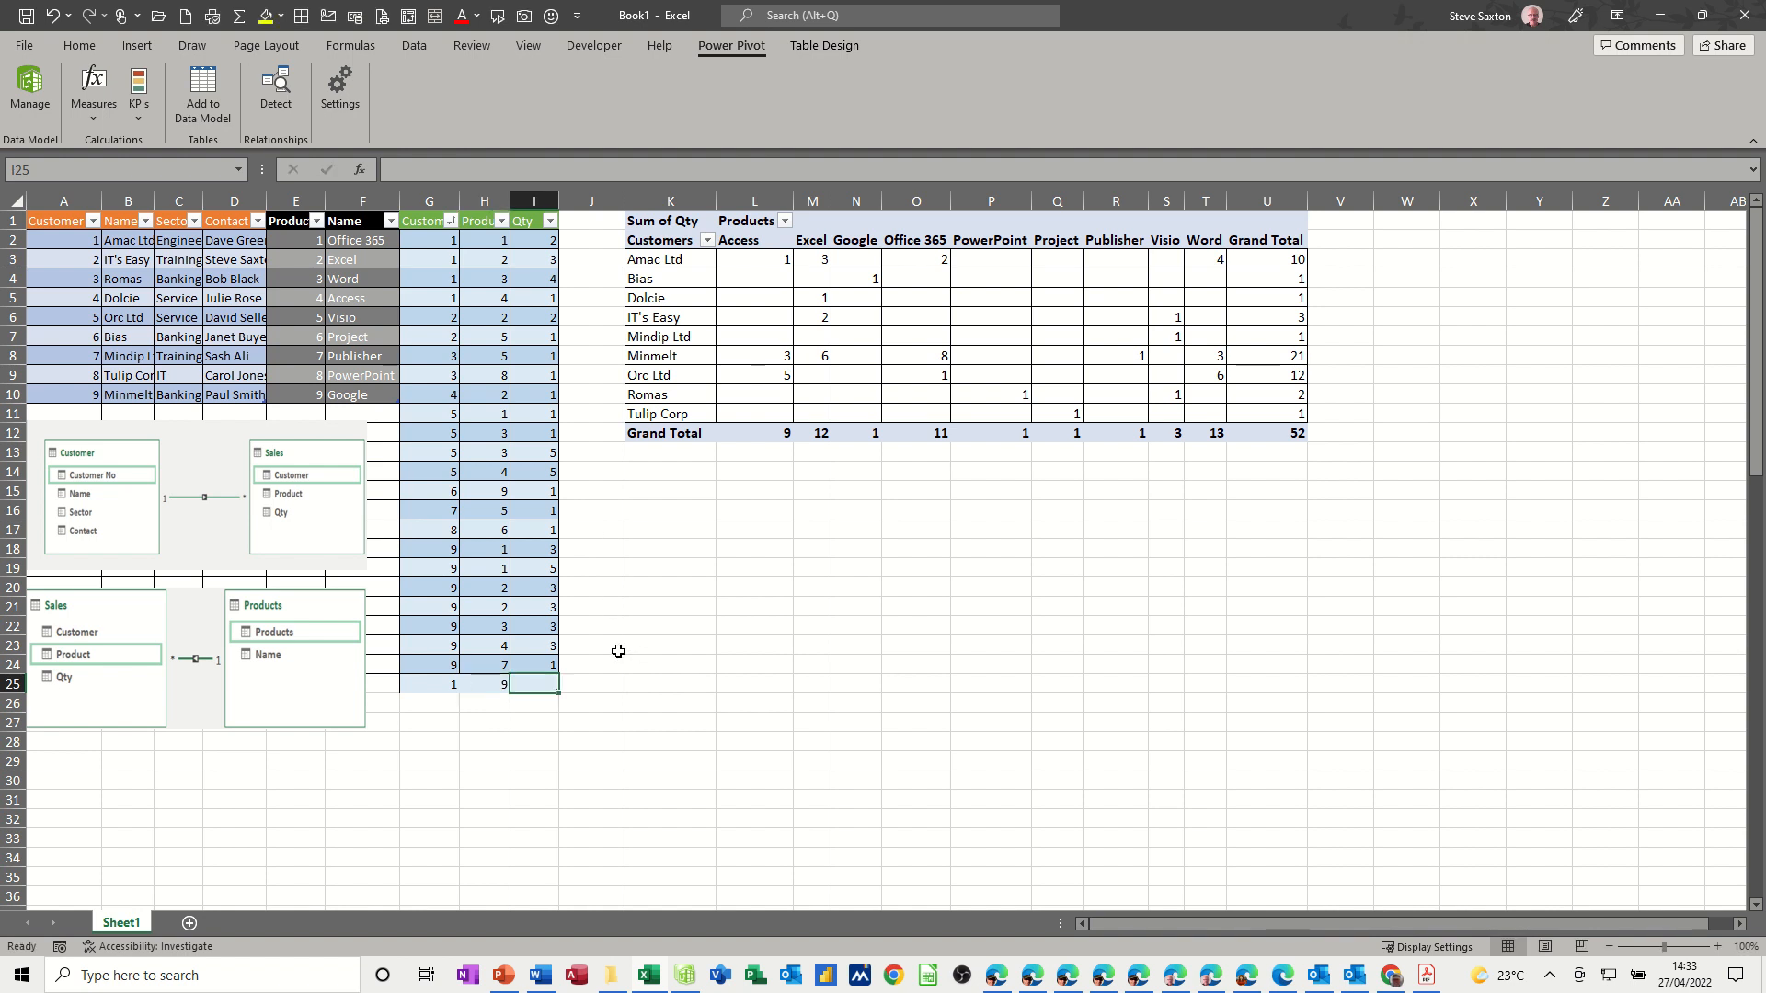
pyautogui.click(484, 625)
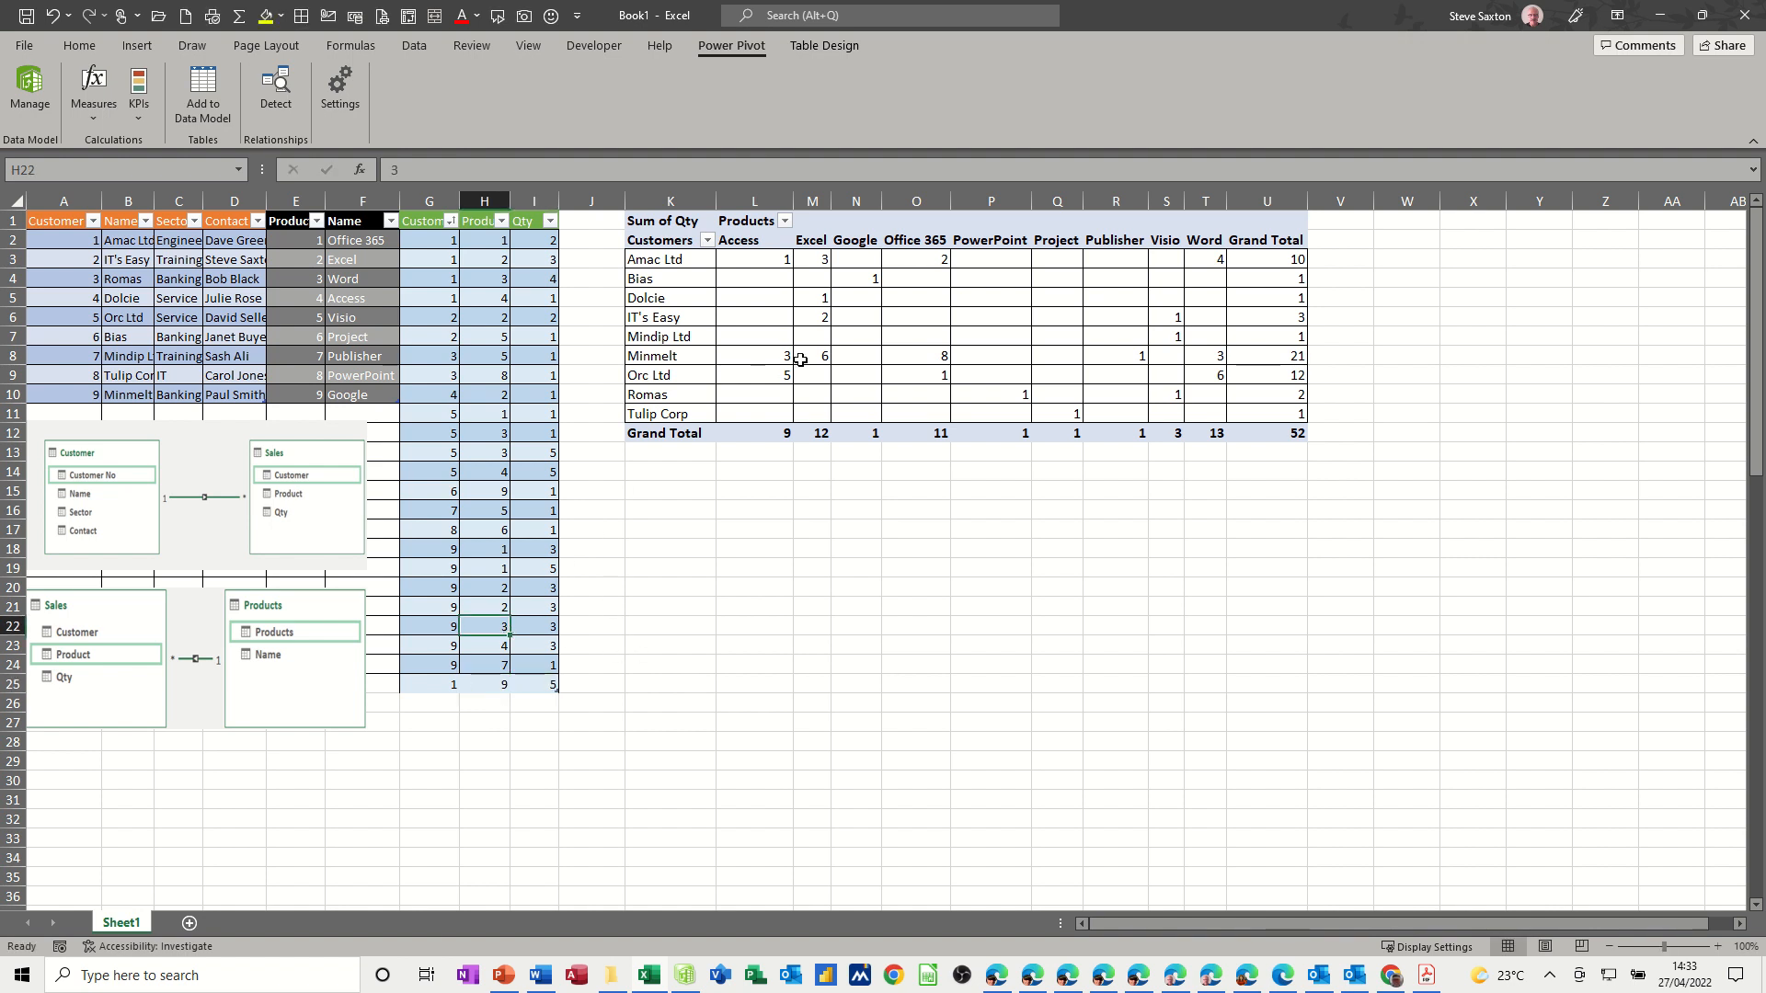
pyautogui.click(811, 355)
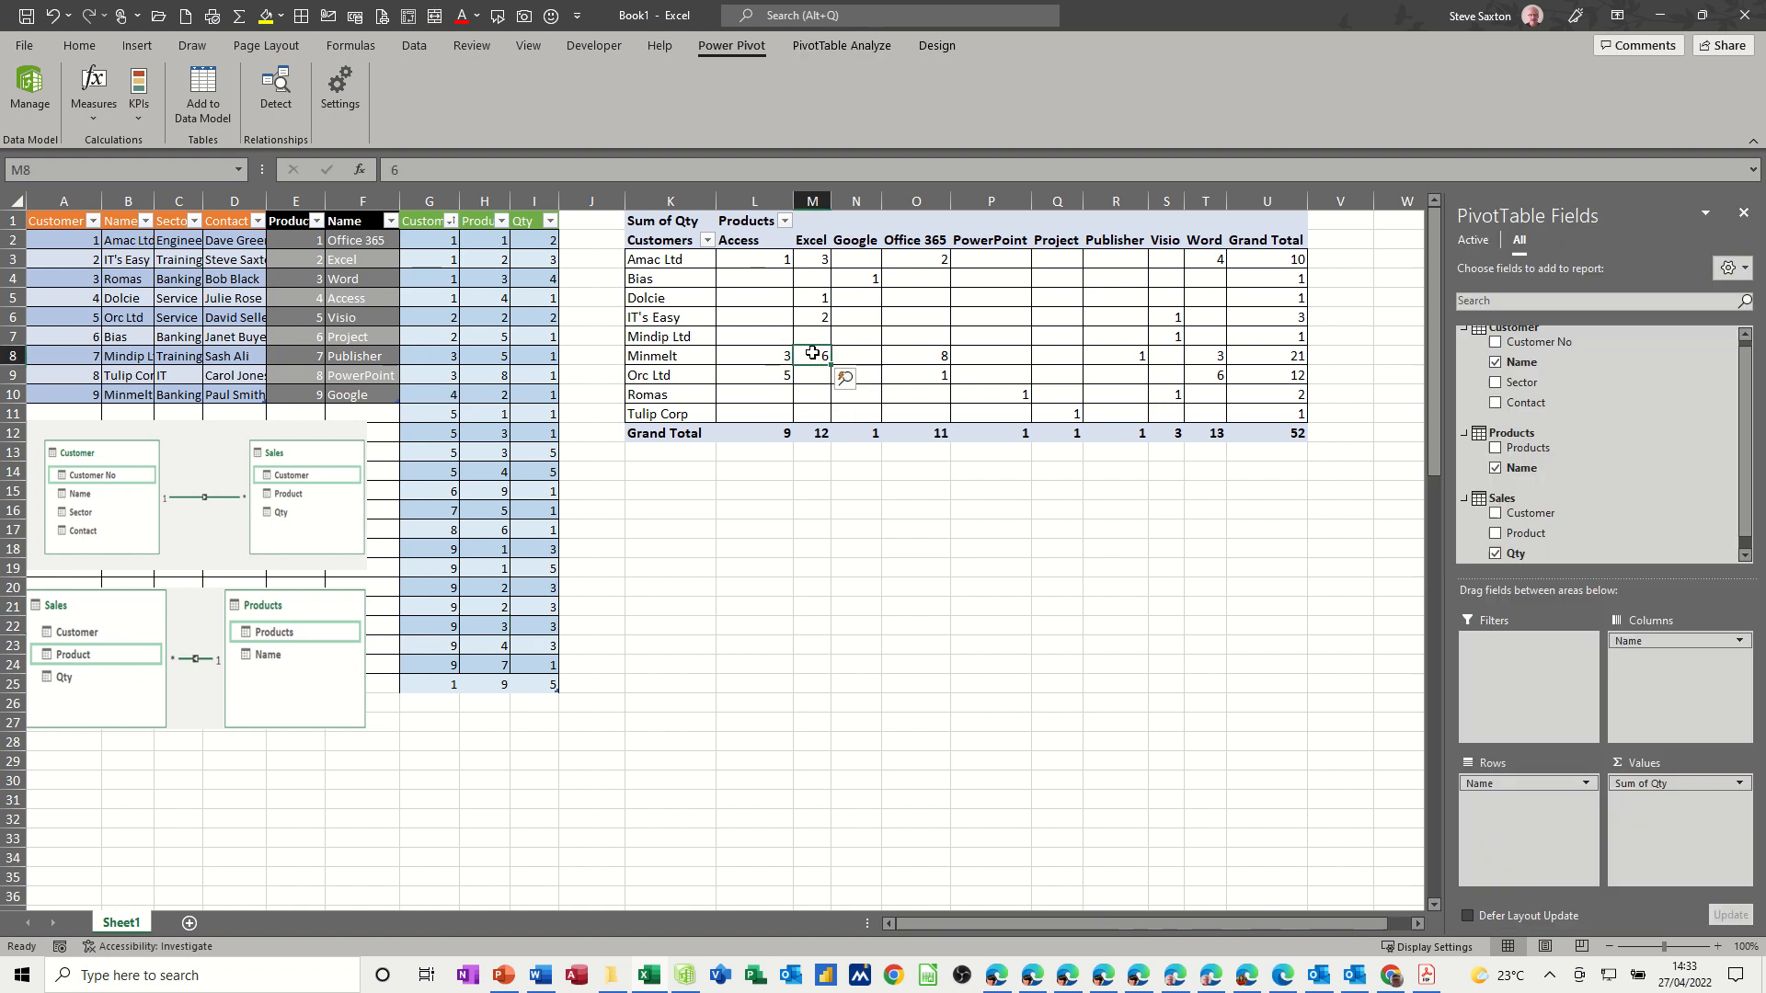
pyautogui.moveTo(824, 44)
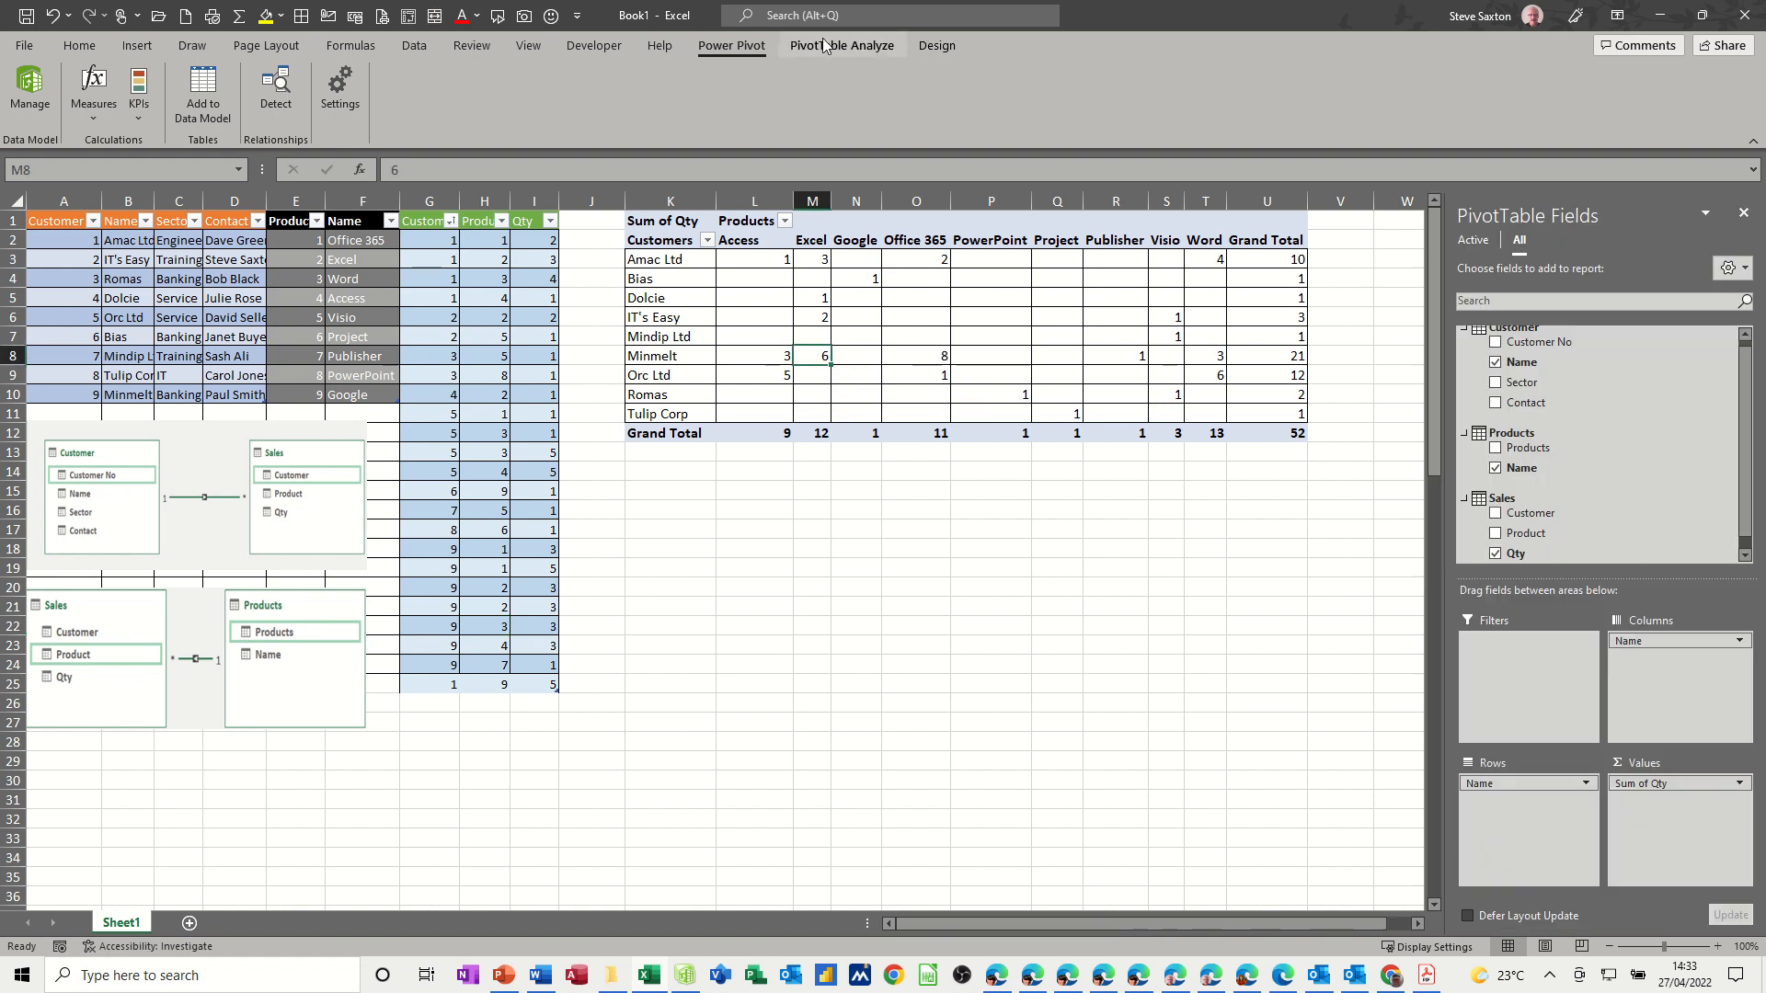
# Refresh the pivot from PivotTable Analyze so Amac Ltd shows 5 under Google, total 57
pyautogui.click(841, 44)
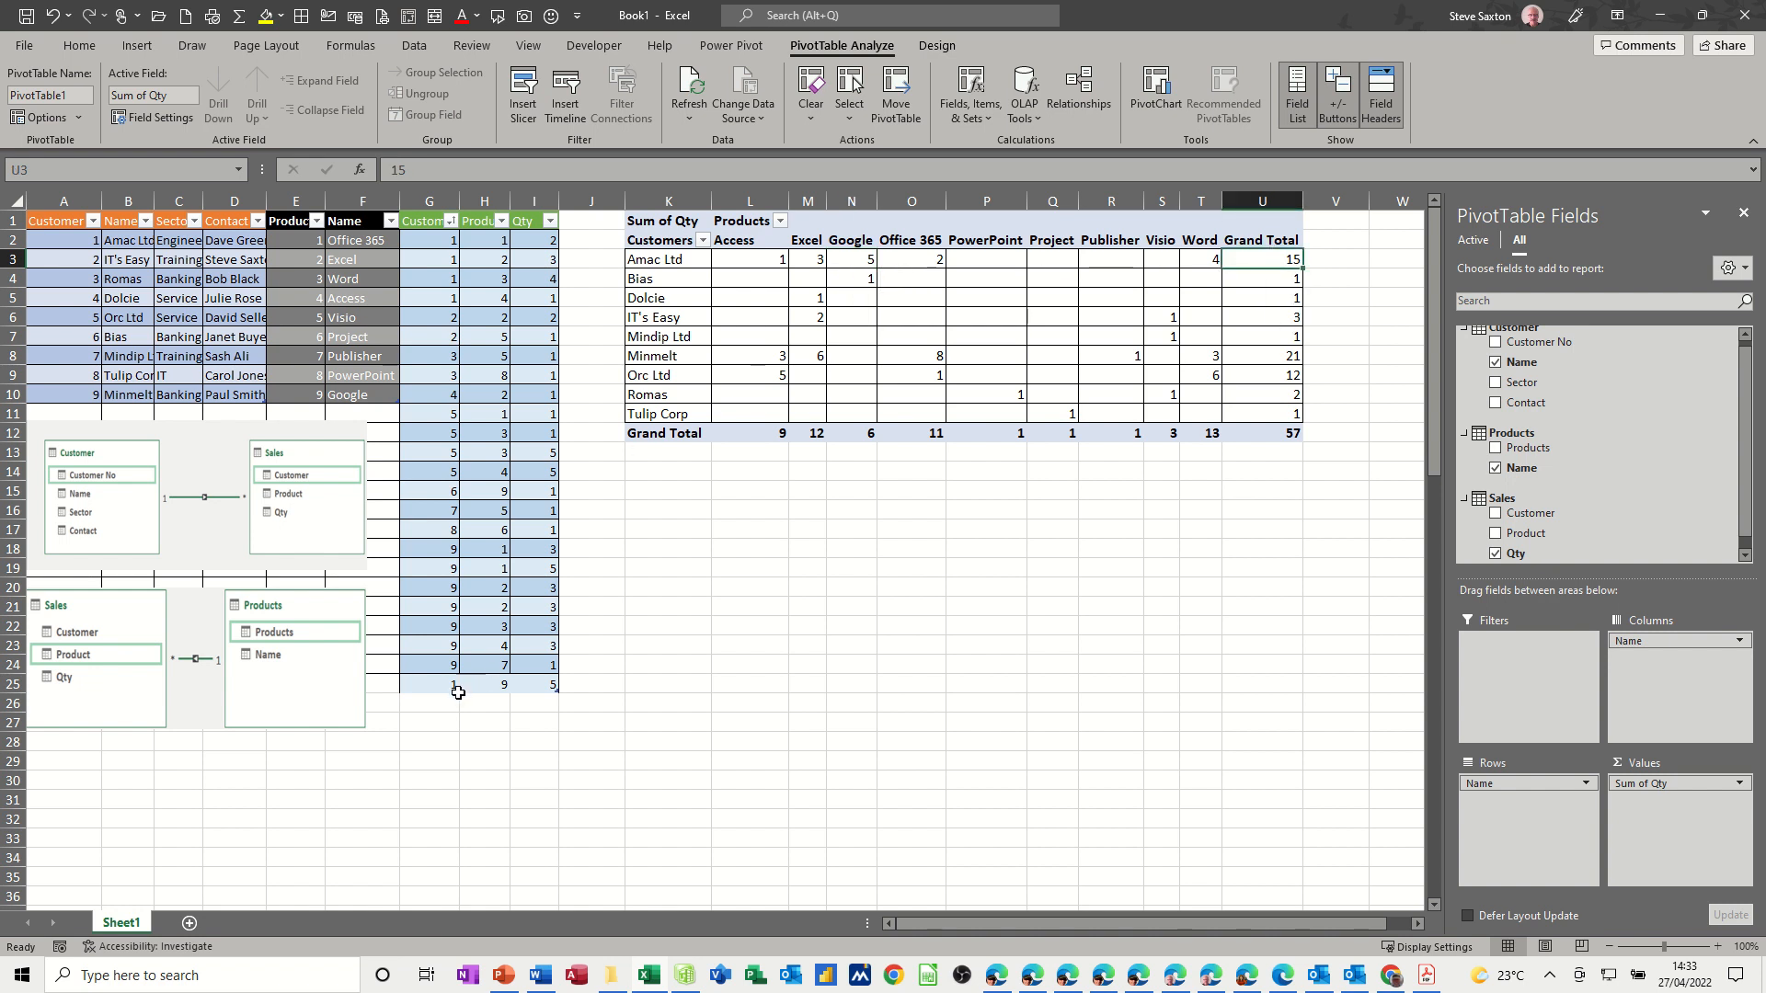
pyautogui.moveTo(428, 685); pyautogui.dragTo(504, 684)
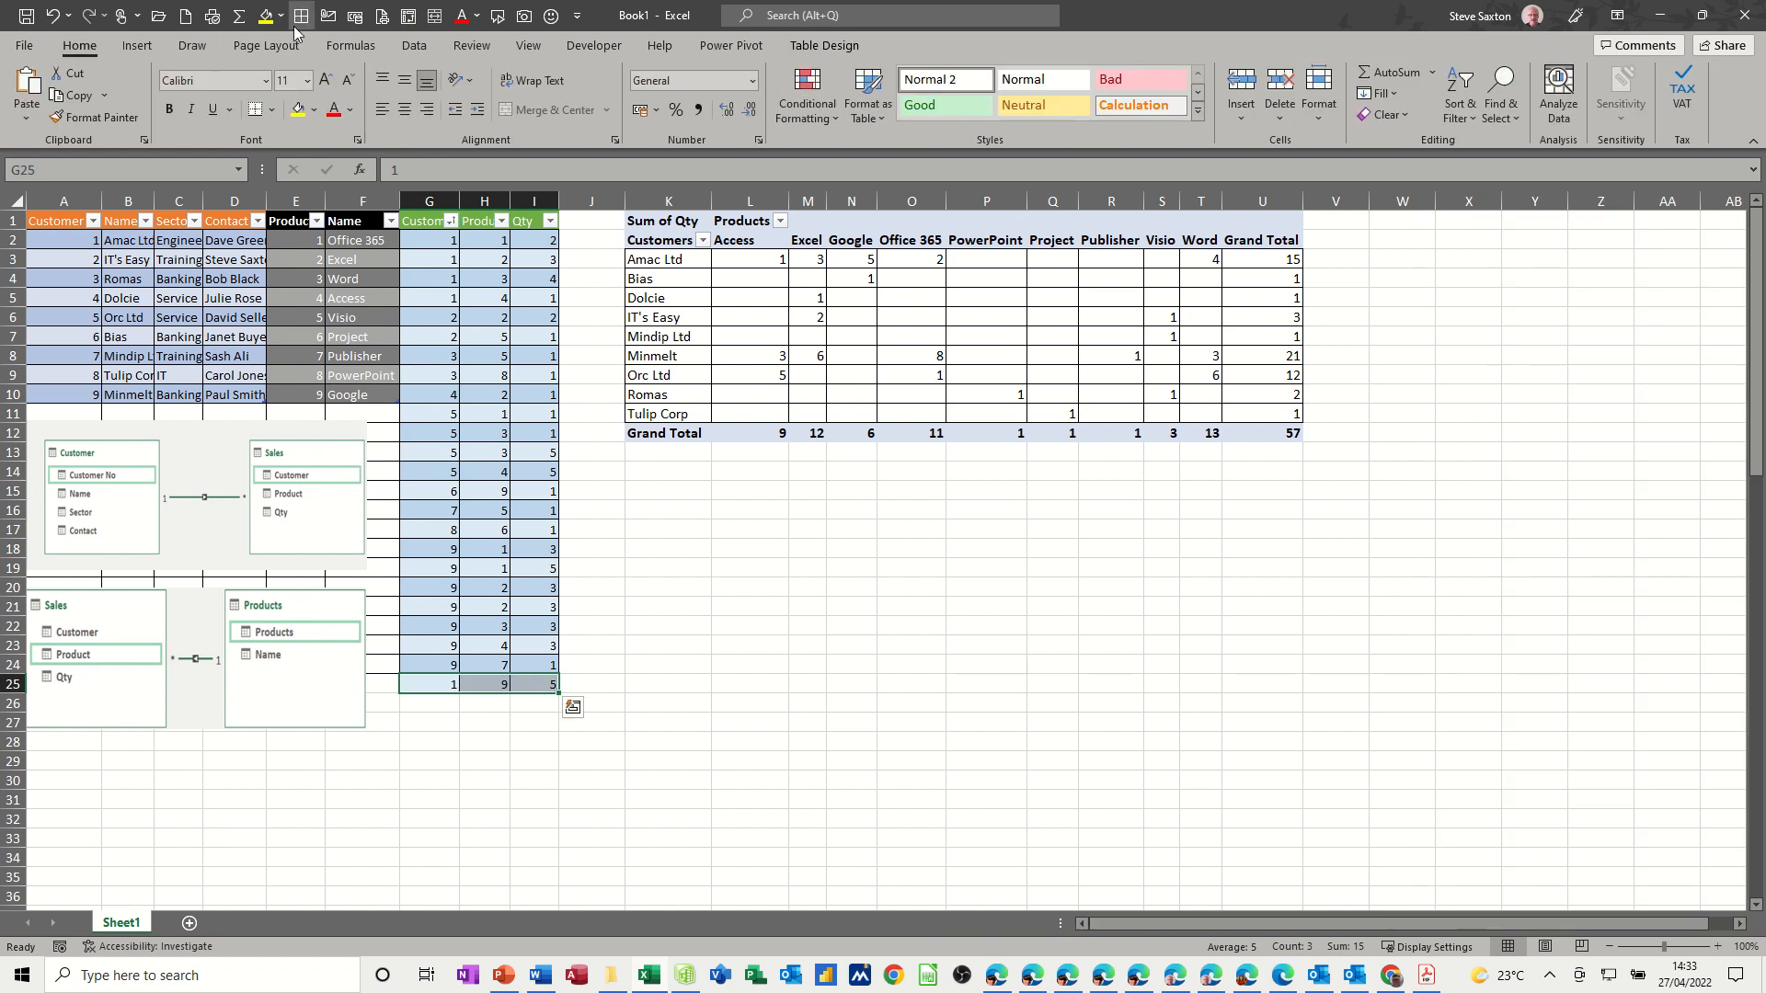
pyautogui.click(428, 586)
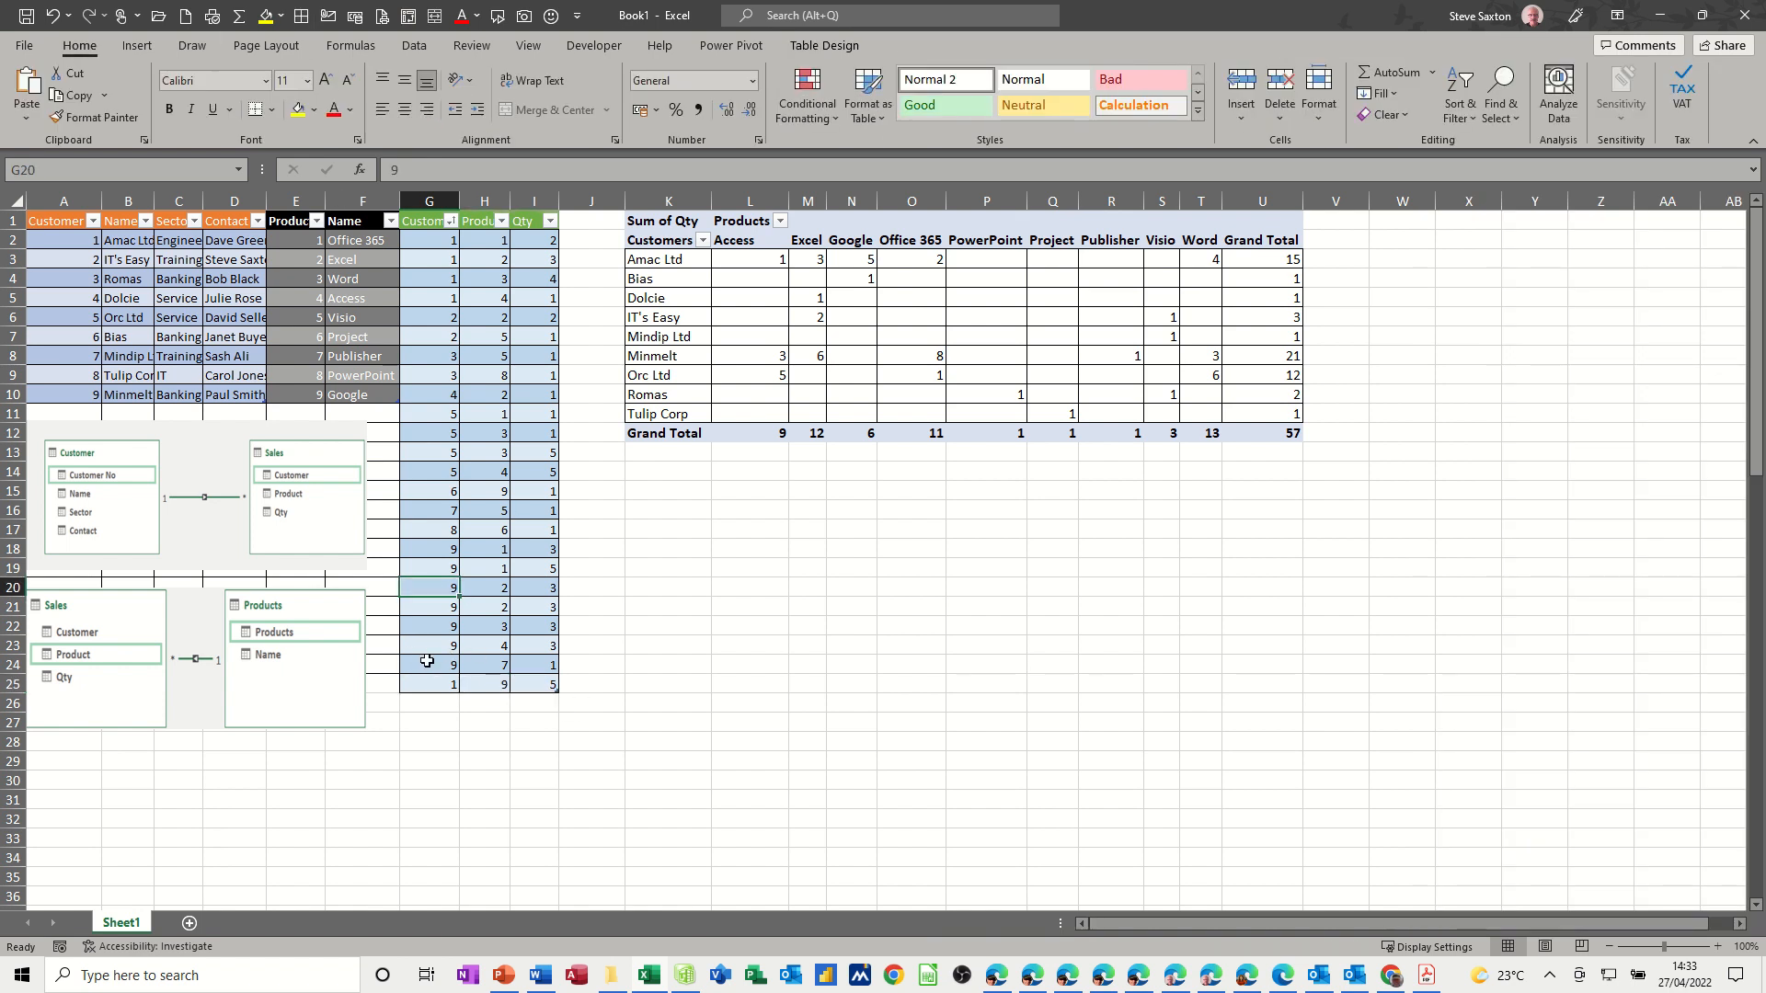
pyautogui.moveTo(497, 638)
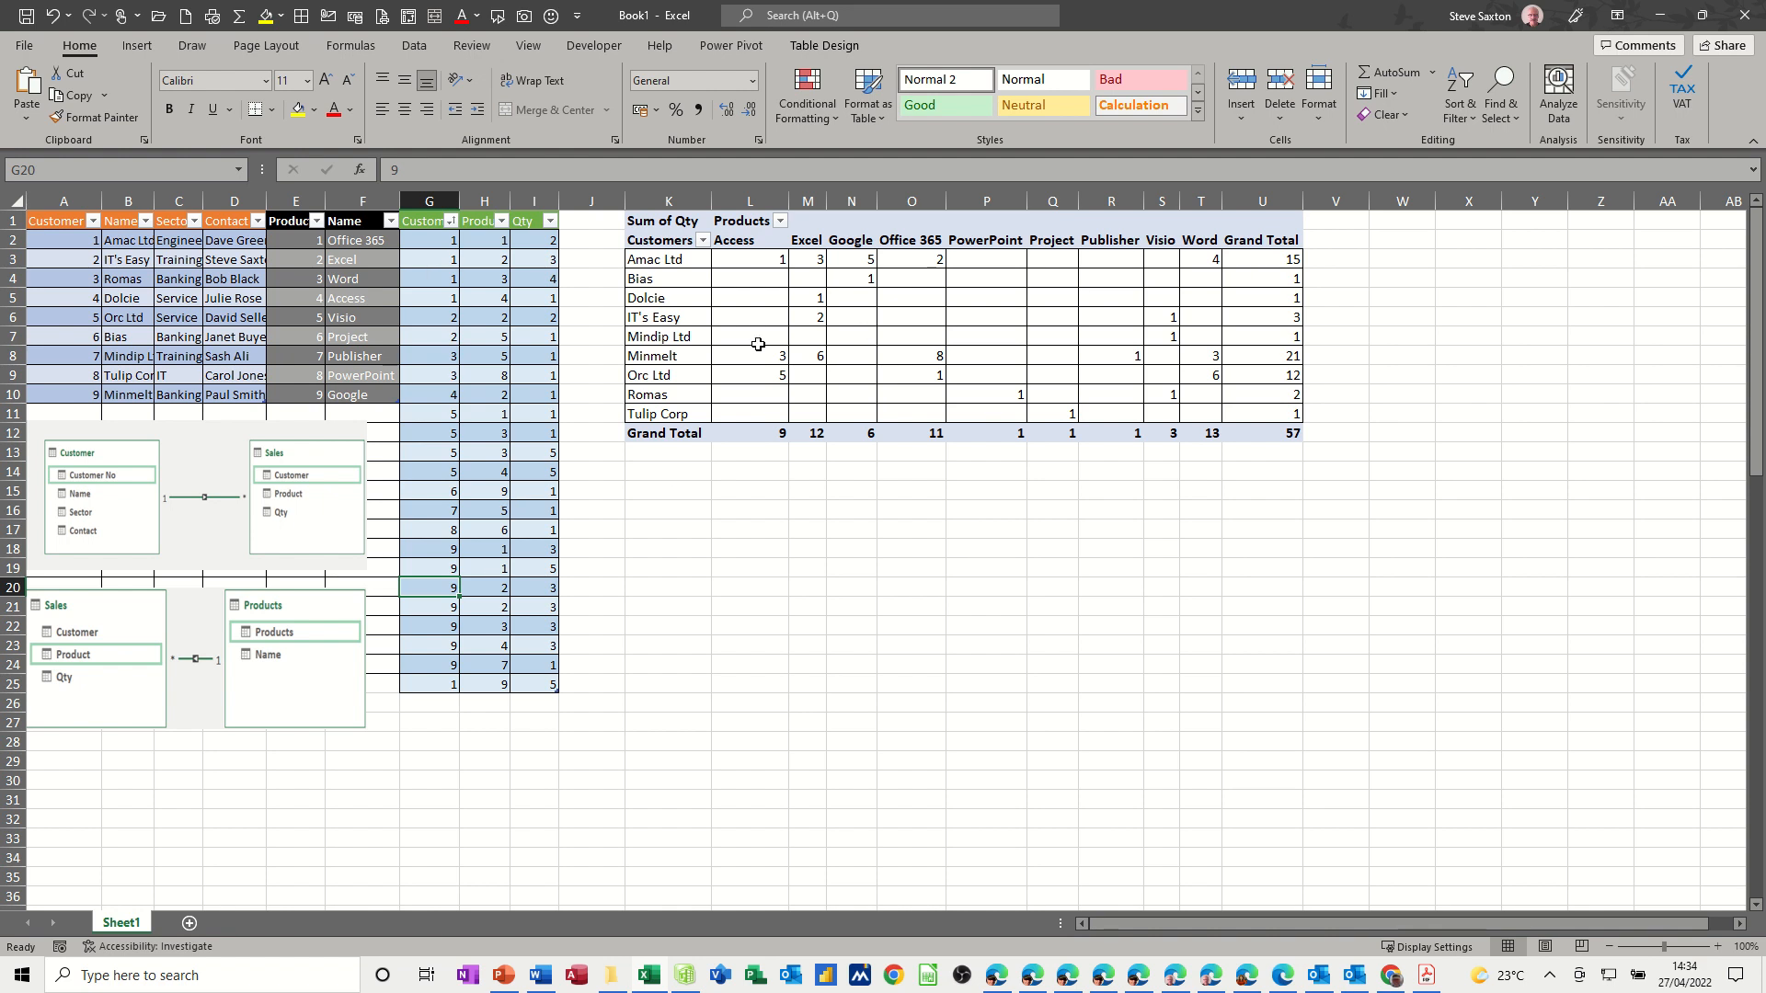
pyautogui.moveTo(826, 368)
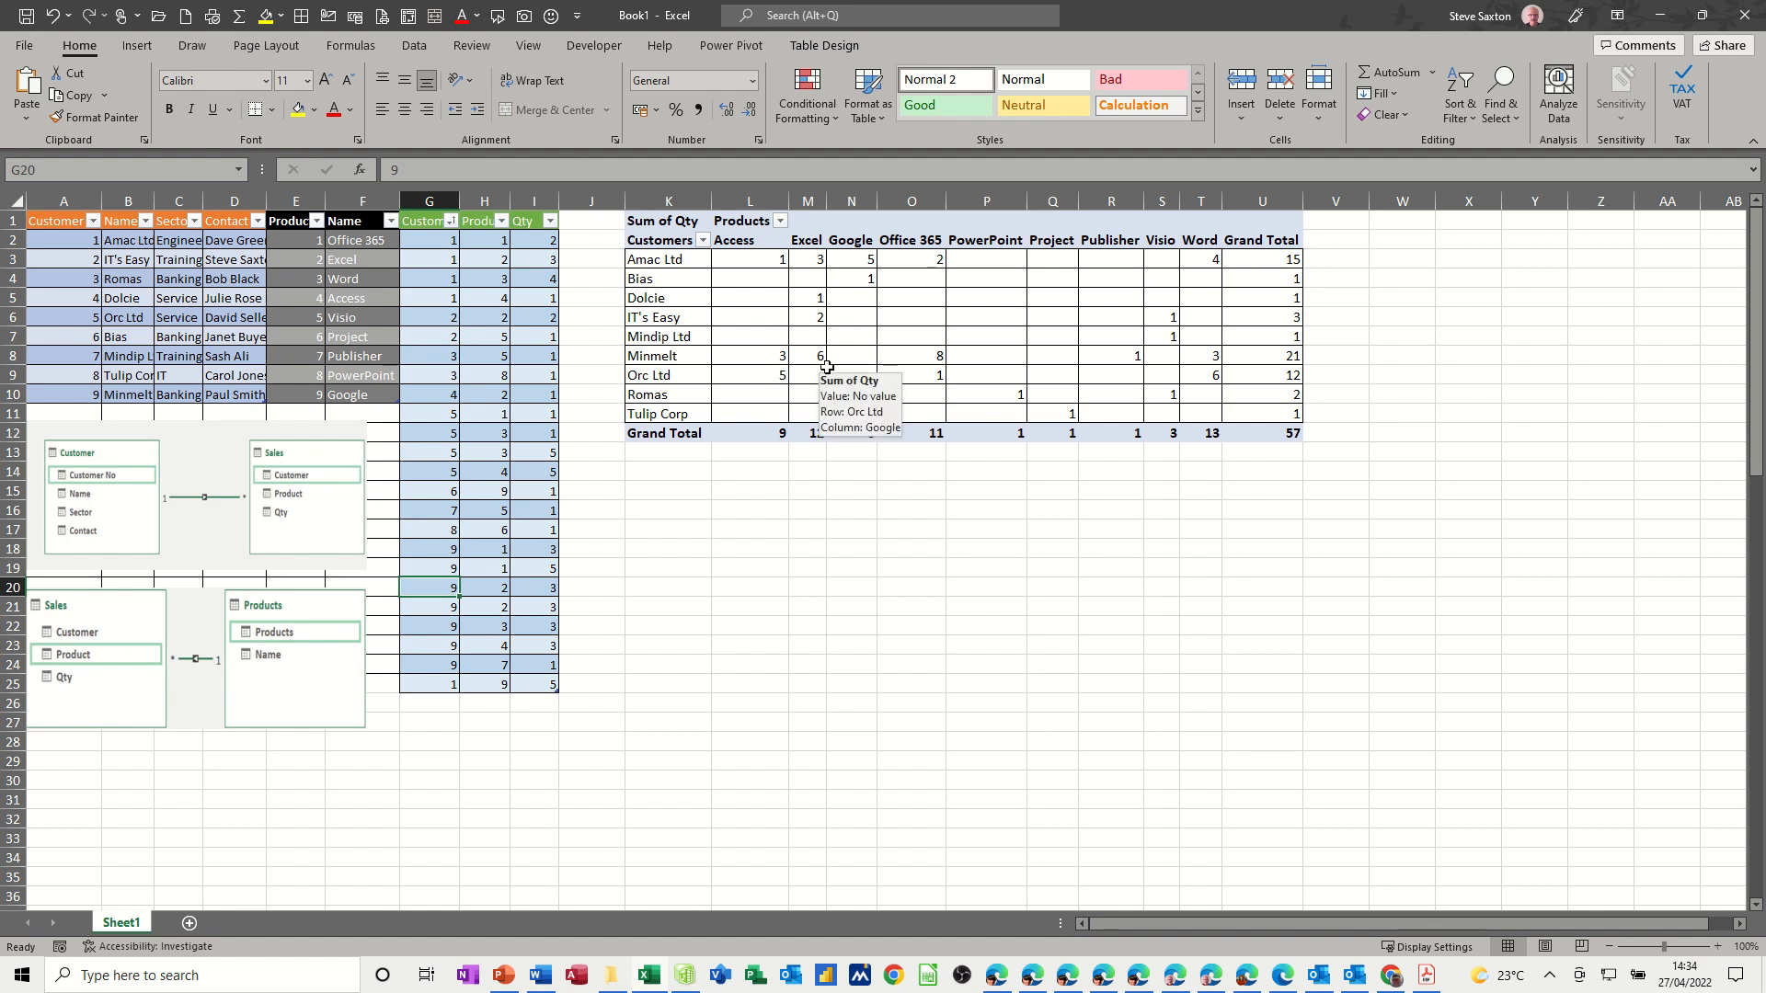
pyautogui.moveTo(826, 370)
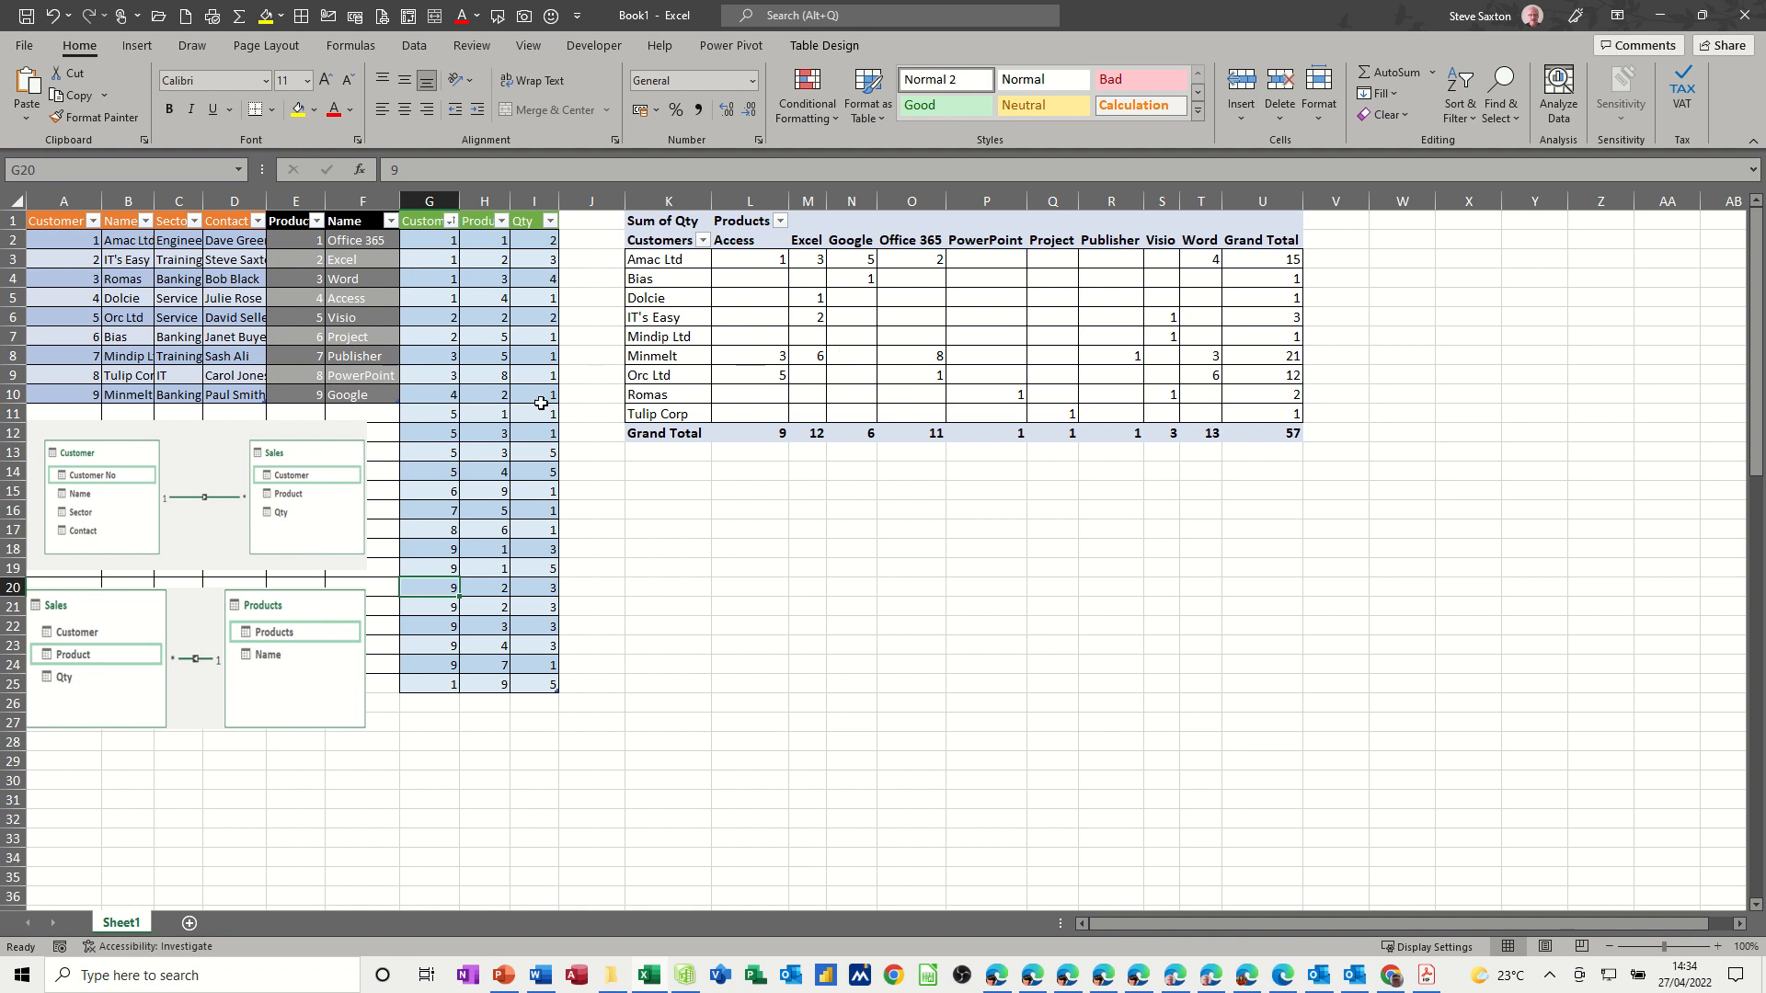
pyautogui.moveTo(127, 278)
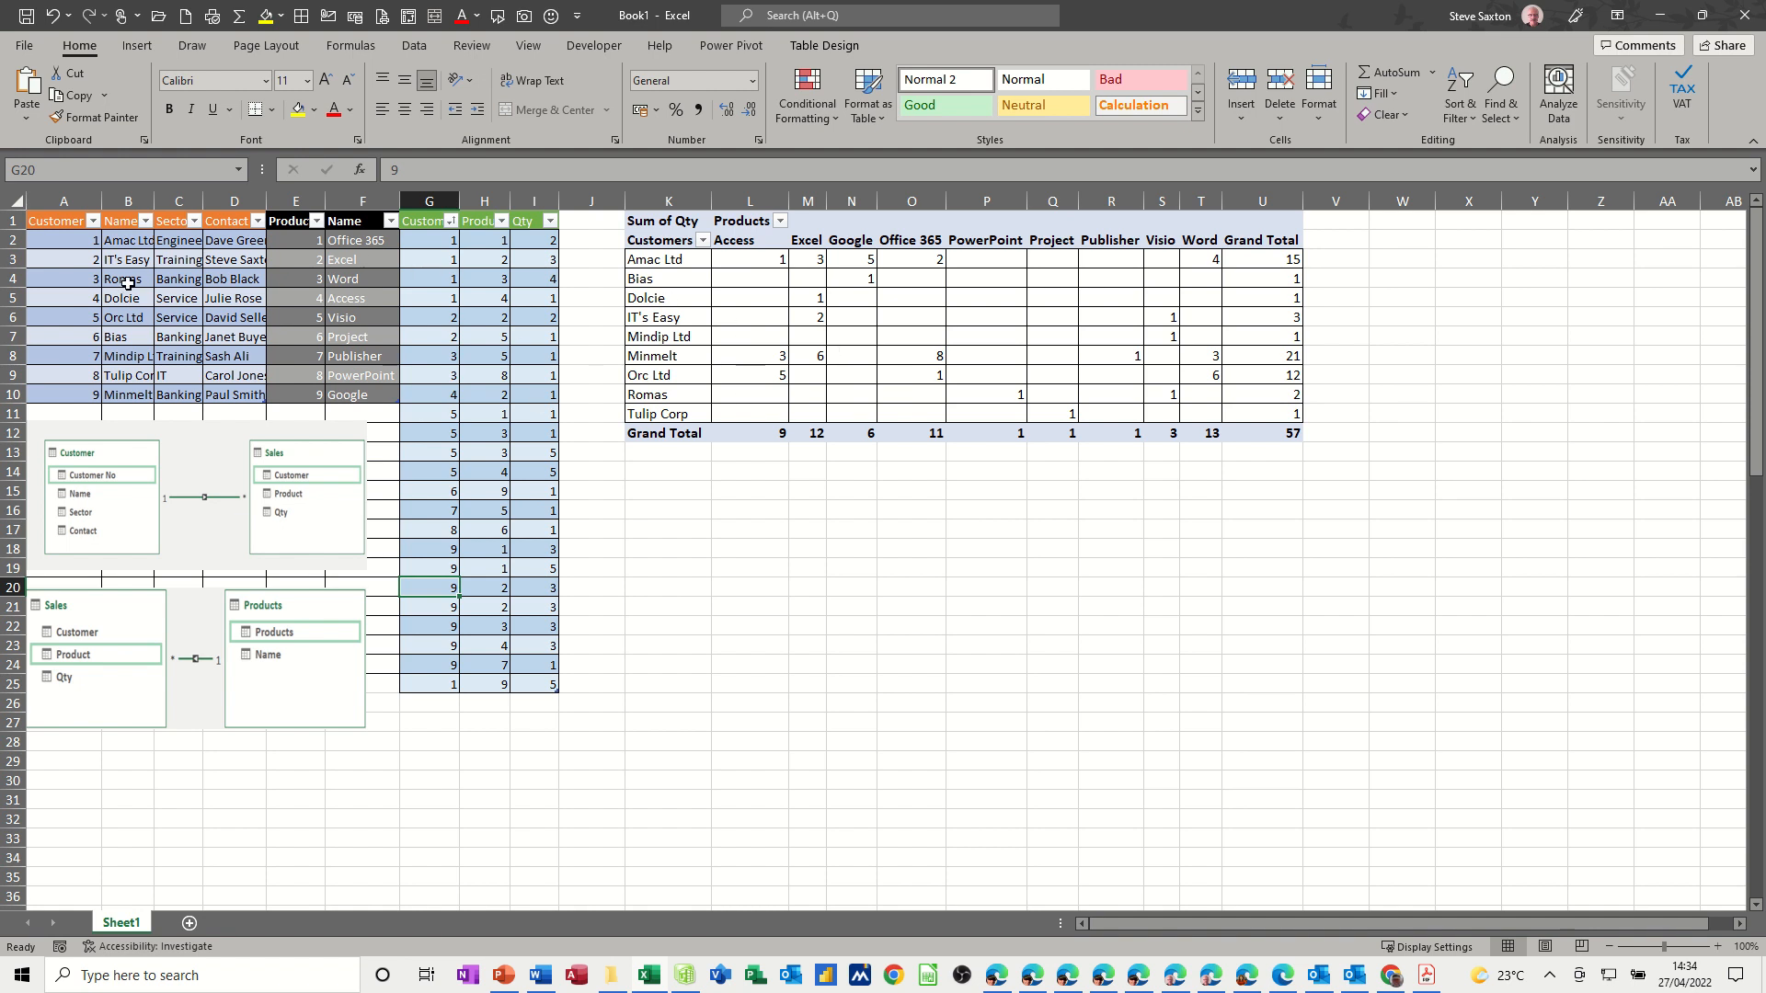
pyautogui.moveTo(995, 319)
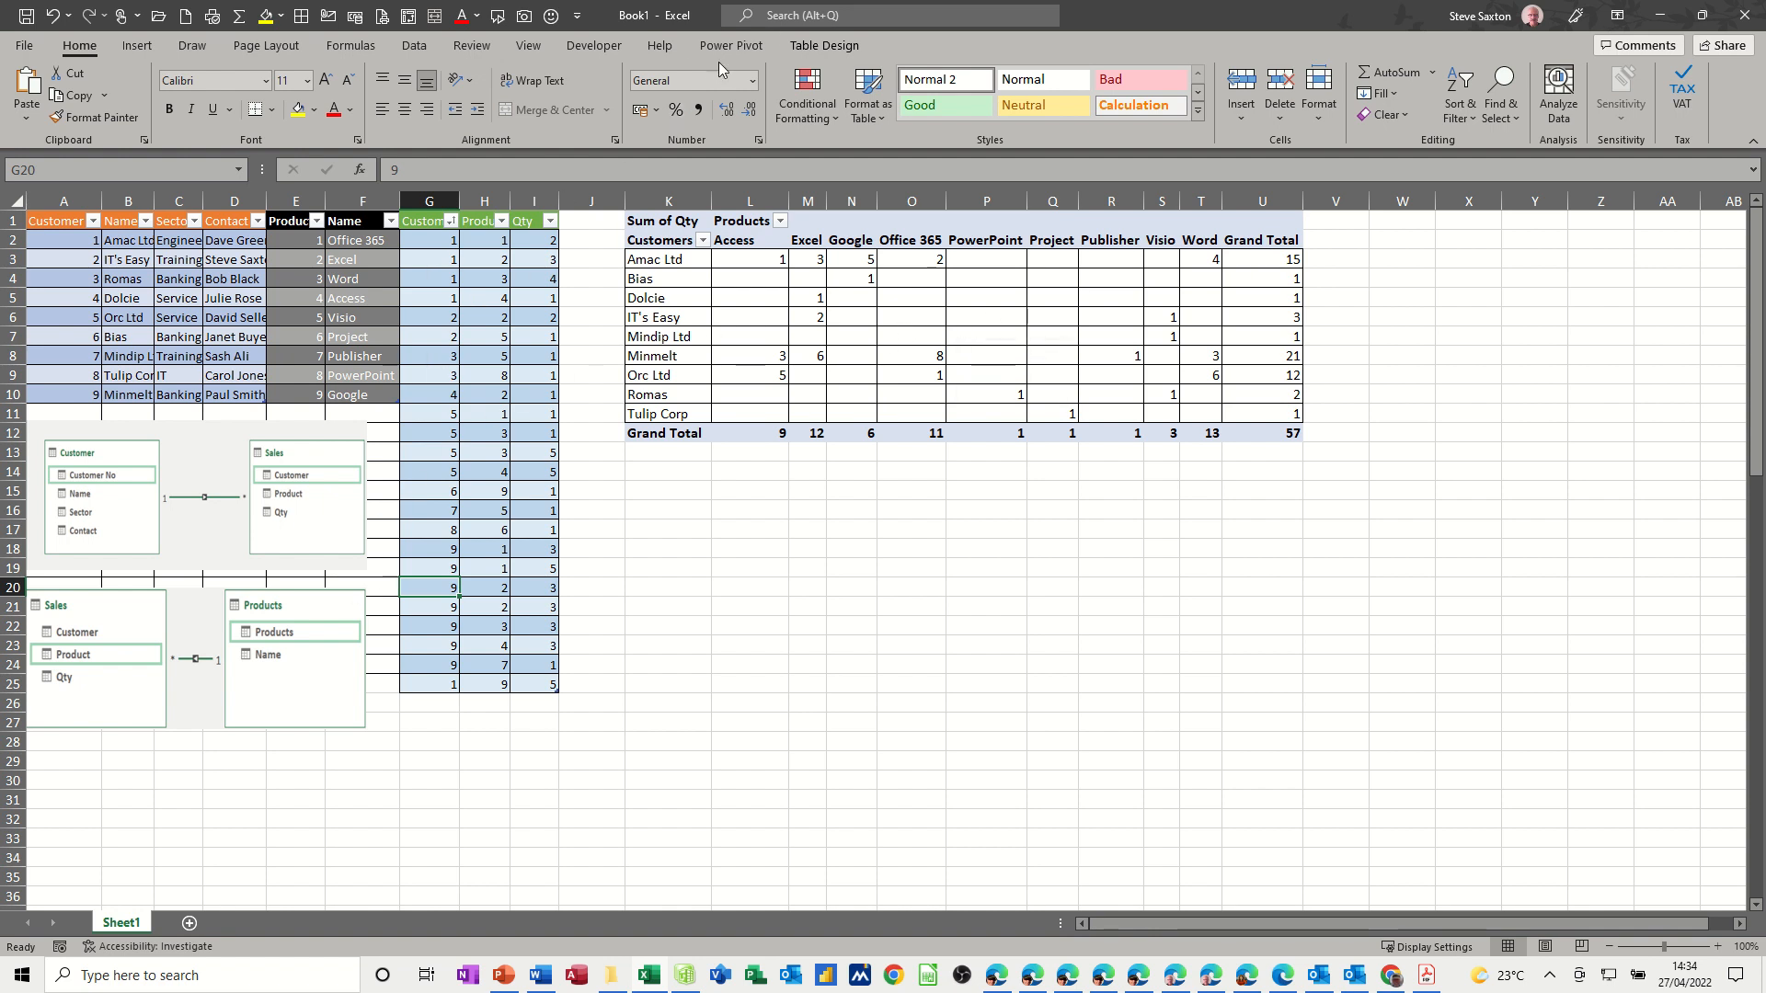
# Reopen the Power Pivot window via Manage, check the 24-row Sales data, then show Diagram View
pyautogui.click(730, 44)
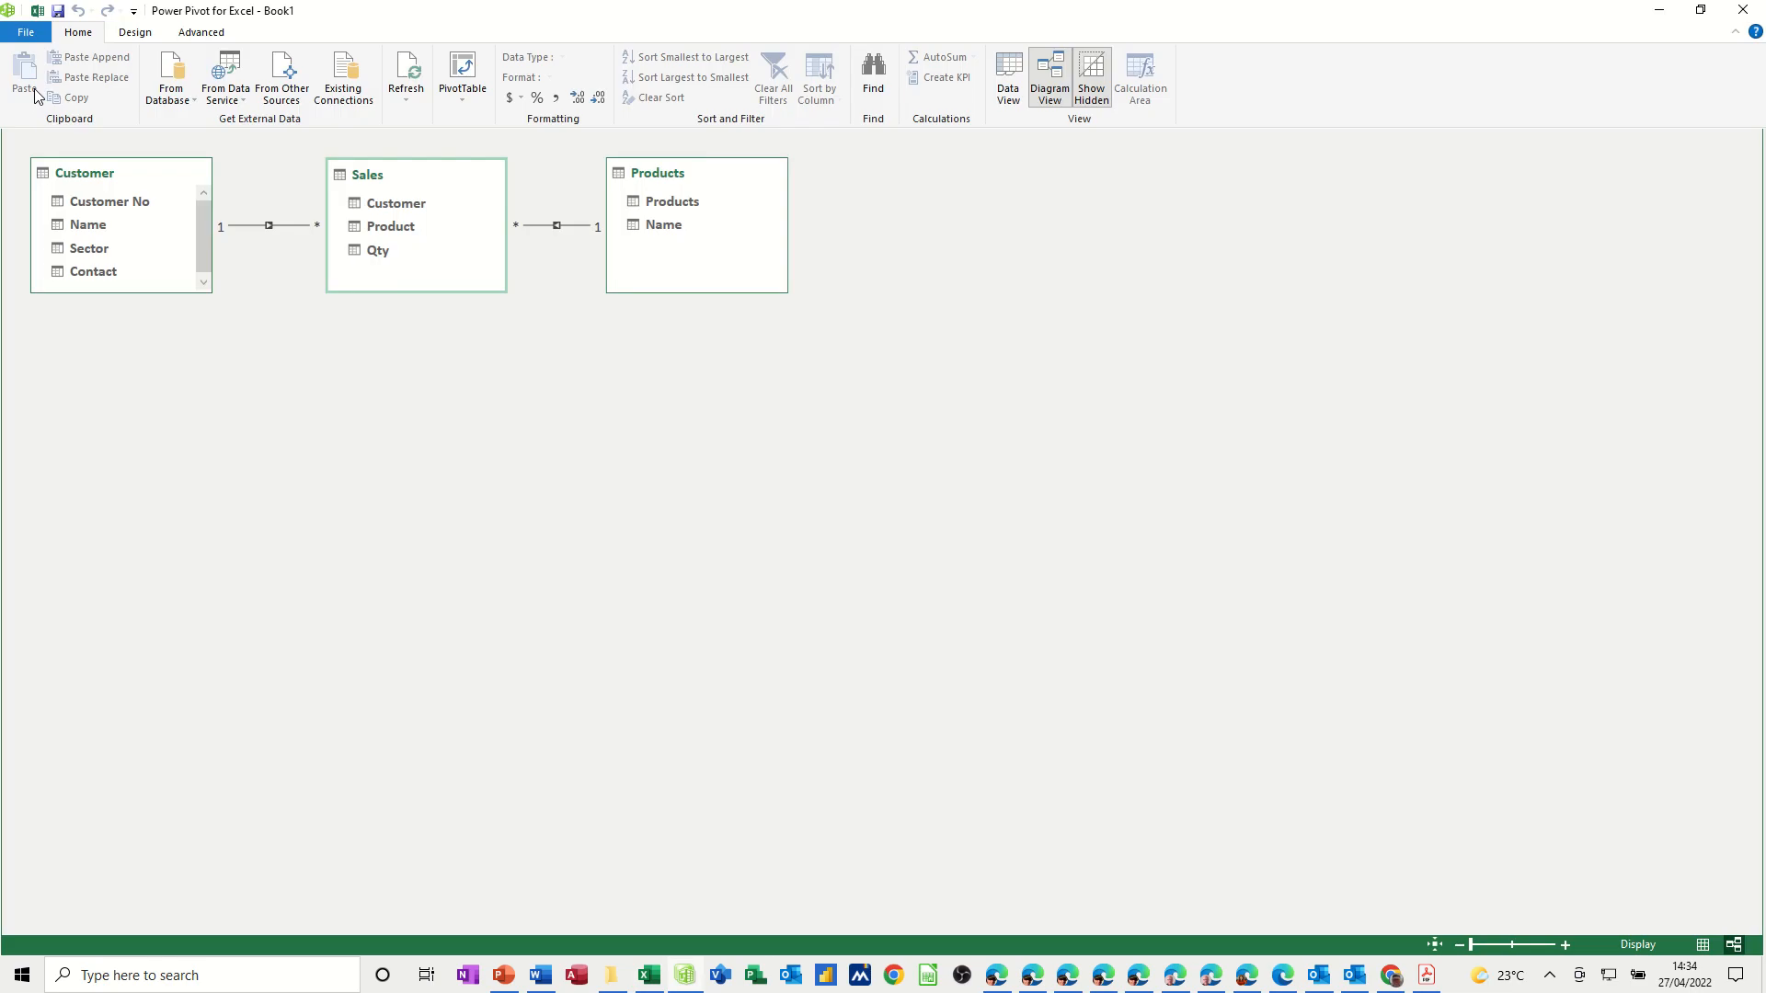
pyautogui.moveTo(382, 254)
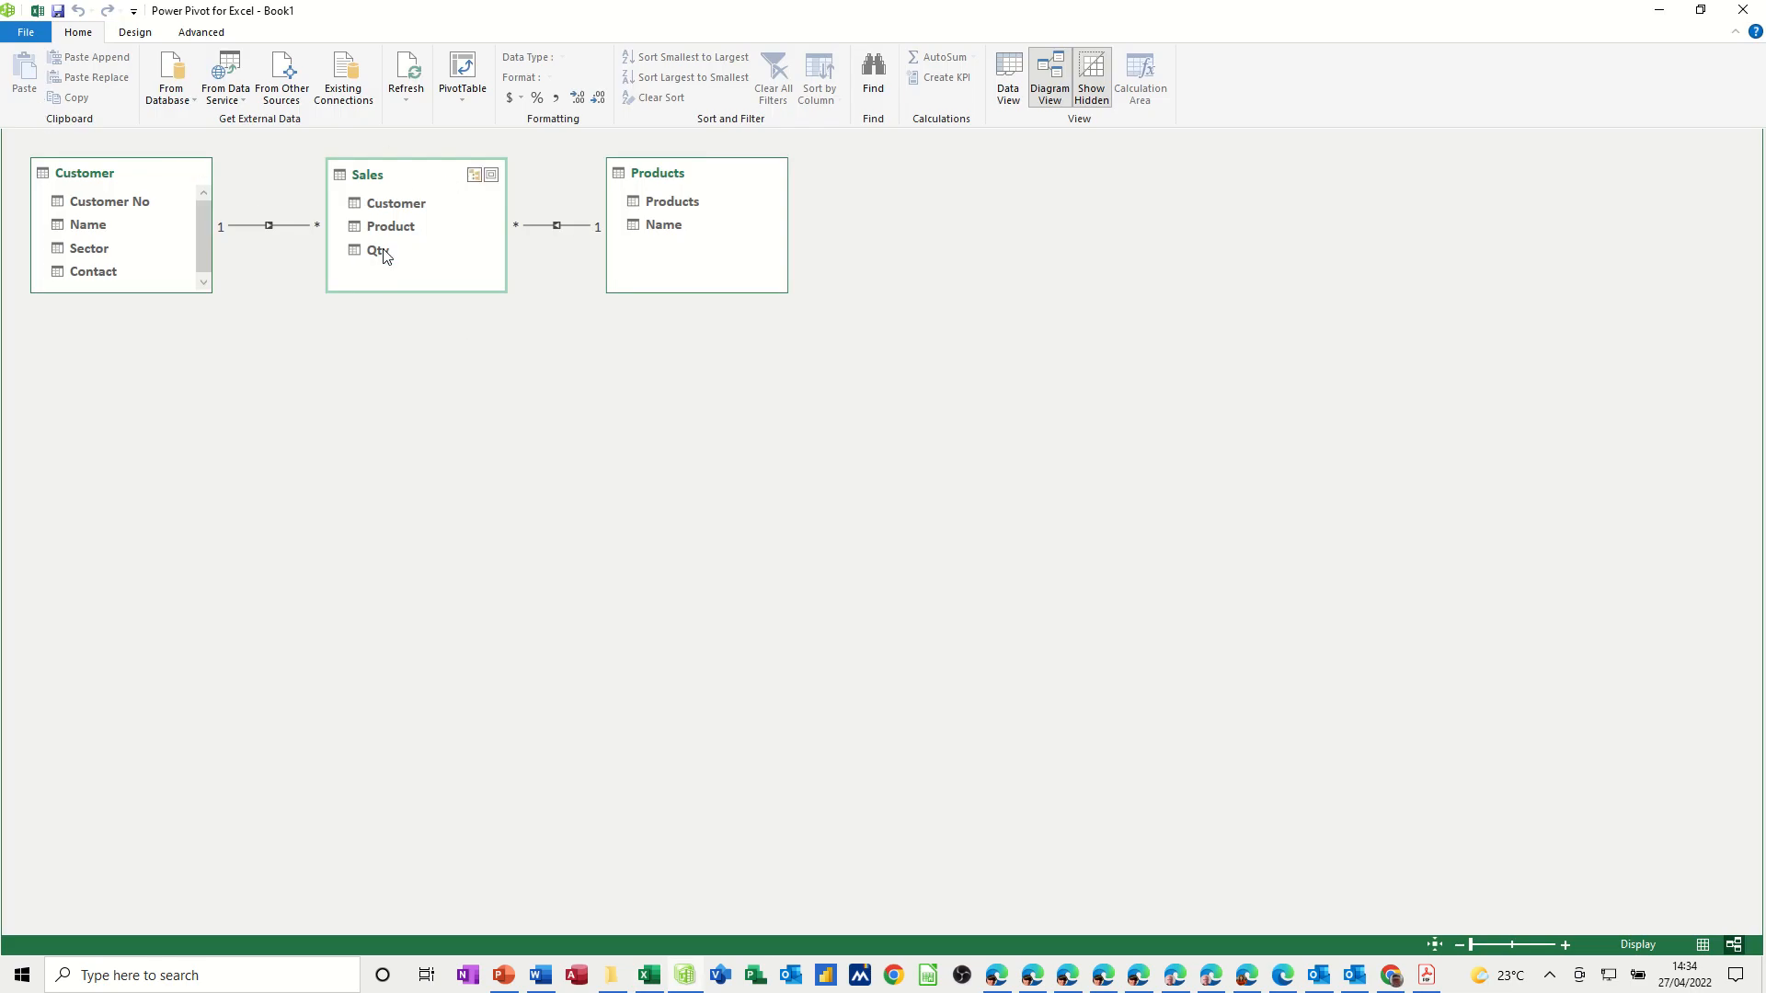
pyautogui.click(1006, 77)
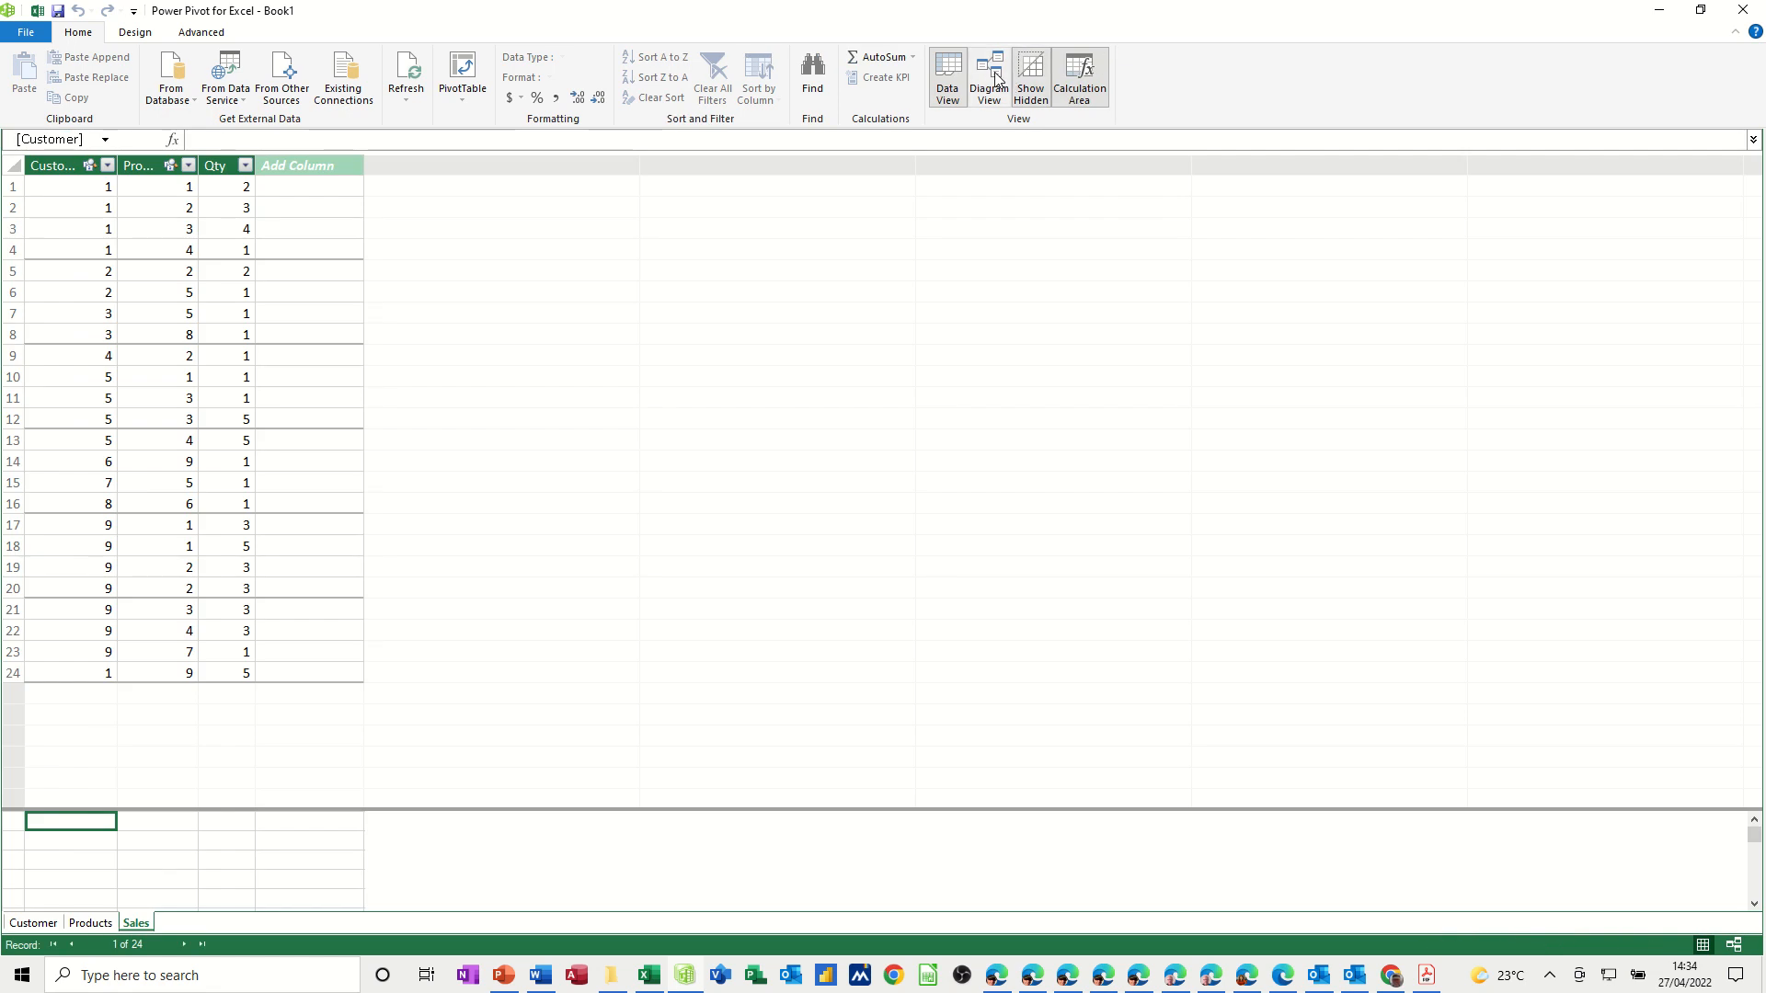
pyautogui.click(988, 77)
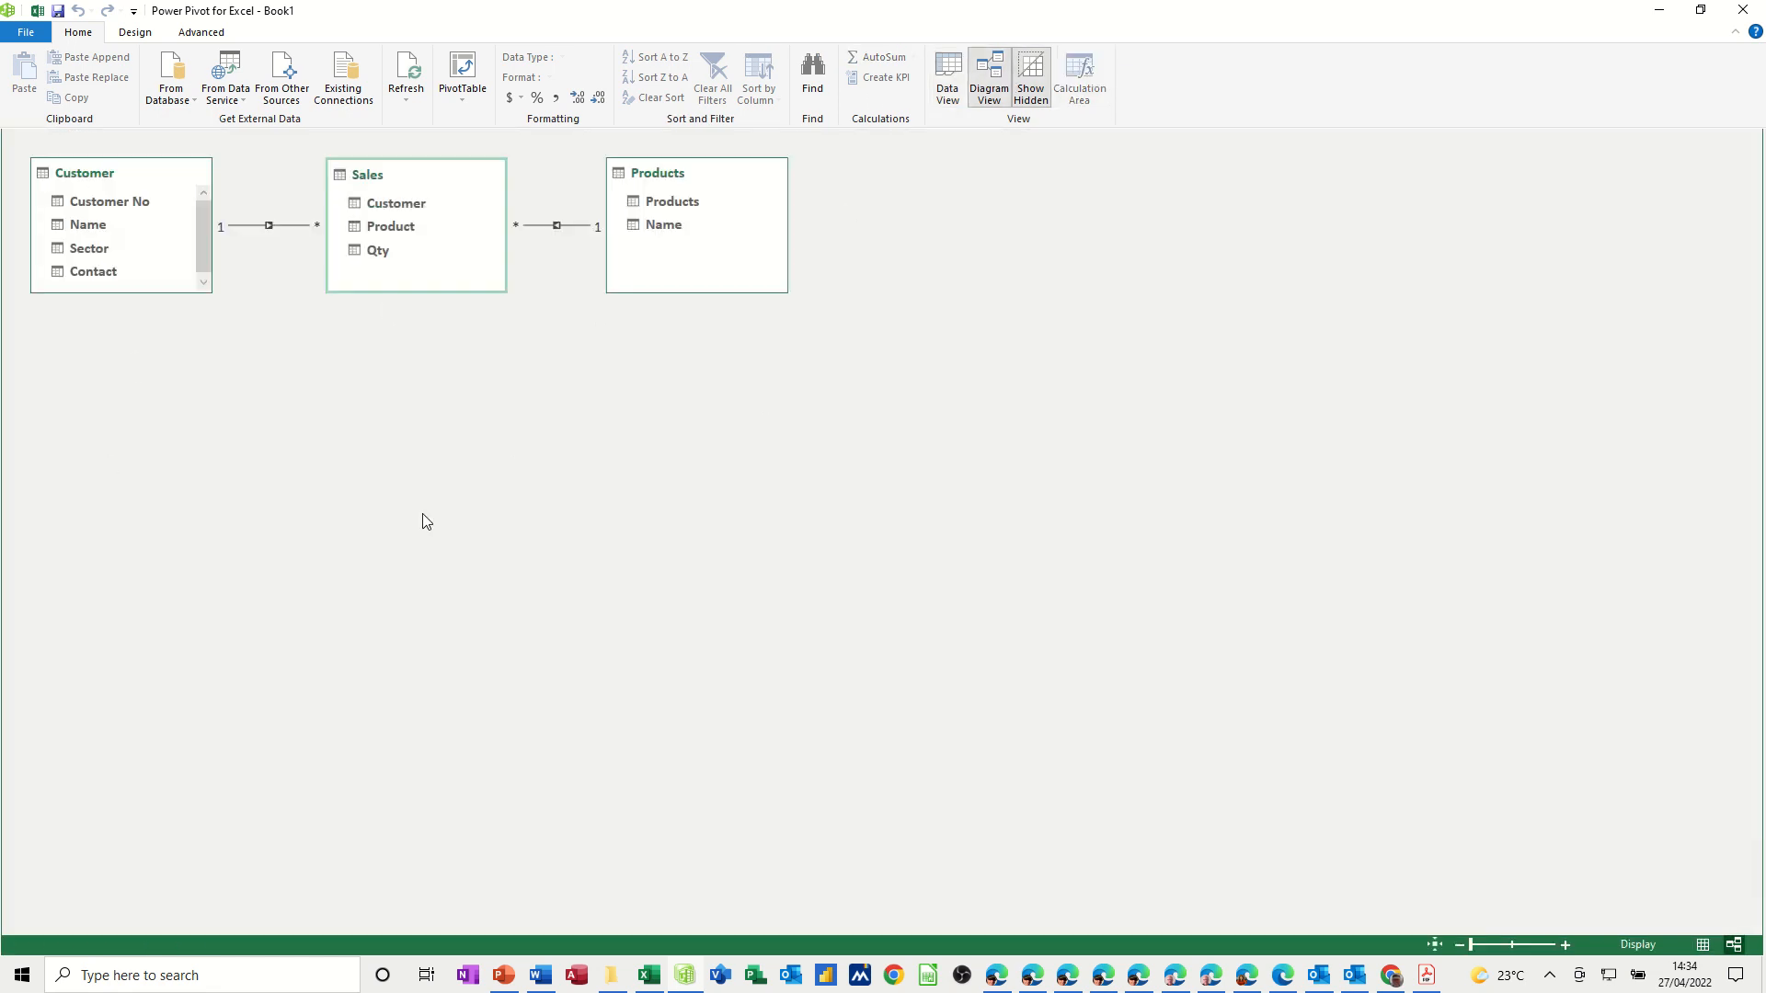